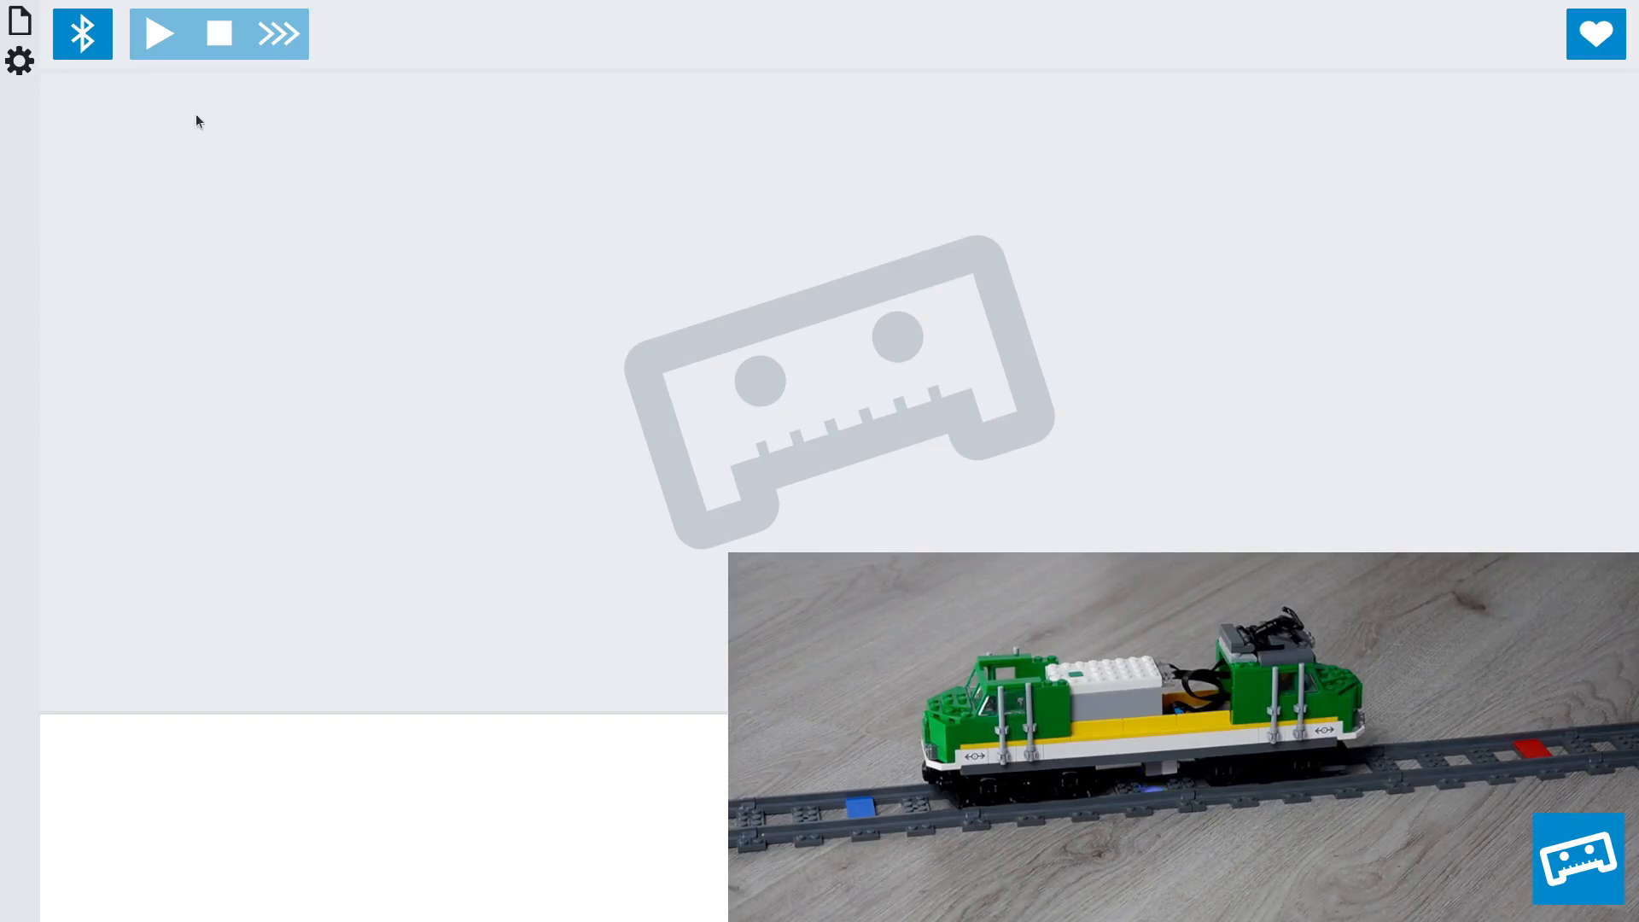
# Step: Connect Pybricks Code to the LEGO train's hub over Bluetooth
pyautogui.click(82, 33)
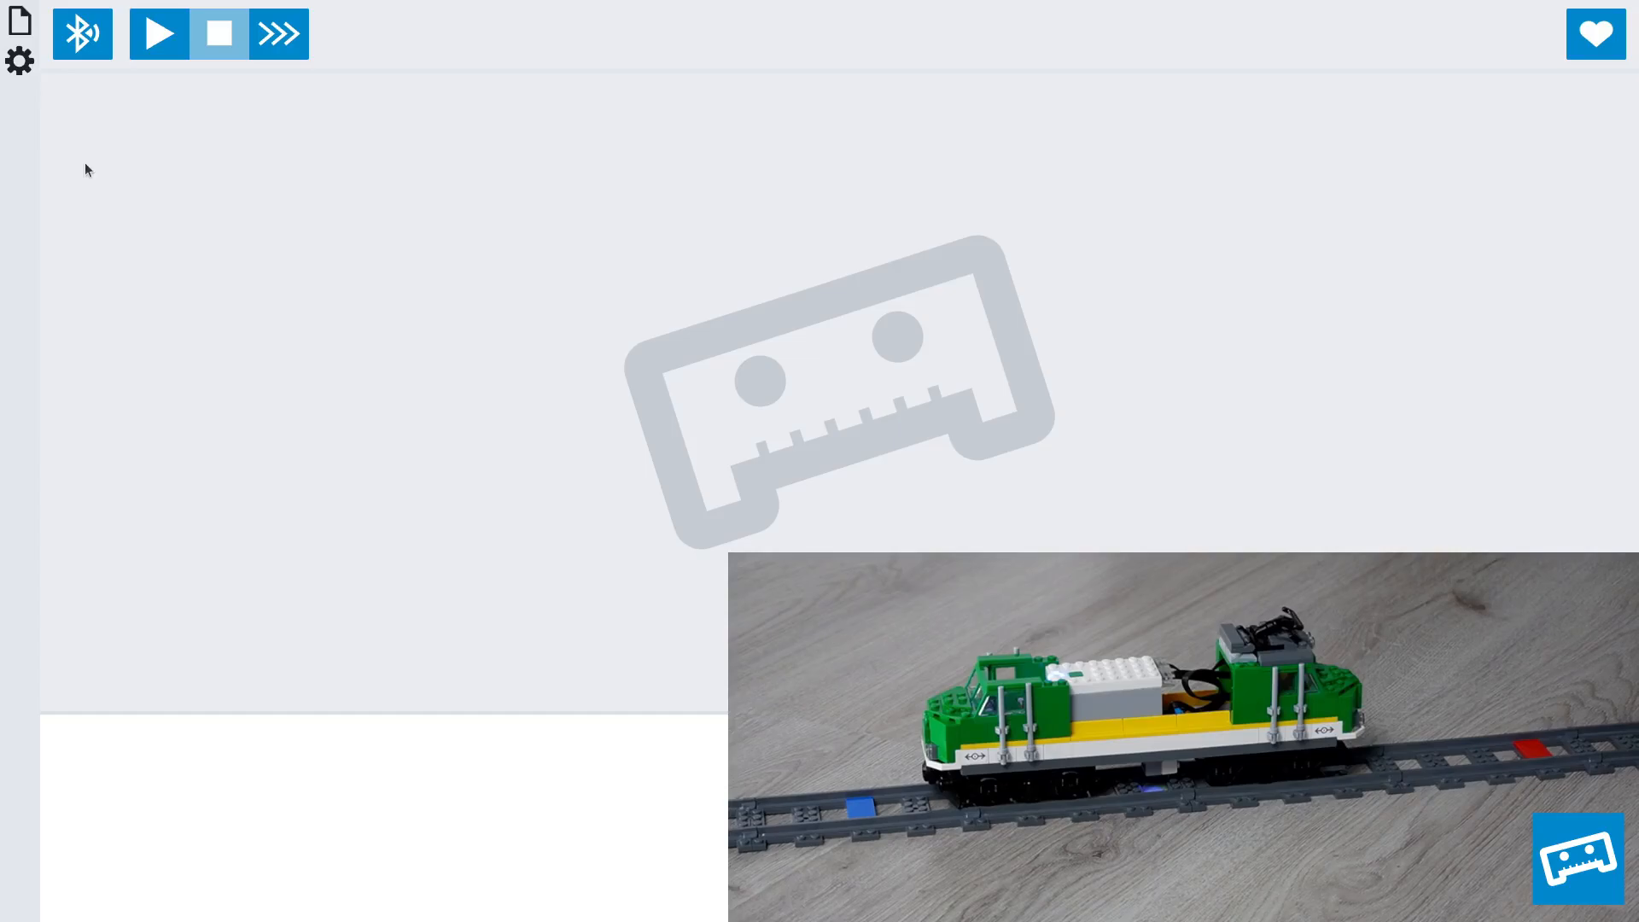
# Step: Create a new block-based file named measure.py from the file panel
pyautogui.click(19, 18)
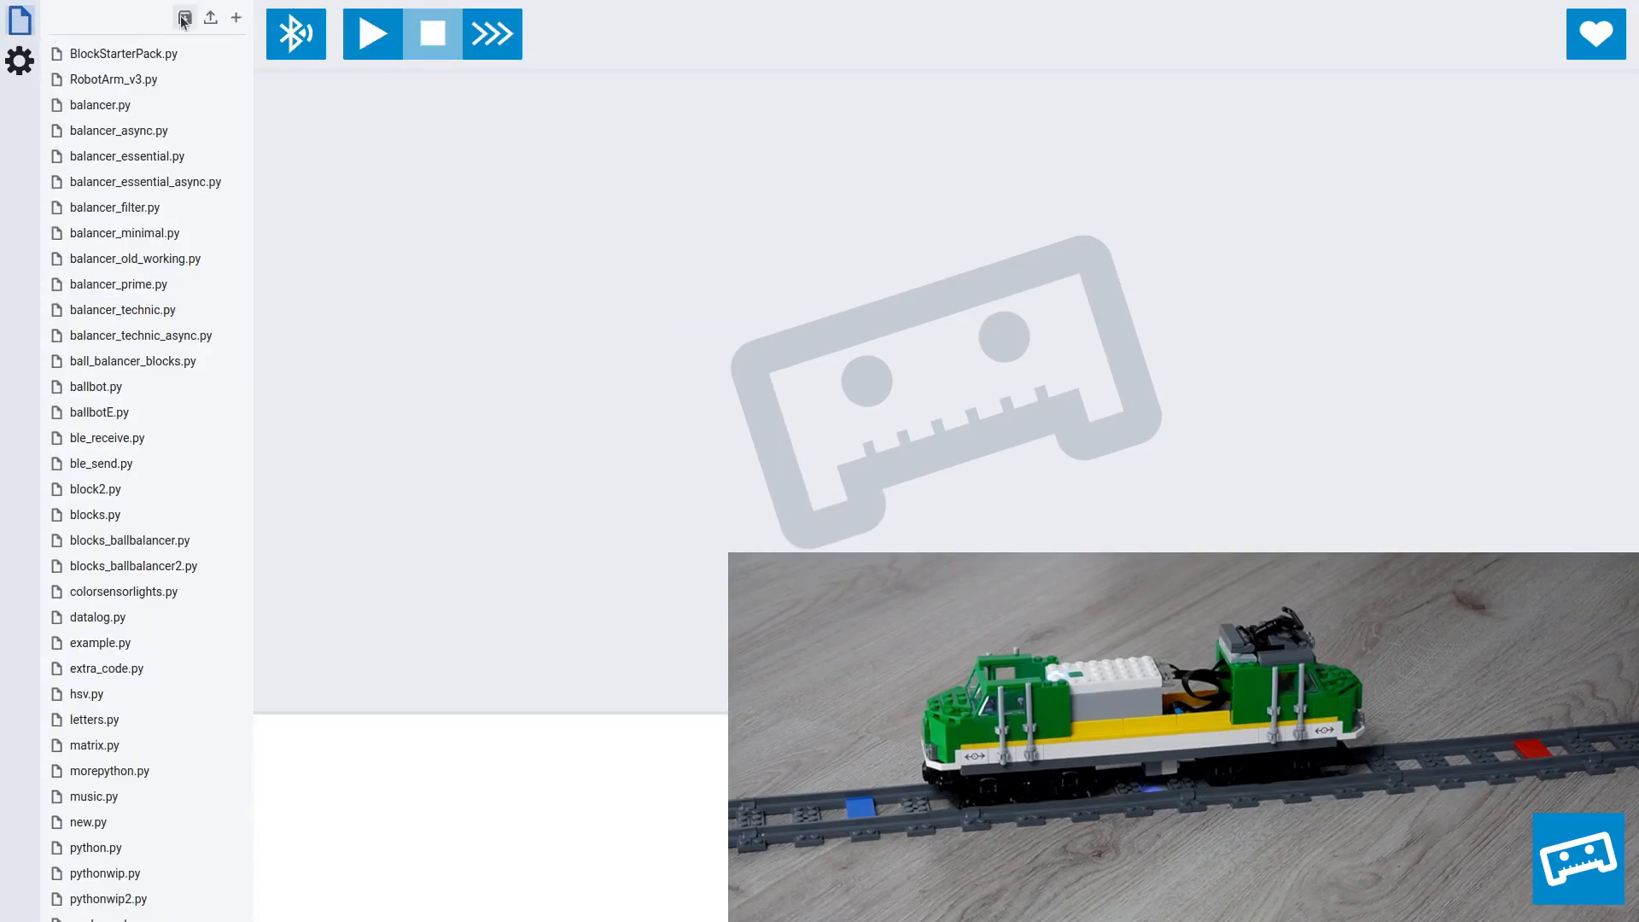
pyautogui.click(236, 18)
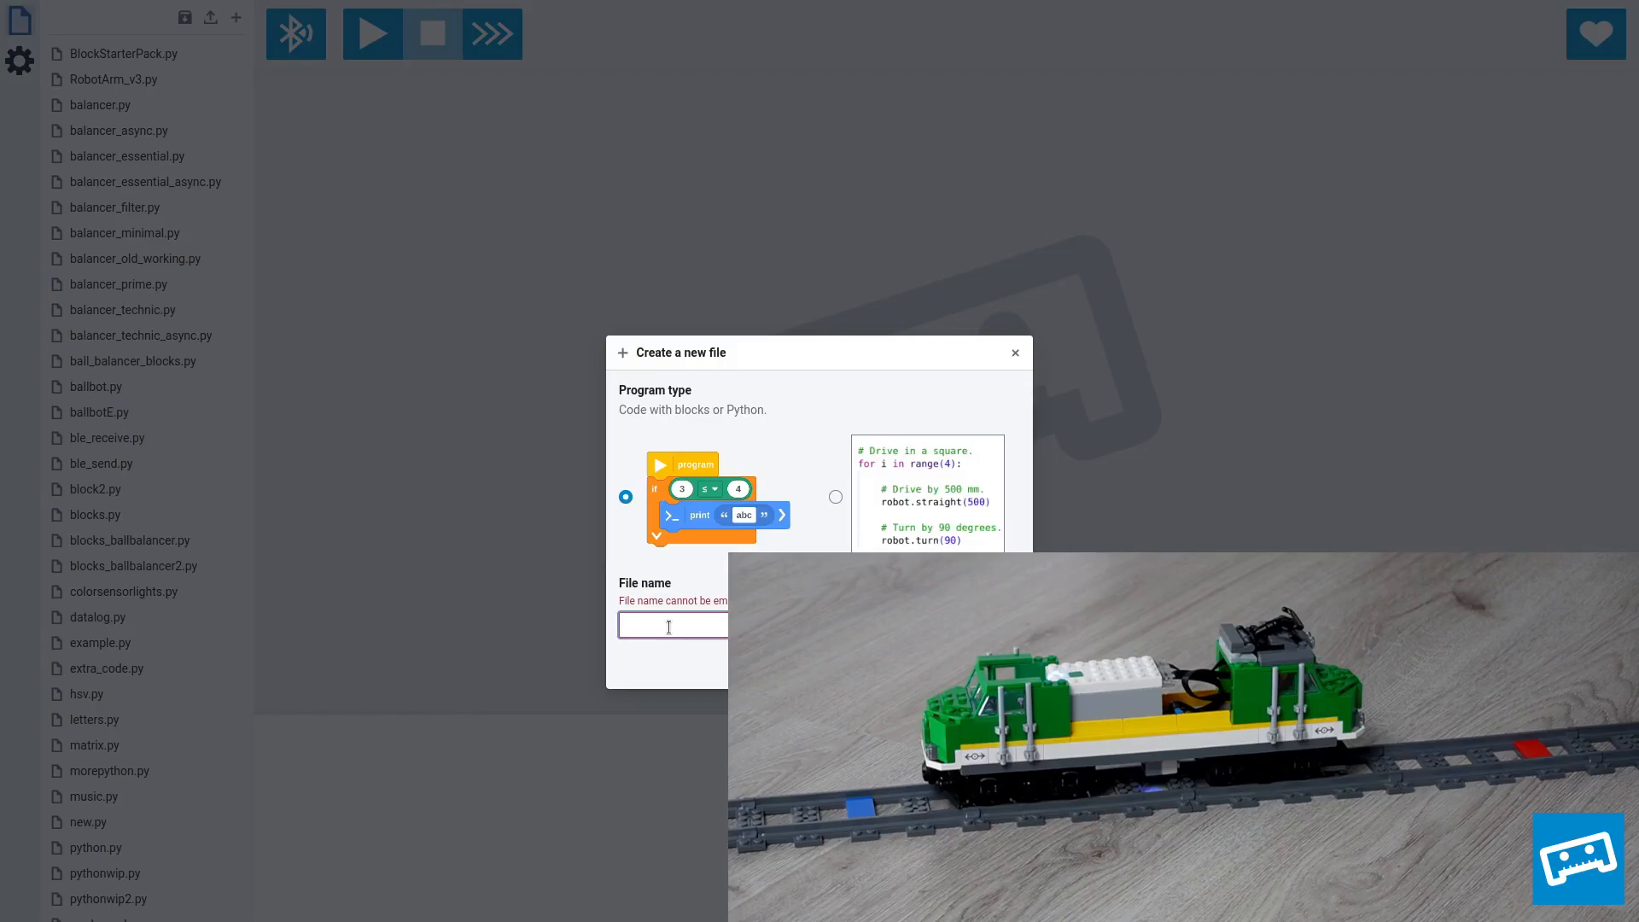
pyautogui.write('measur')
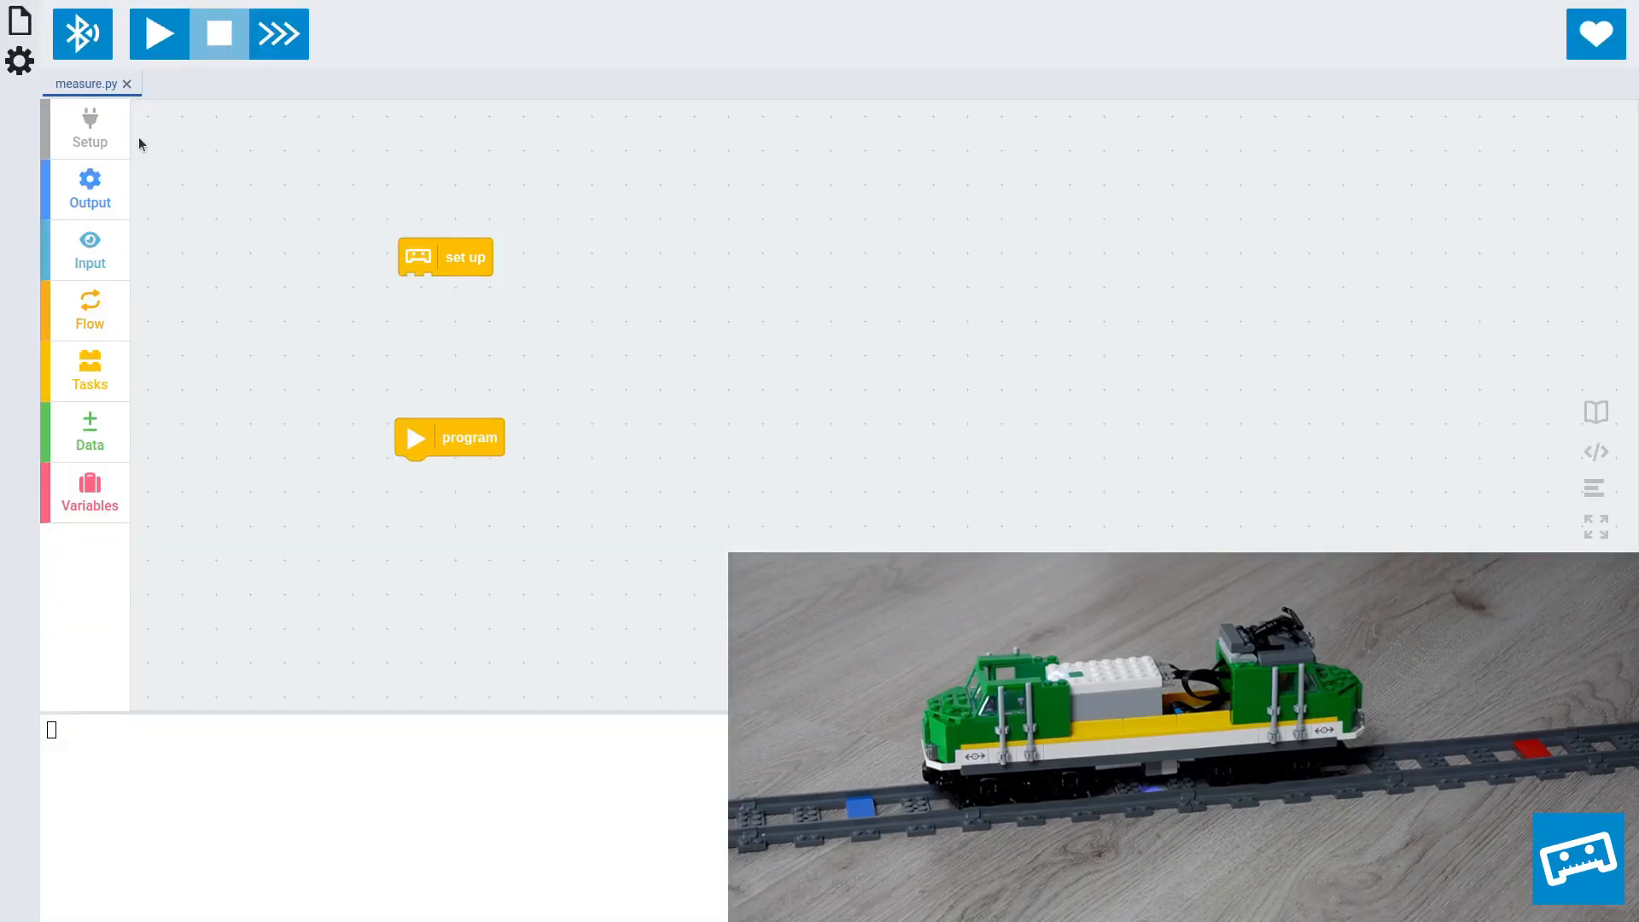
# Step: Add a sensor block under set up and assign it to port B
pyautogui.click(89, 127)
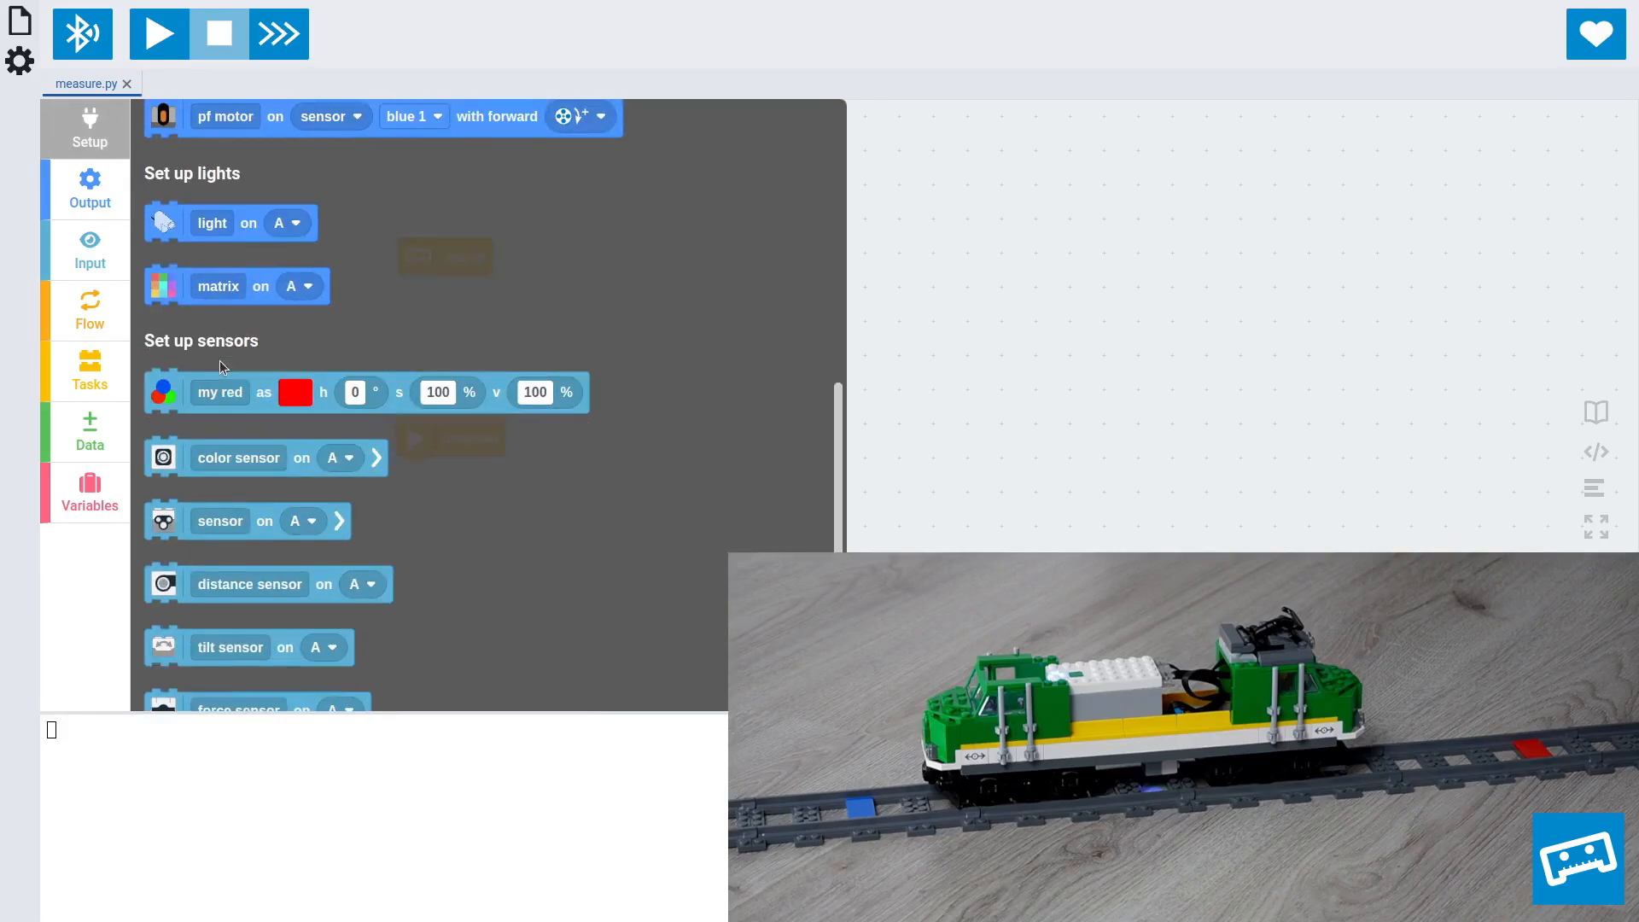
pyautogui.scroll(-3)
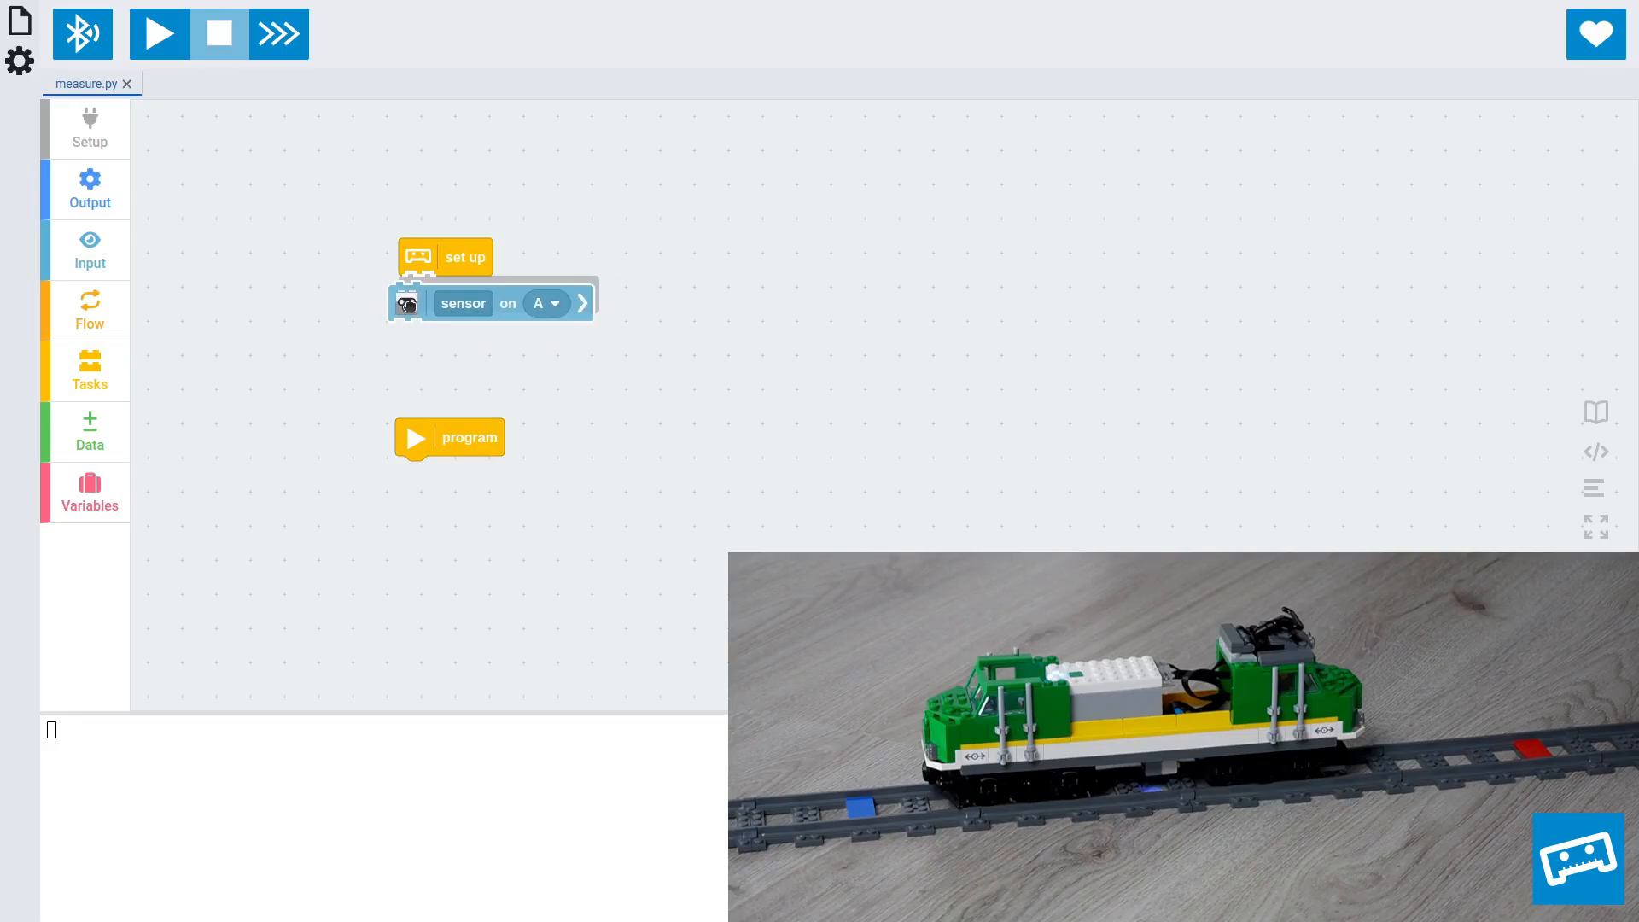
pyautogui.click(548, 304)
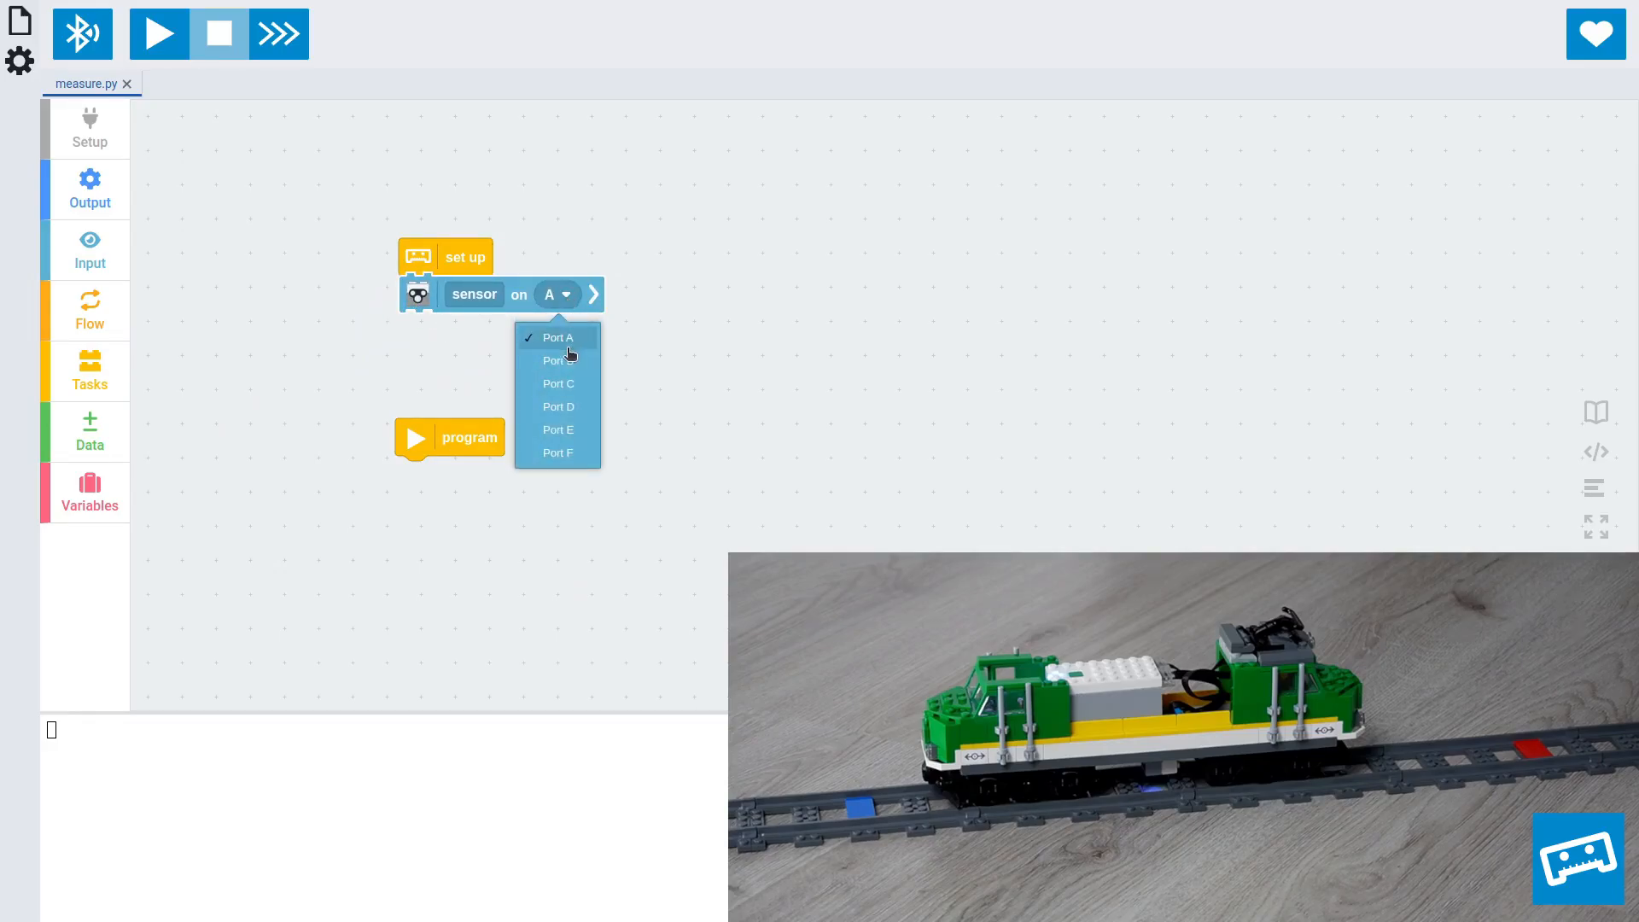
pyautogui.click(557, 359)
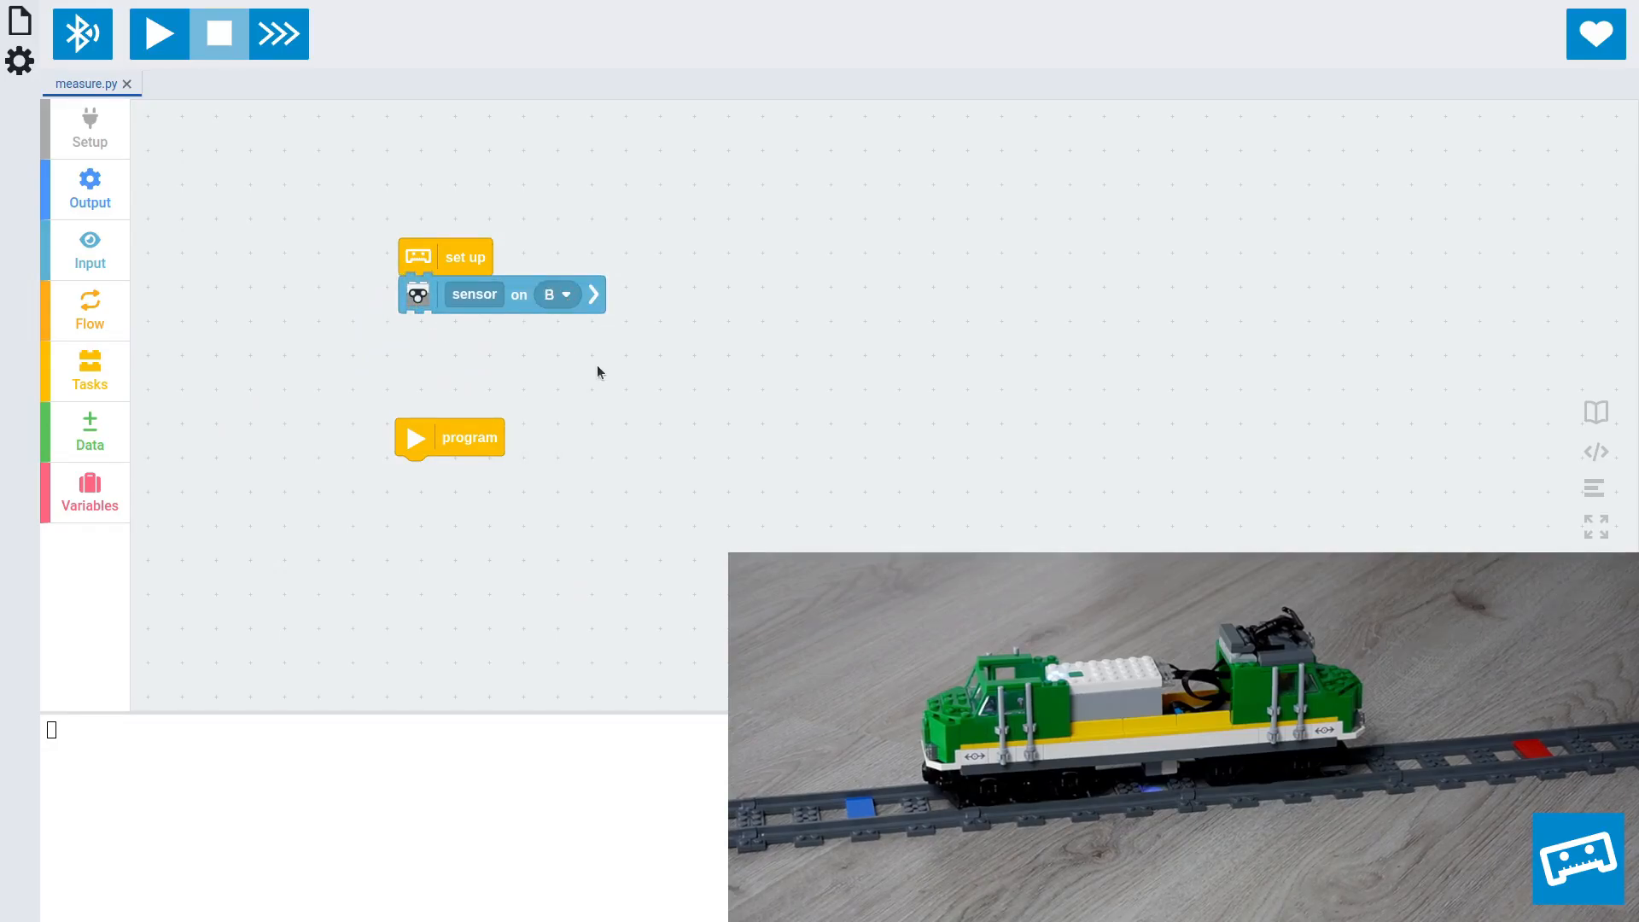
pyautogui.moveTo(267, 360)
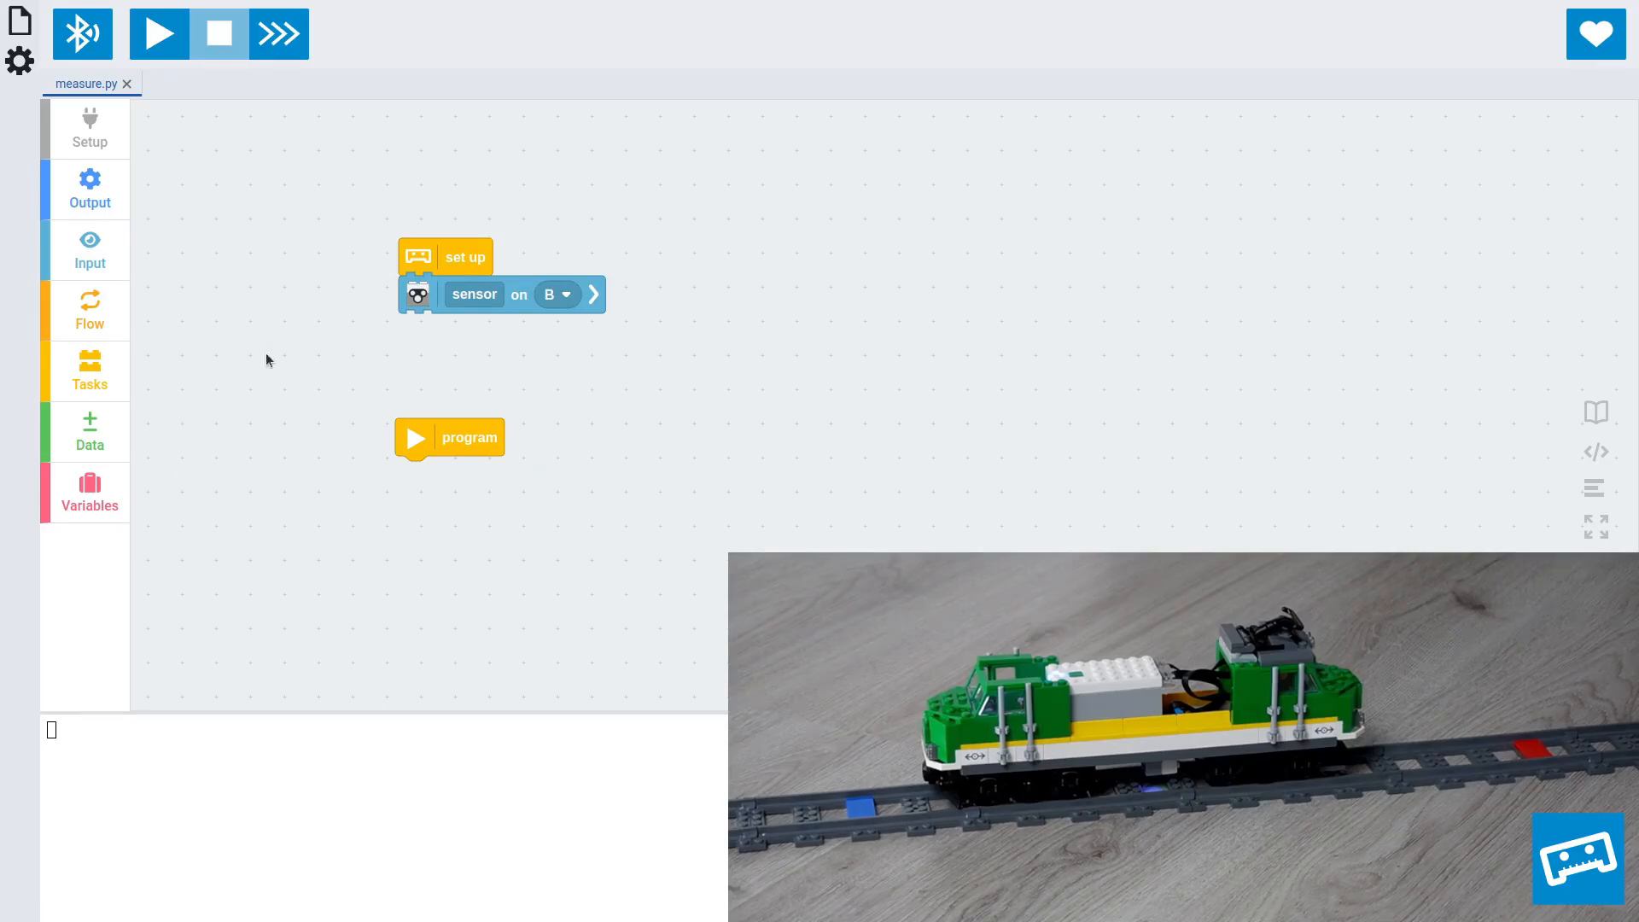
pyautogui.moveTo(590, 480)
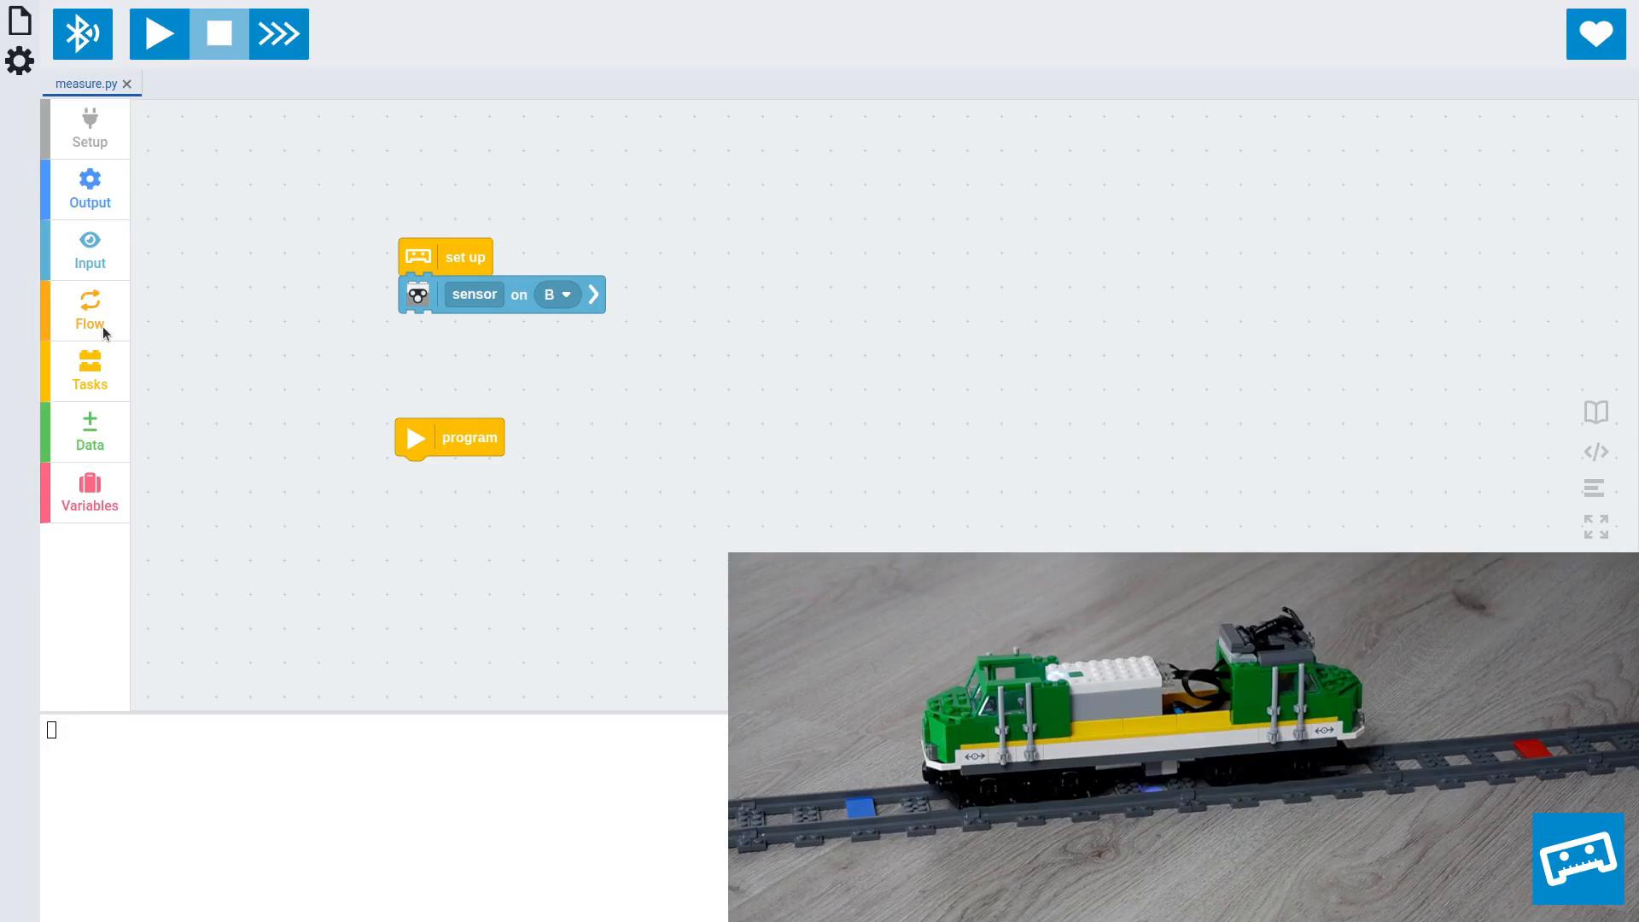
# Step: Build a repeat-while-true loop holding a print 'abc' block and a 200 ms wait
pyautogui.click(88, 309)
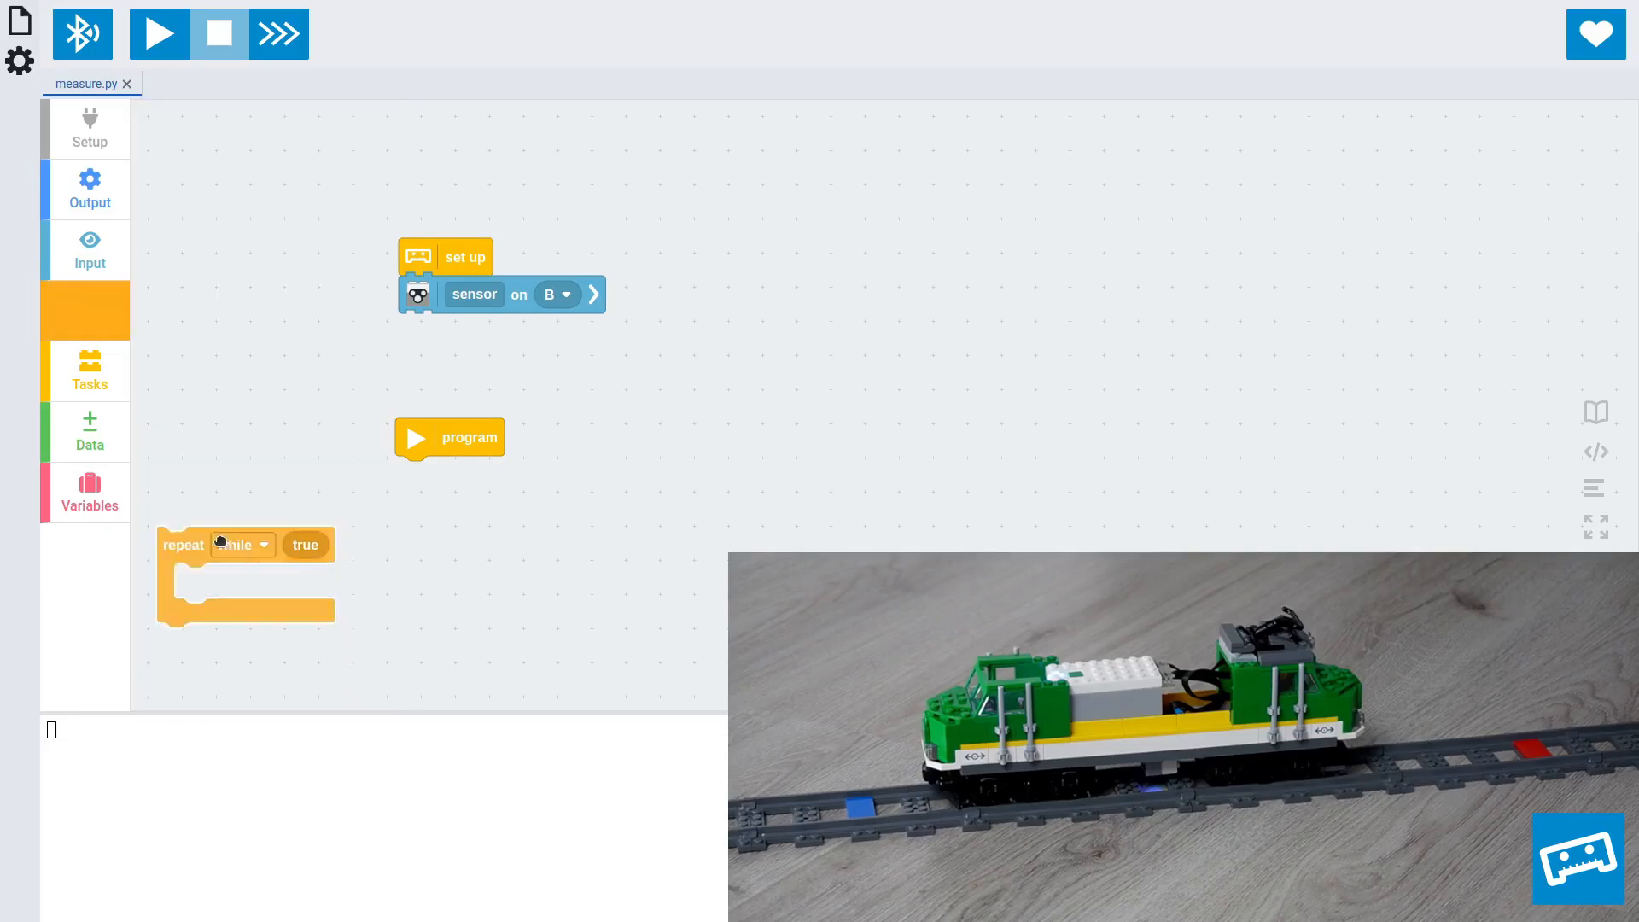
pyautogui.moveTo(245, 544); pyautogui.dragTo(483, 473)
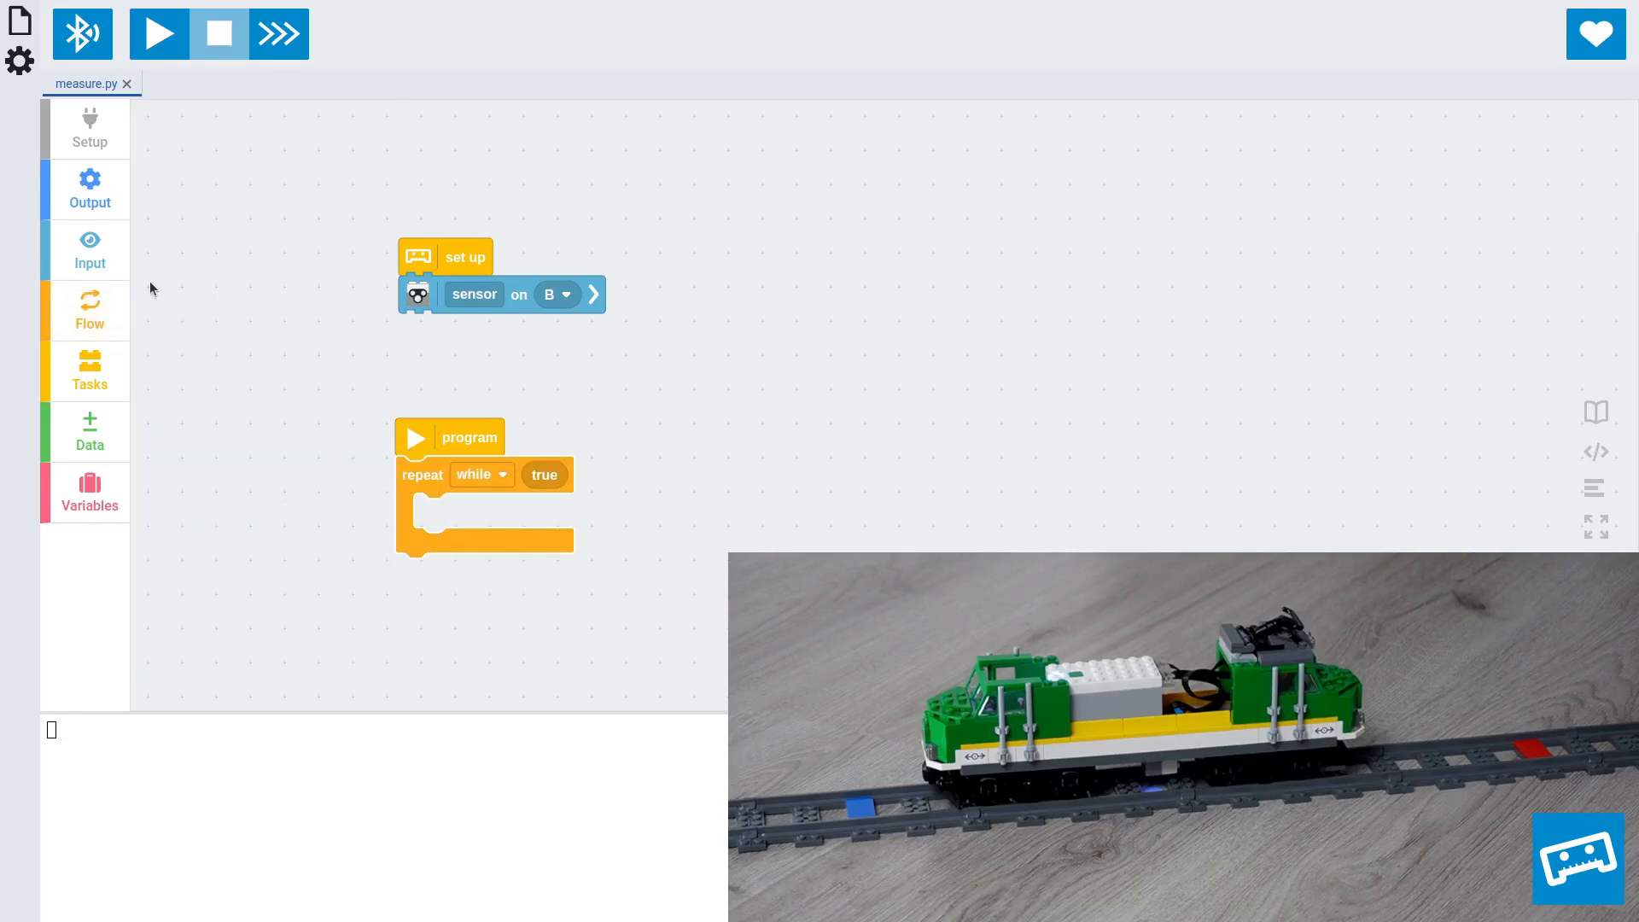
pyautogui.click(88, 189)
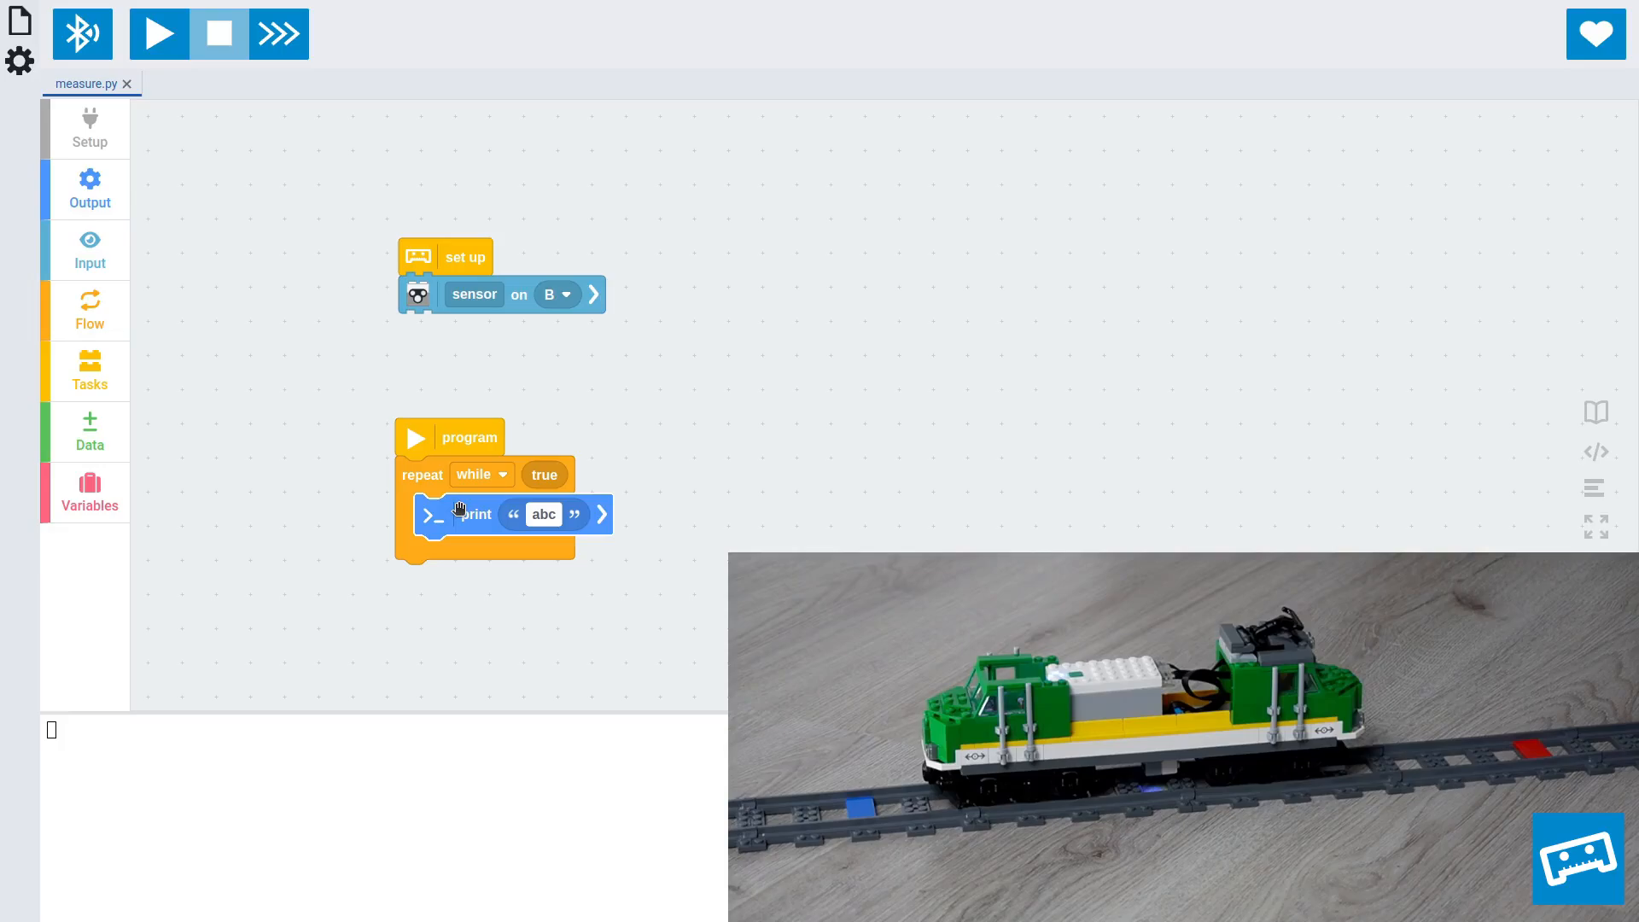
pyautogui.moveTo(515, 620)
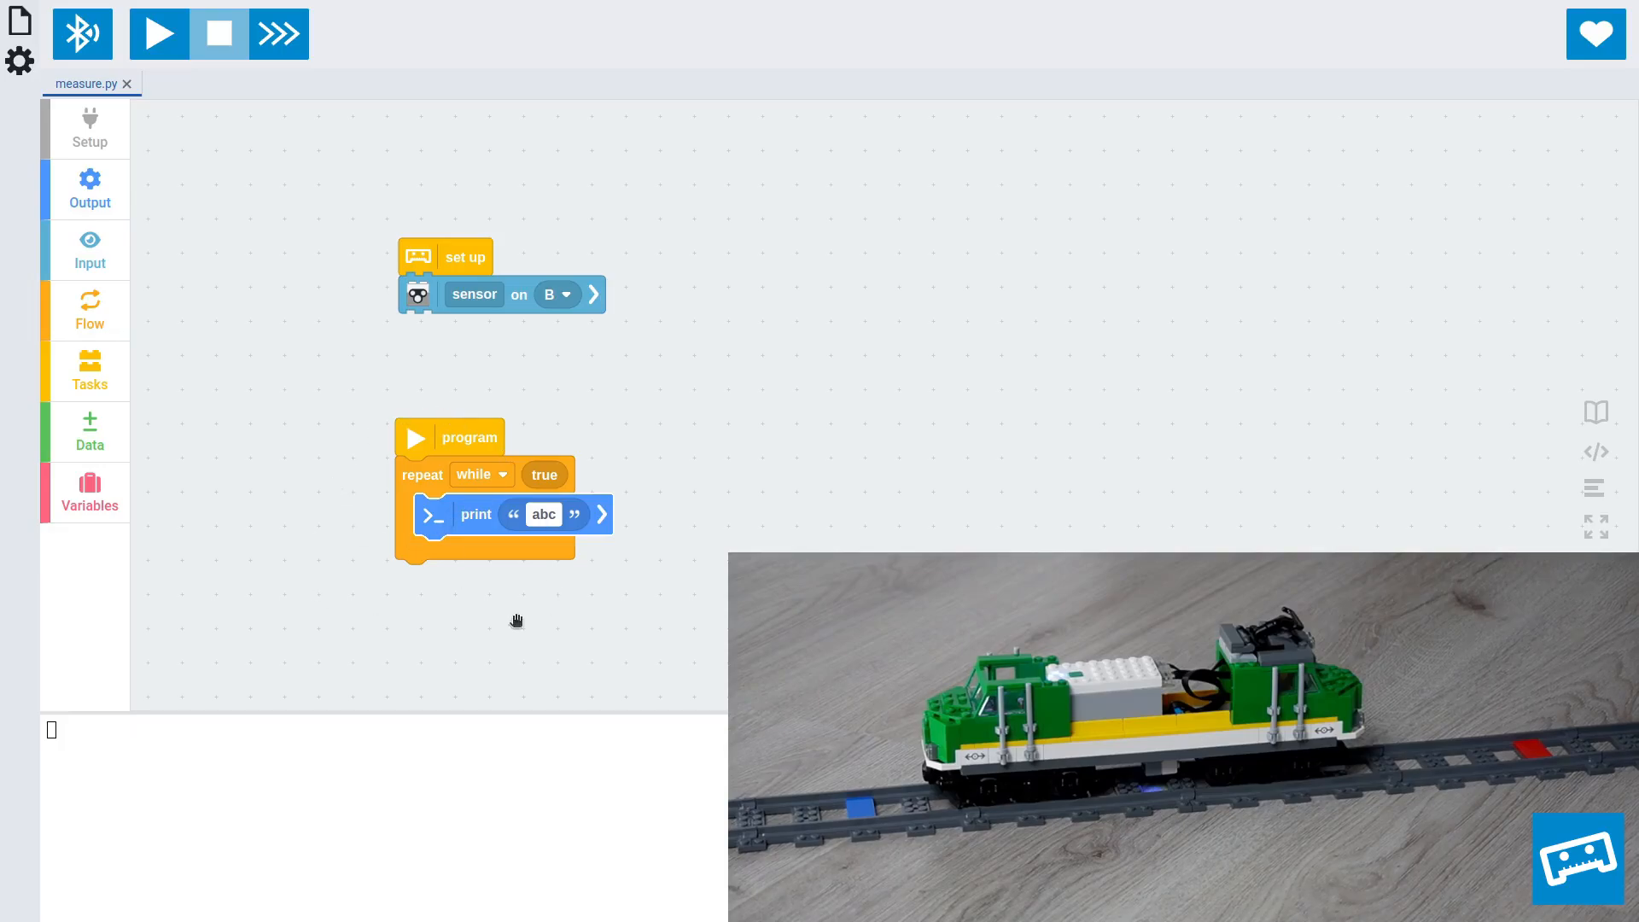
pyautogui.click(89, 311)
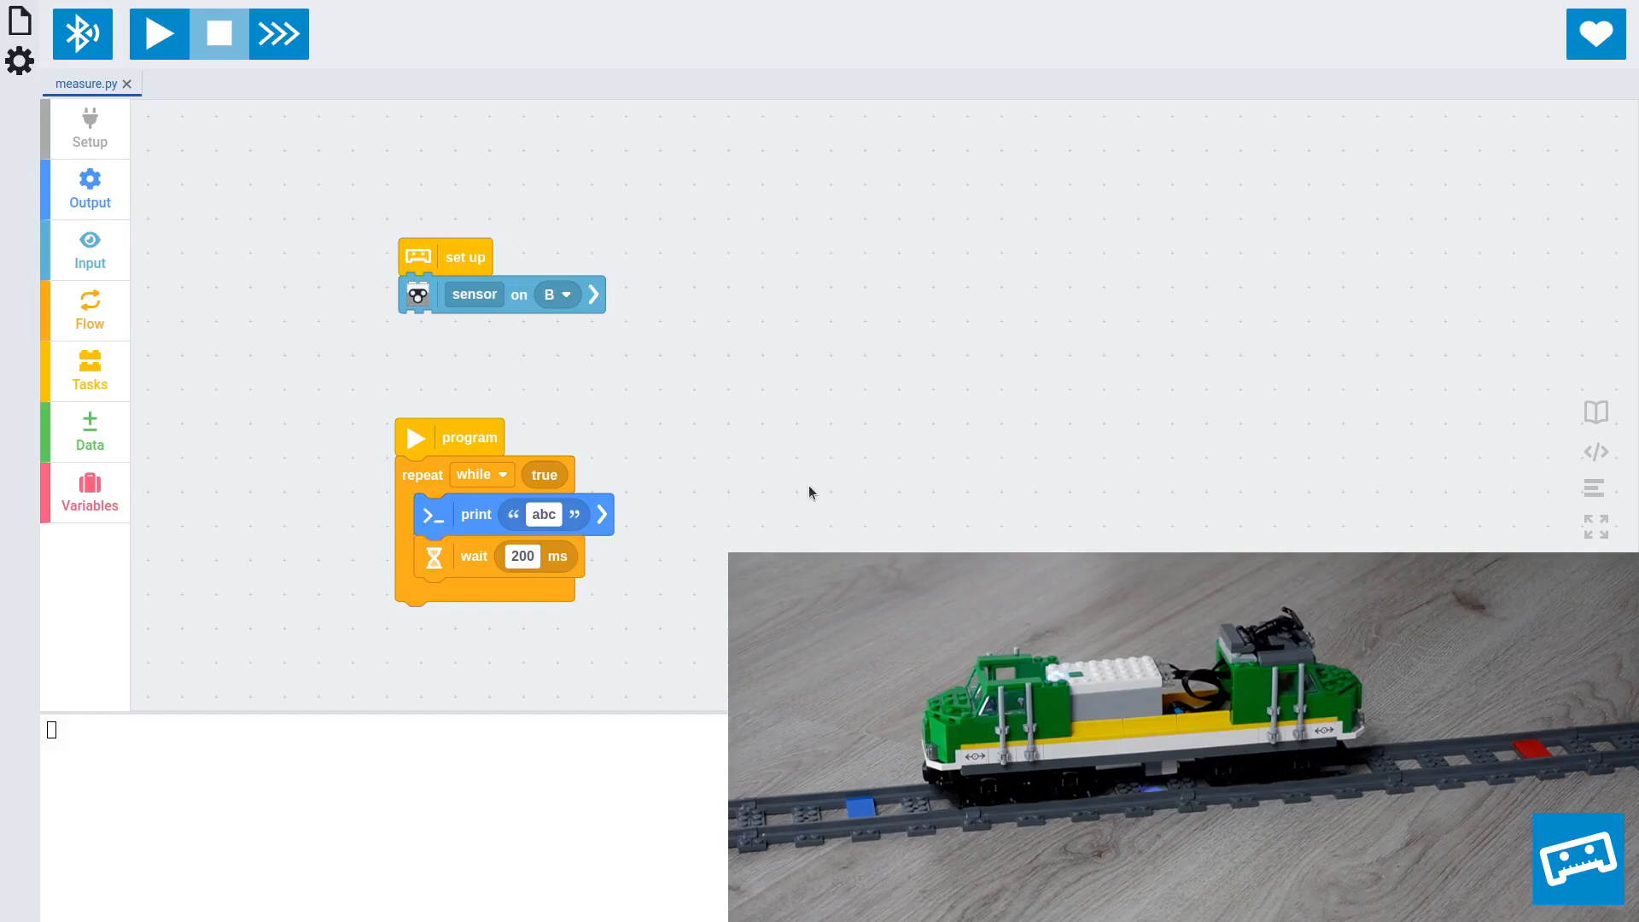
pyautogui.moveTo(773, 476)
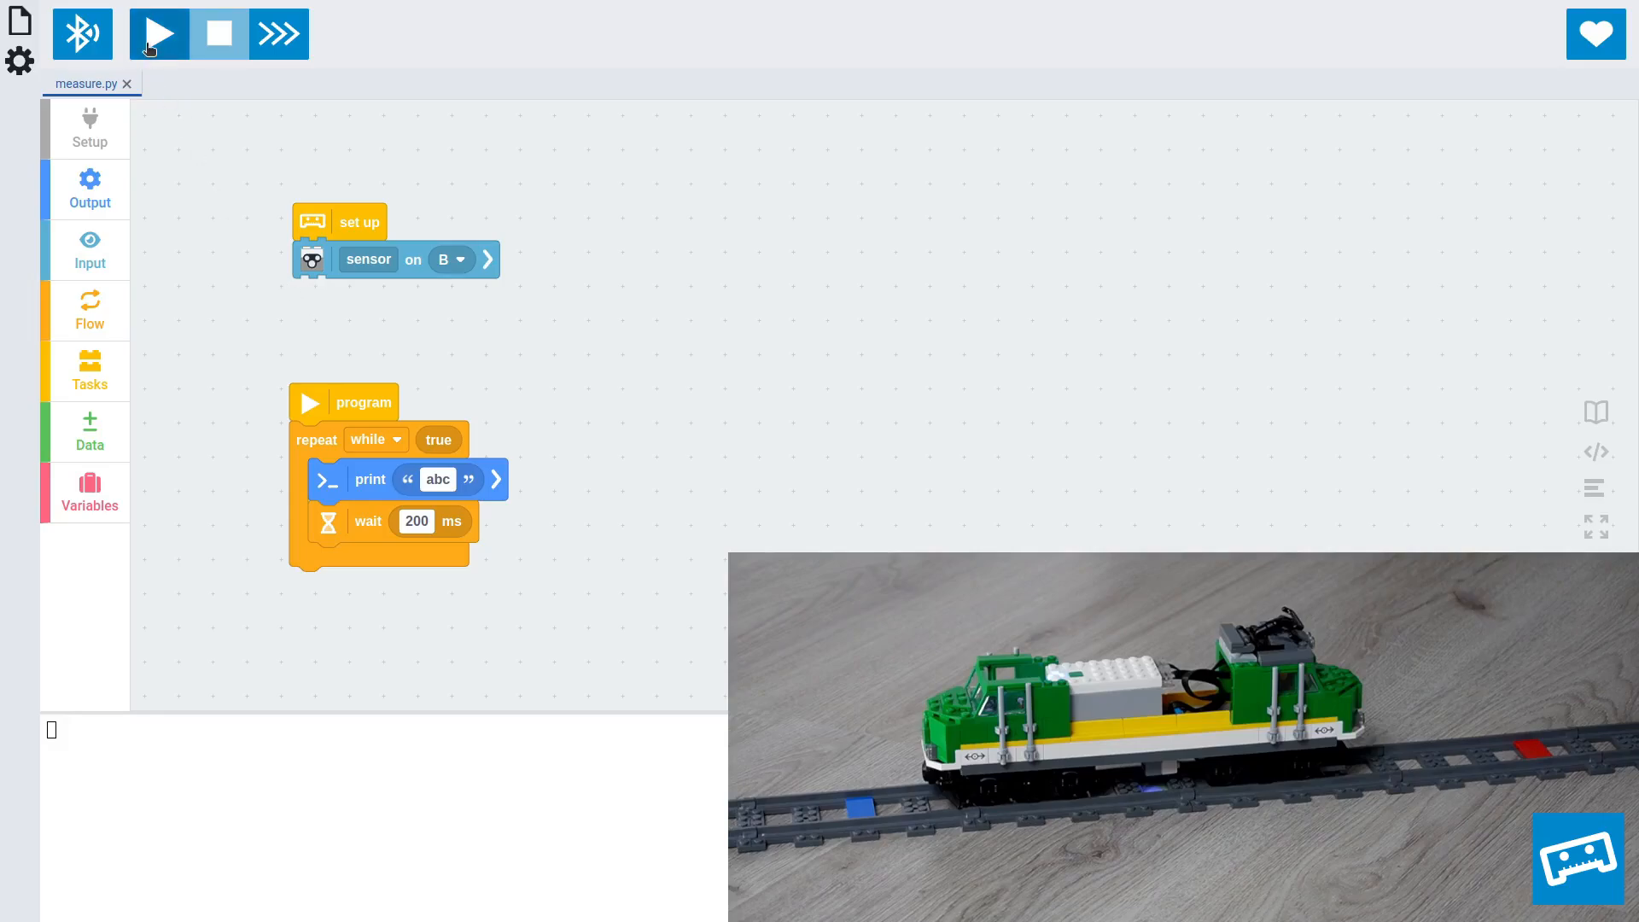
# Step: Run measure.py on the hub so abc prints repeatedly in the output
pyautogui.click(158, 33)
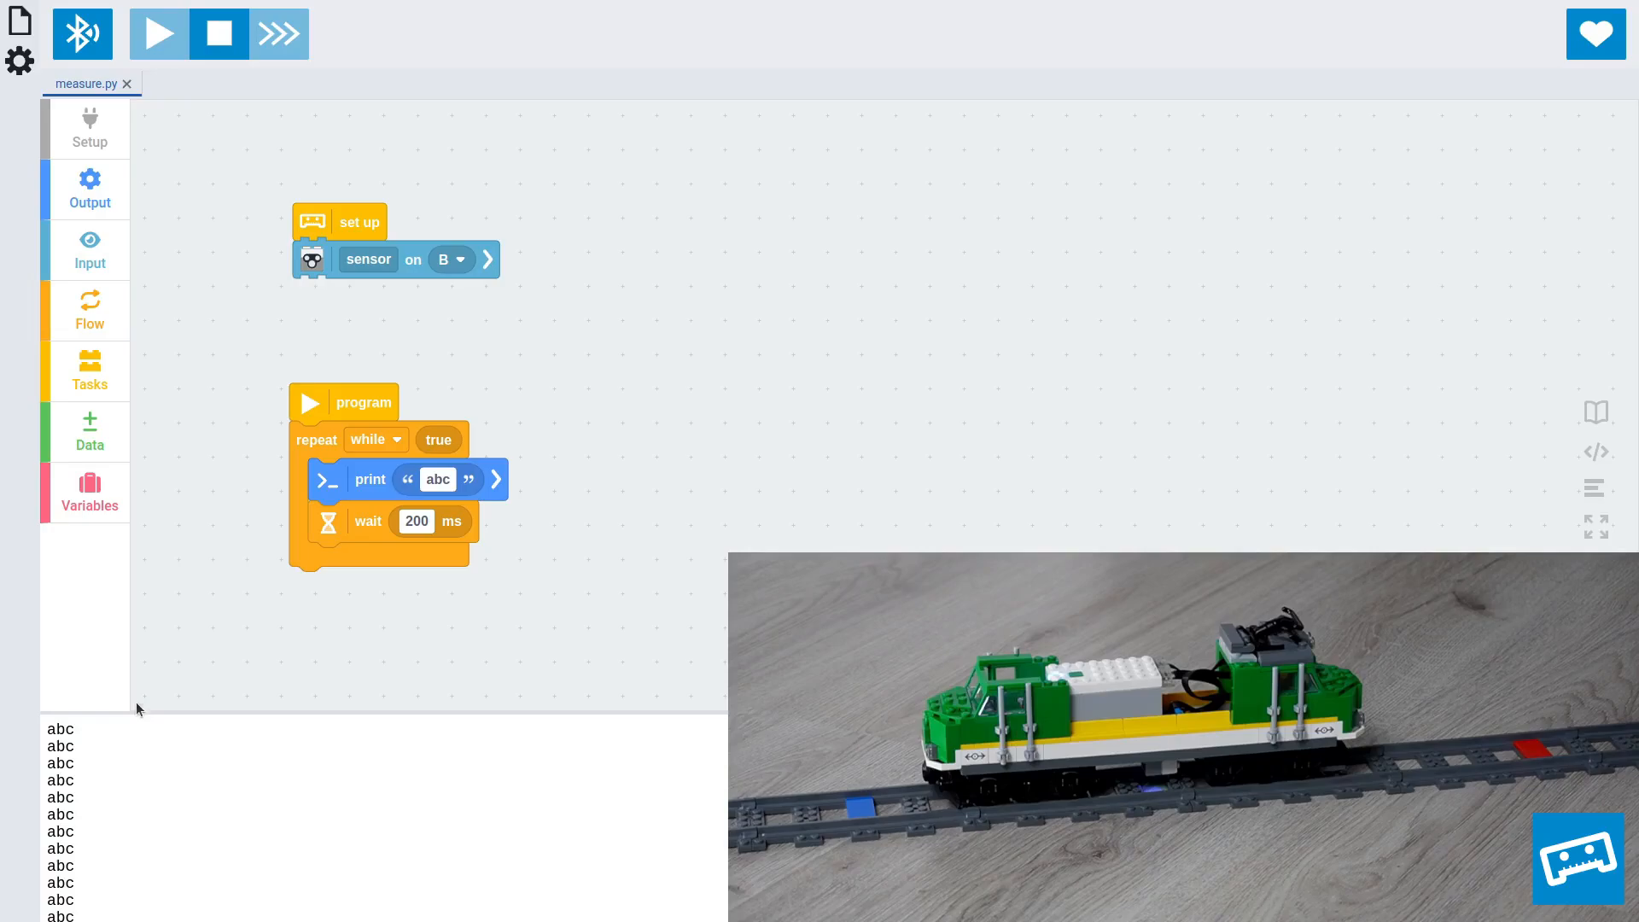
pyautogui.moveTo(126, 618)
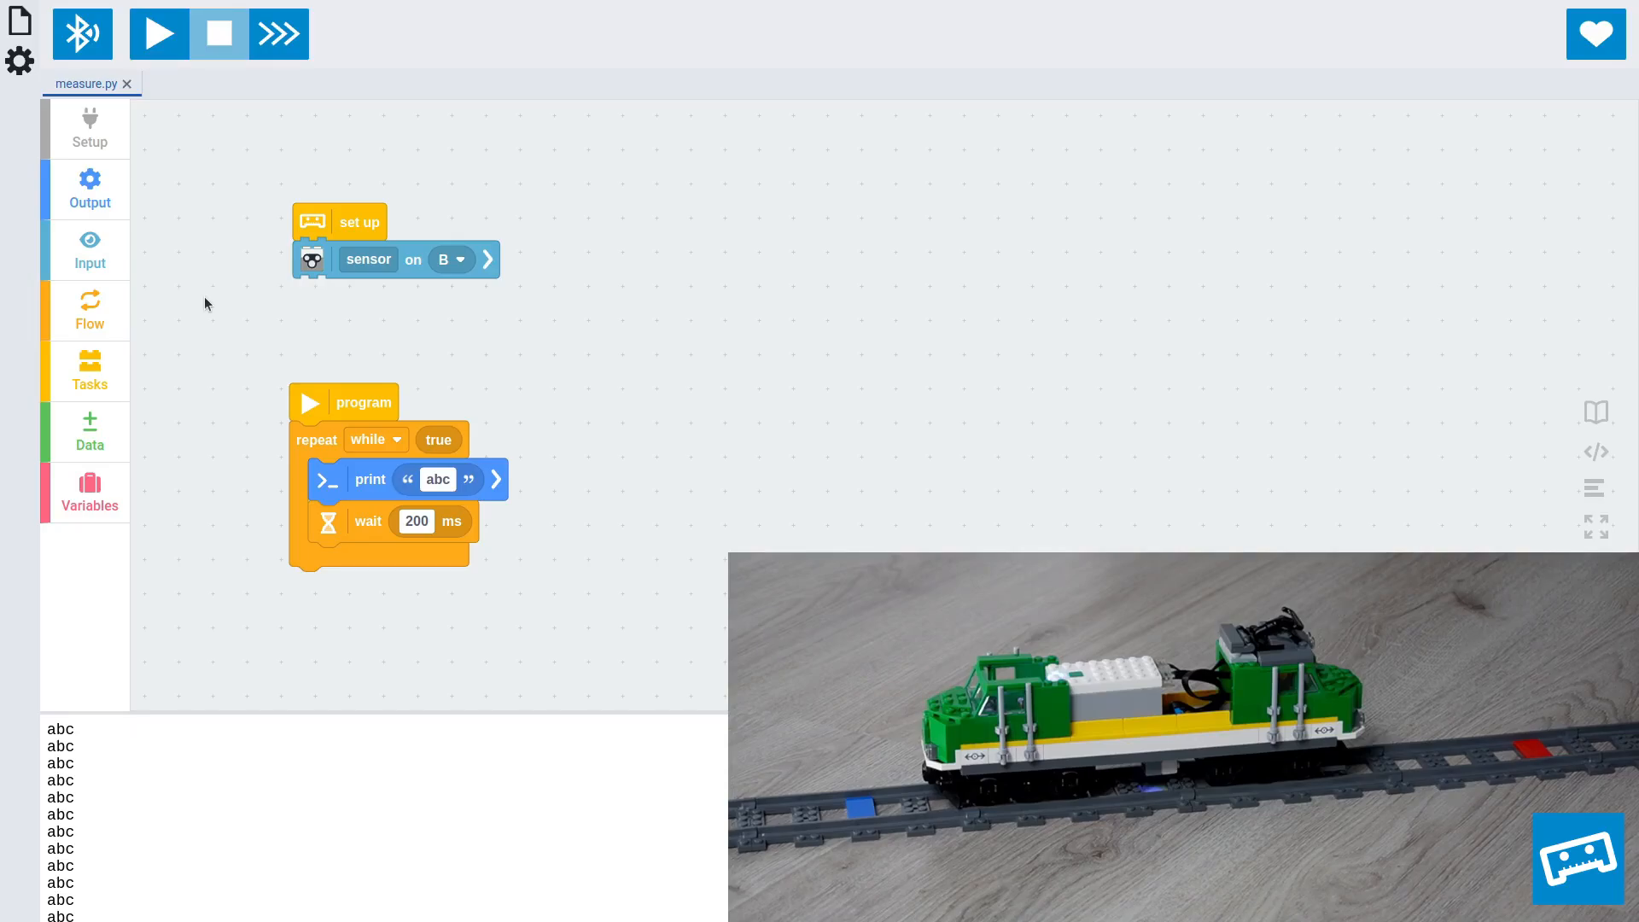
# Step: Make the print block output the colour sensor's HSV measurement instead of abc
pyautogui.click(89, 248)
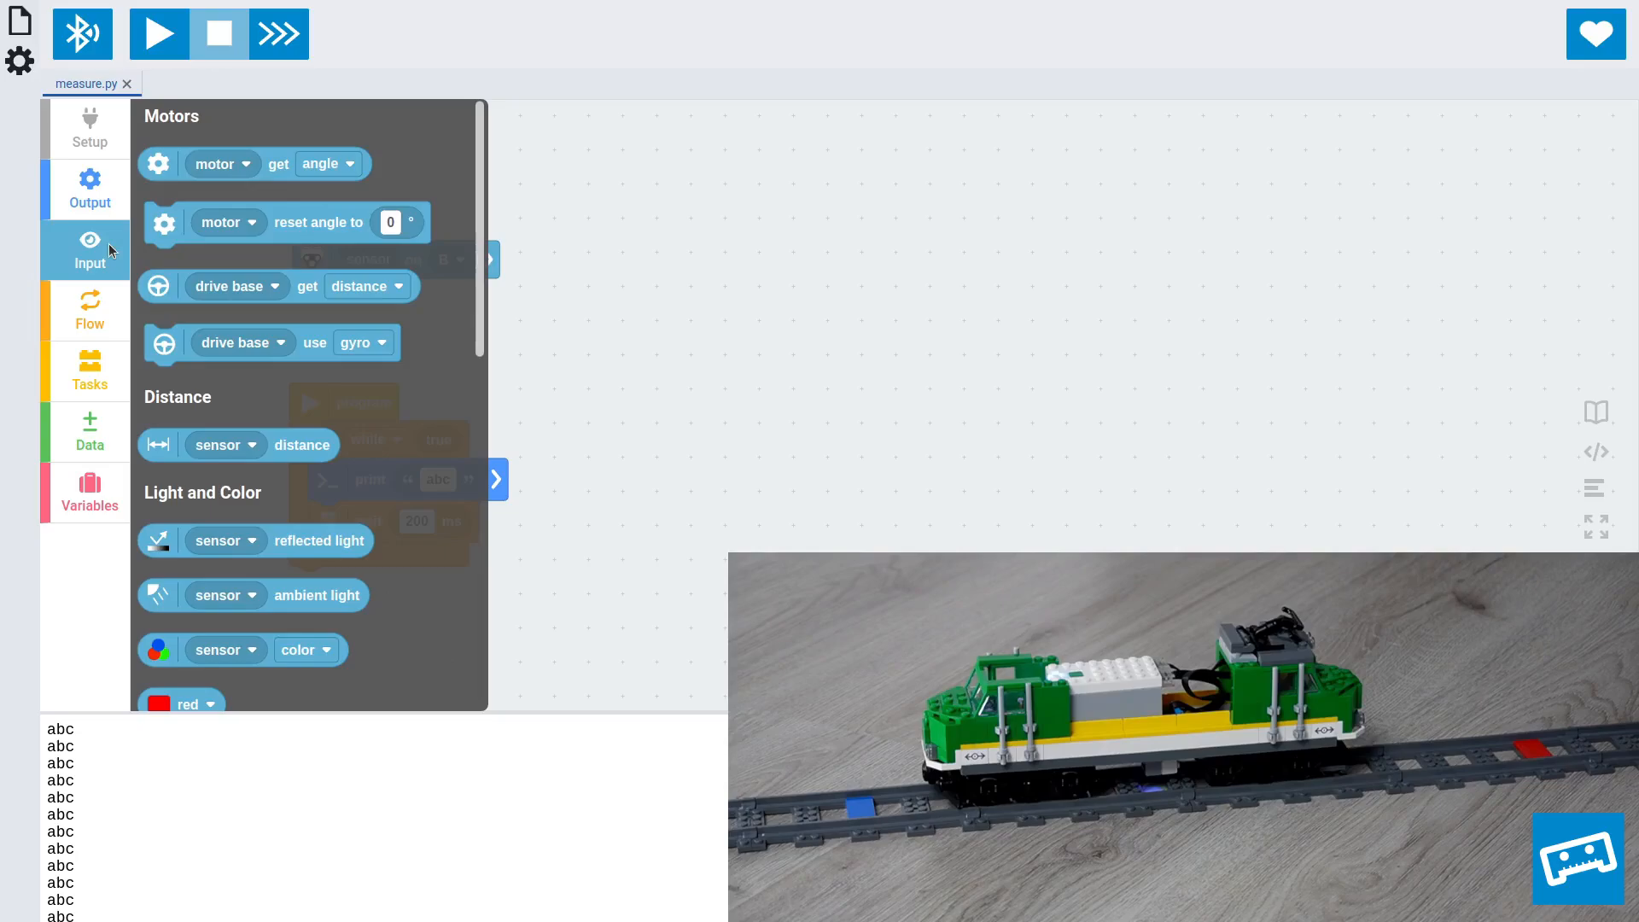
pyautogui.moveTo(190, 642)
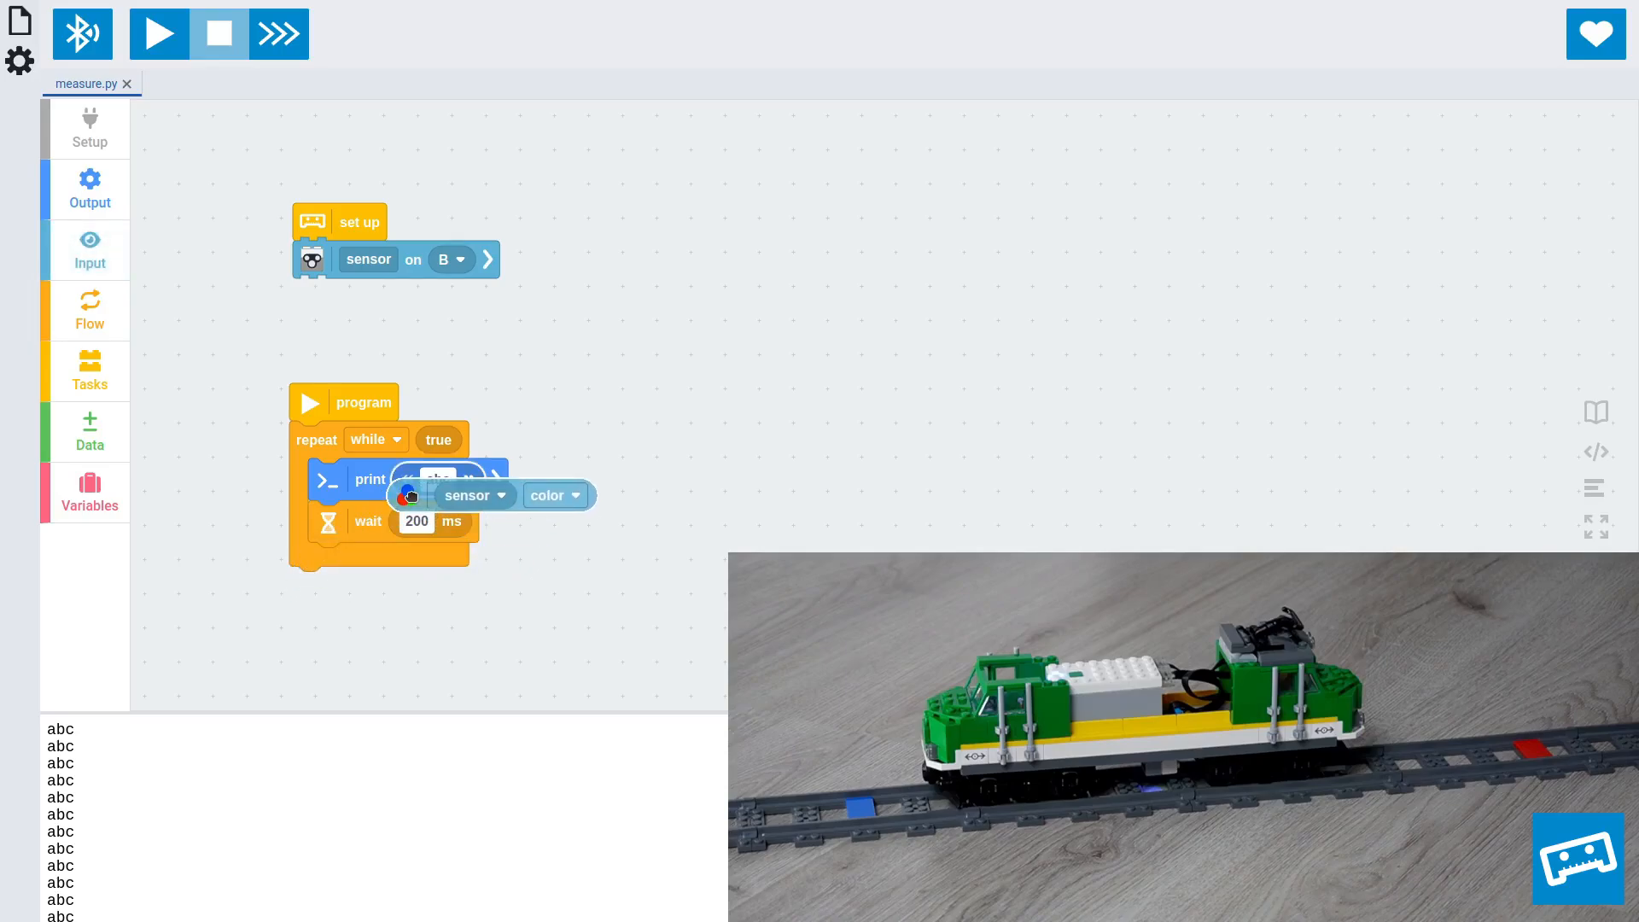
pyautogui.click(570, 476)
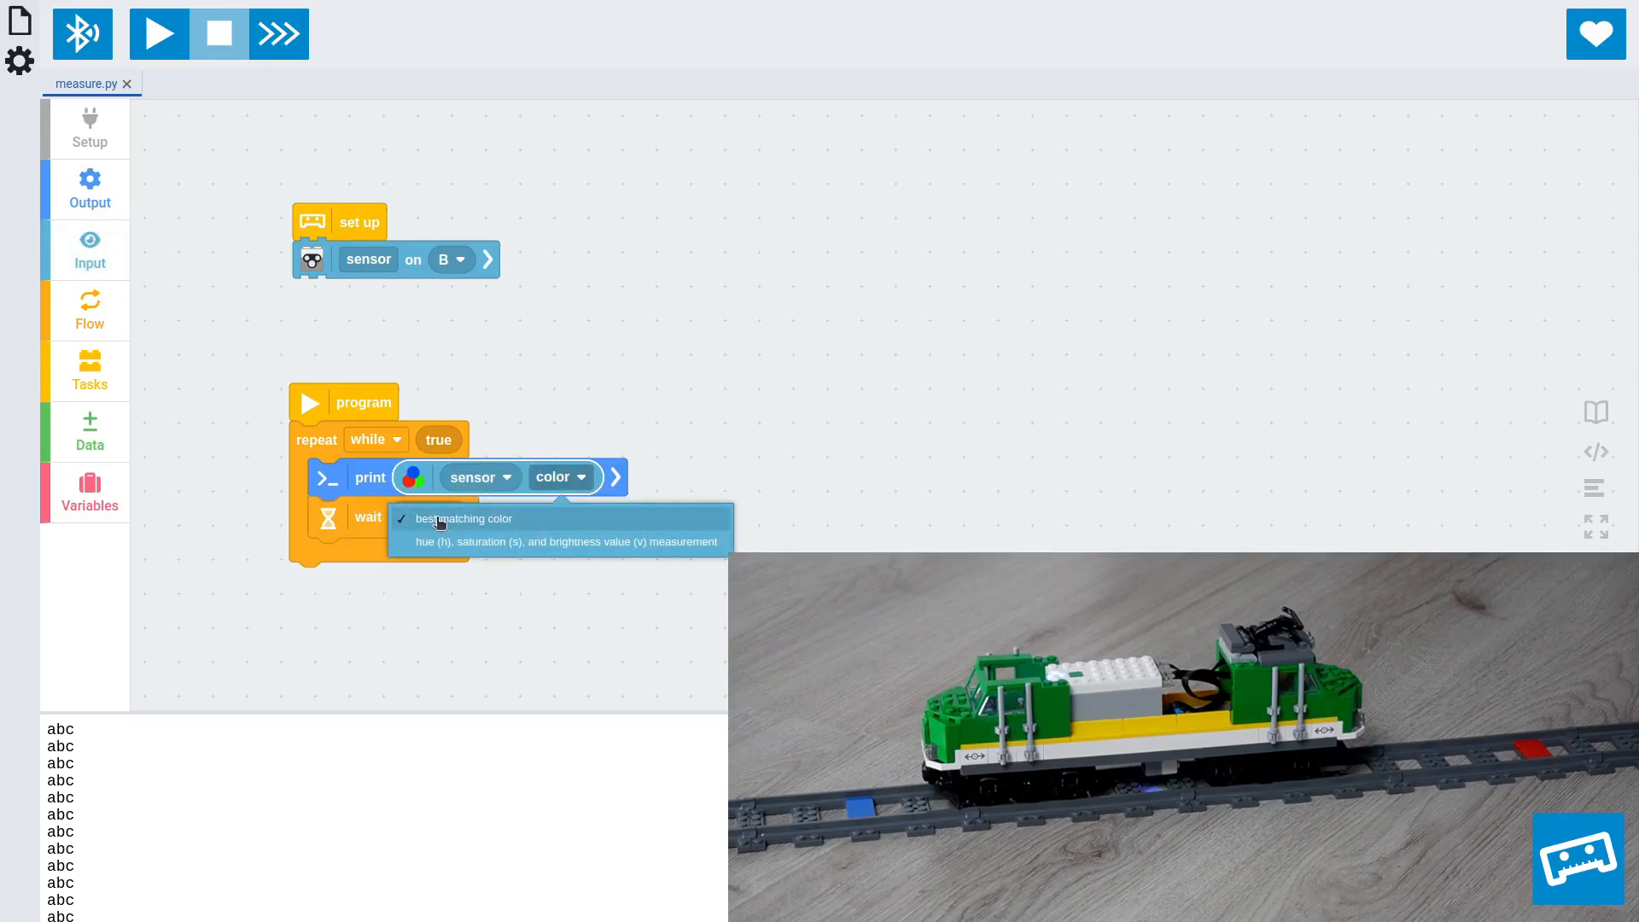
pyautogui.moveTo(515, 526)
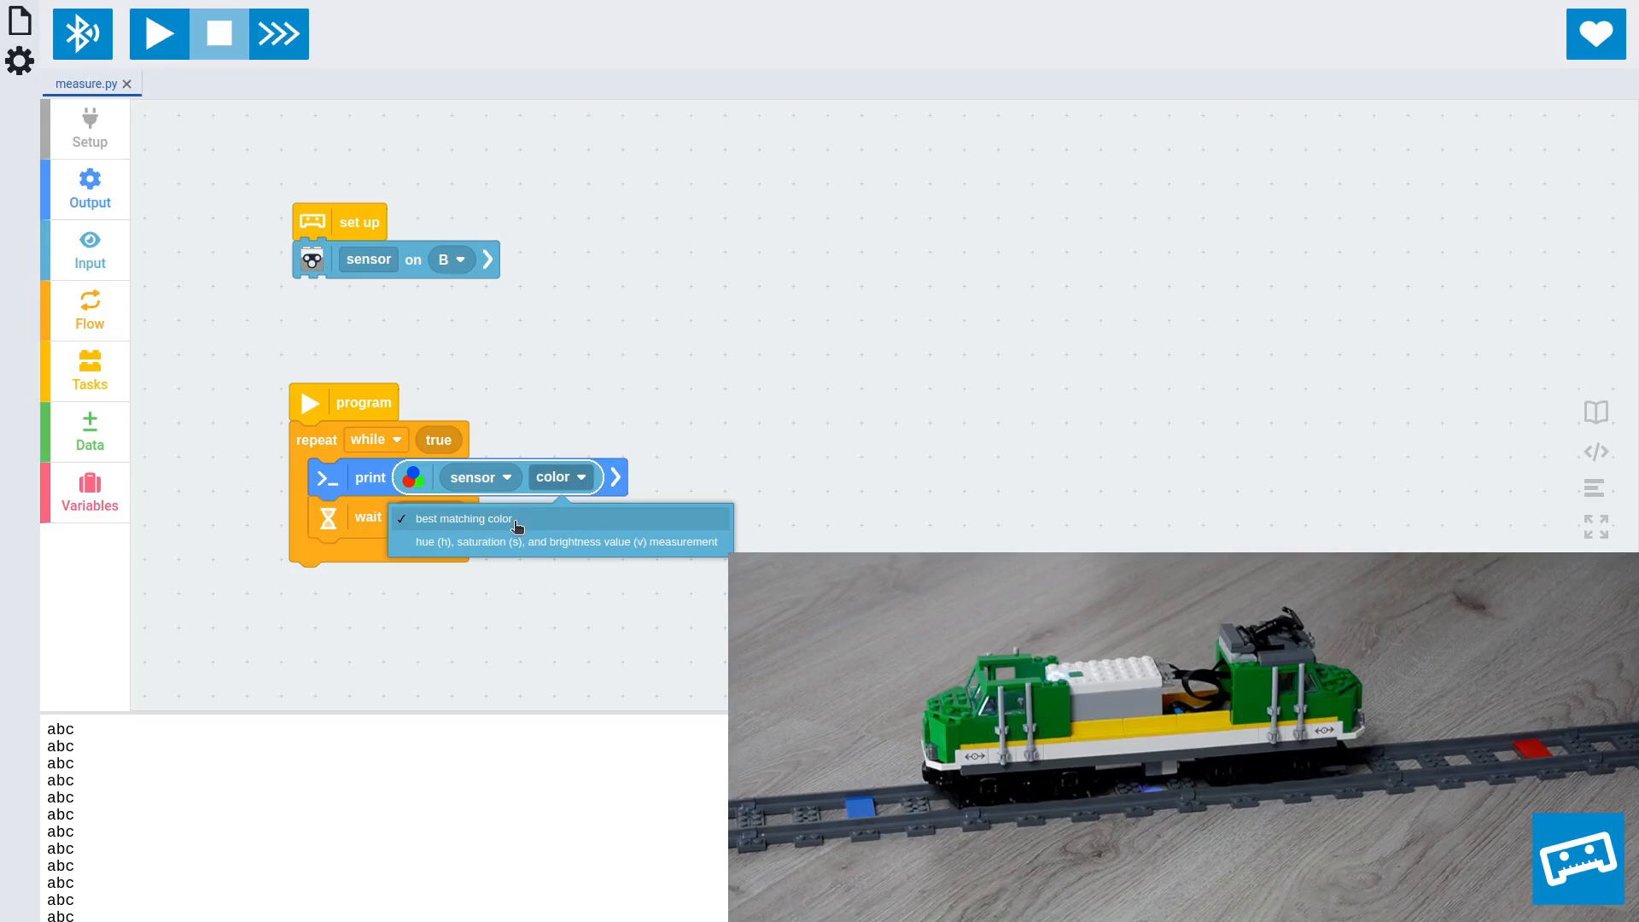
pyautogui.moveTo(452, 545)
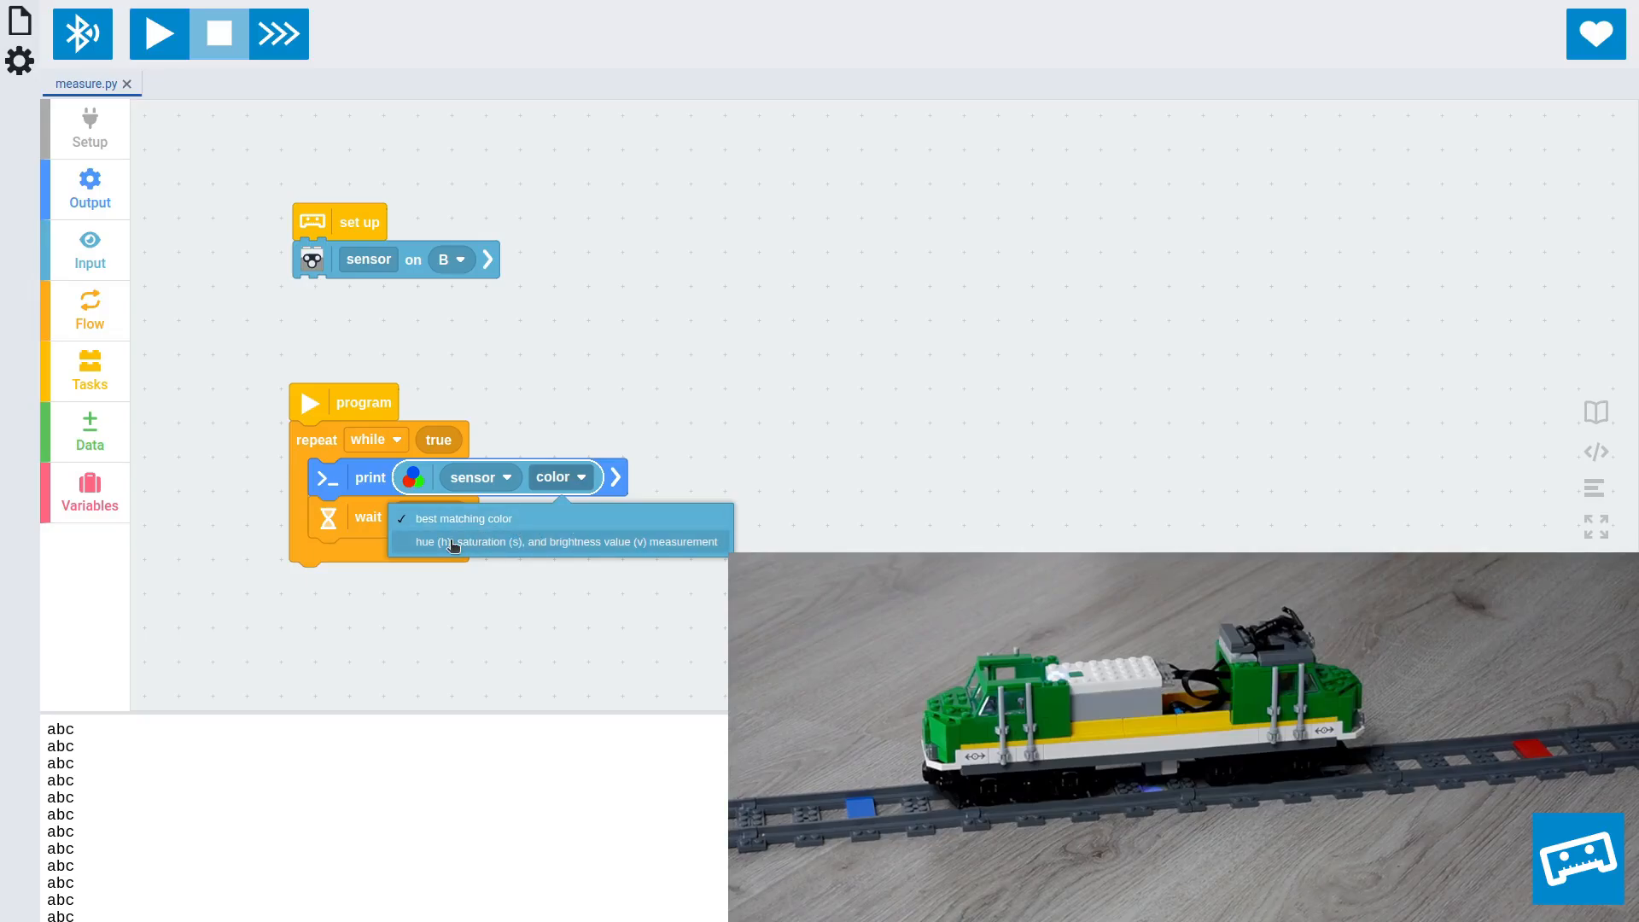
pyautogui.click(564, 541)
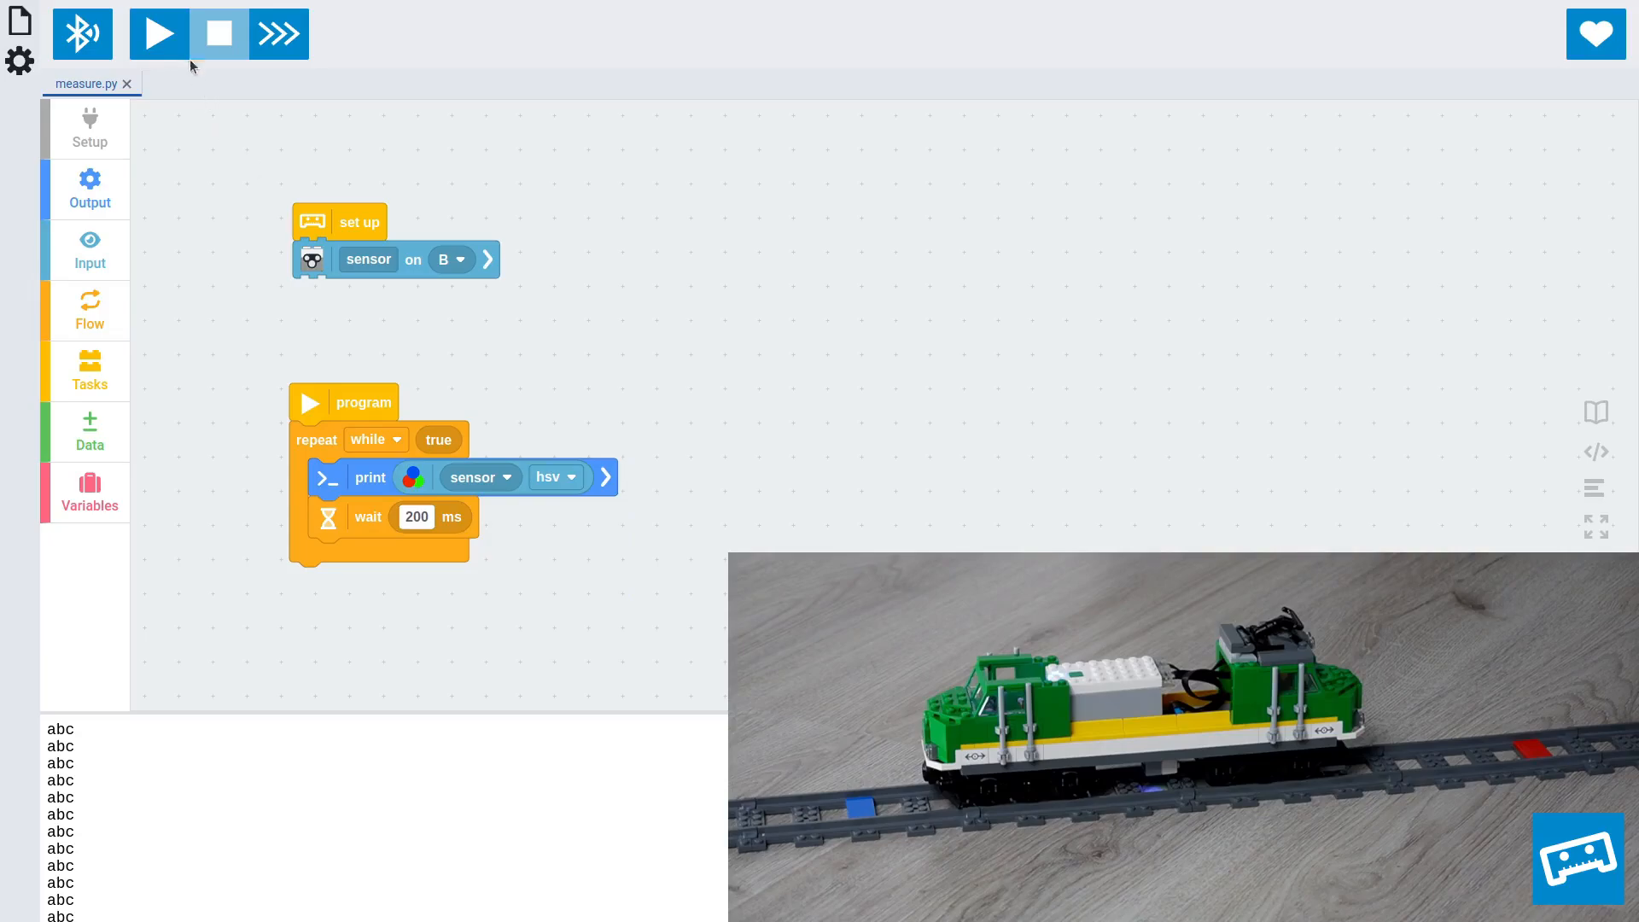
pyautogui.moveTo(159, 33)
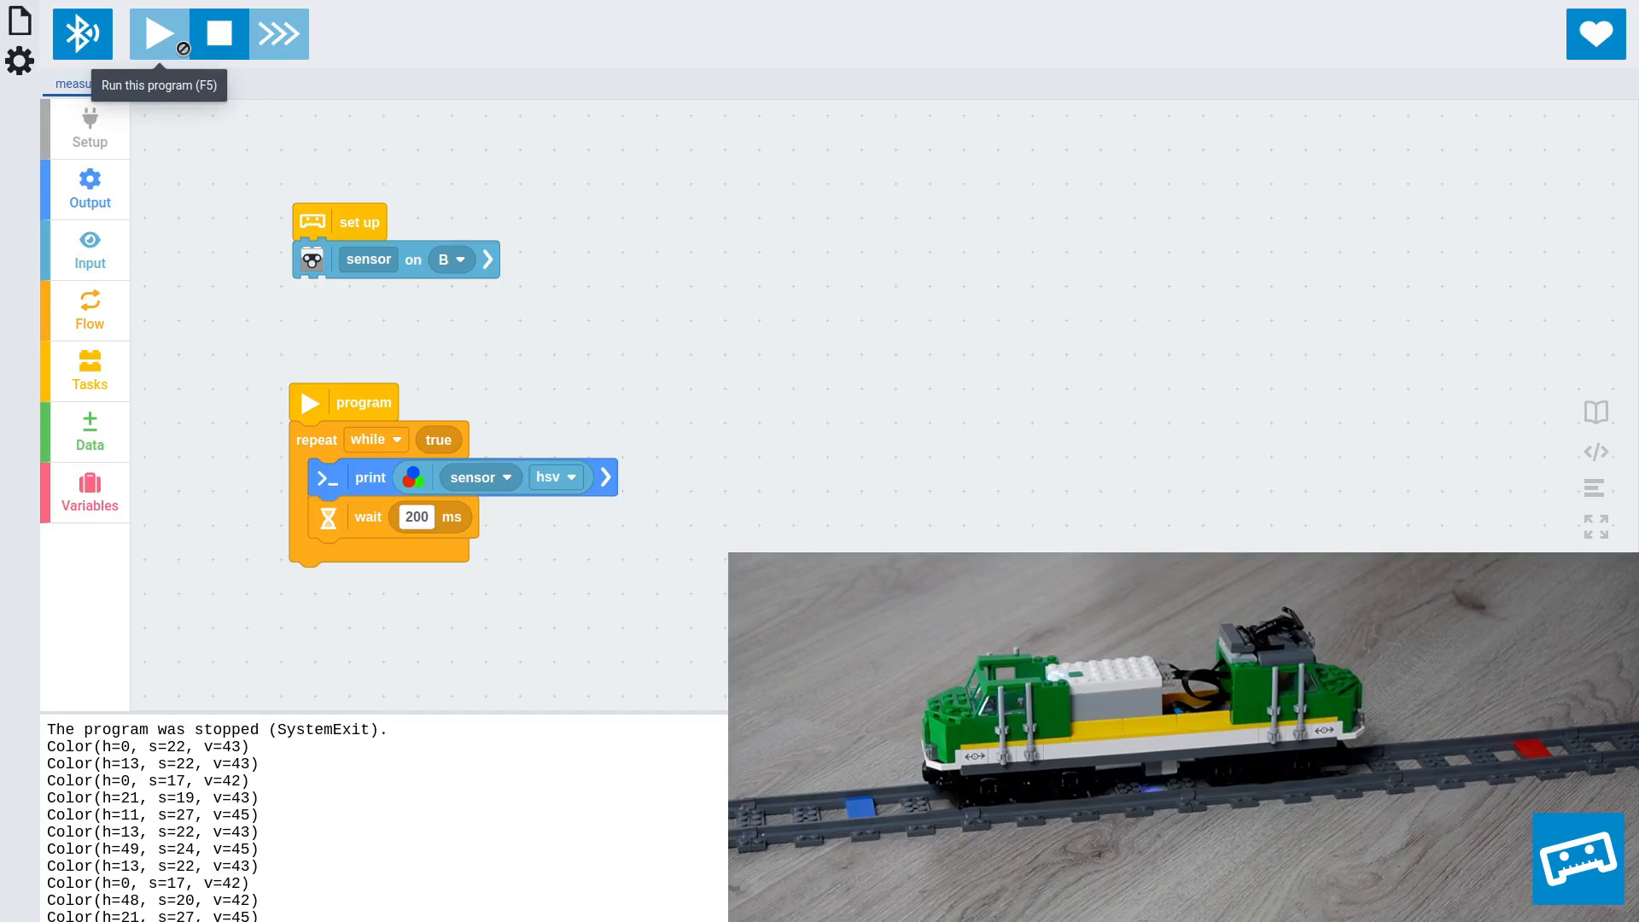
# Step: Run measure.py over the red tile, then create a new blocks file train_tiles.py
pyautogui.click(158, 33)
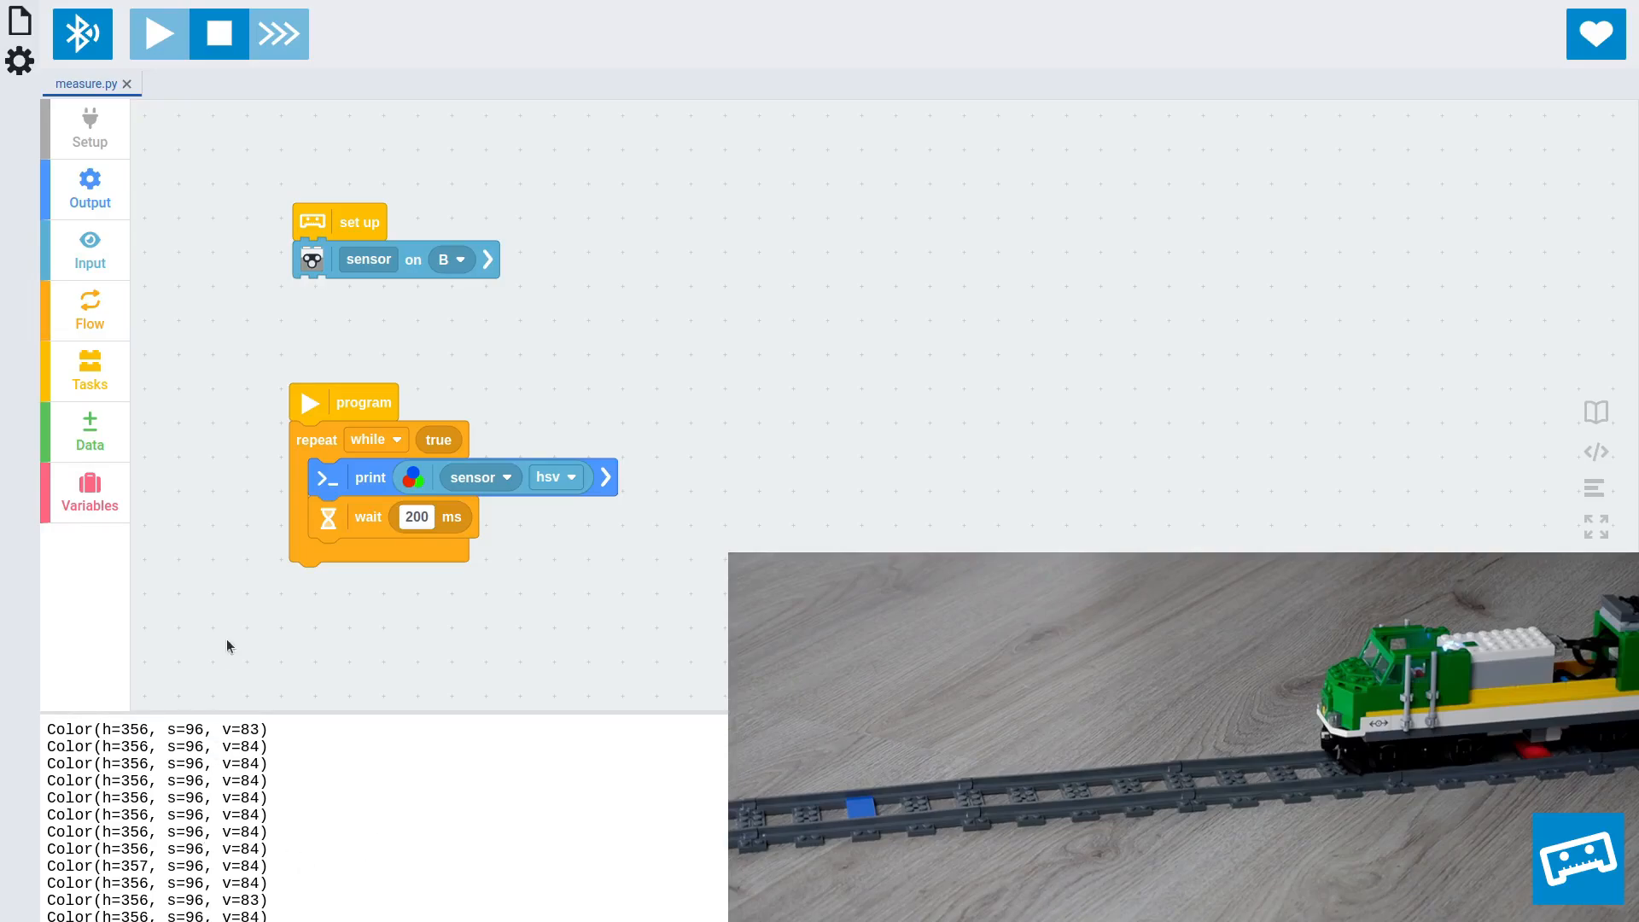
pyautogui.moveTo(280, 176)
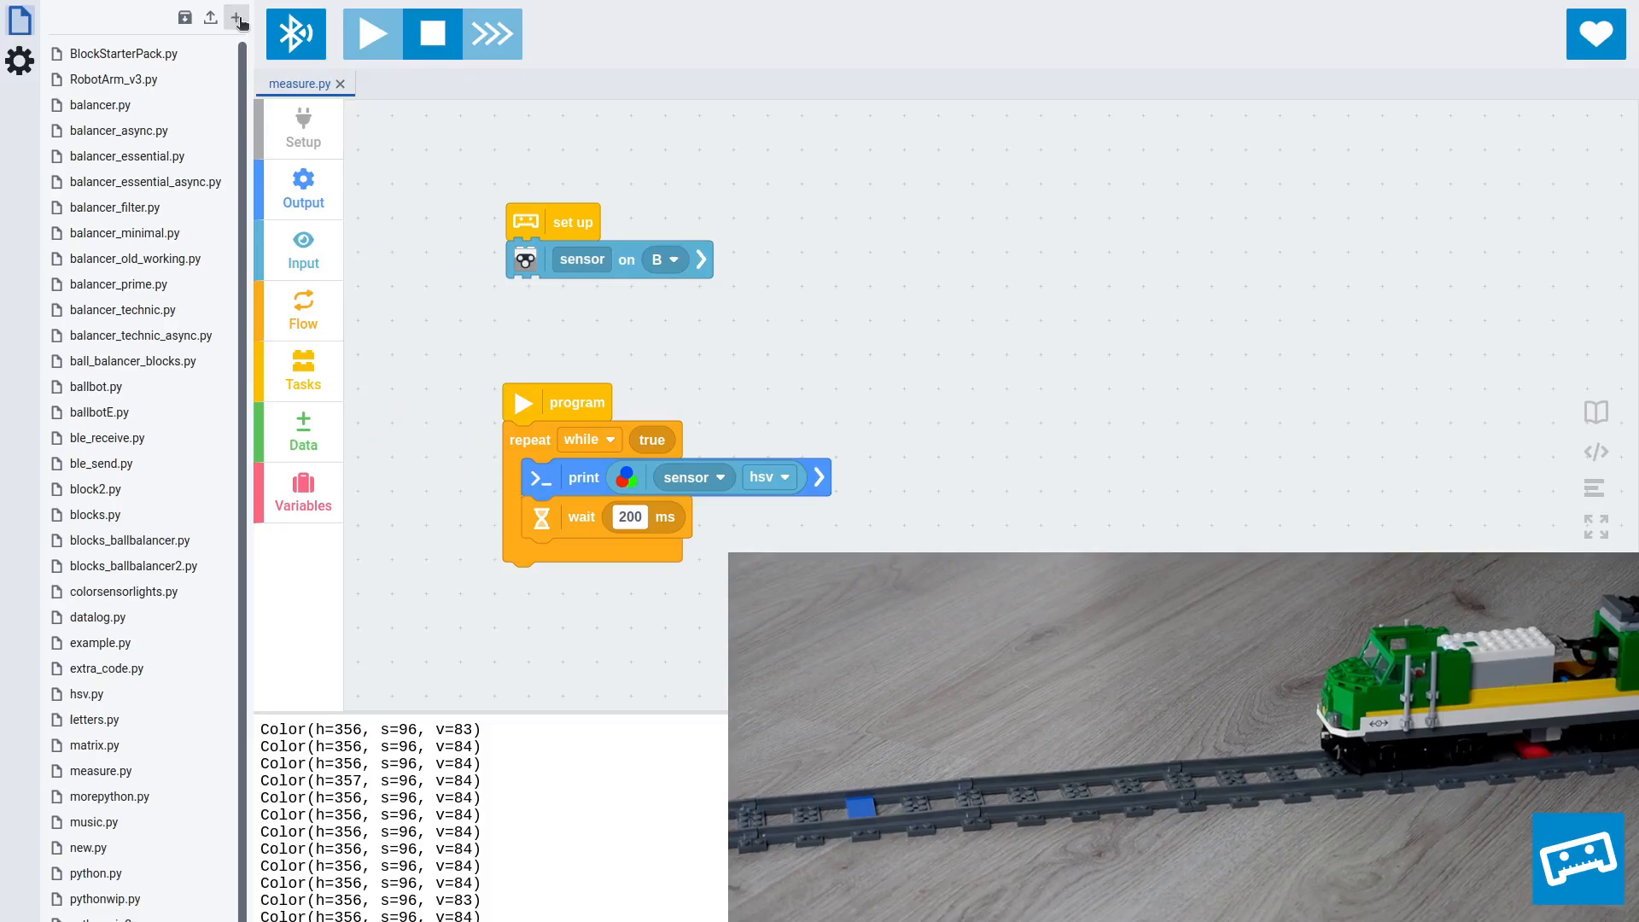
pyautogui.click(237, 19)
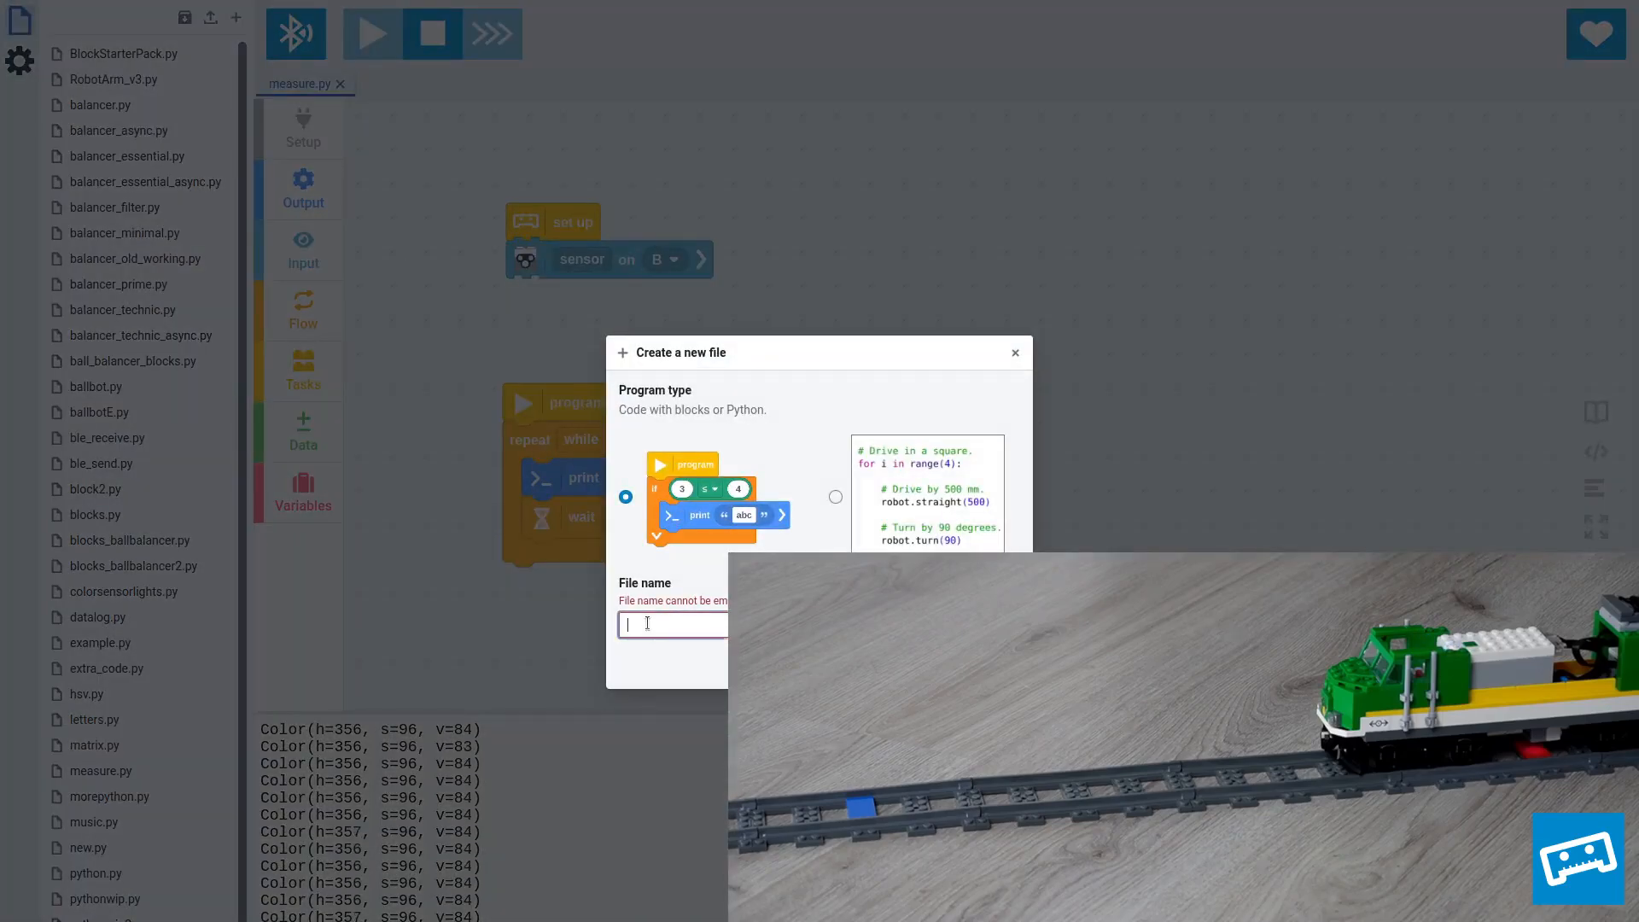
pyautogui.write('train')
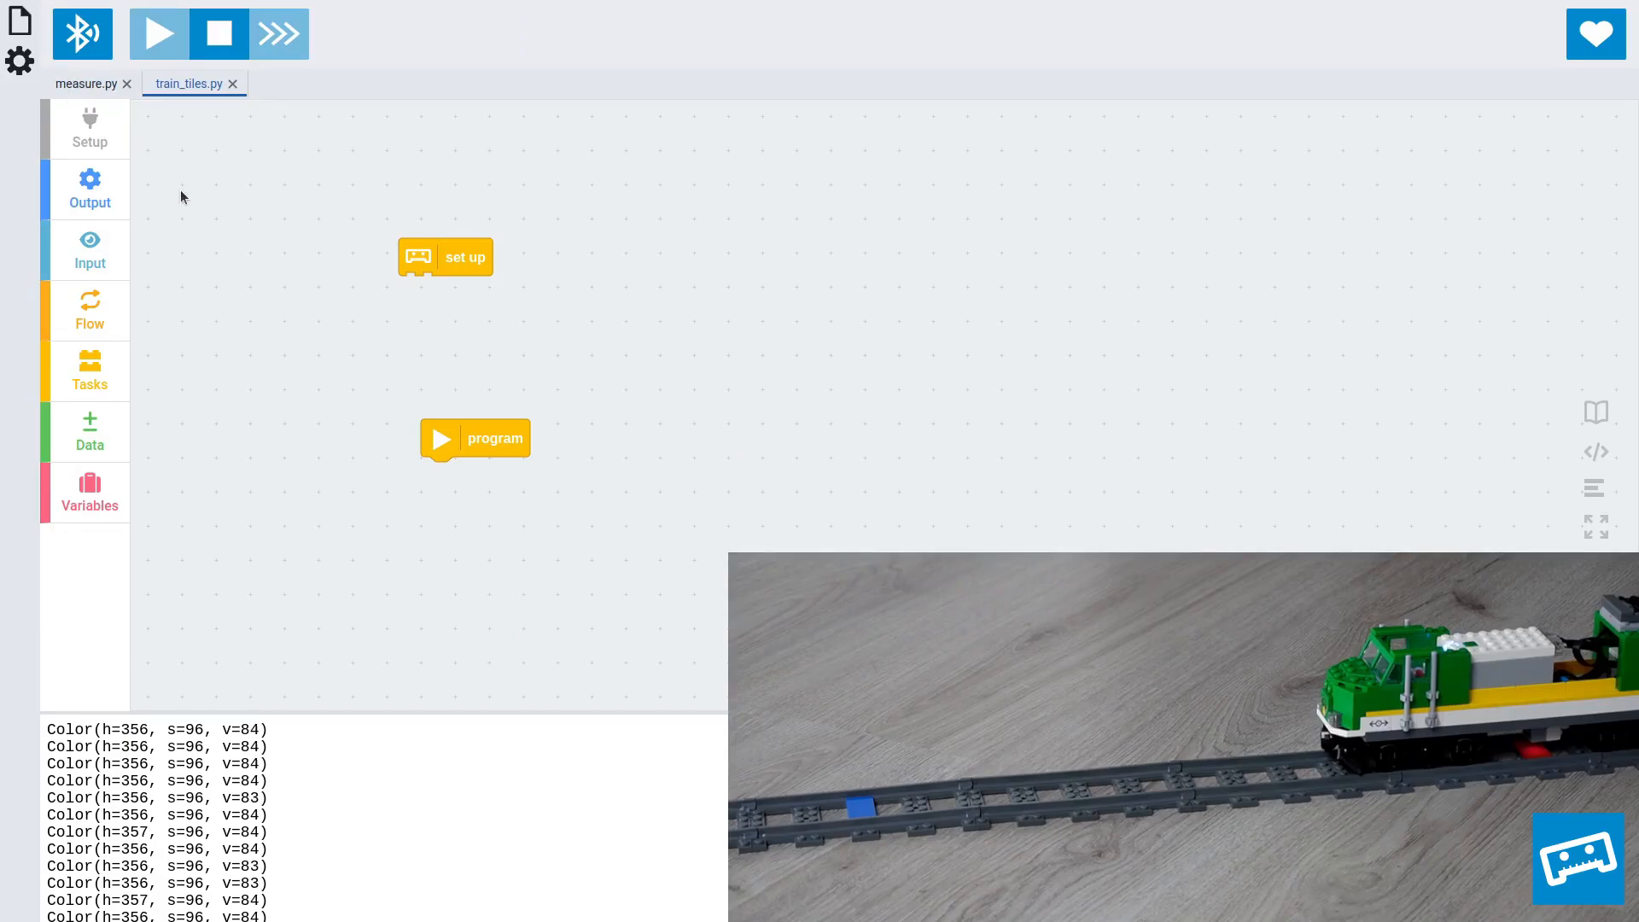
# Step: Attach a colour sensor on port B under train_tiles.py's set up block
pyautogui.click(85, 83)
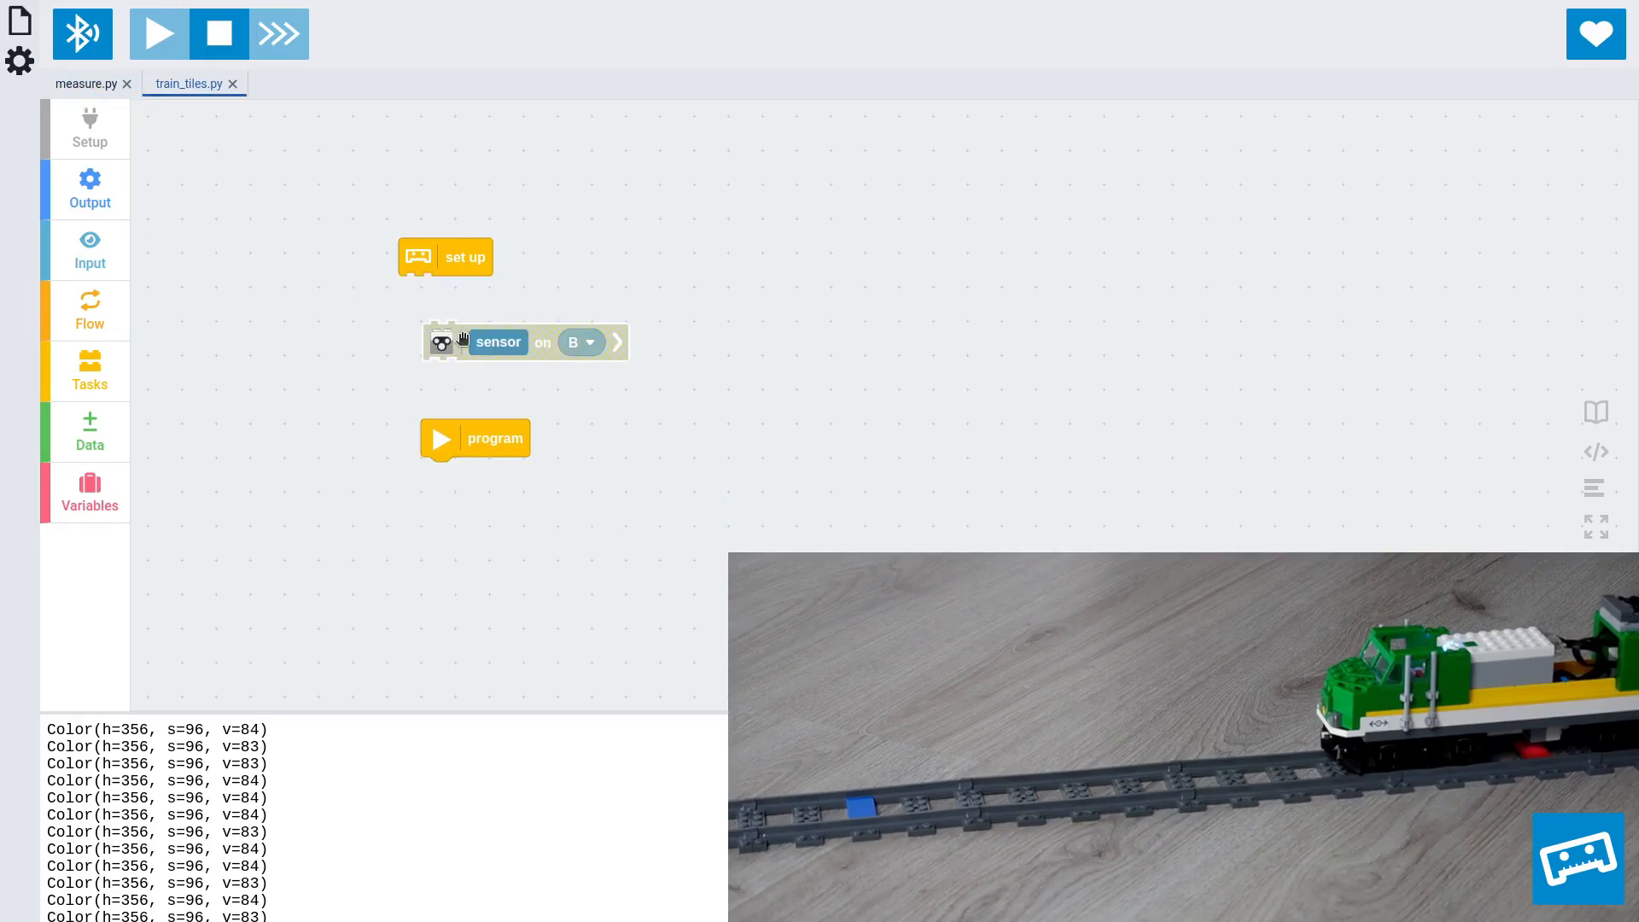
pyautogui.moveTo(522, 341); pyautogui.dragTo(502, 294)
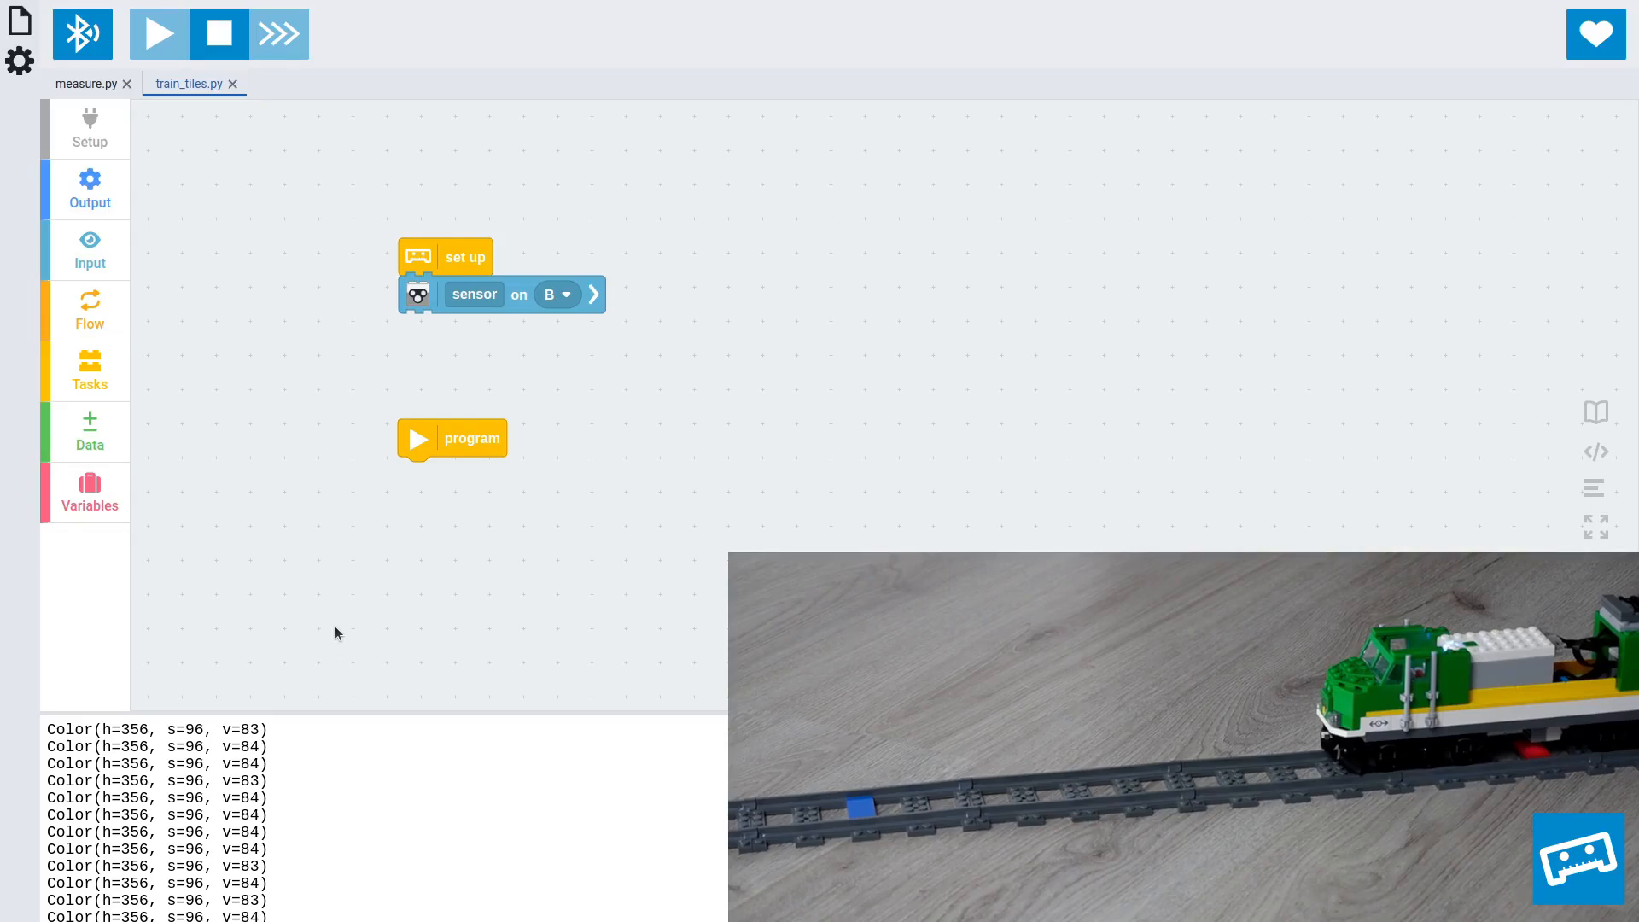
pyautogui.moveTo(222, 677)
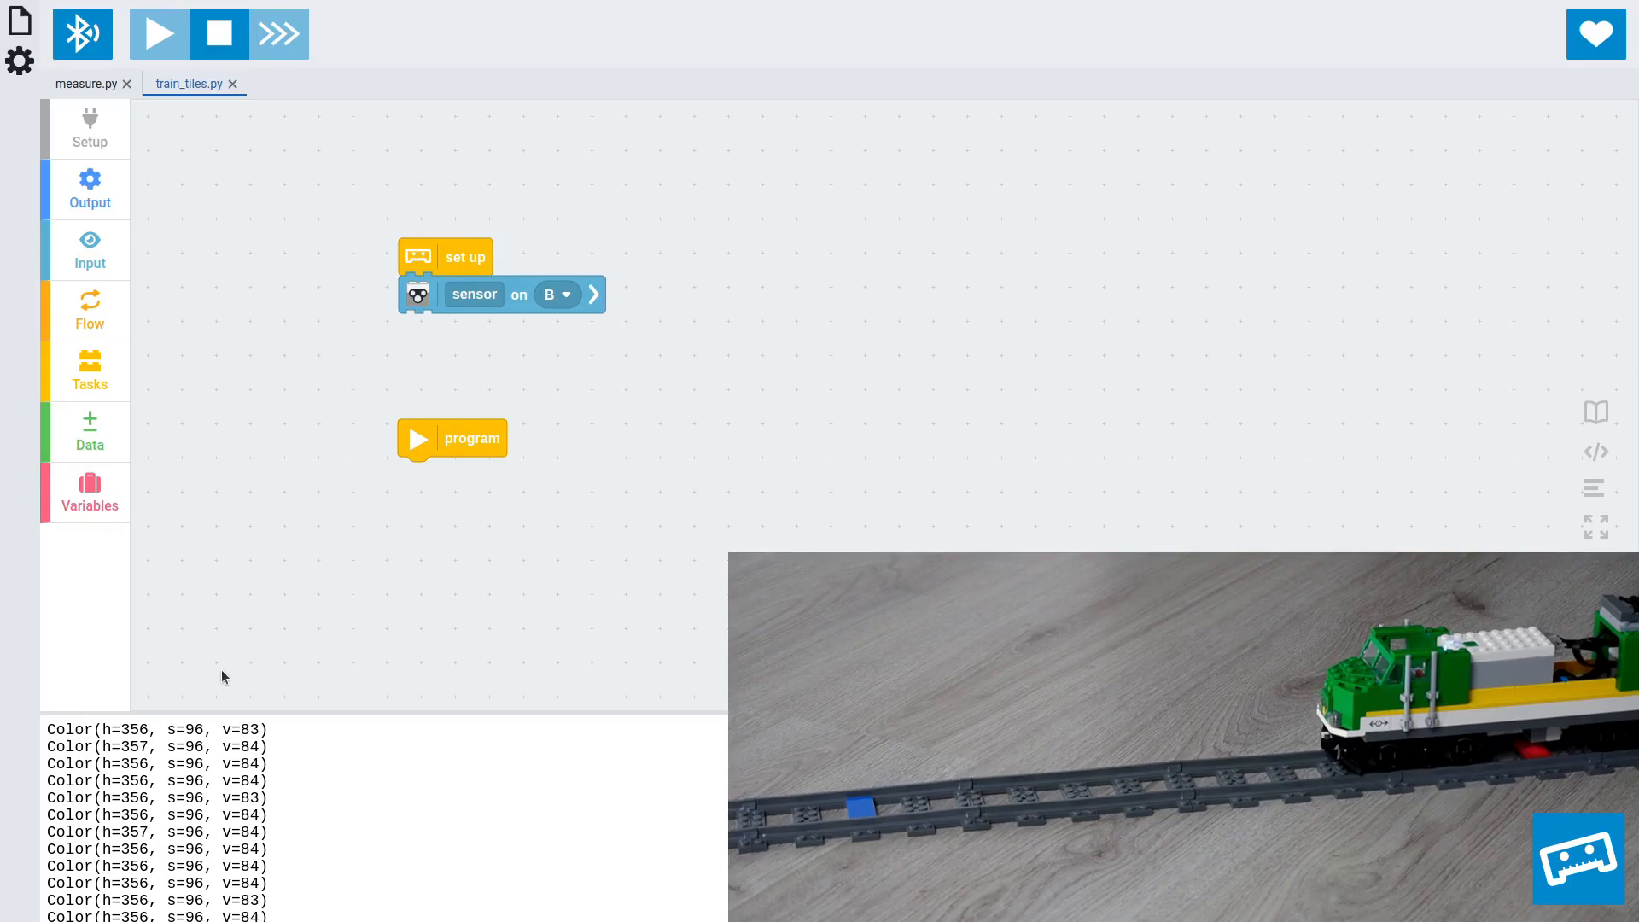
pyautogui.moveTo(204, 287)
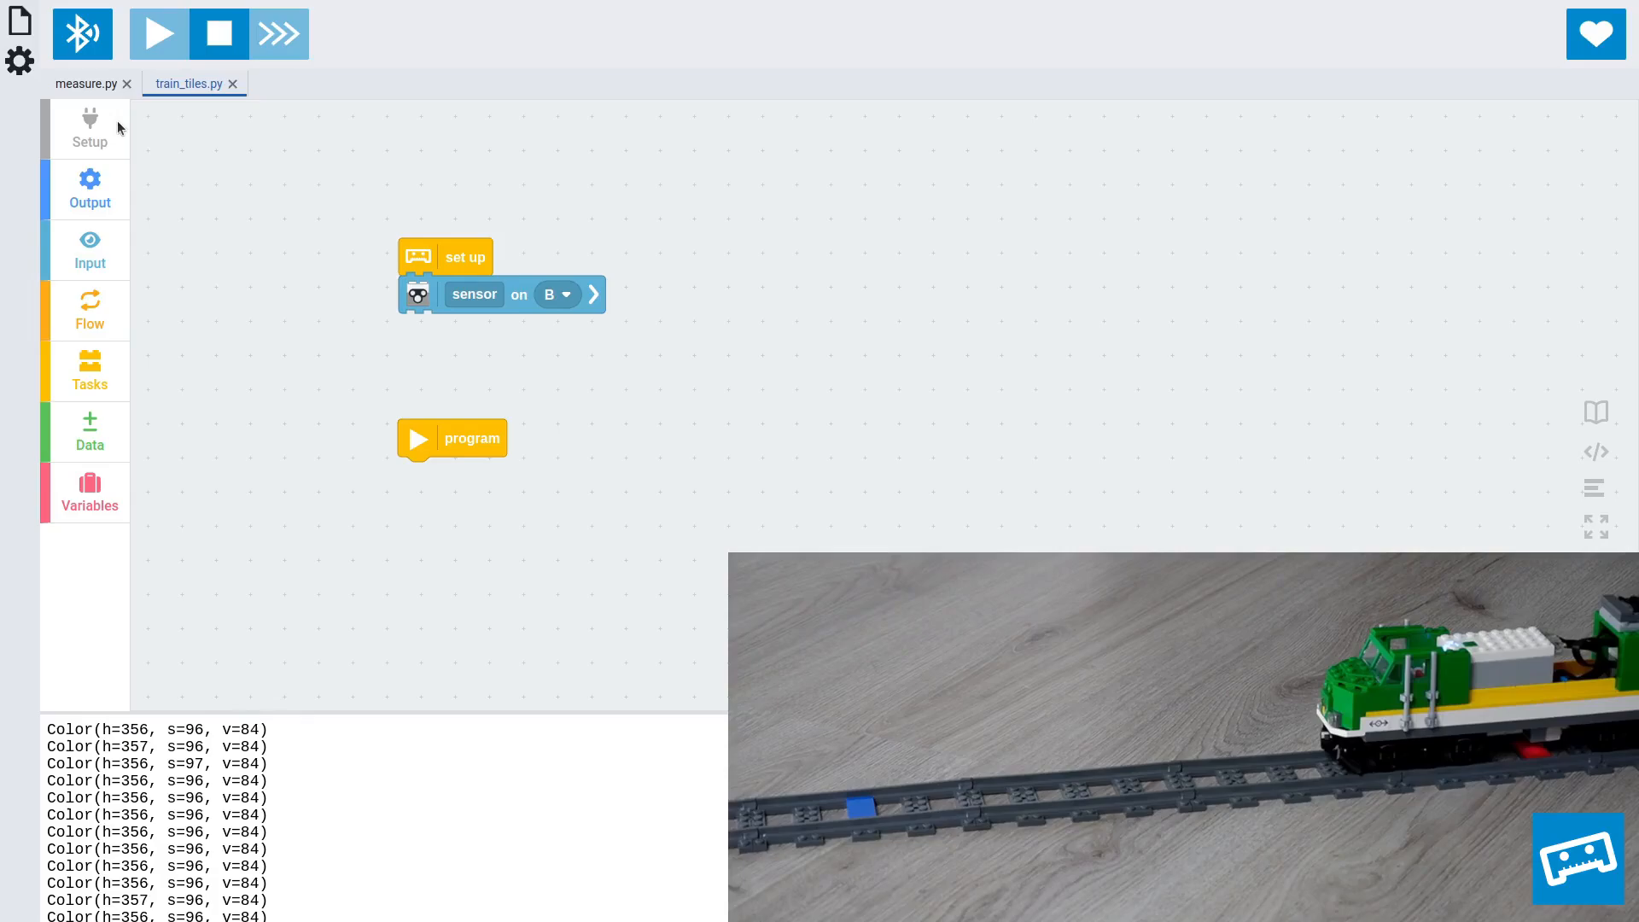
# Step: Add a custom colour named red tile with h 356, s 96, v 84
pyautogui.click(89, 127)
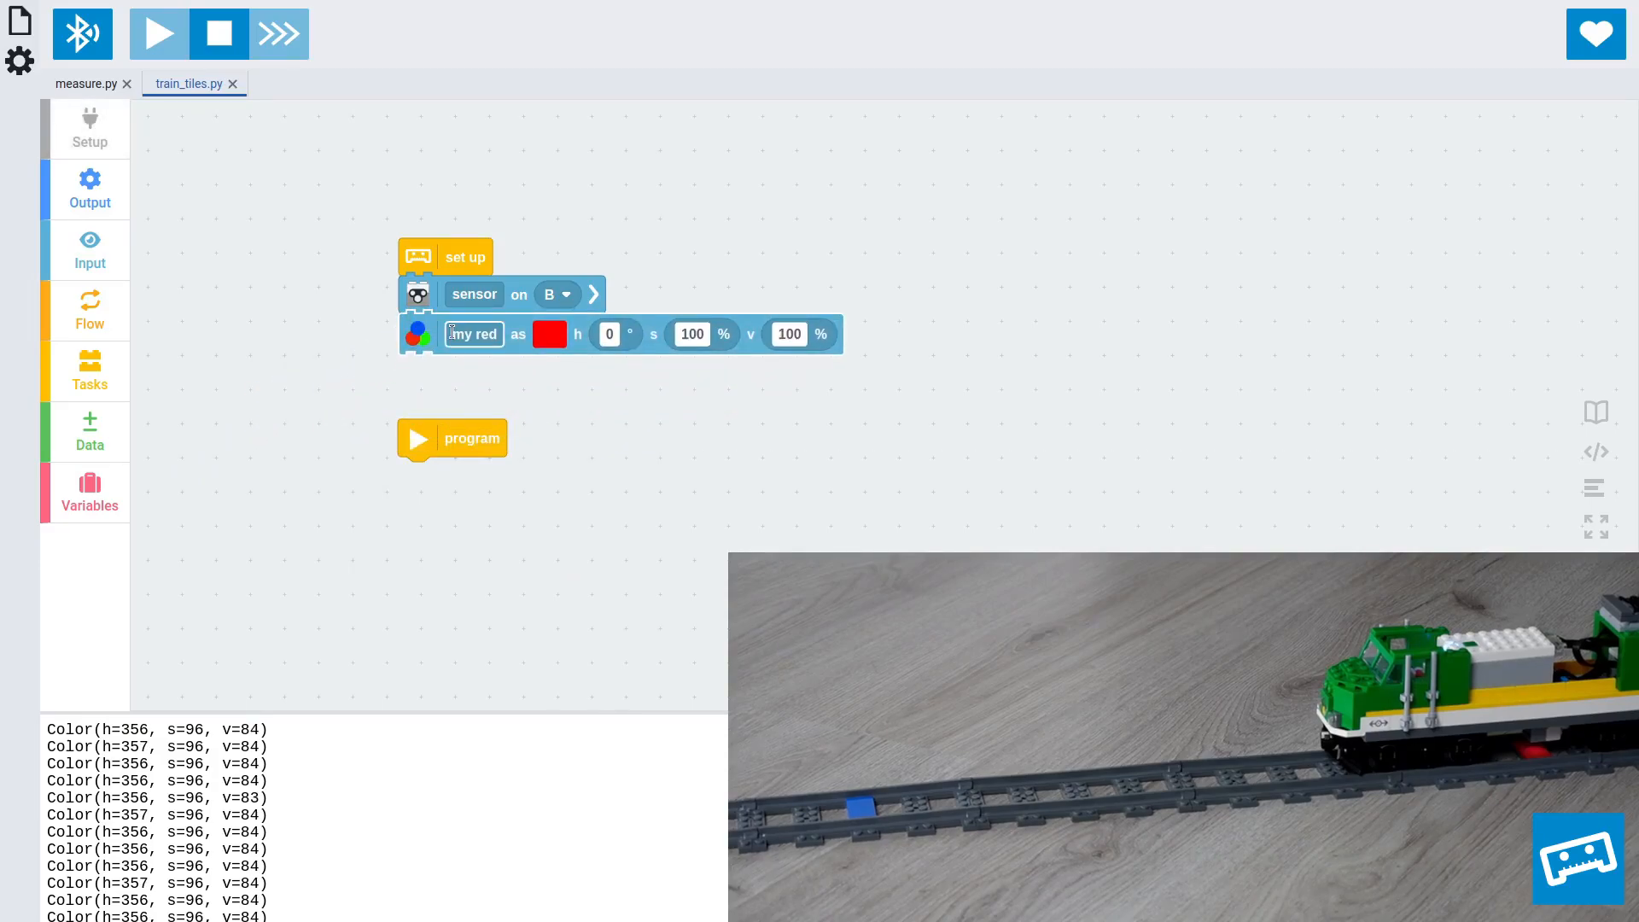
pyautogui.write('red tile')
pyautogui.click(610, 333)
pyautogui.write('356')
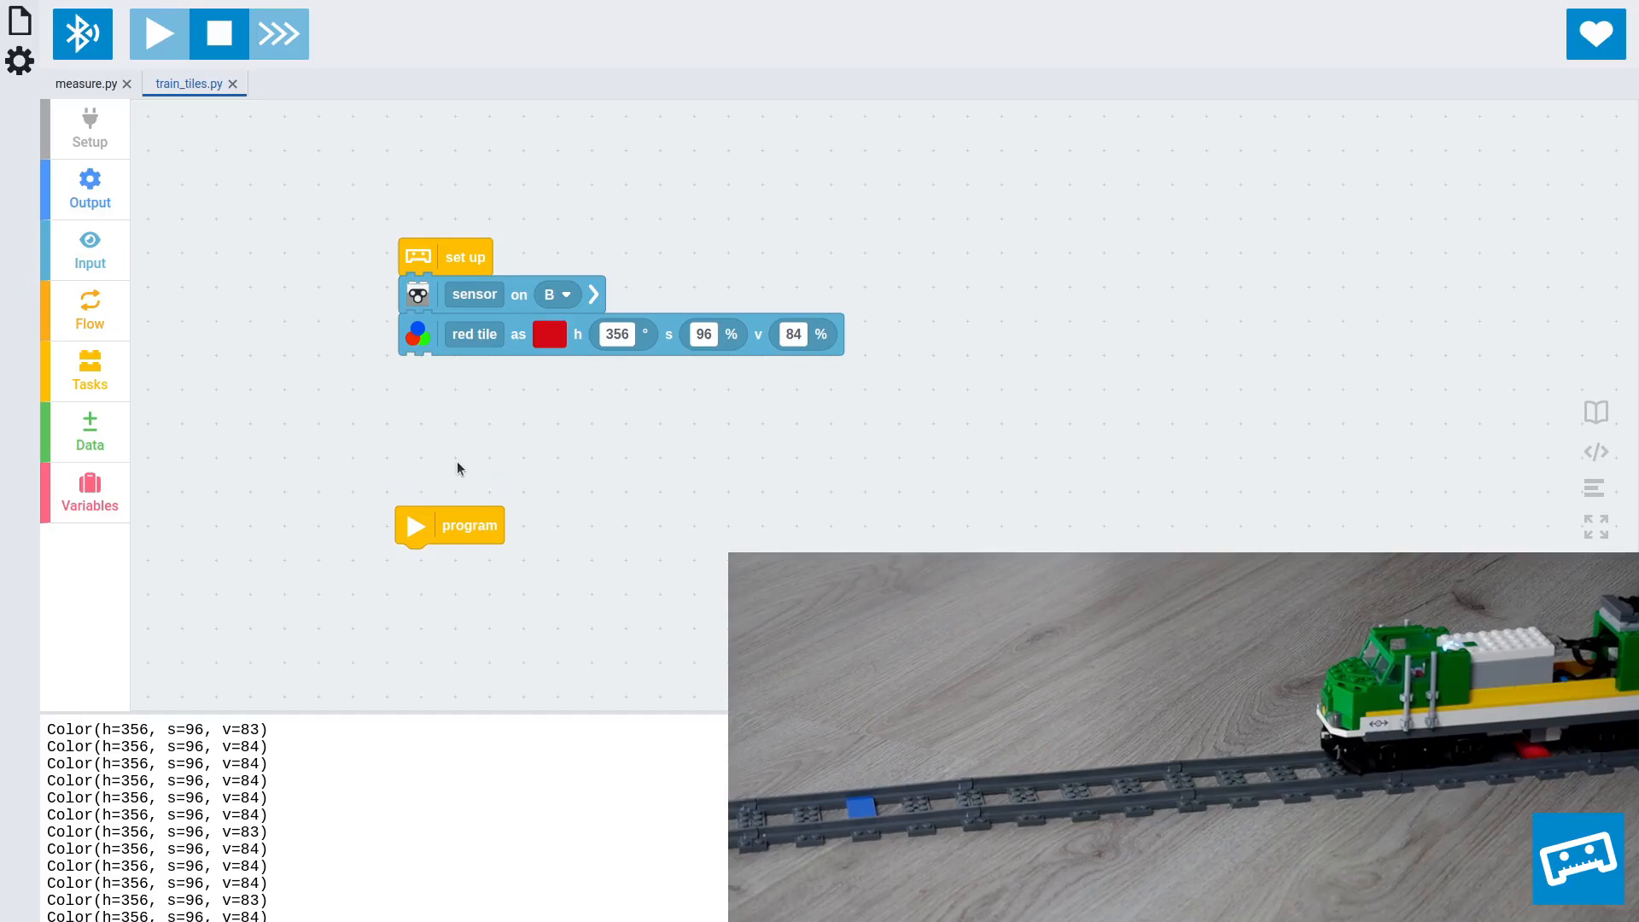
pyautogui.moveTo(489, 410)
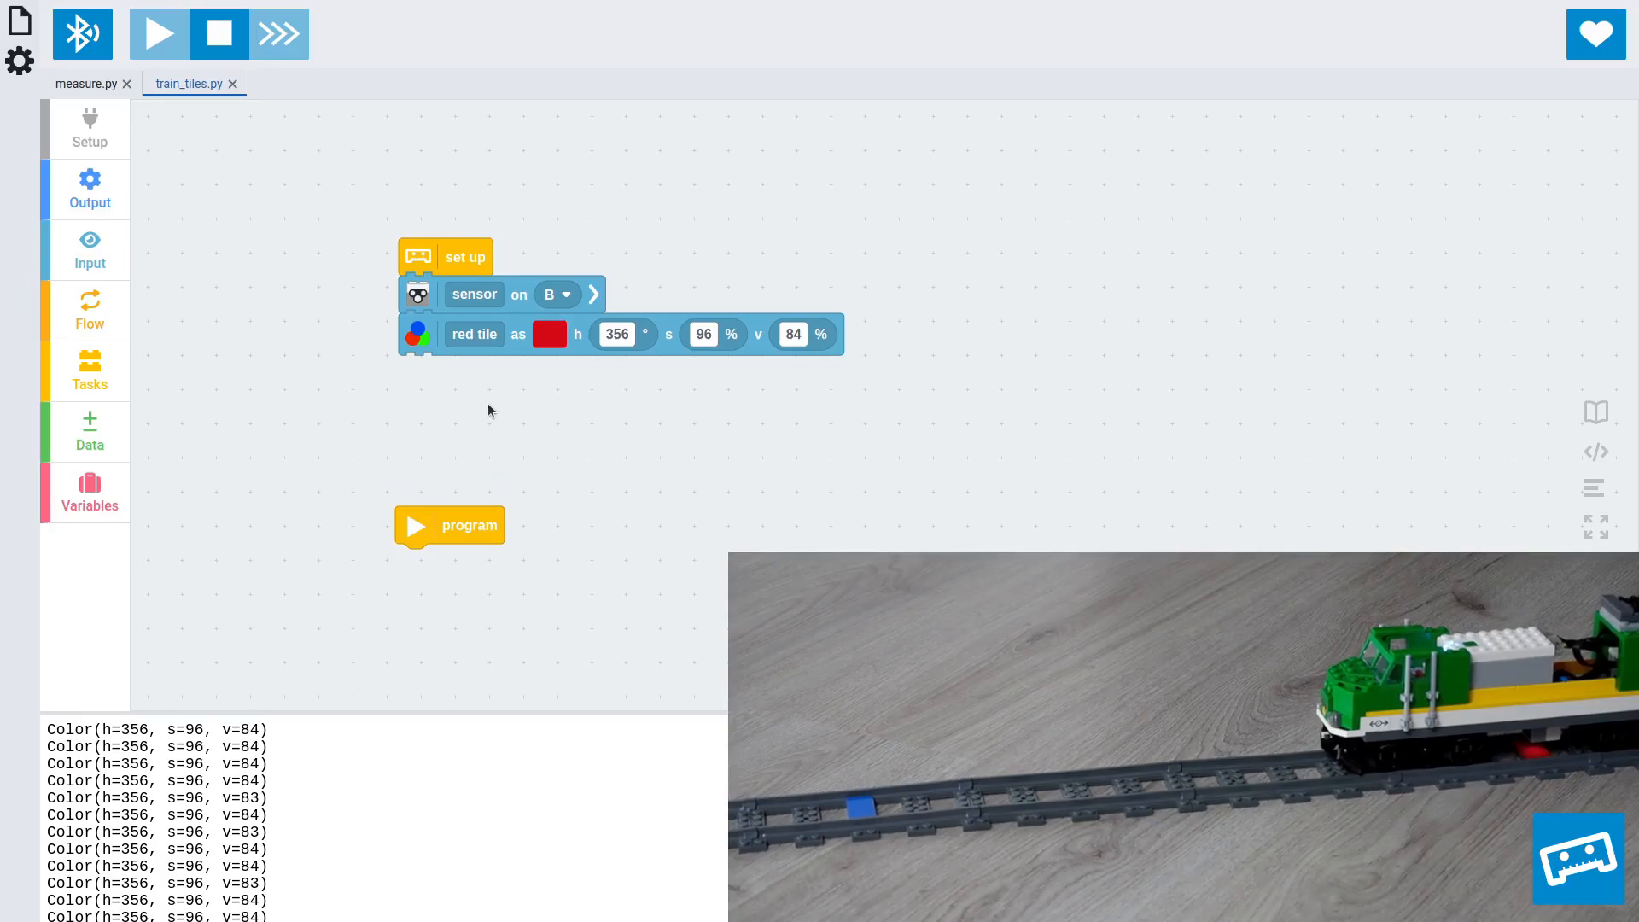
# Step: Add custom colour blocks and paste copies, naming them blue tile, tracks and floor
pyautogui.click(89, 127)
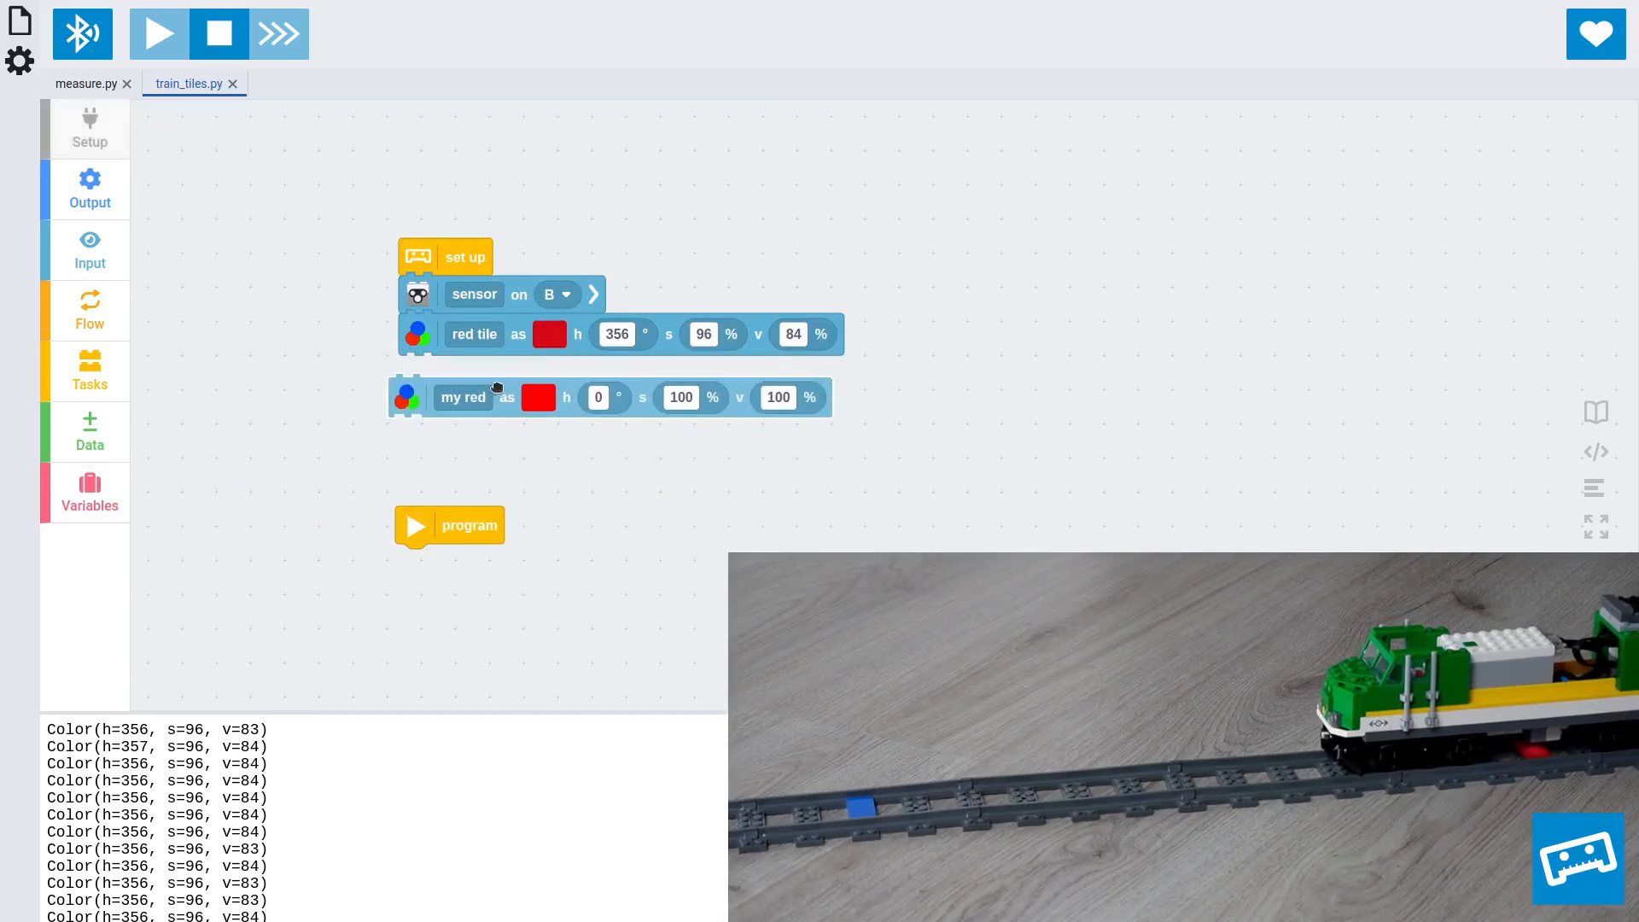
pyautogui.click(89, 127)
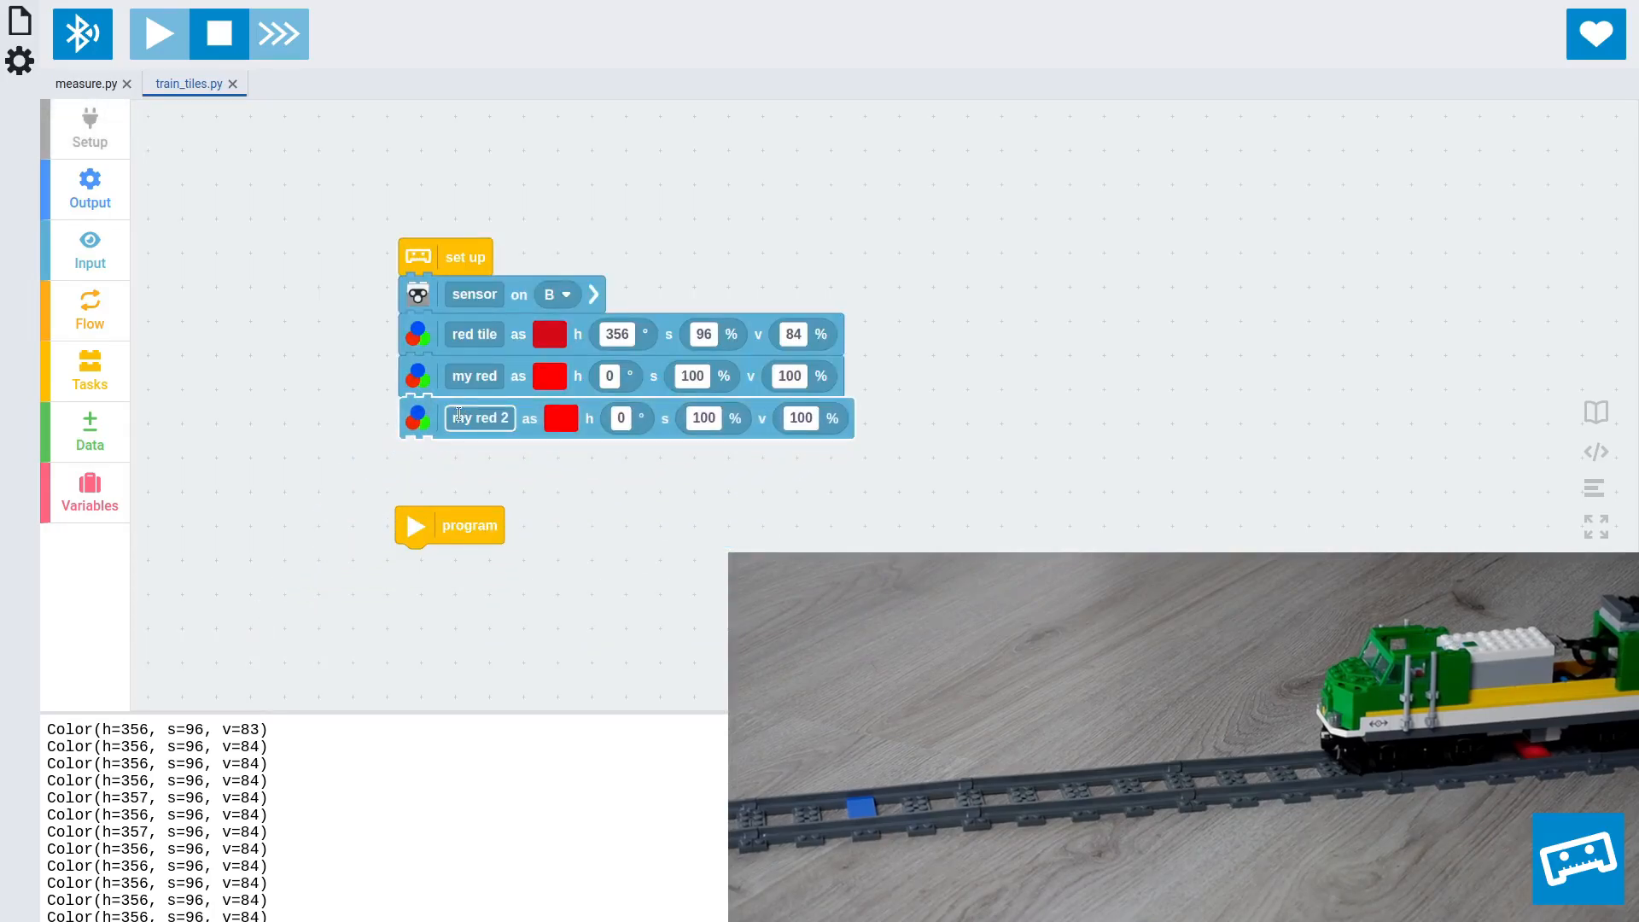
pyautogui.rightClick(434, 469)
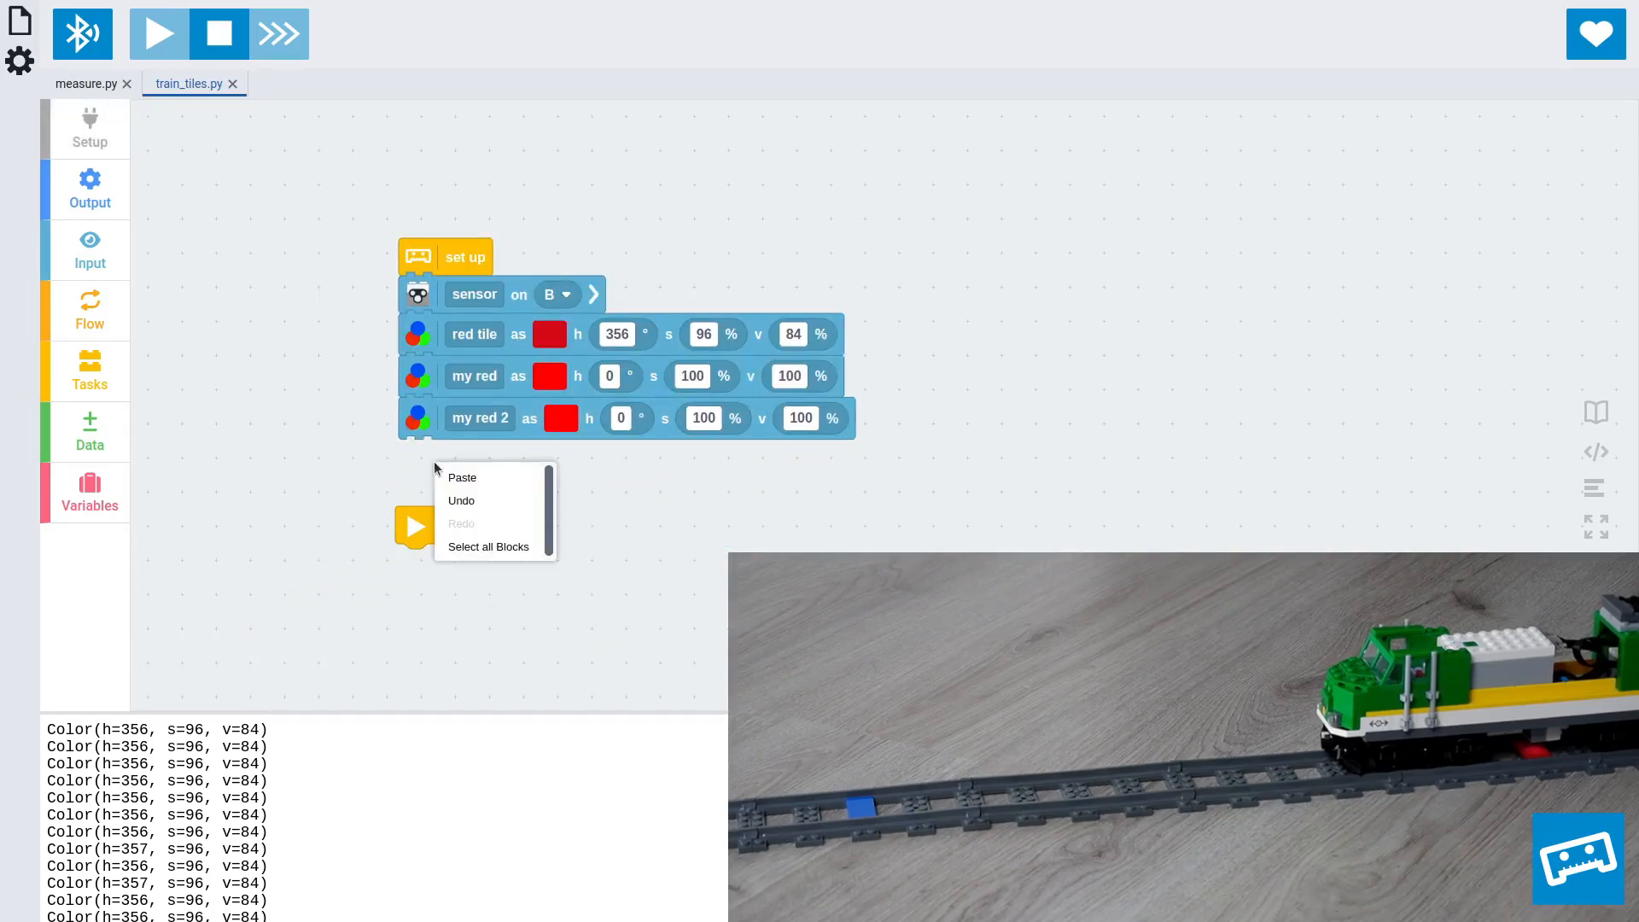
pyautogui.click(461, 476)
pyautogui.write('blue tile')
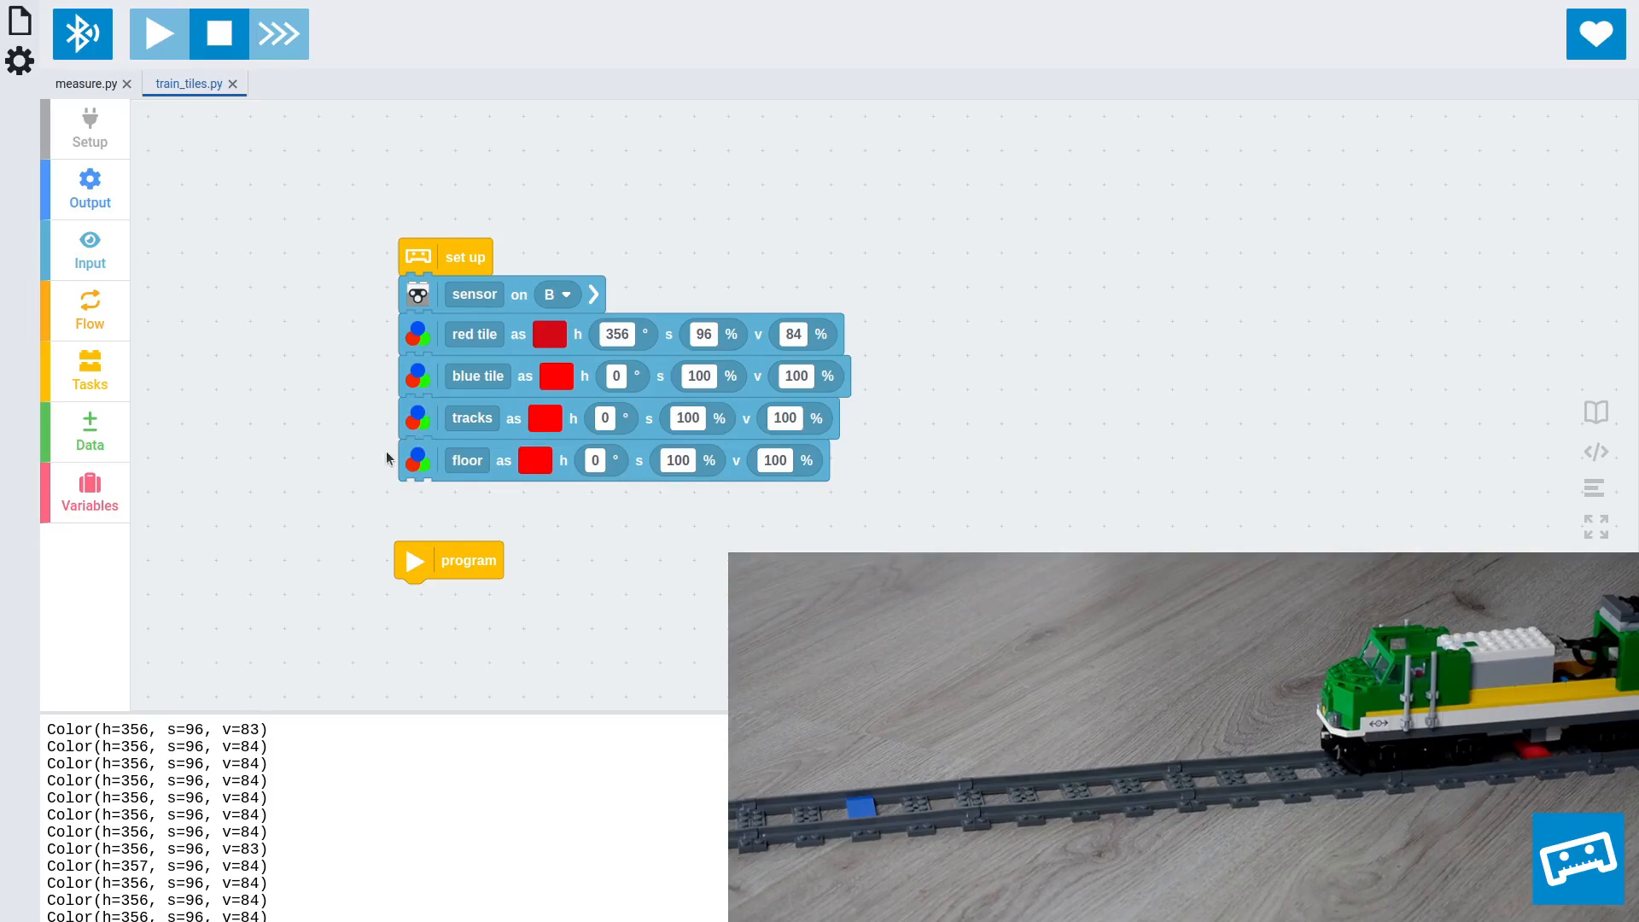
pyautogui.moveTo(195, 406)
pyautogui.write('75')
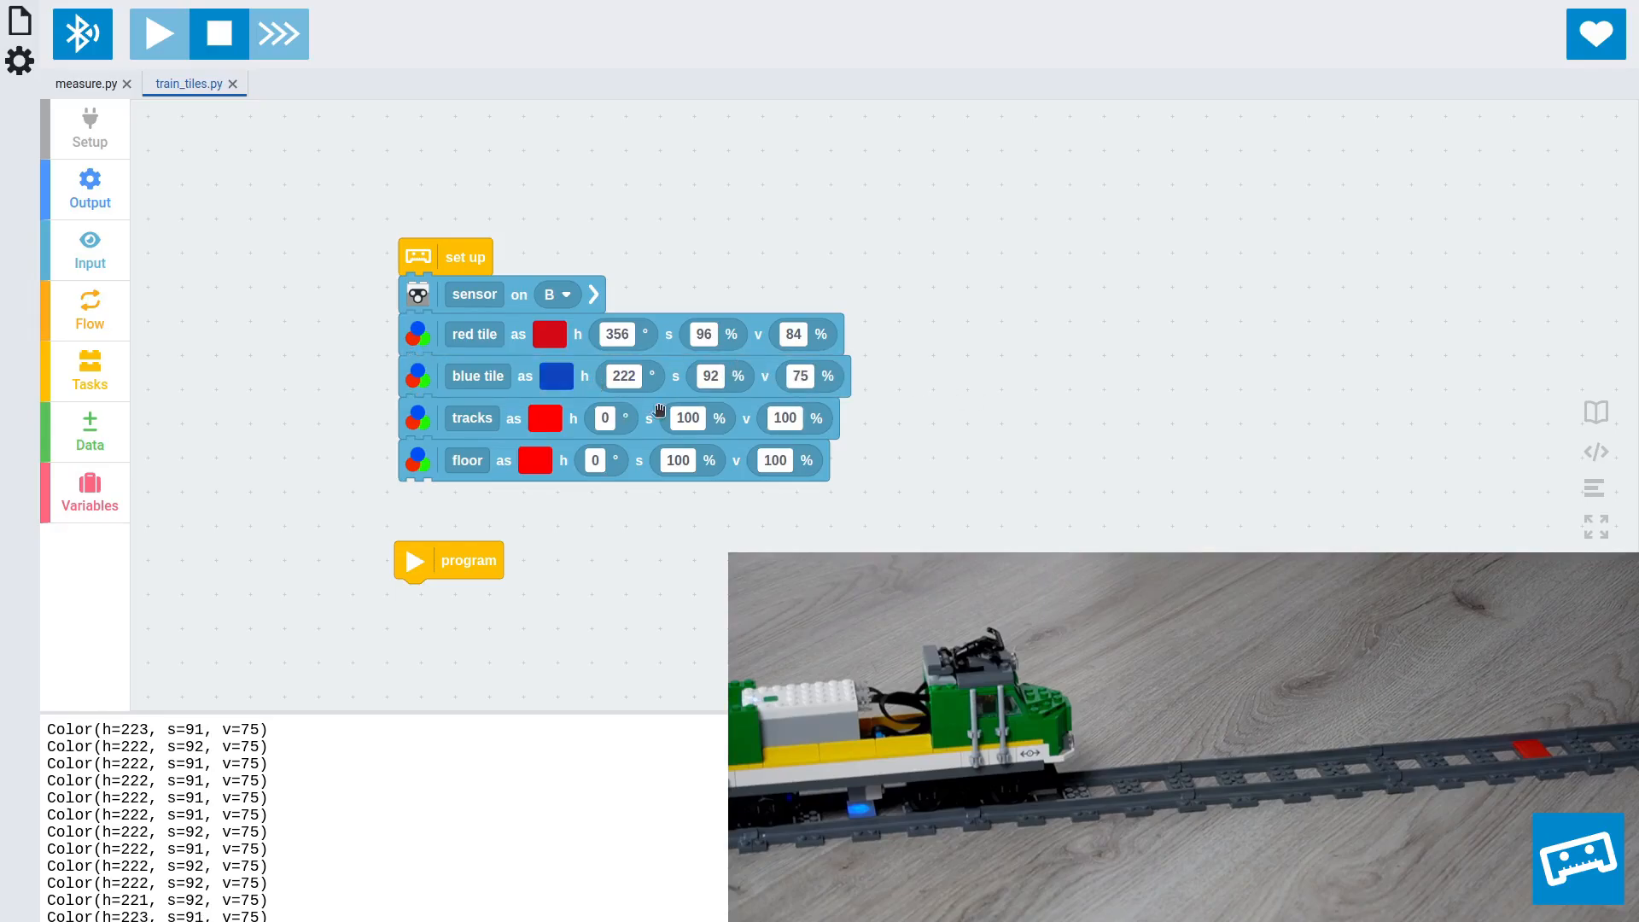
# Step: Enter blue tile as h 222, s 92, v 75 and tracks as h 240, s 30, v 30
pyautogui.click(556, 375)
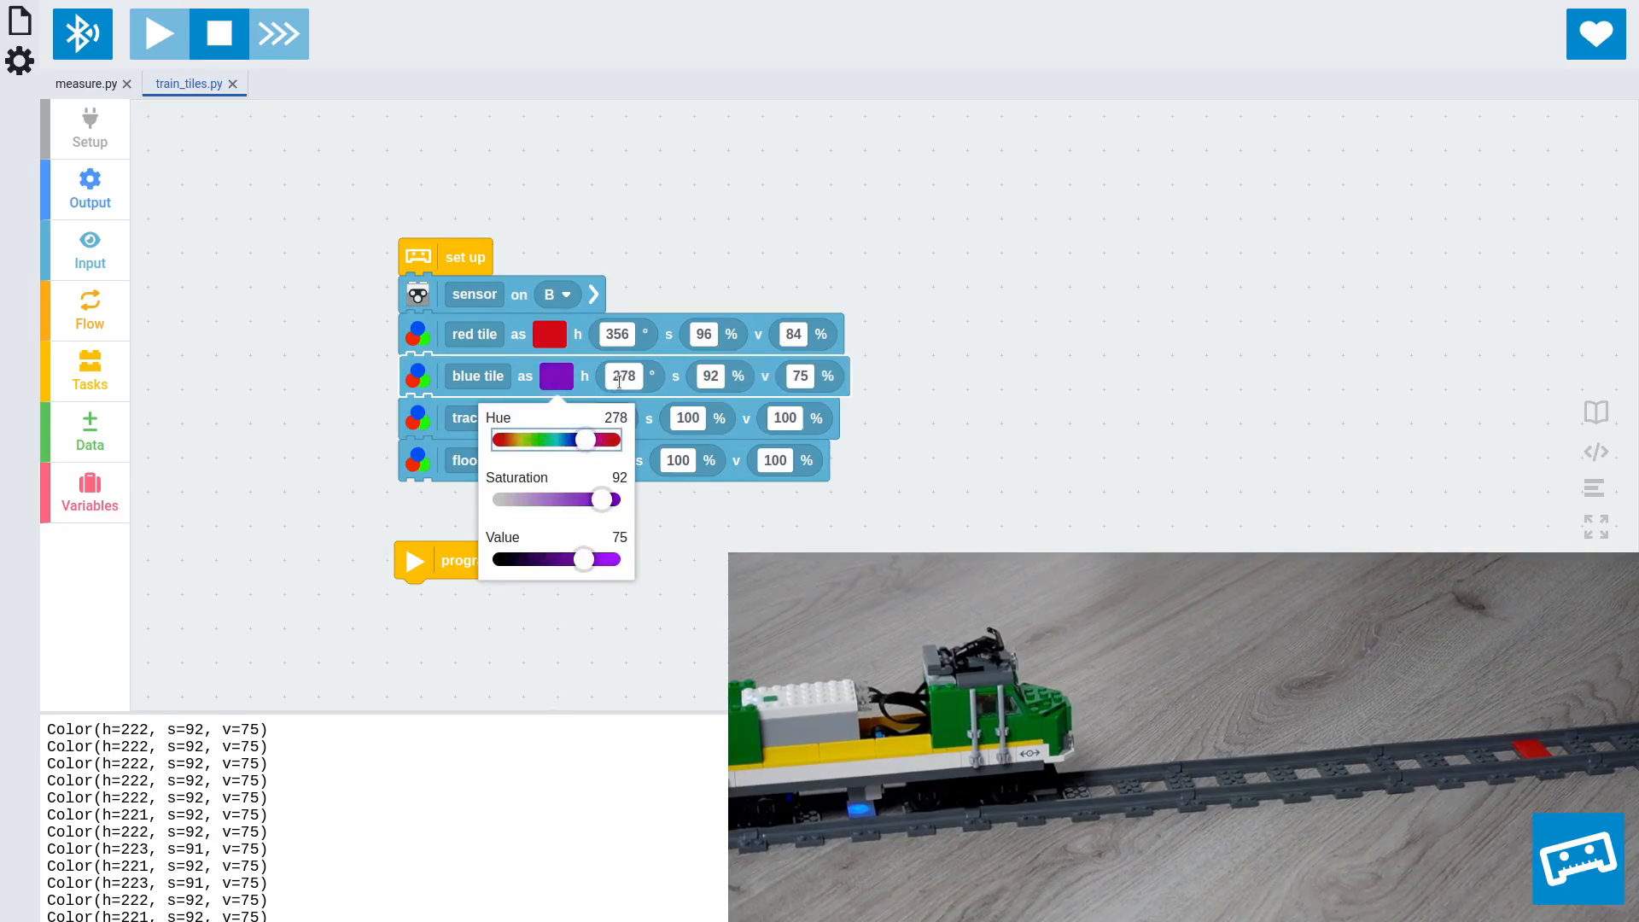
pyautogui.click(1002, 285)
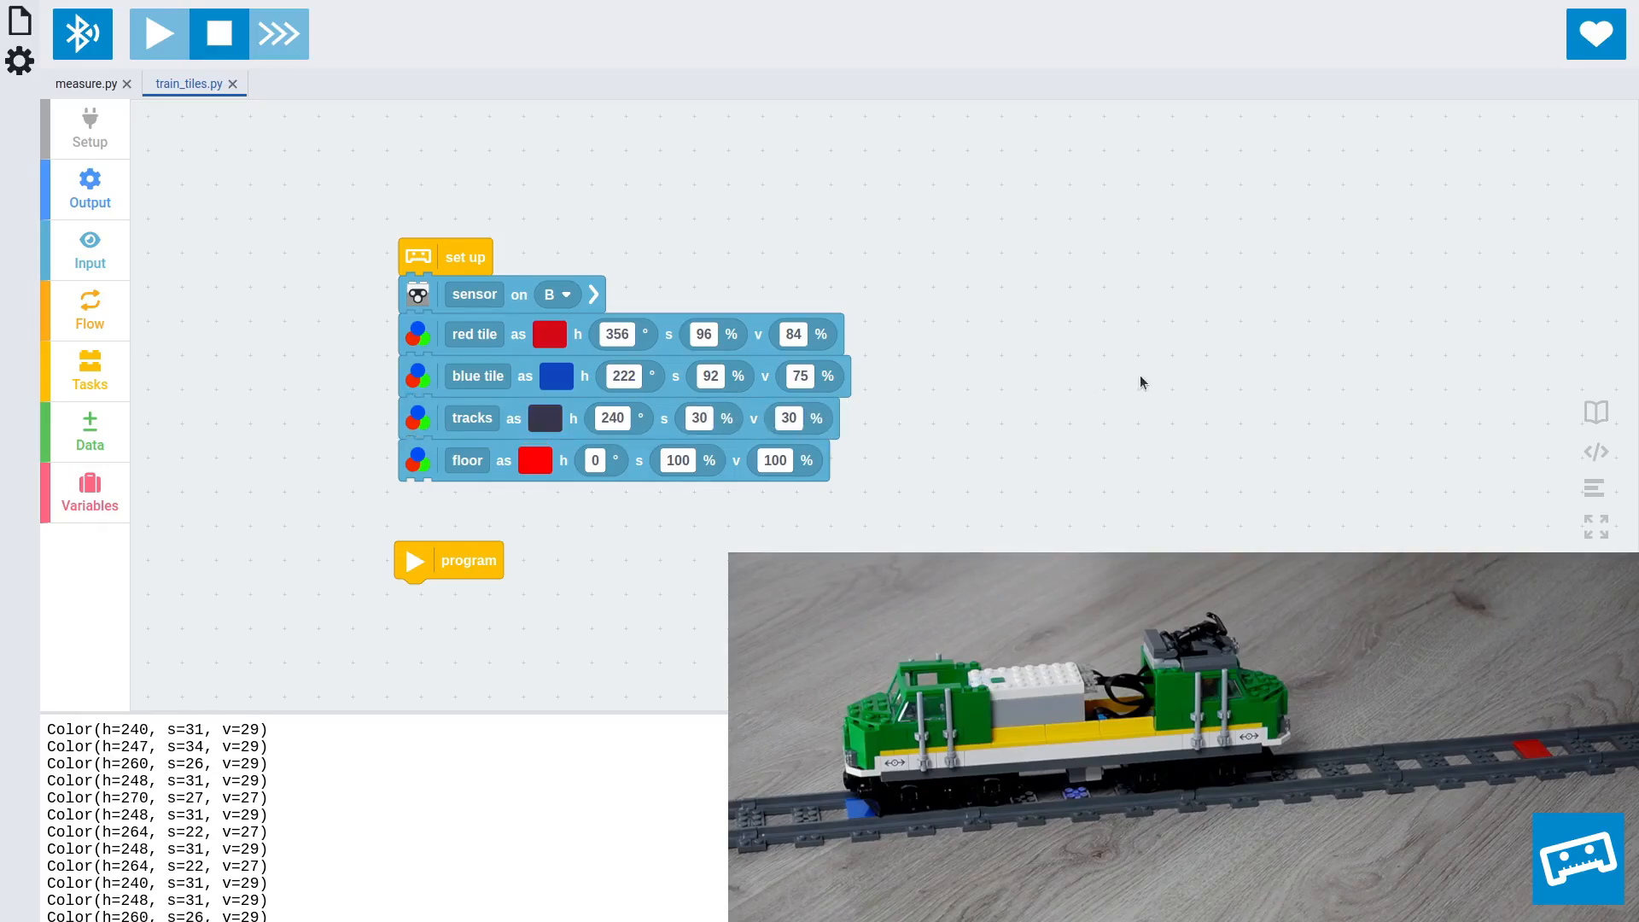
pyautogui.moveTo(330, 473)
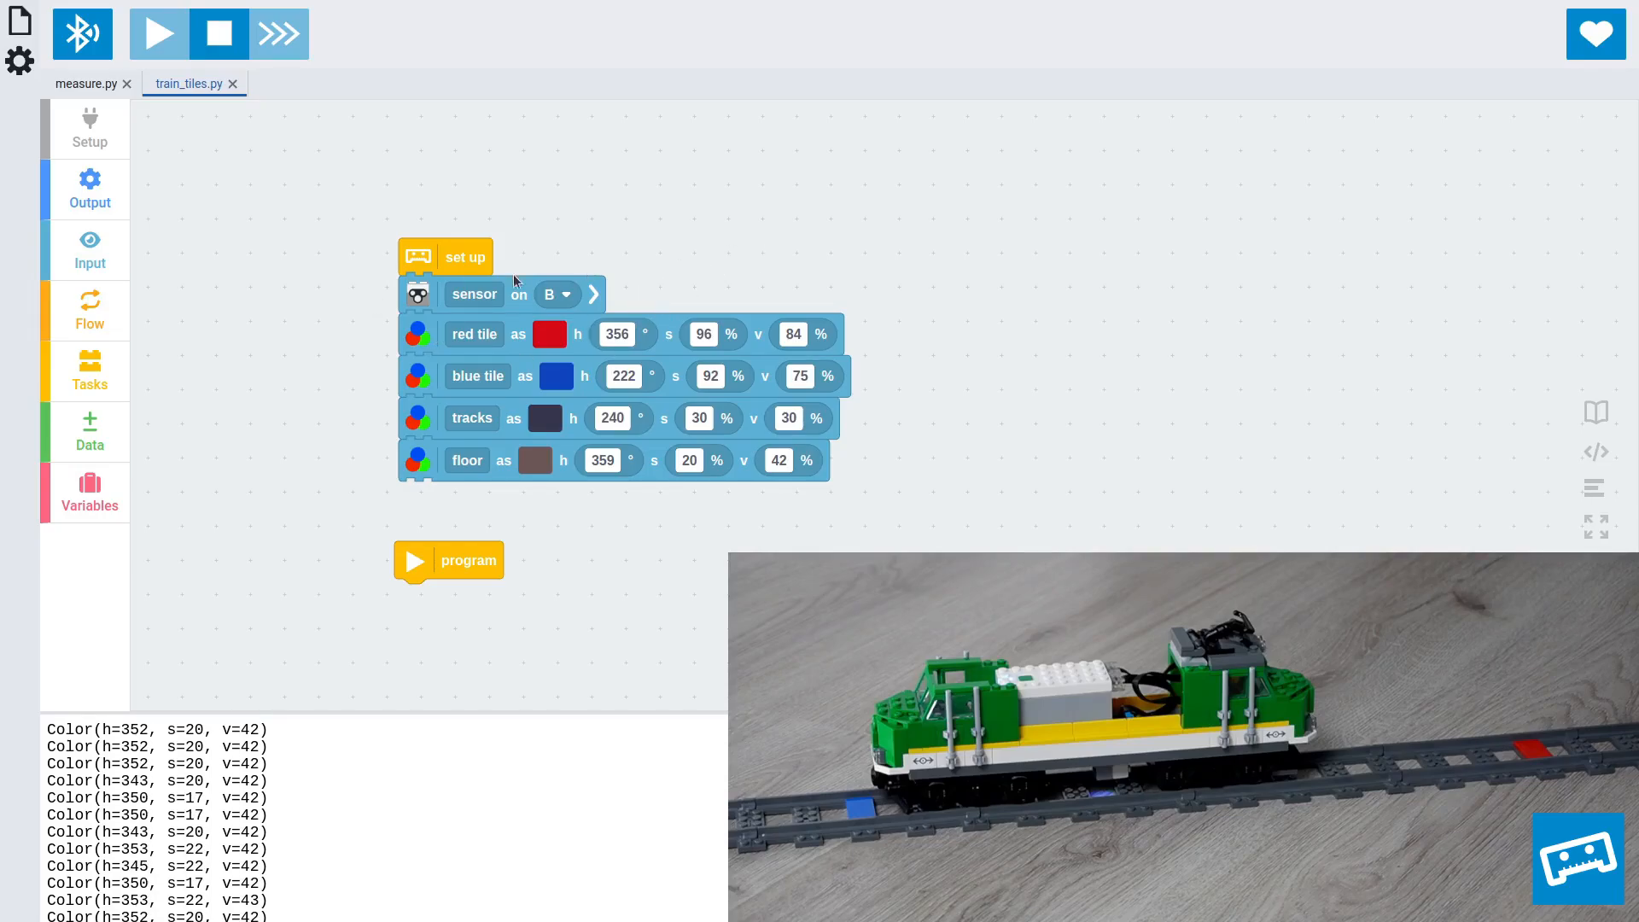
pyautogui.moveTo(850, 148)
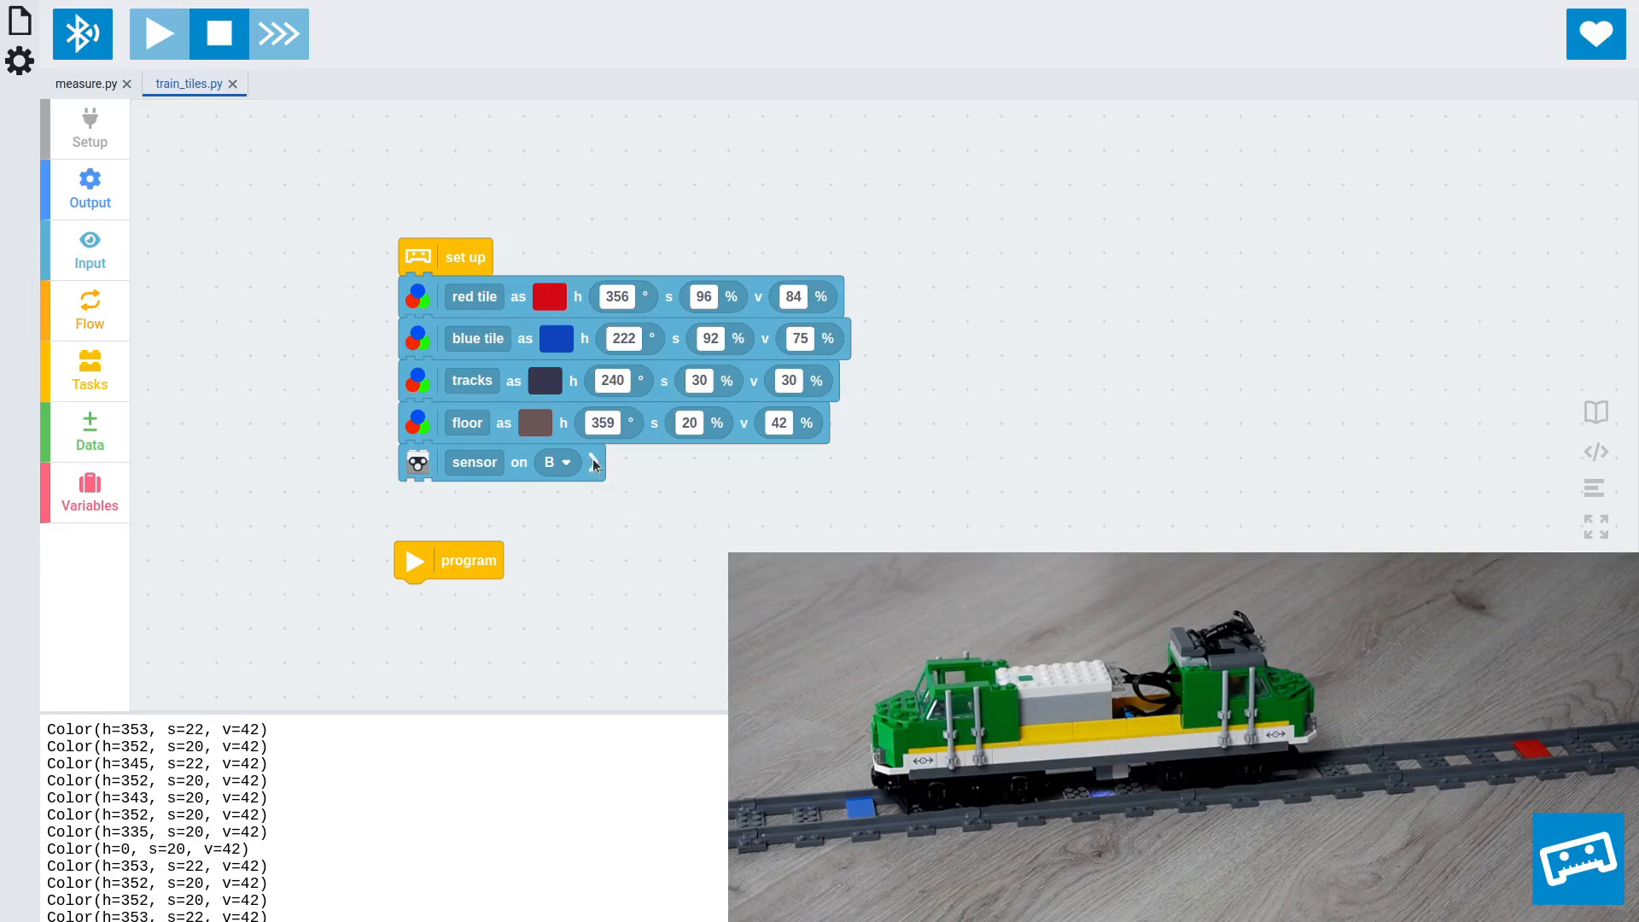
# Step: Make the port B sensor match only chosen colours, starting with red tile and blue tile
pyautogui.click(593, 465)
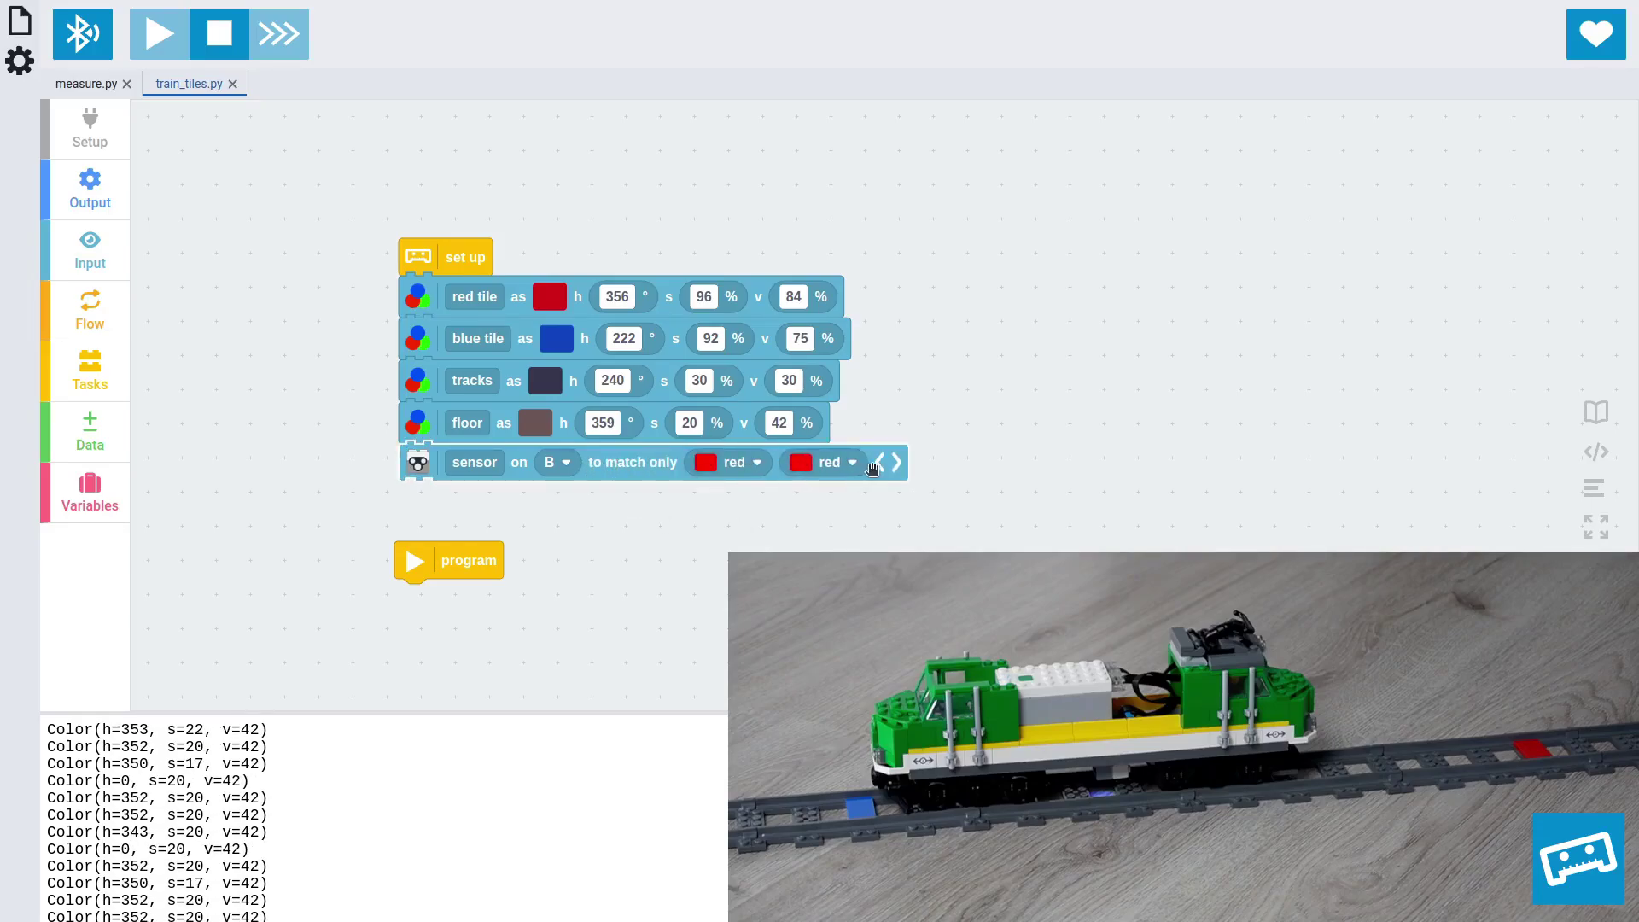
pyautogui.click(895, 462)
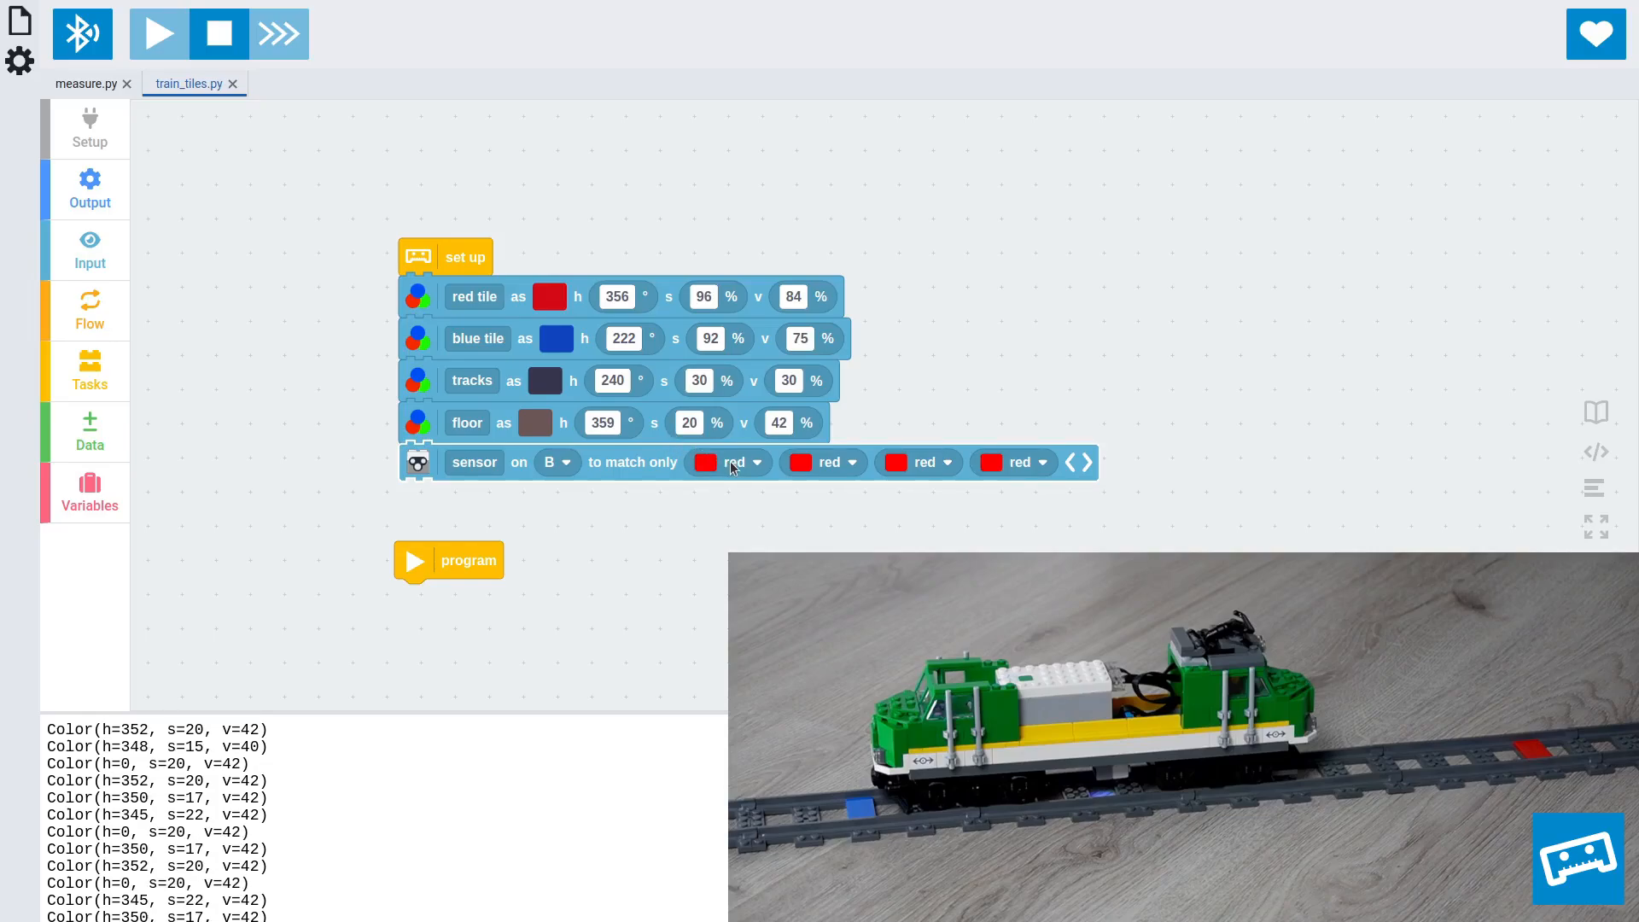
pyautogui.click(731, 462)
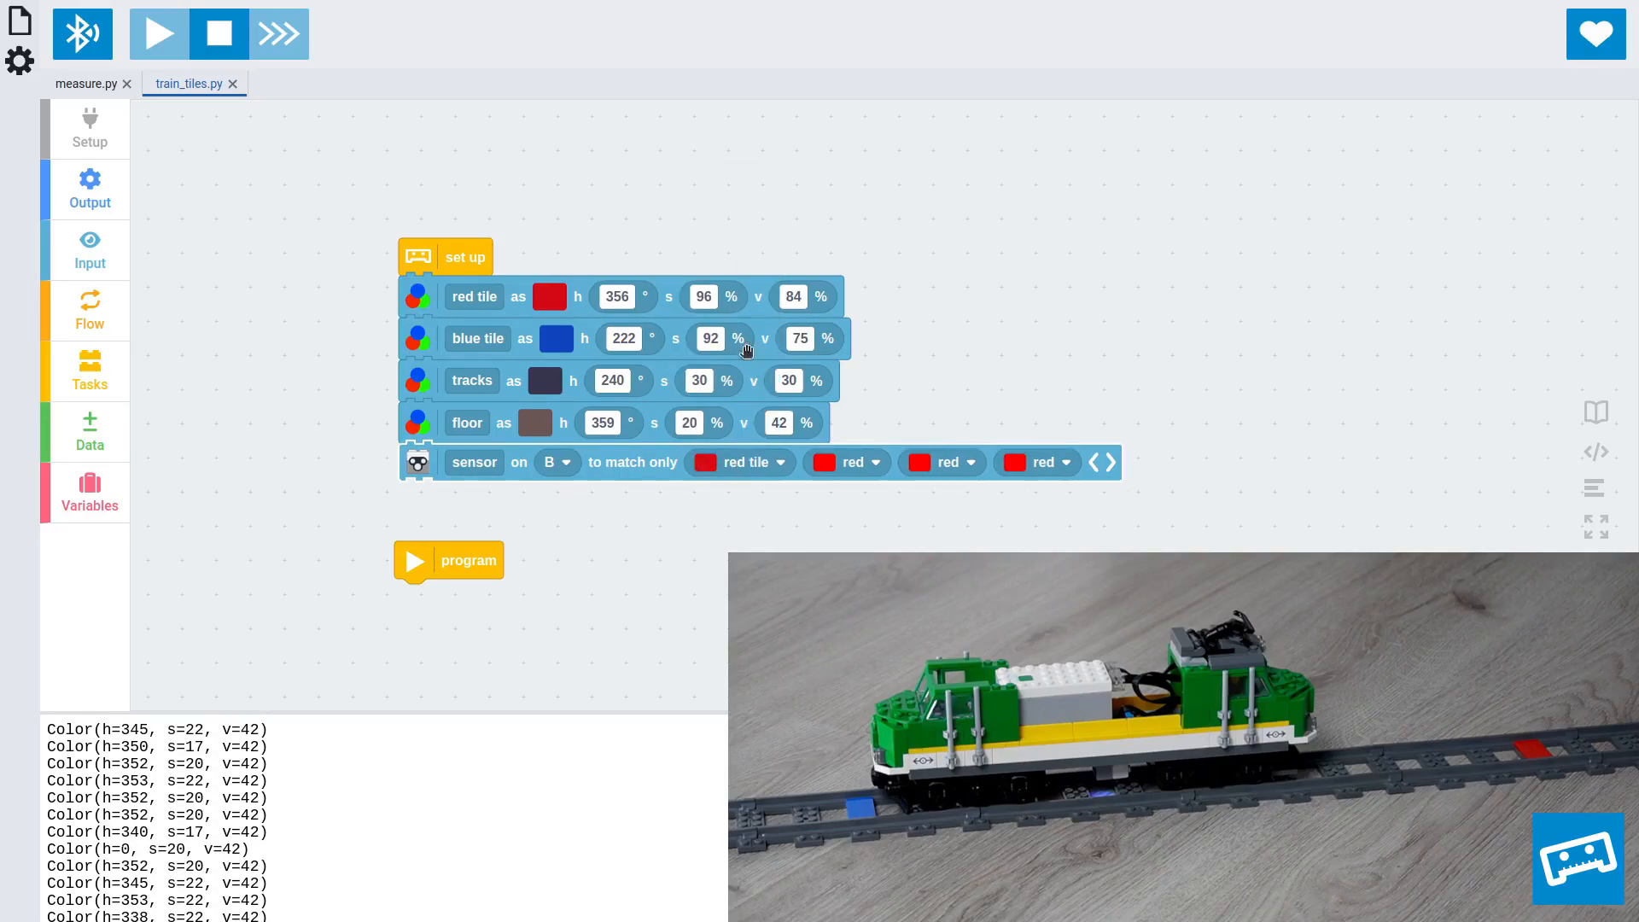
pyautogui.click(847, 462)
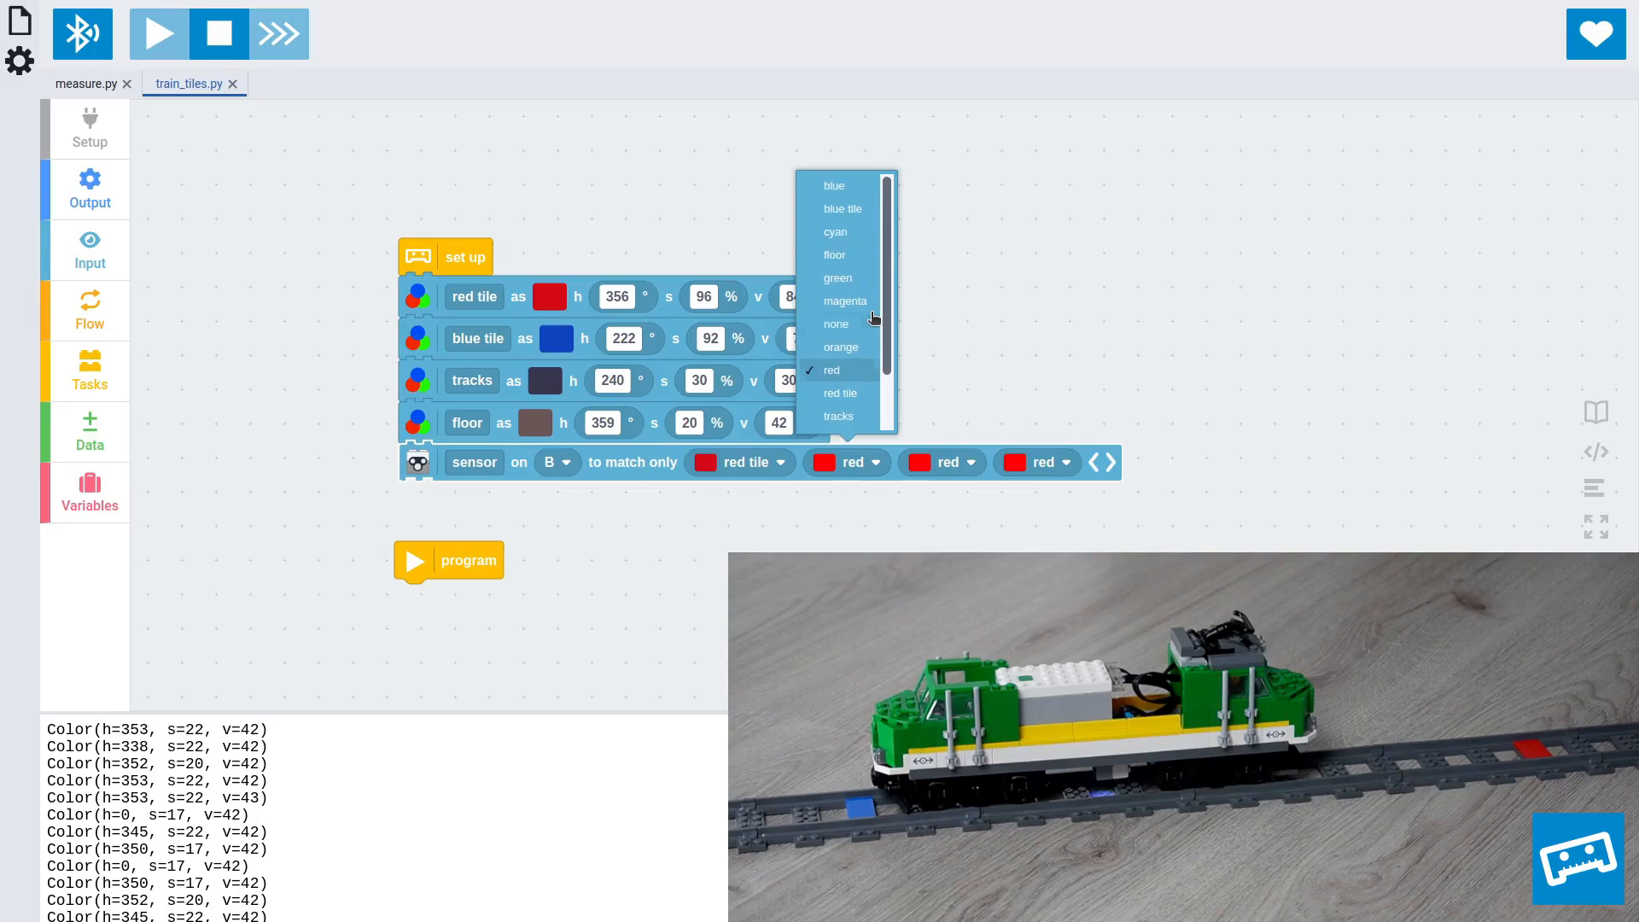
pyautogui.click(843, 209)
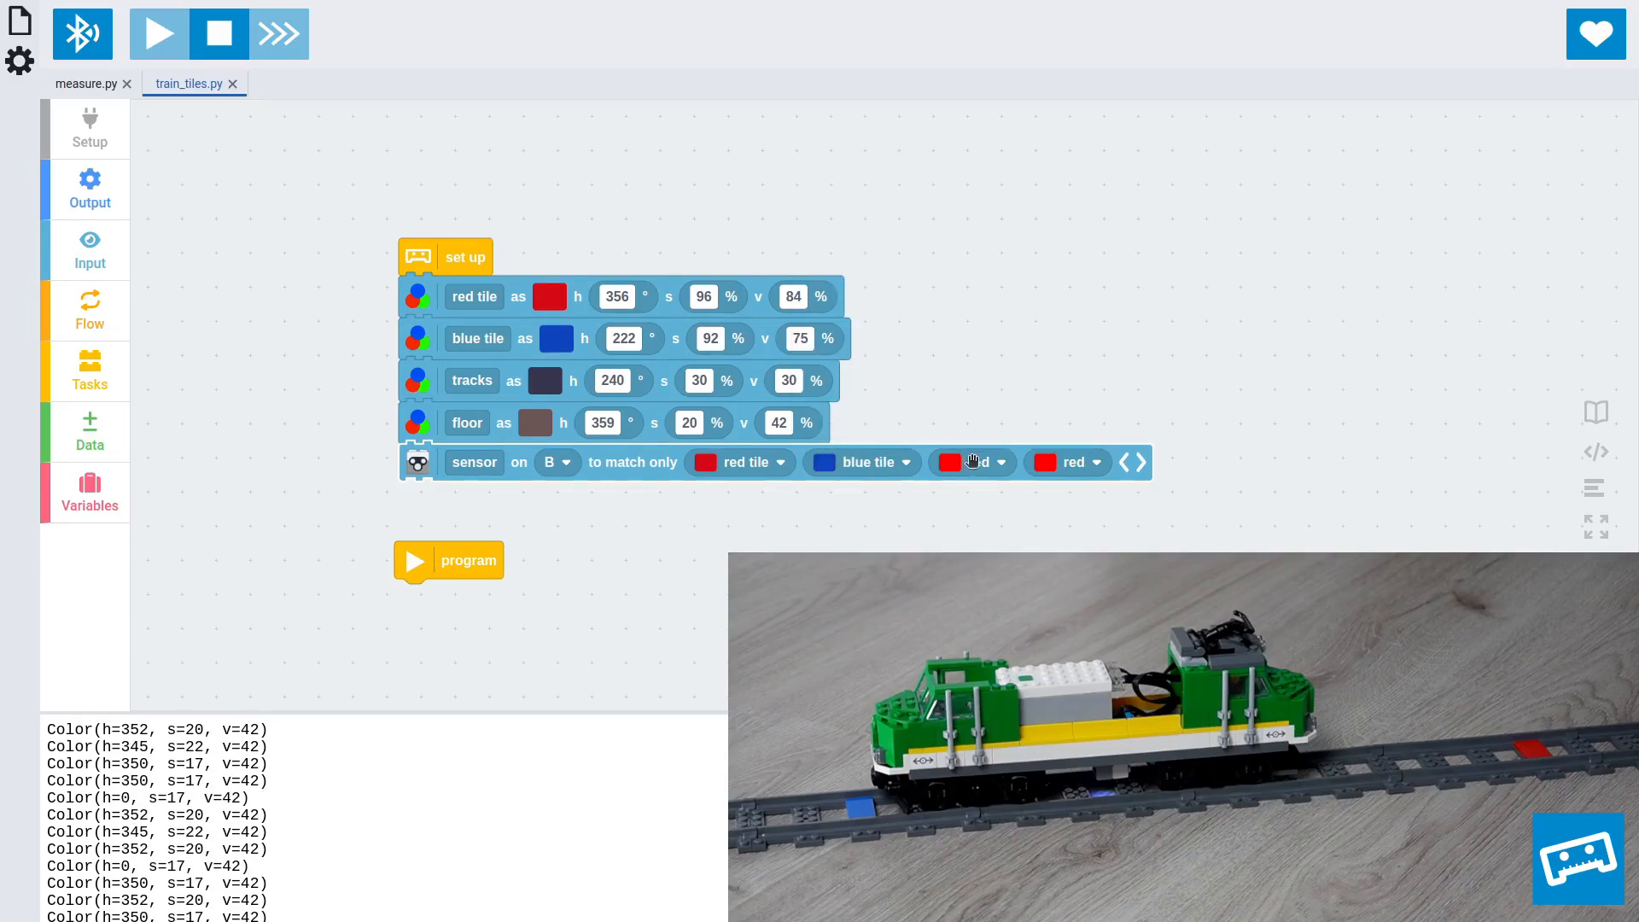
# Step: Set the third and fourth matched colours to tracks and floor
pyautogui.click(970, 461)
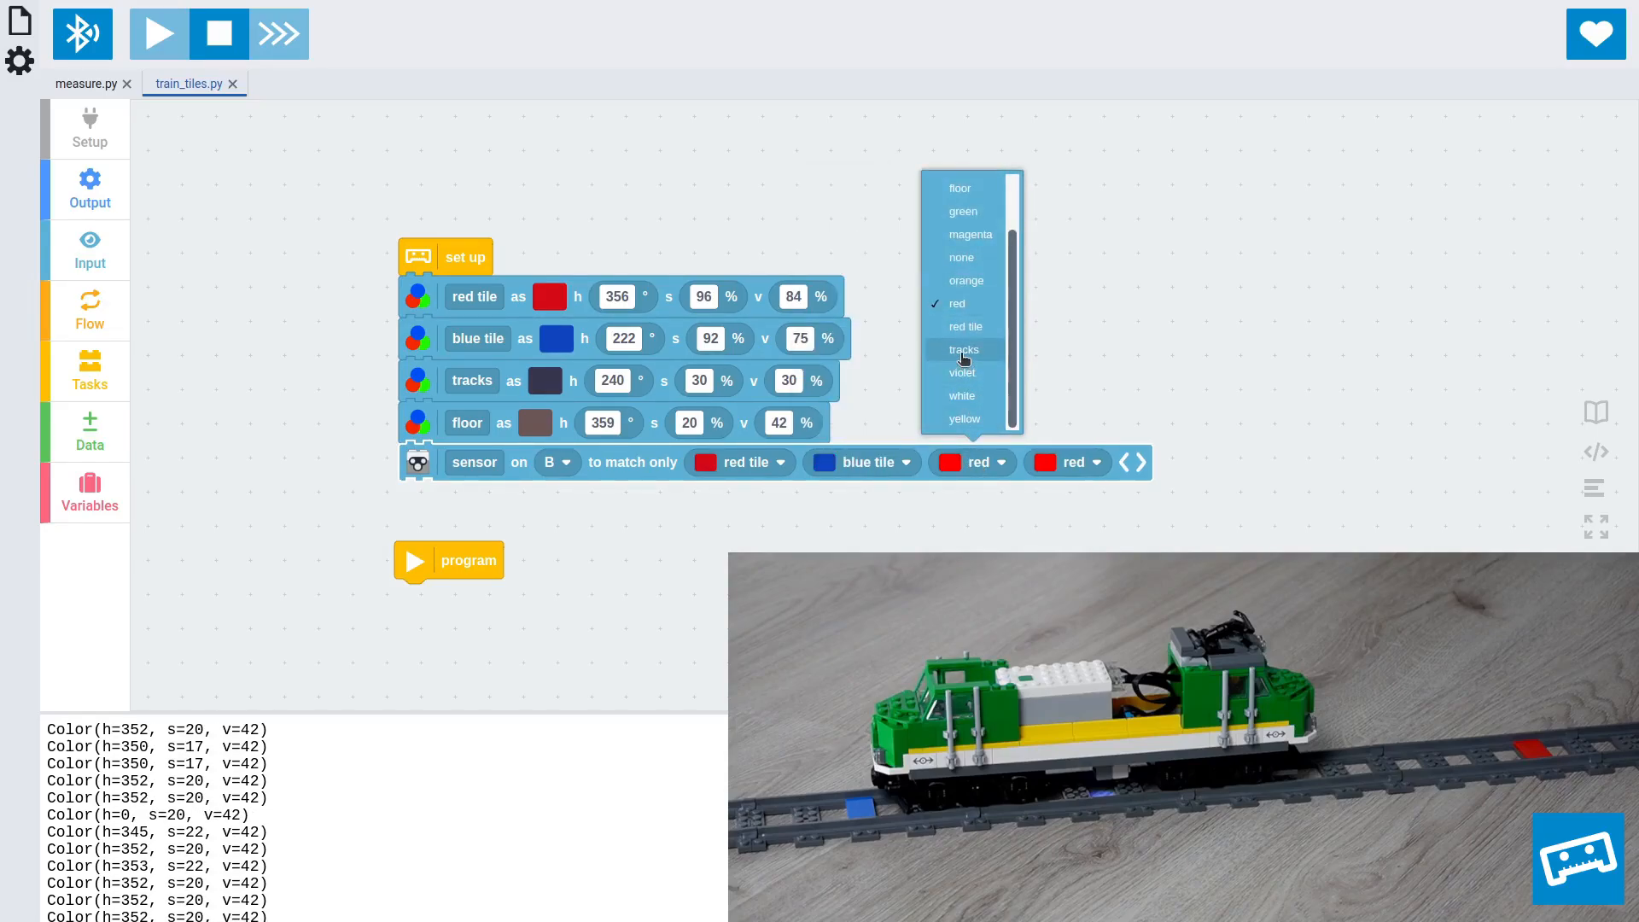
pyautogui.click(963, 349)
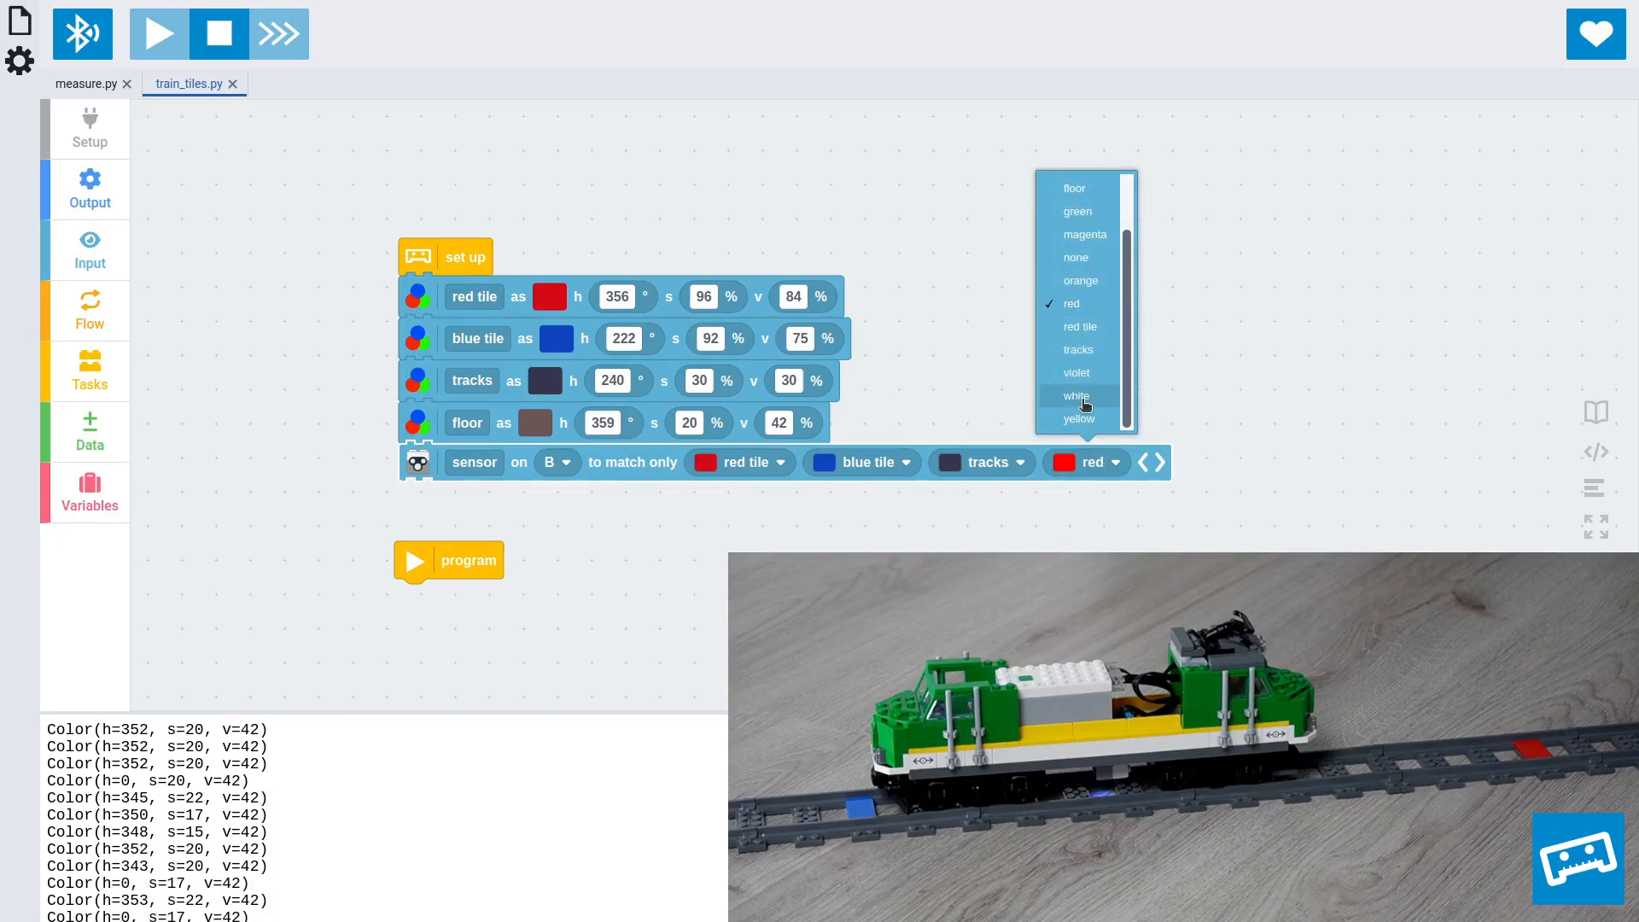
pyautogui.scroll(3)
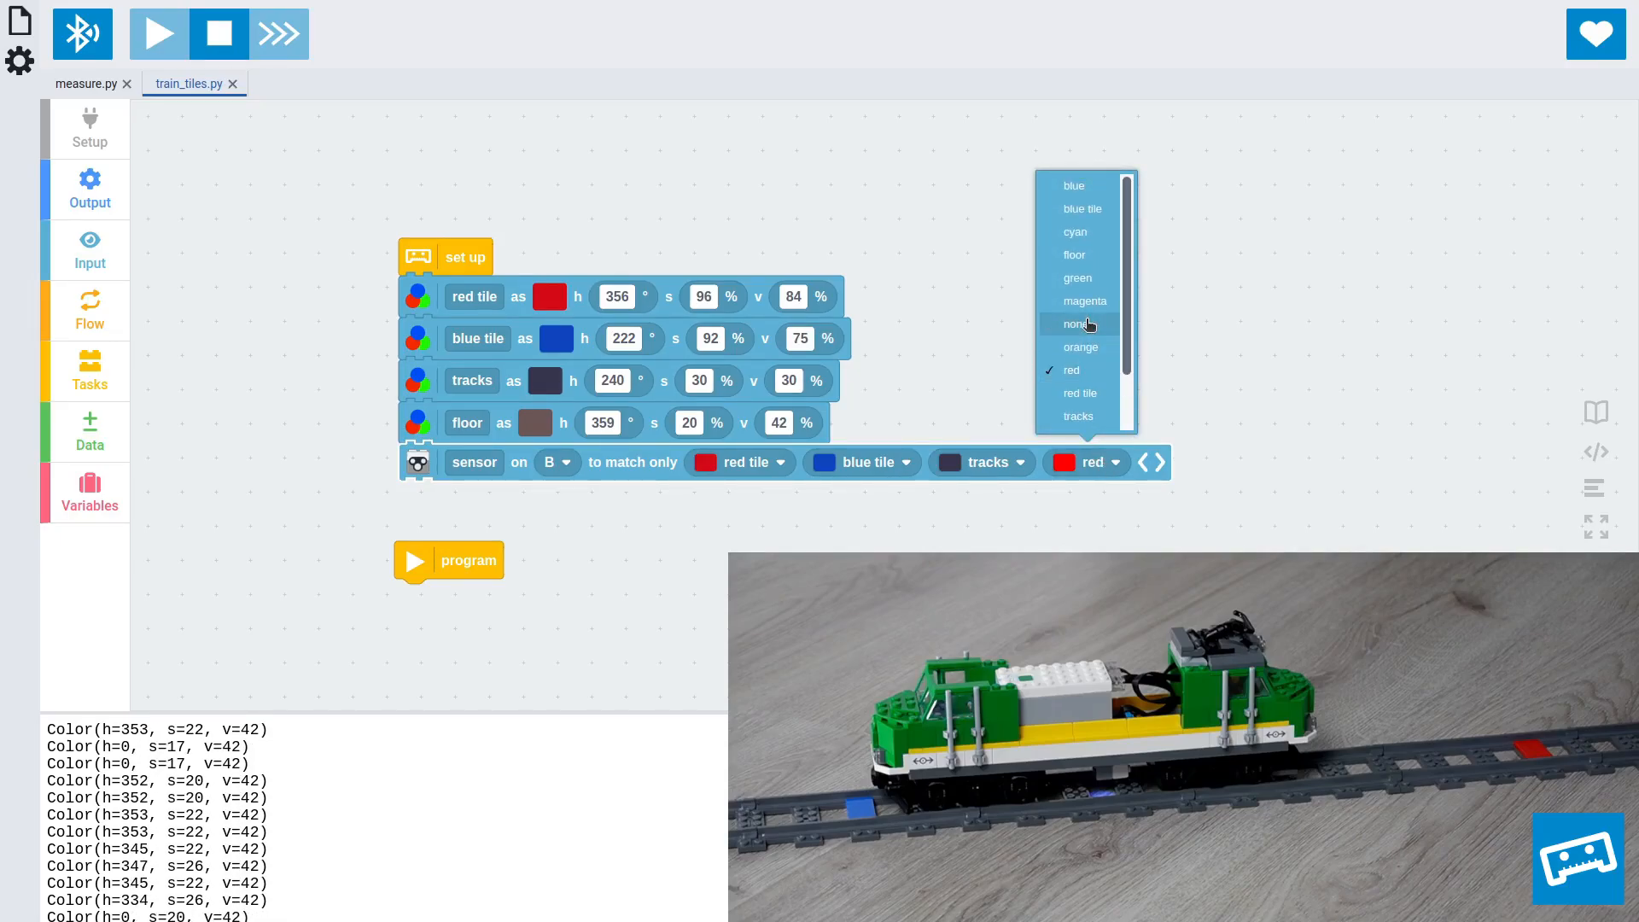
pyautogui.click(1075, 254)
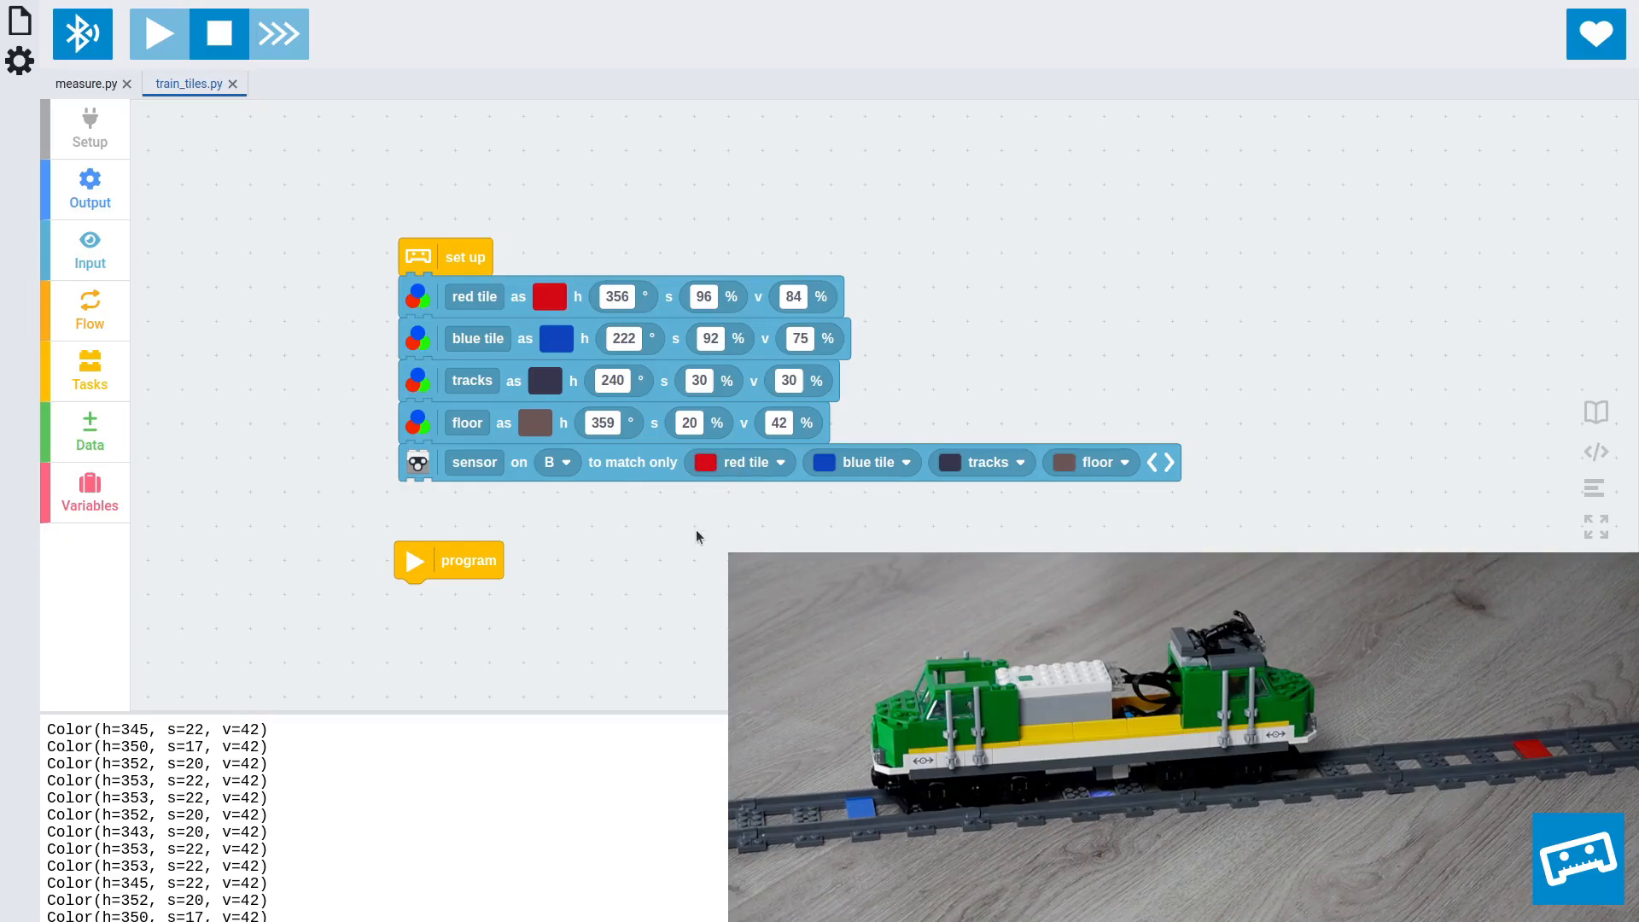
pyautogui.moveTo(554, 614)
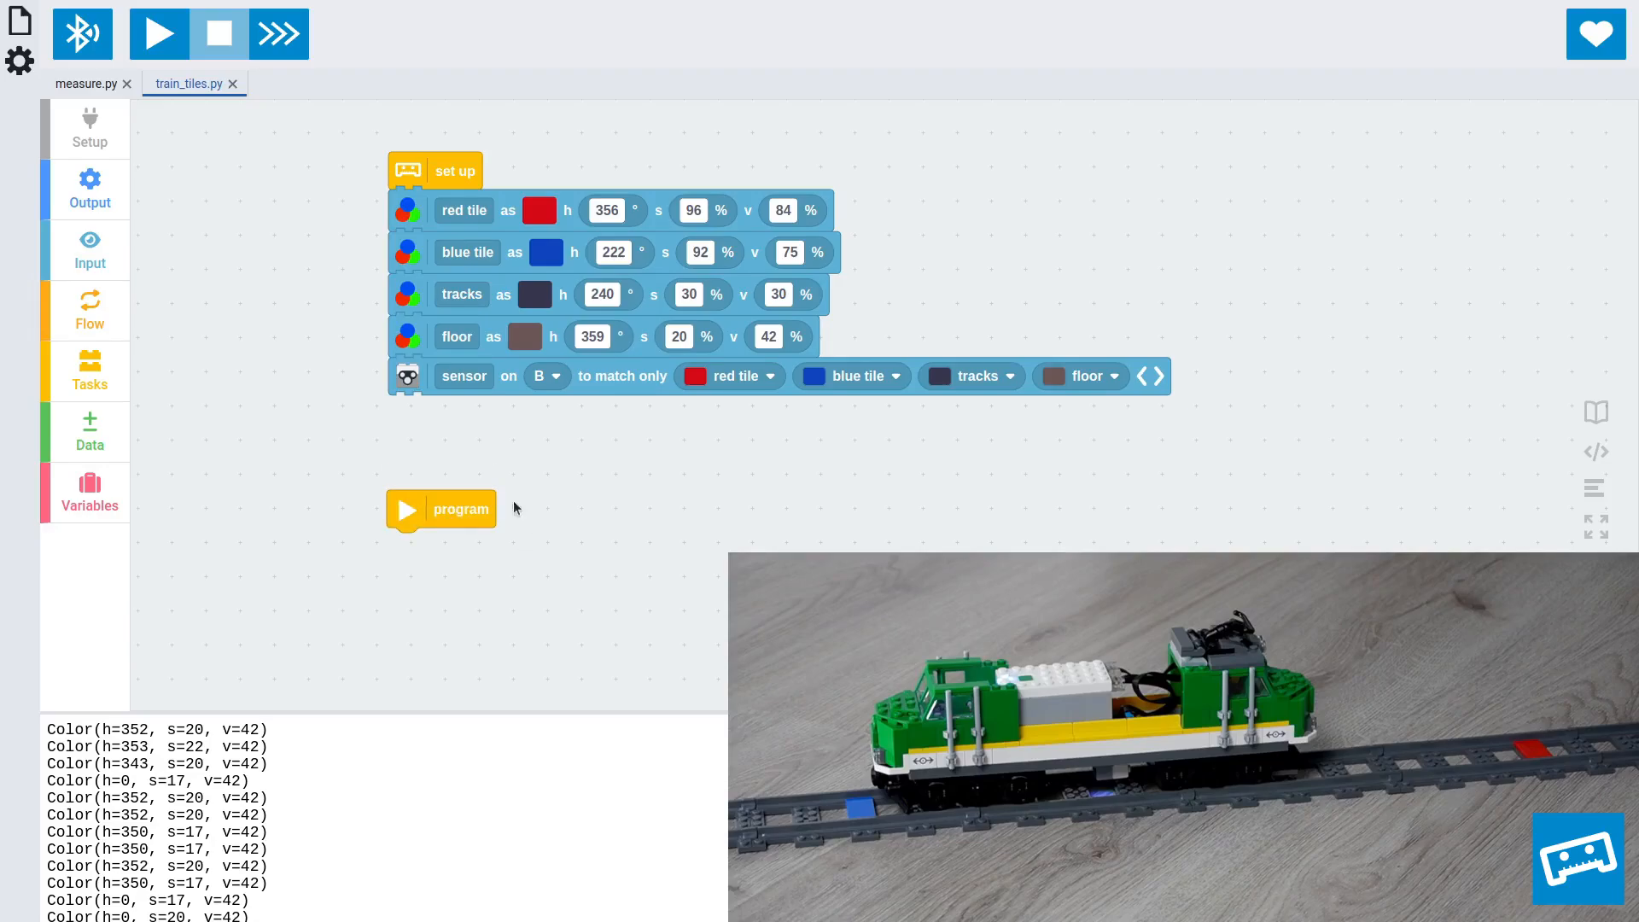
# Step: Add a simple motor on port A named train below the colour sensor block
pyautogui.click(89, 127)
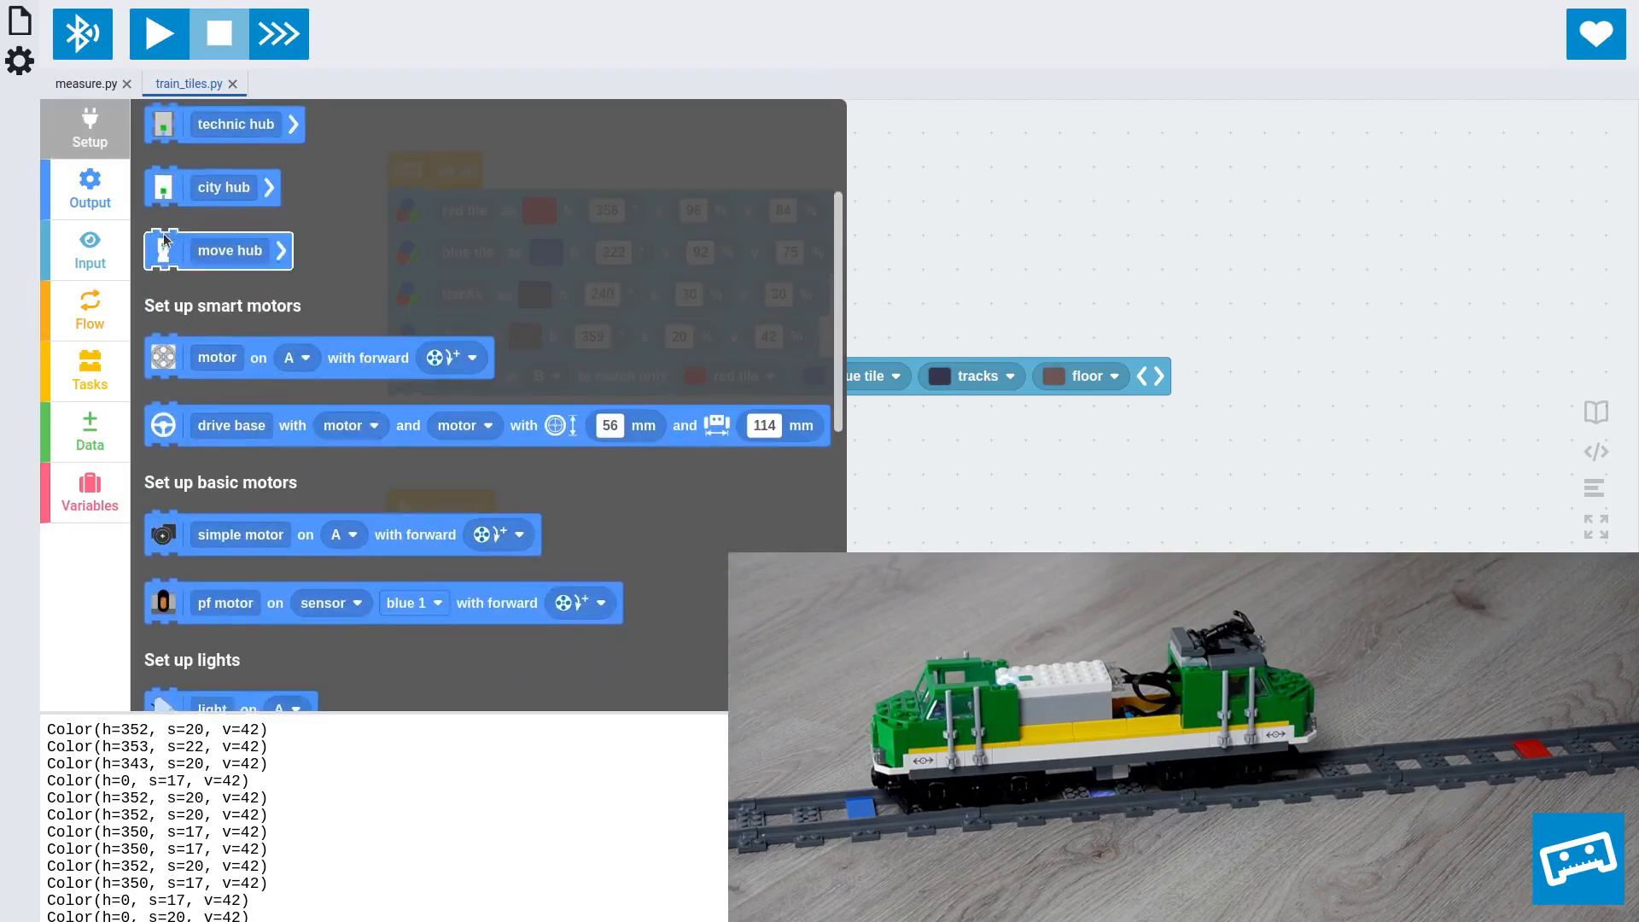
pyautogui.scroll(-3)
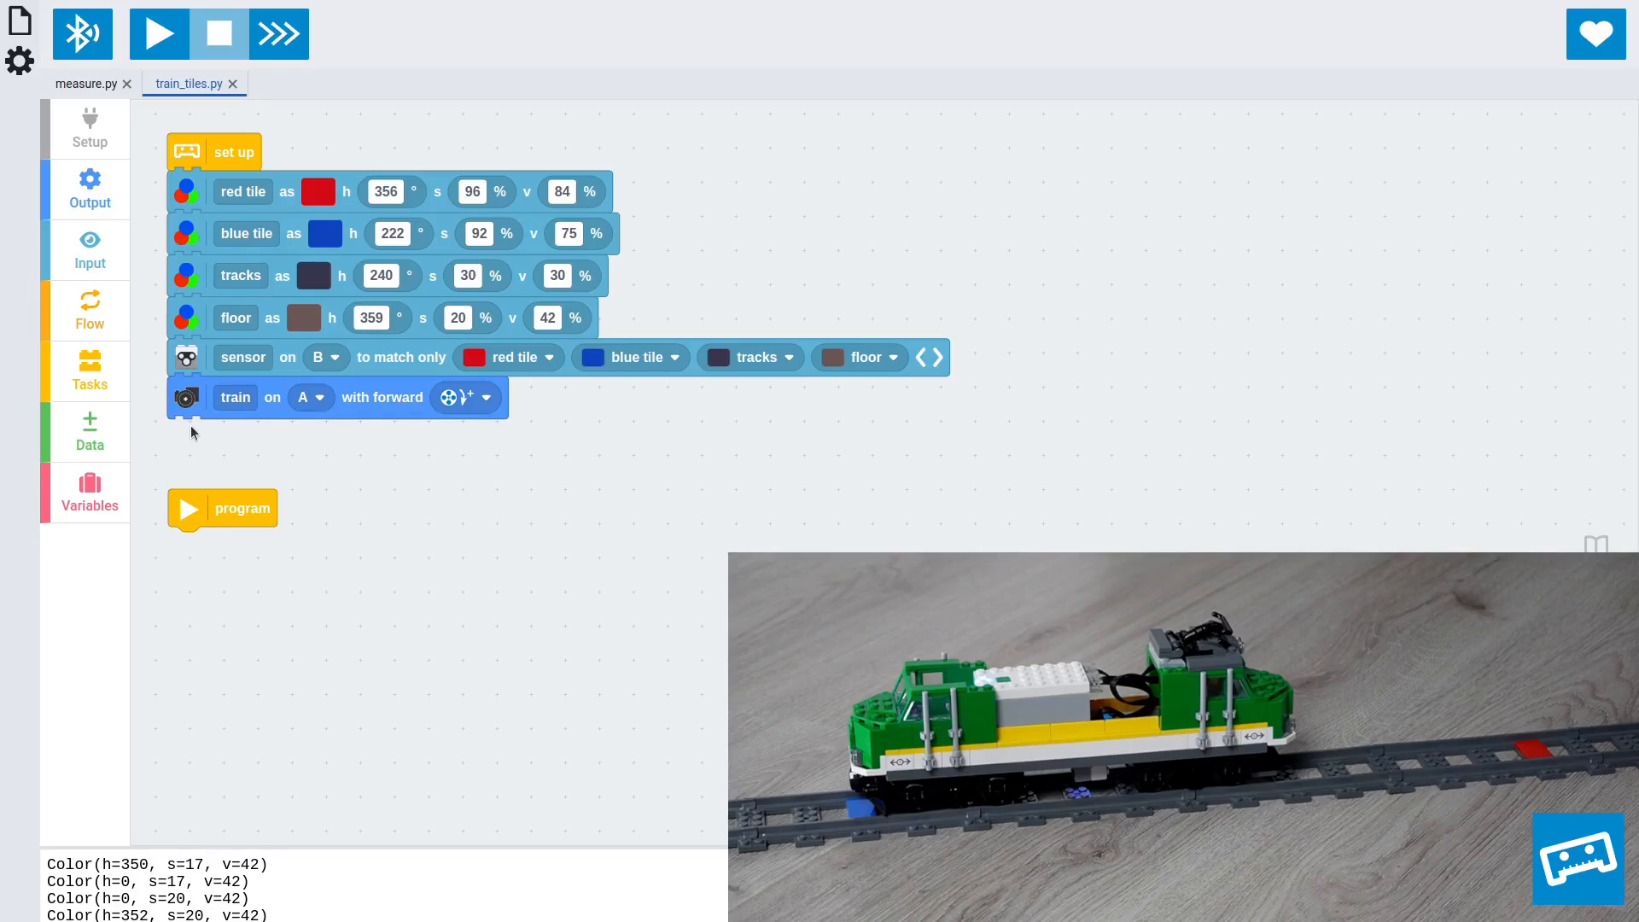
pyautogui.moveTo(203, 441)
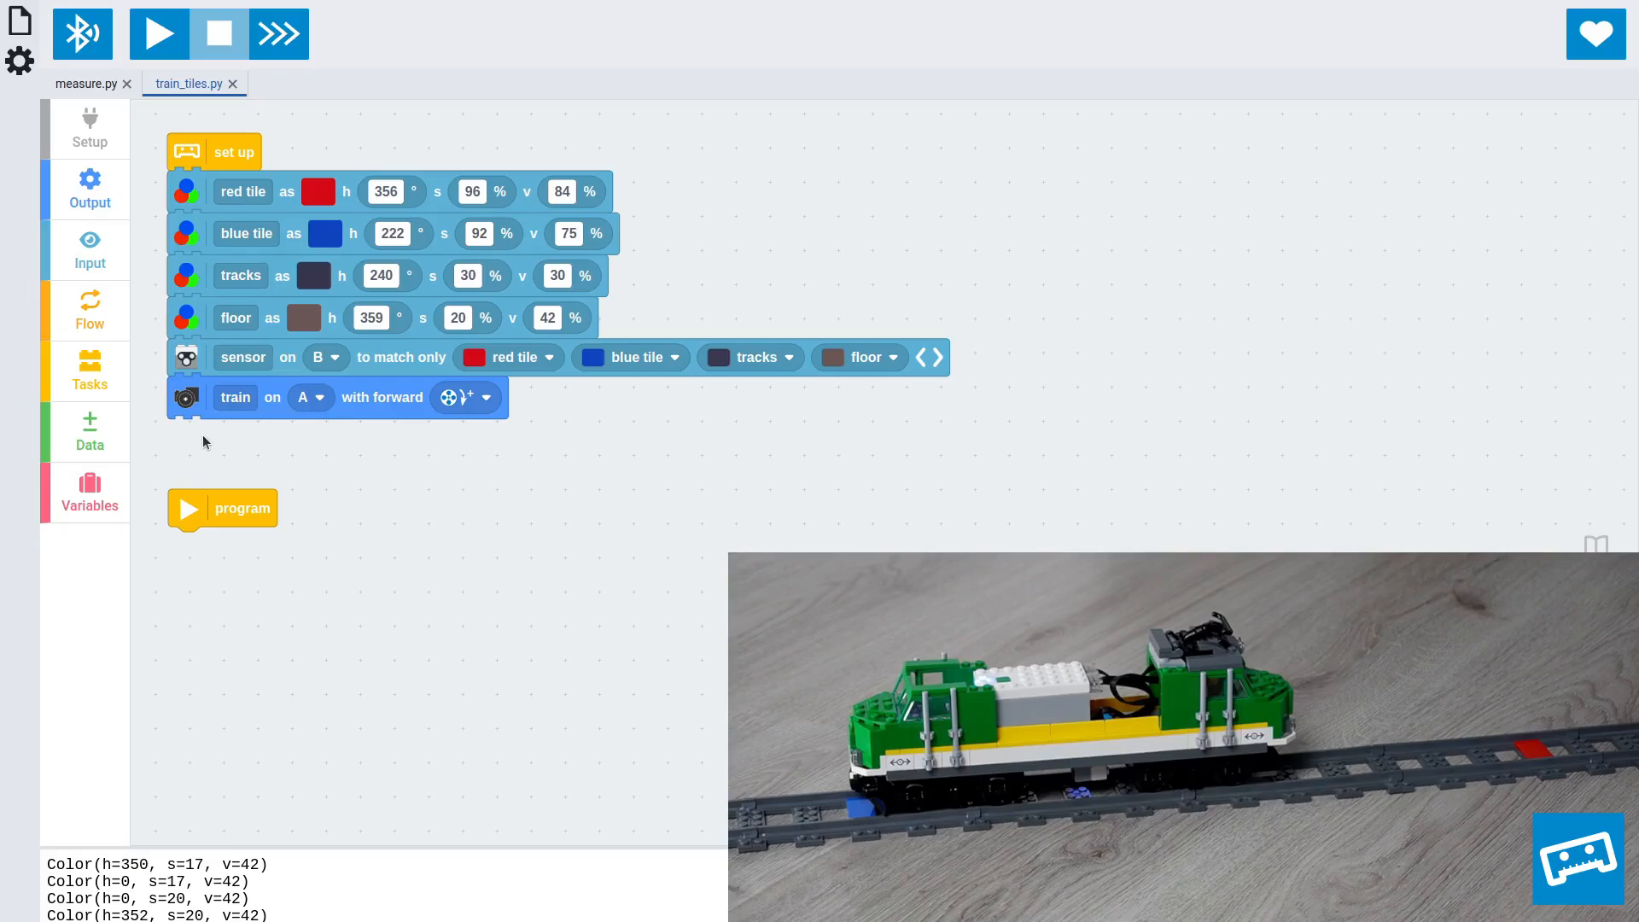
# Step: Add a forever loop running the train at 40% duty cycle, then a wait until block
pyautogui.click(89, 309)
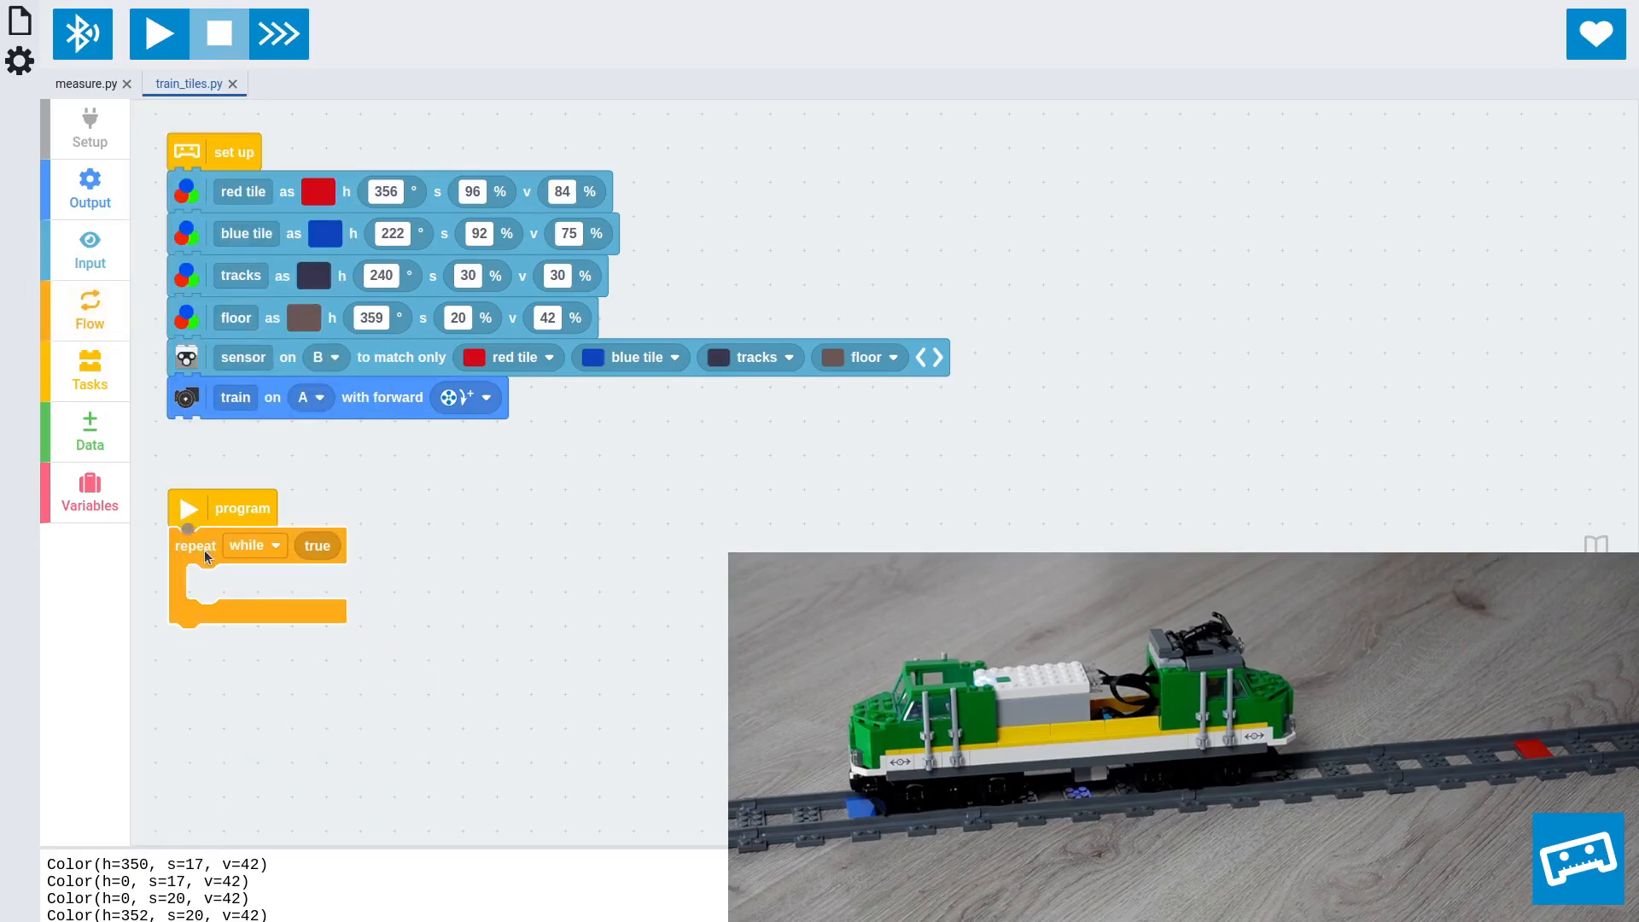
pyautogui.click(90, 189)
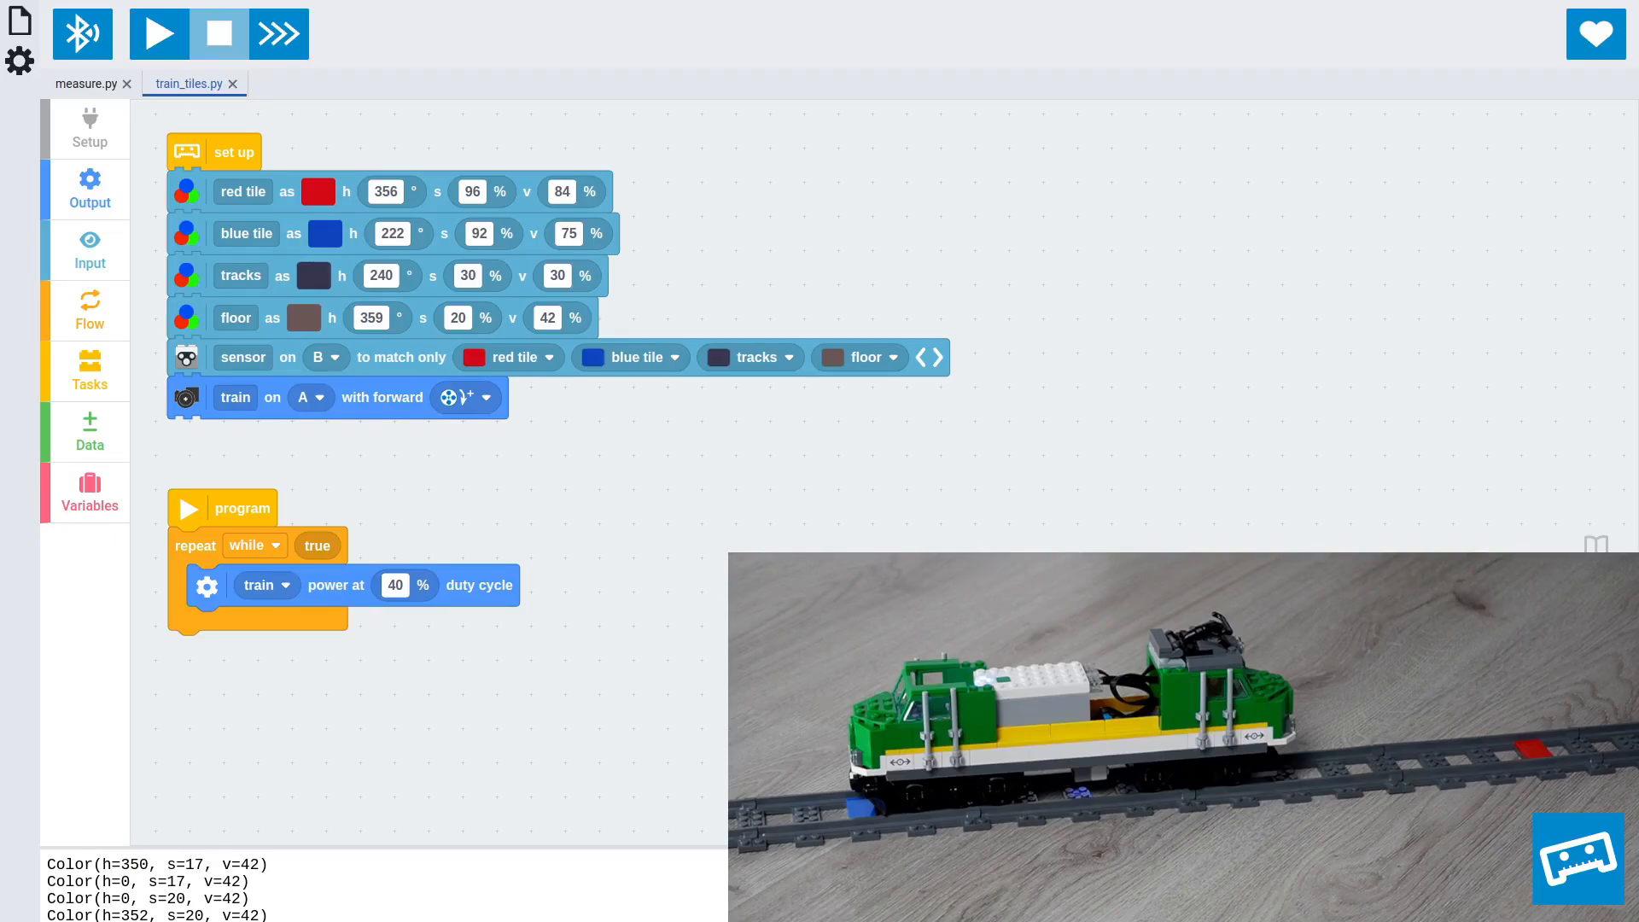
pyautogui.click(89, 309)
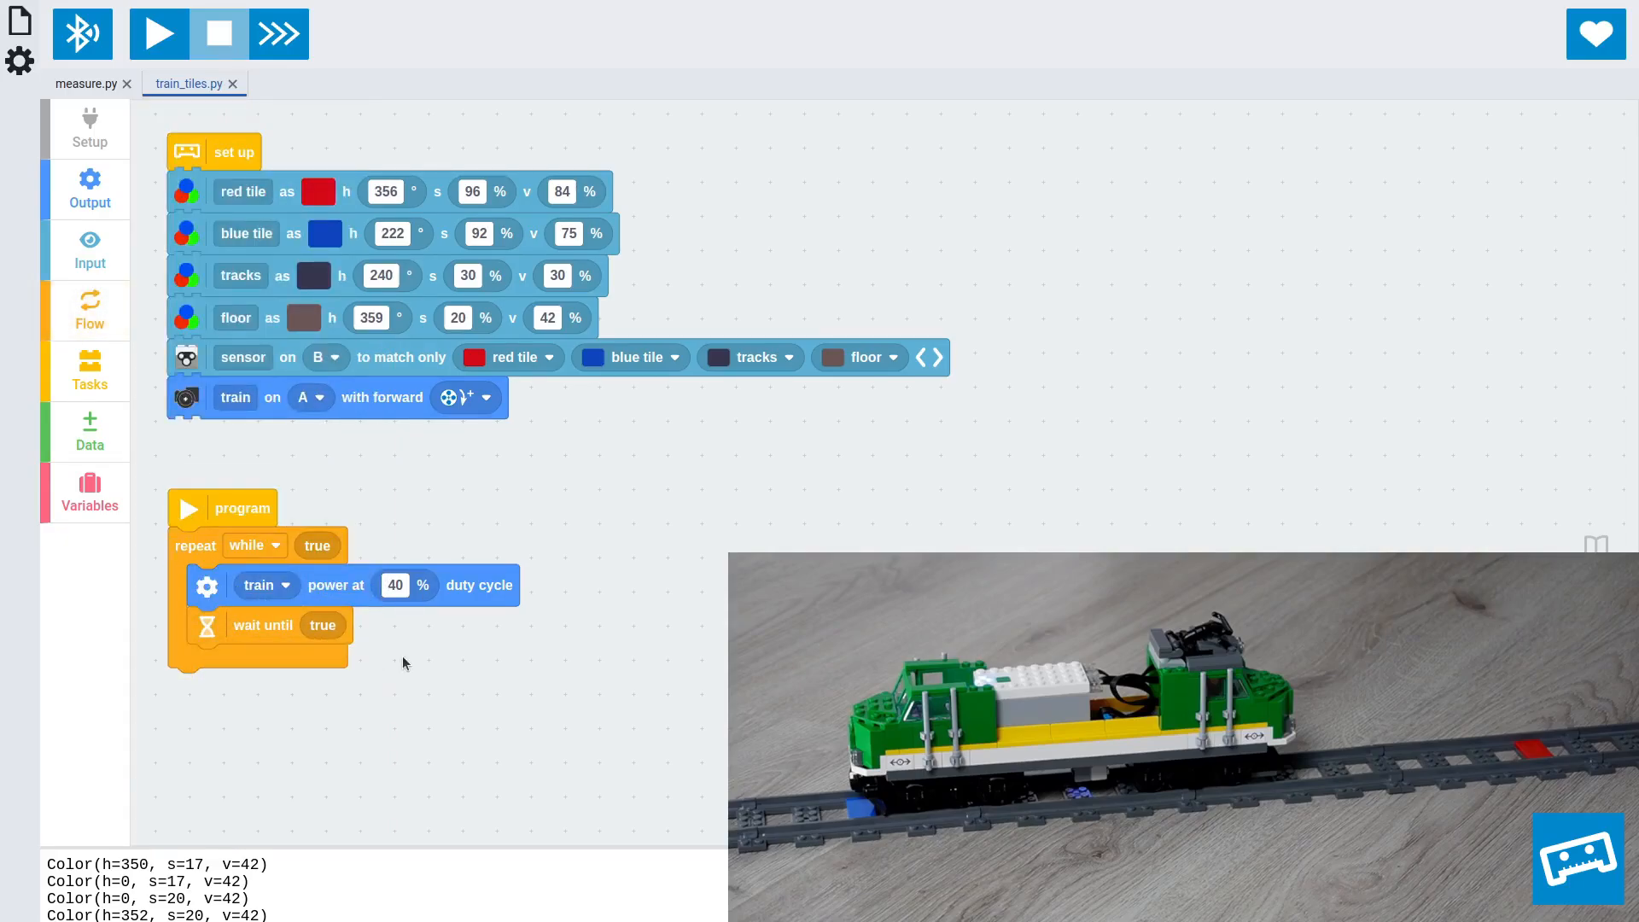
pyautogui.moveTo(366, 661)
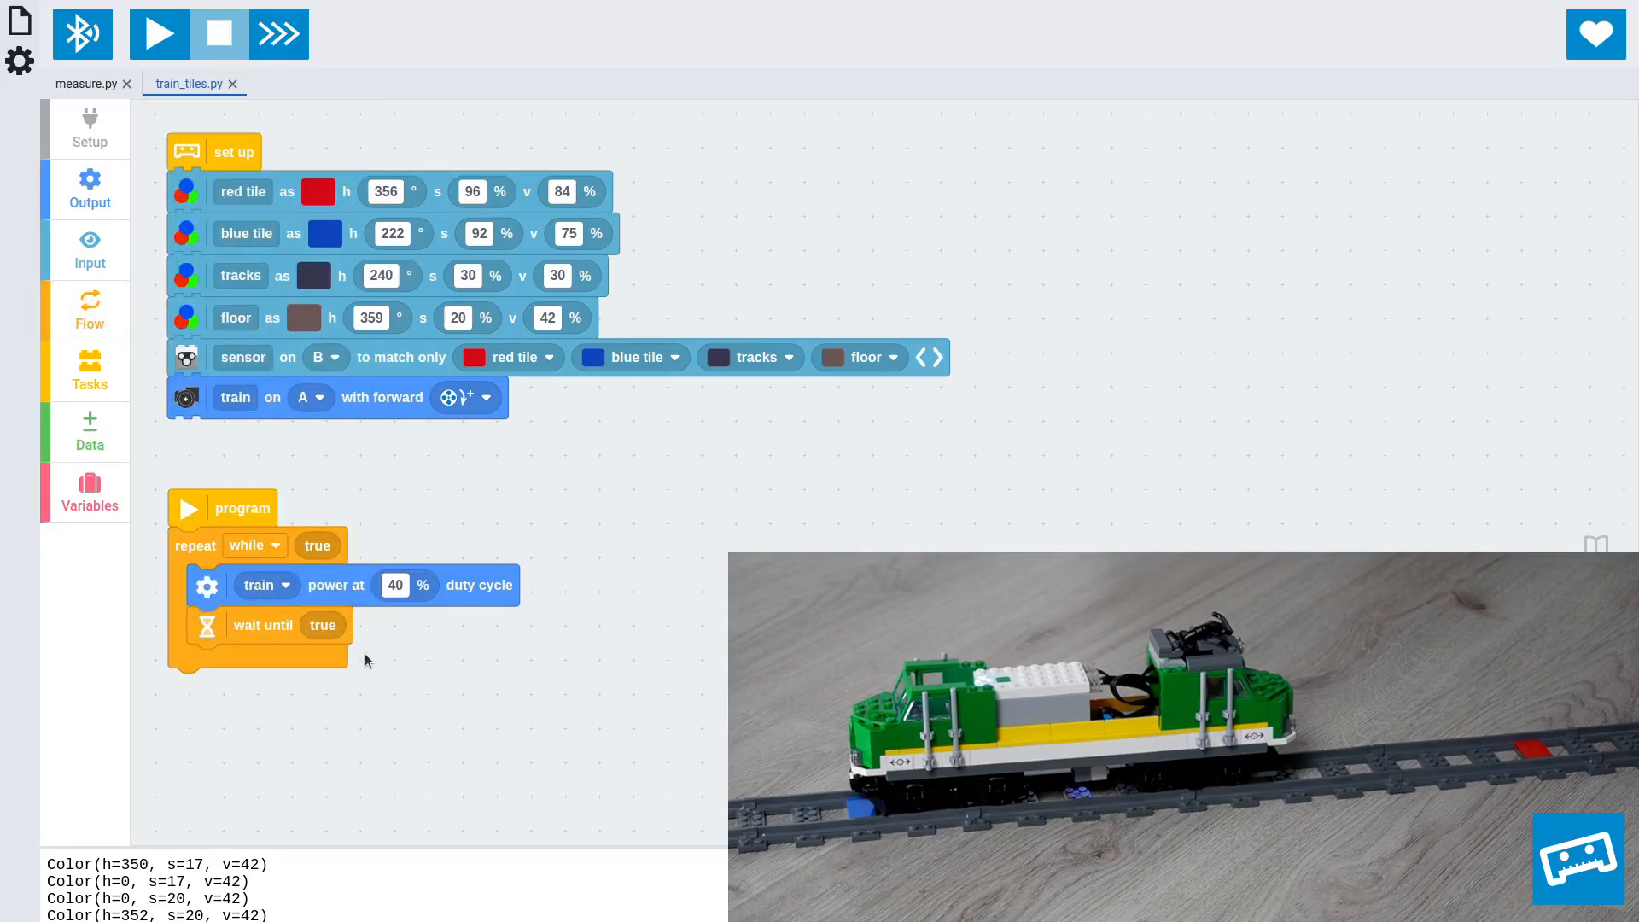
pyautogui.moveTo(110, 443)
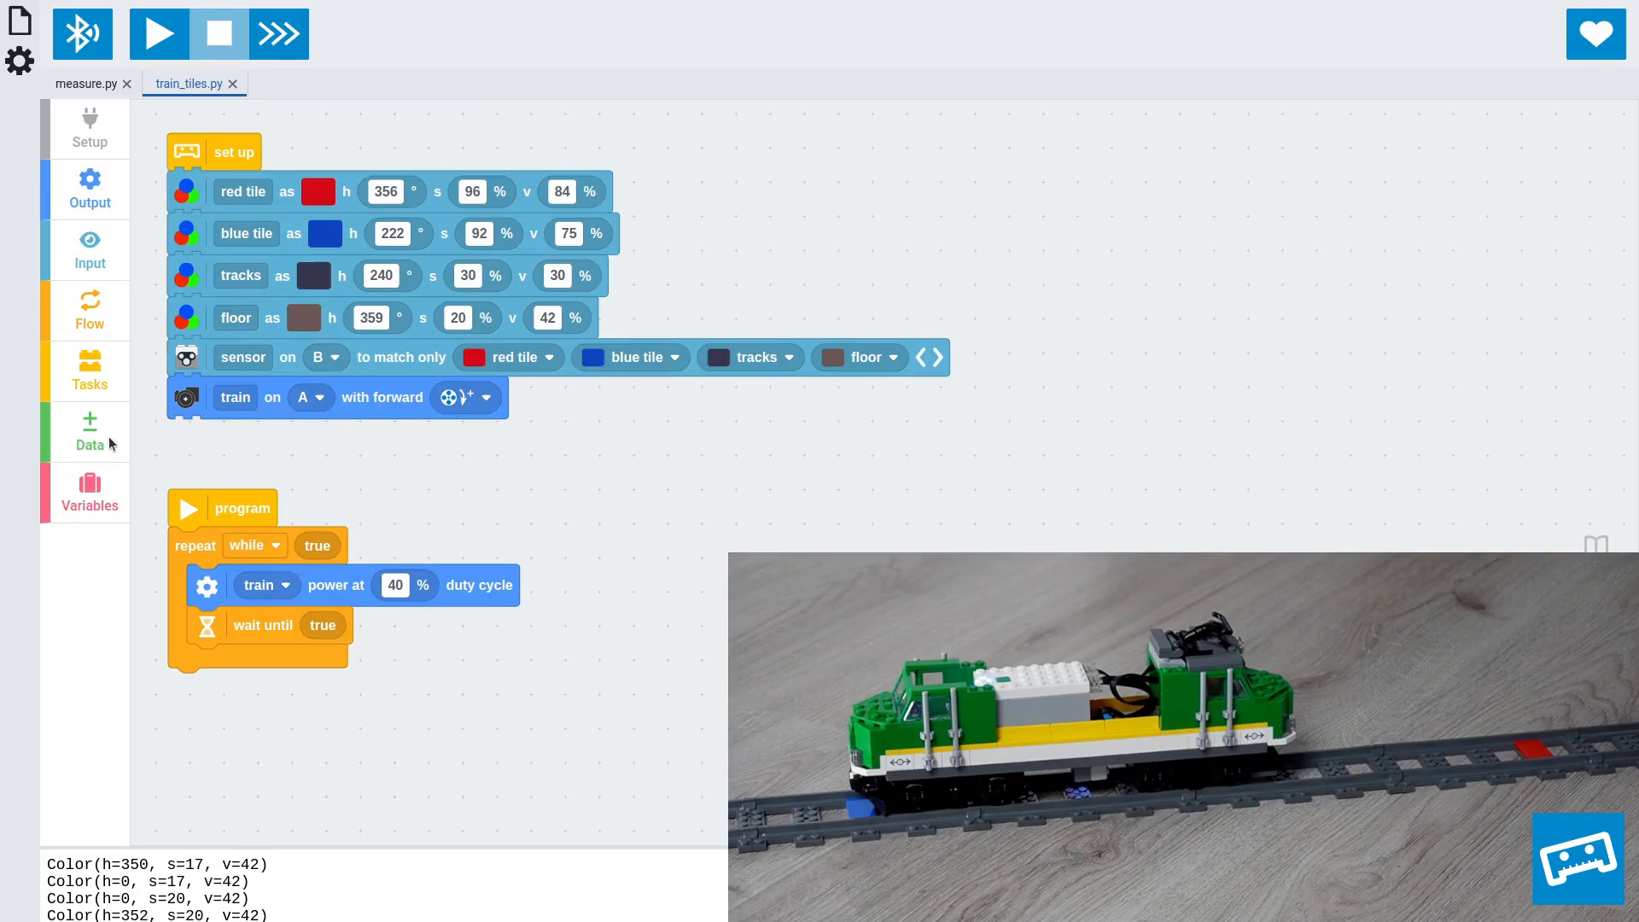
# Step: Make the wait condition sensor colour == red tile
pyautogui.click(324, 624)
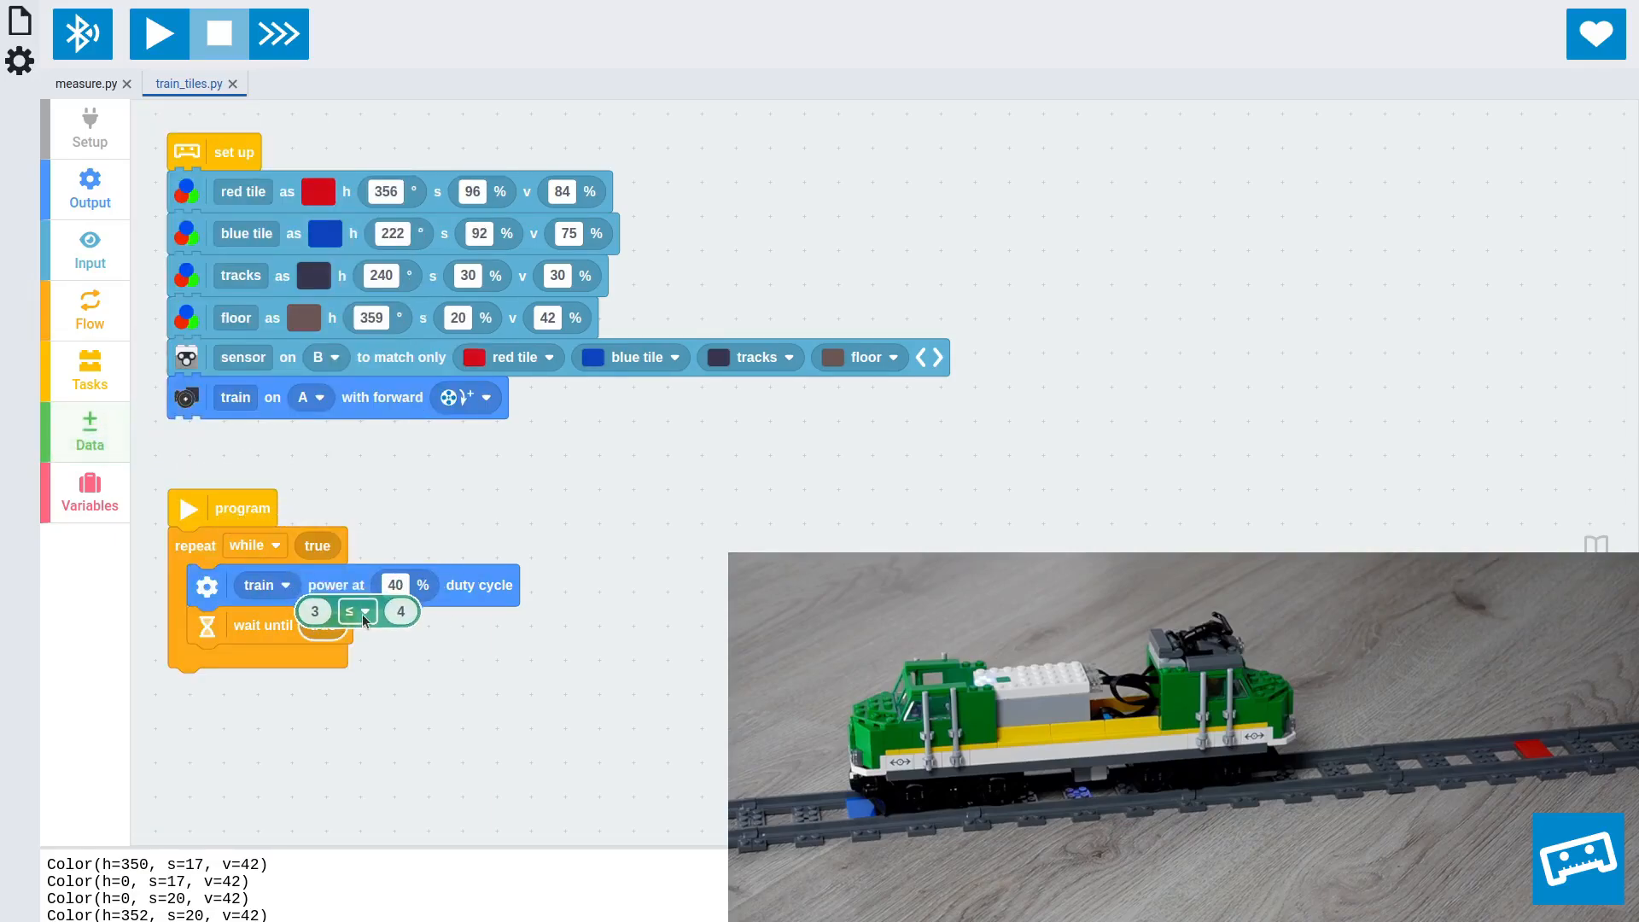
pyautogui.click(358, 610)
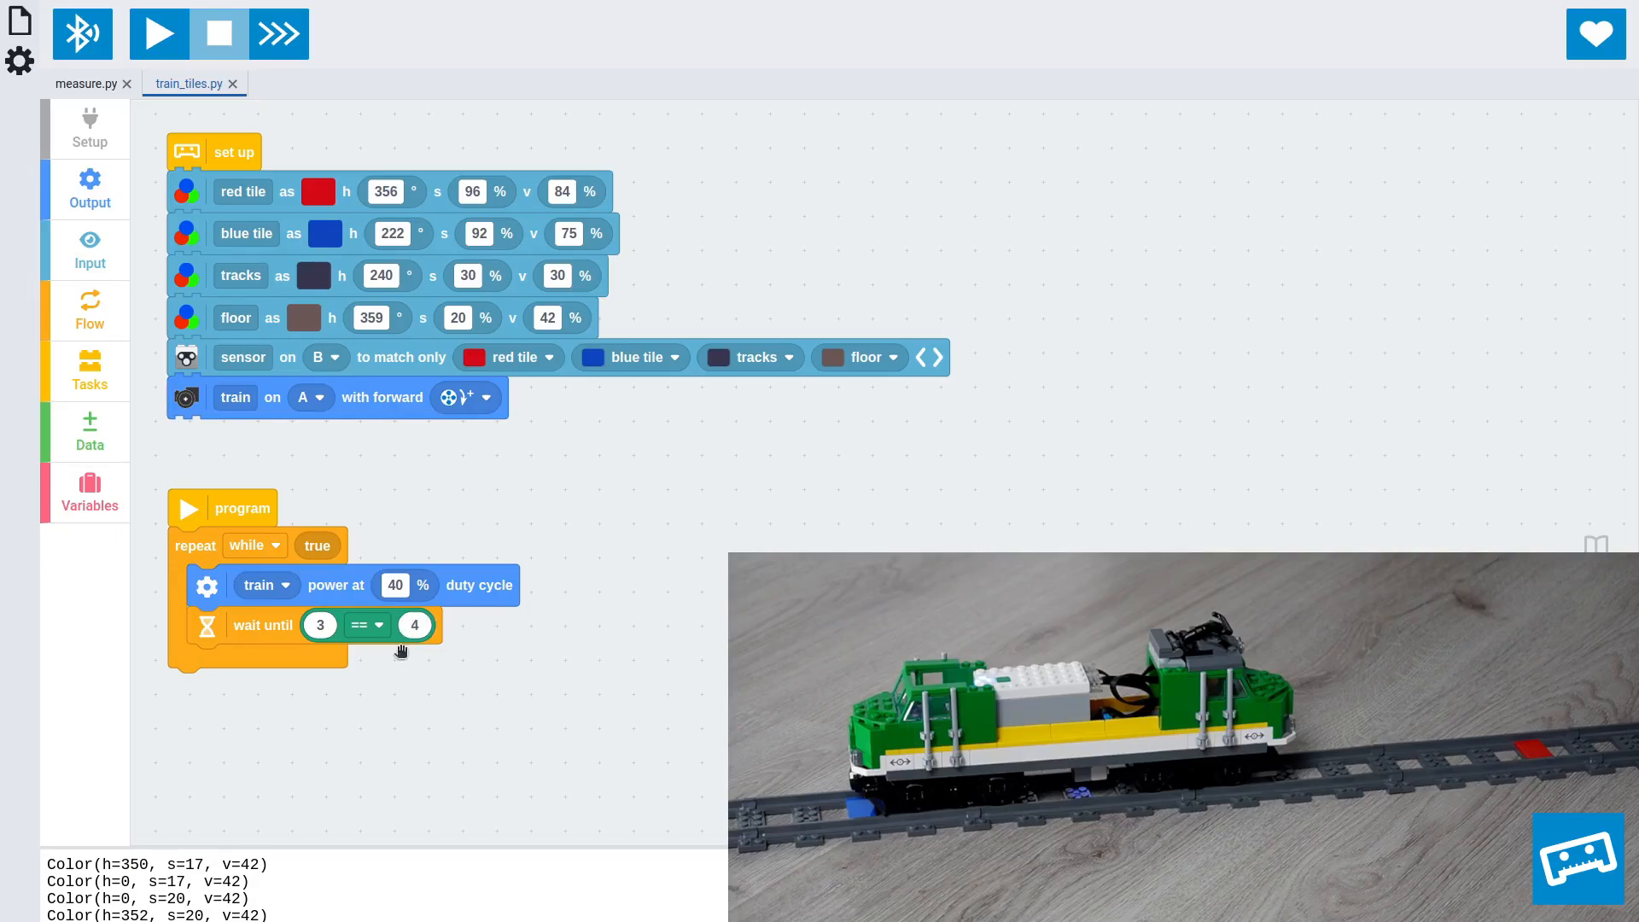
pyautogui.click(89, 248)
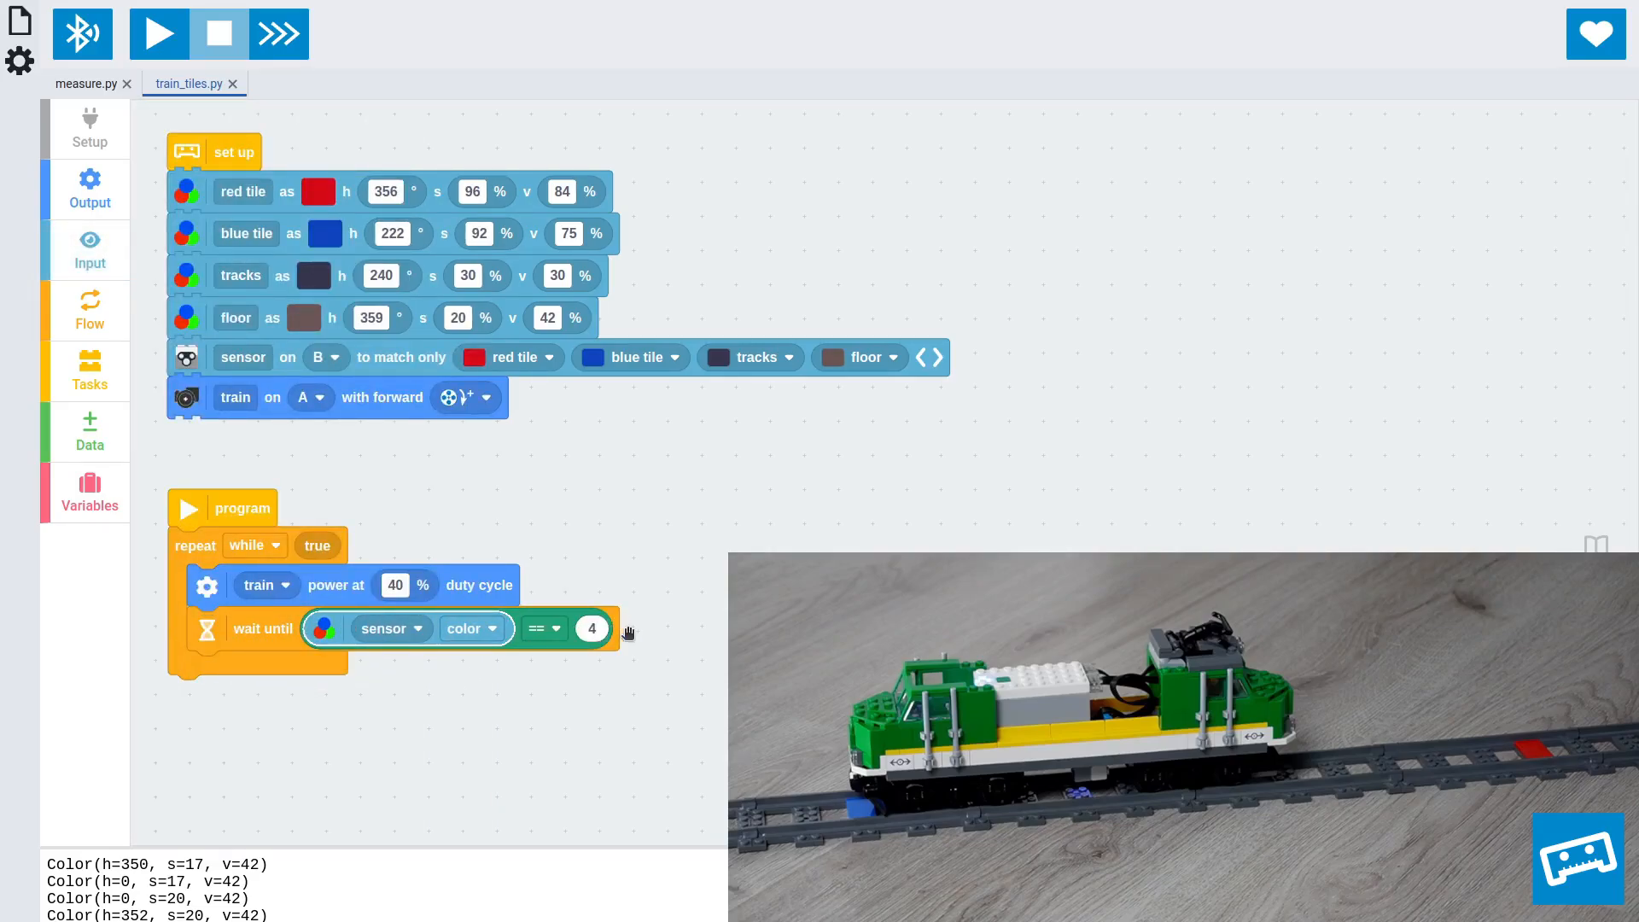
pyautogui.click(89, 248)
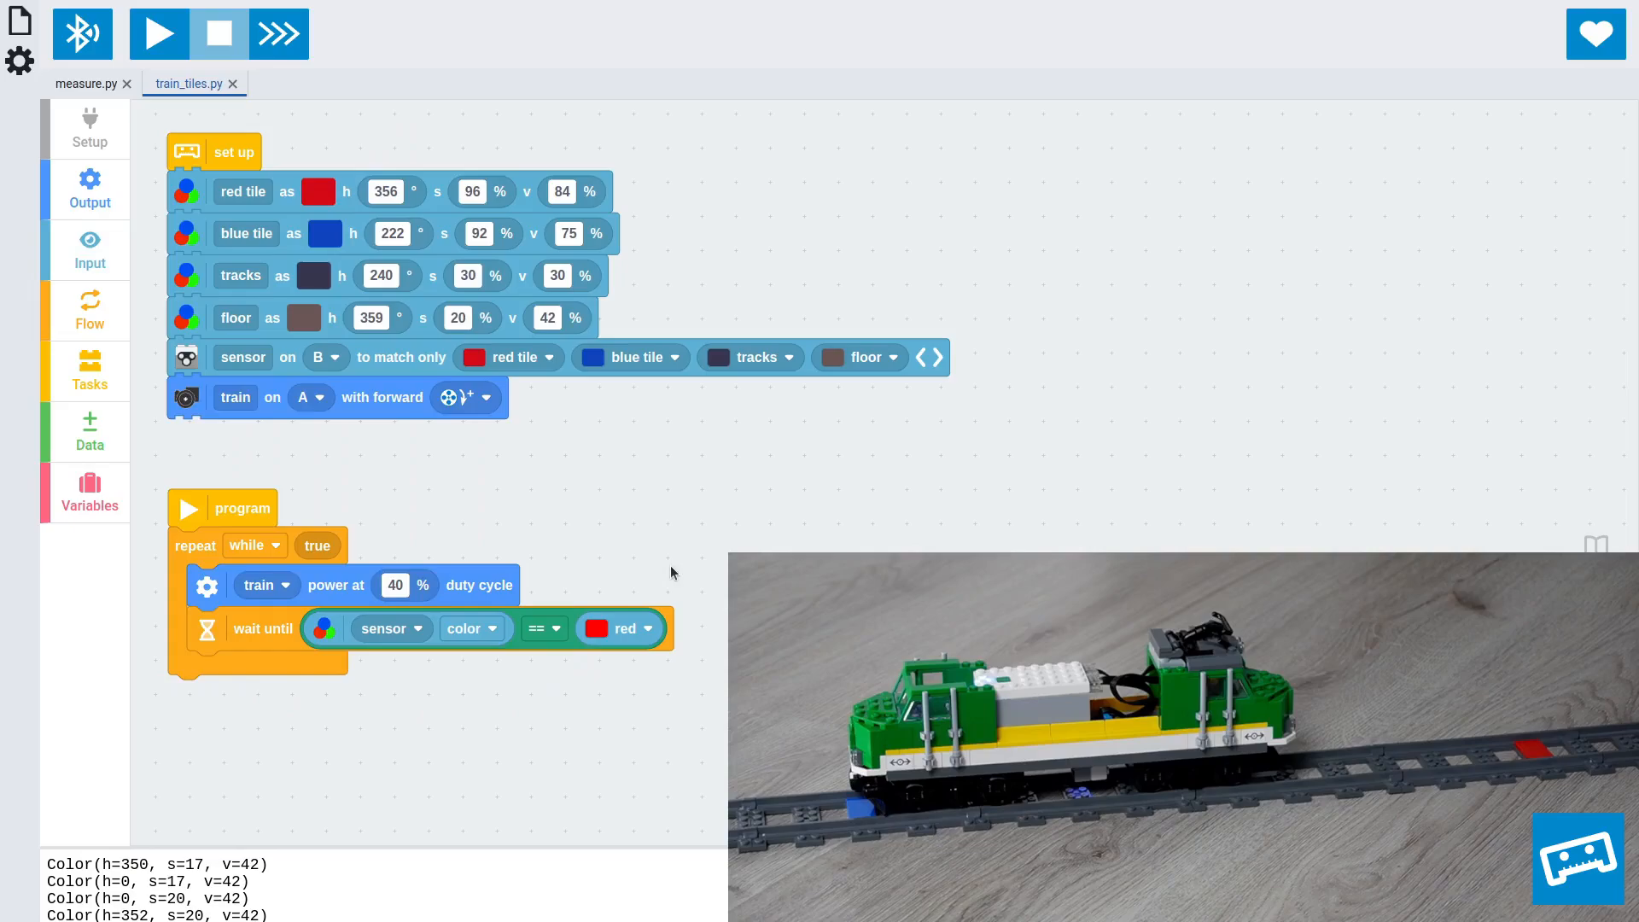
pyautogui.click(618, 629)
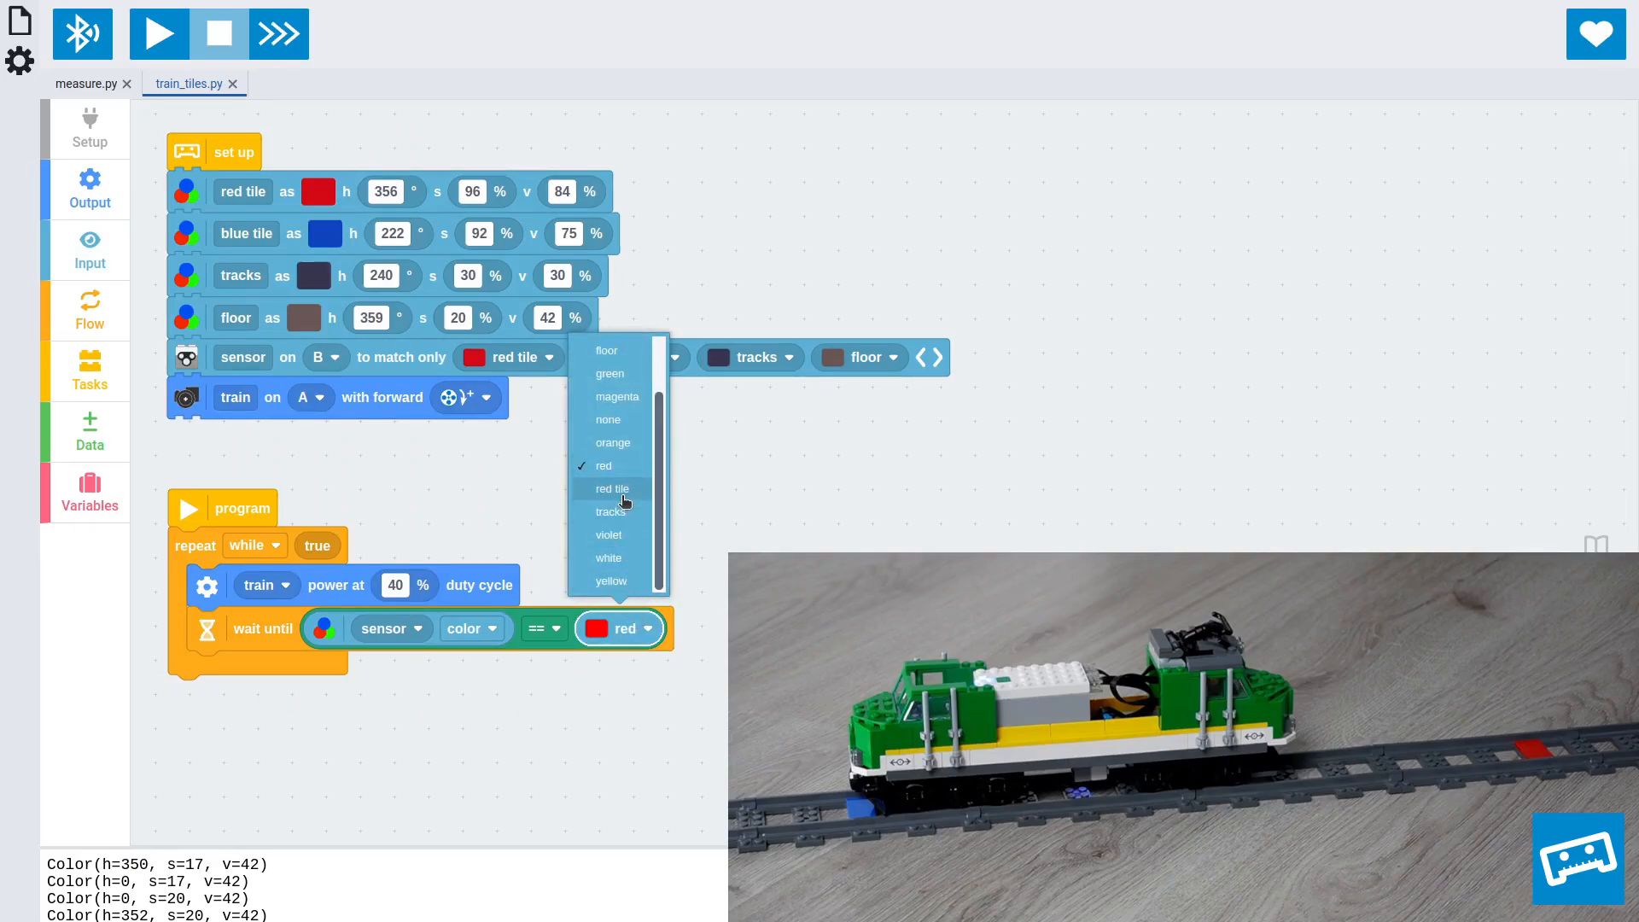
pyautogui.click(613, 489)
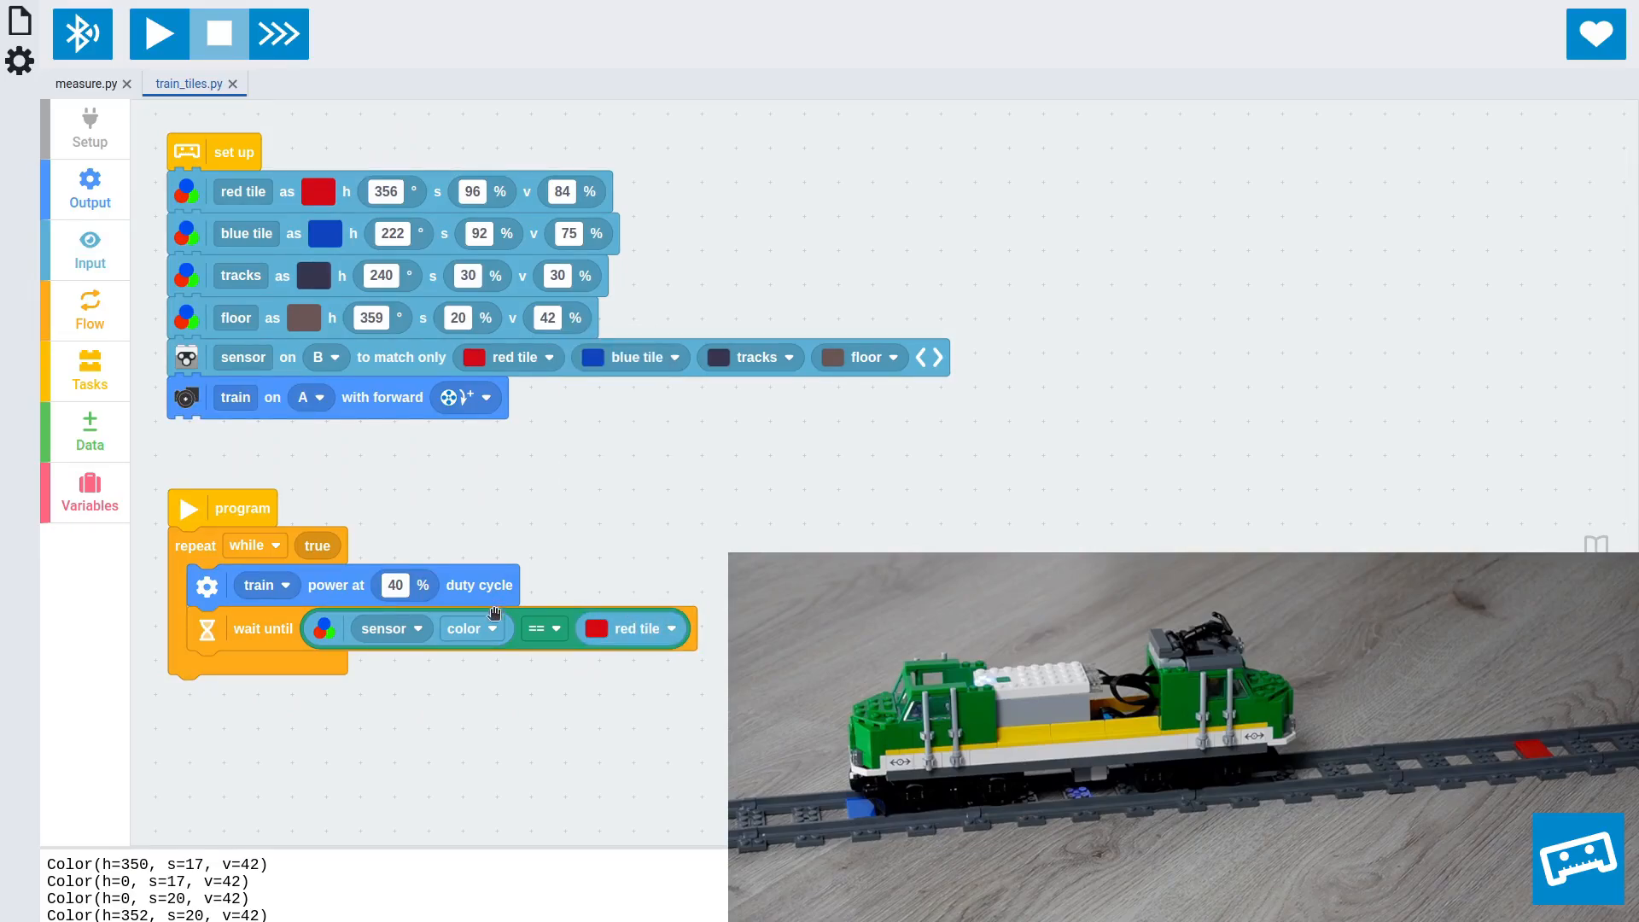
pyautogui.click(471, 629)
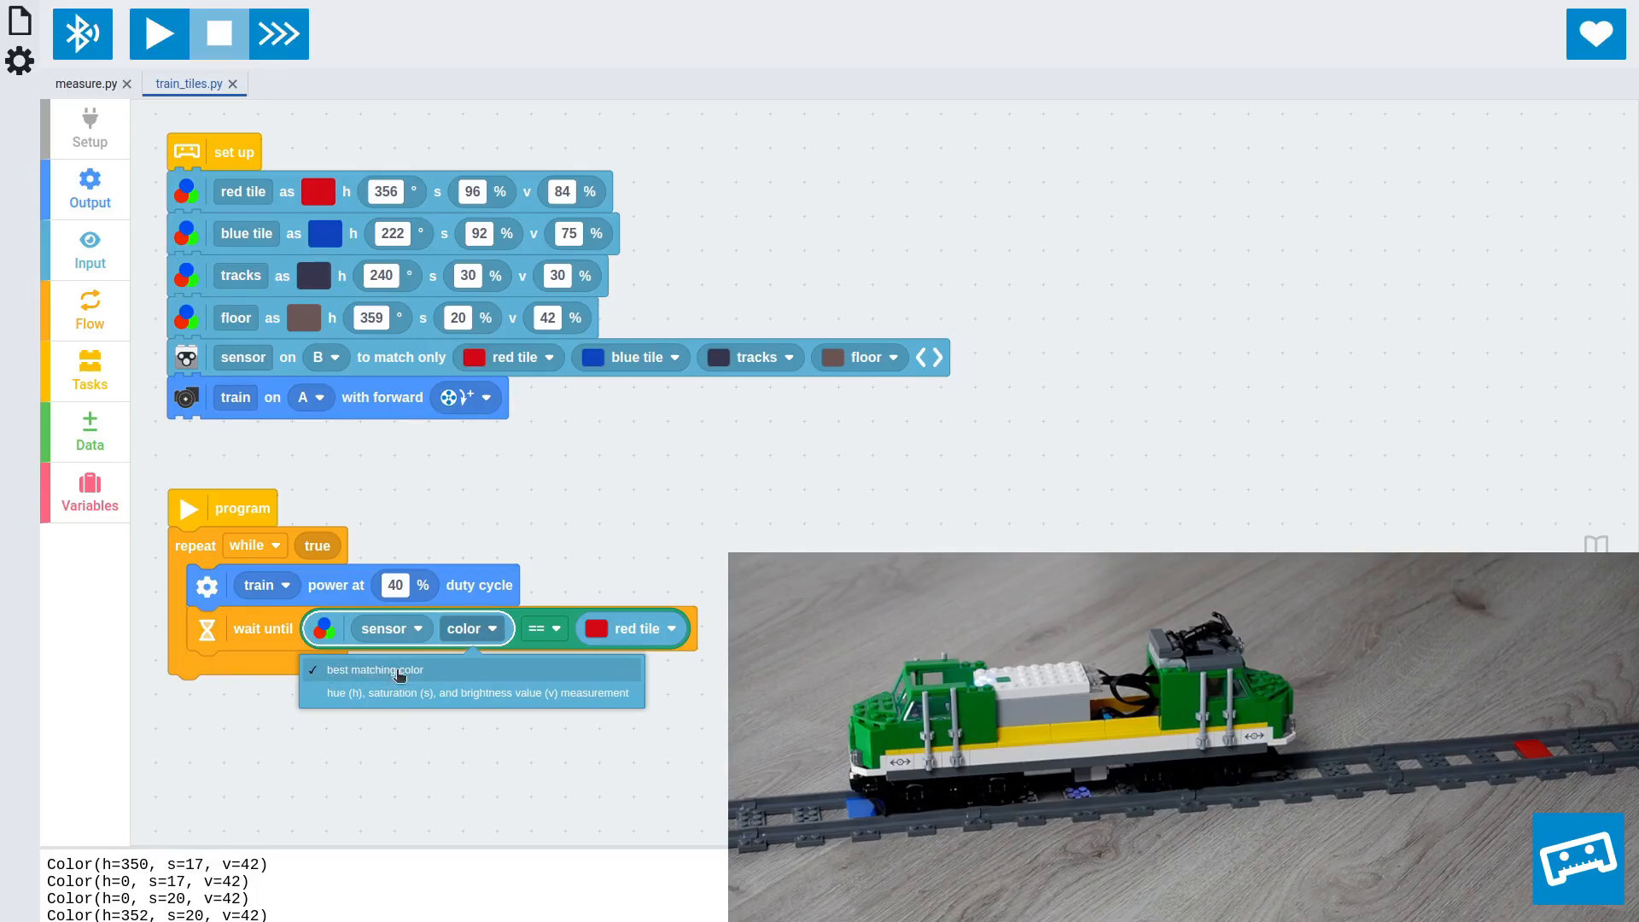
pyautogui.moveTo(453, 692)
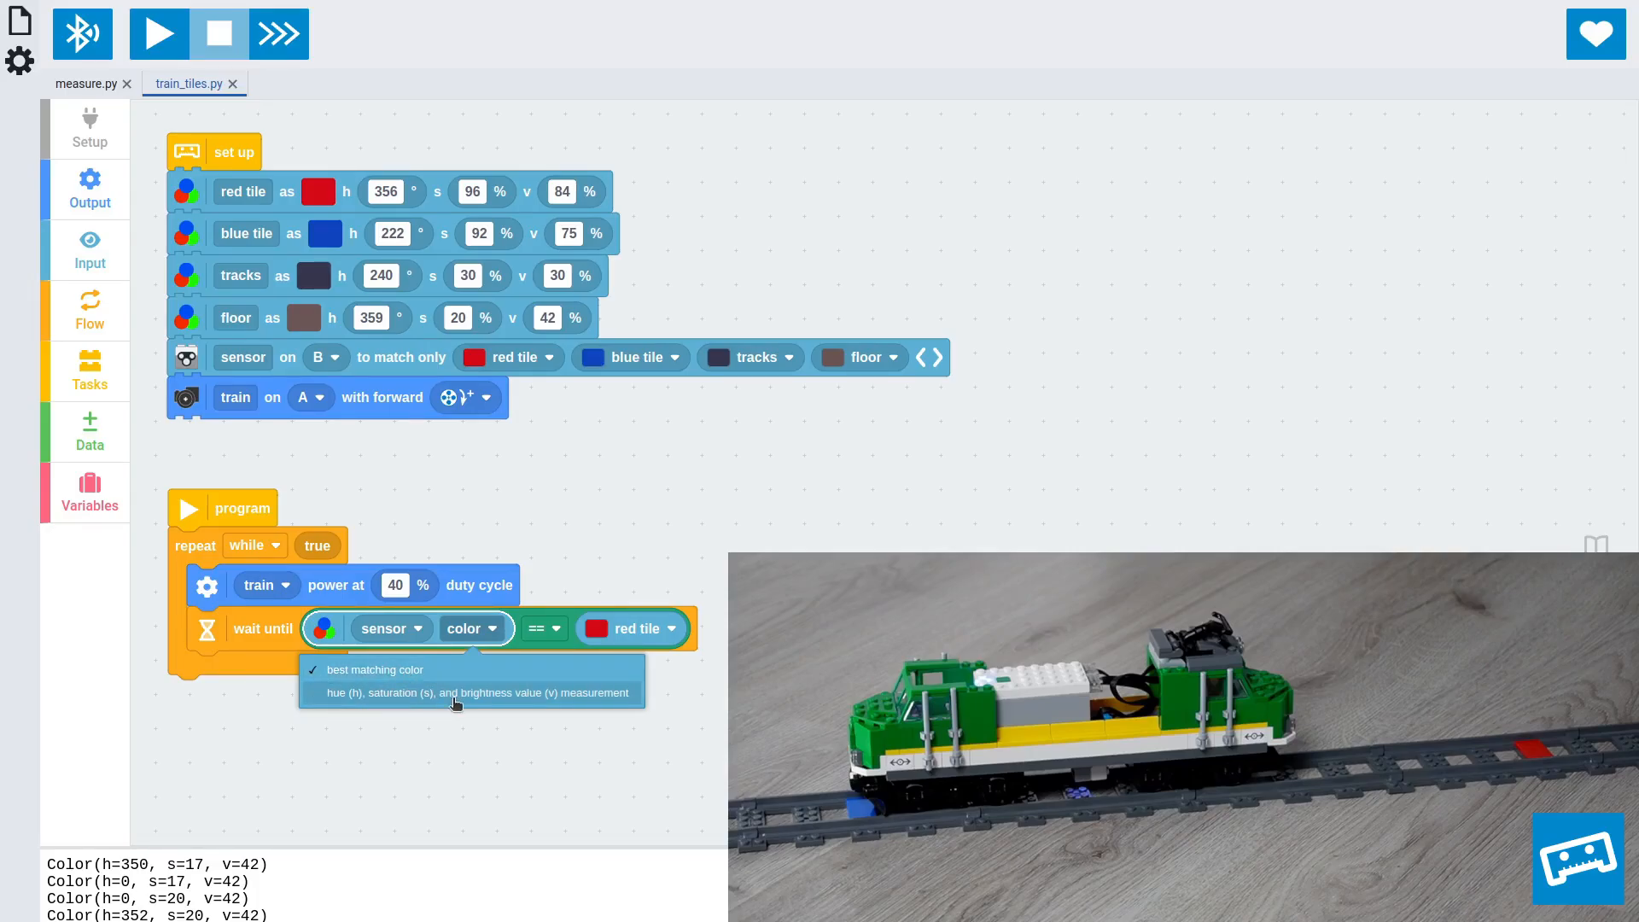
pyautogui.moveTo(467, 679)
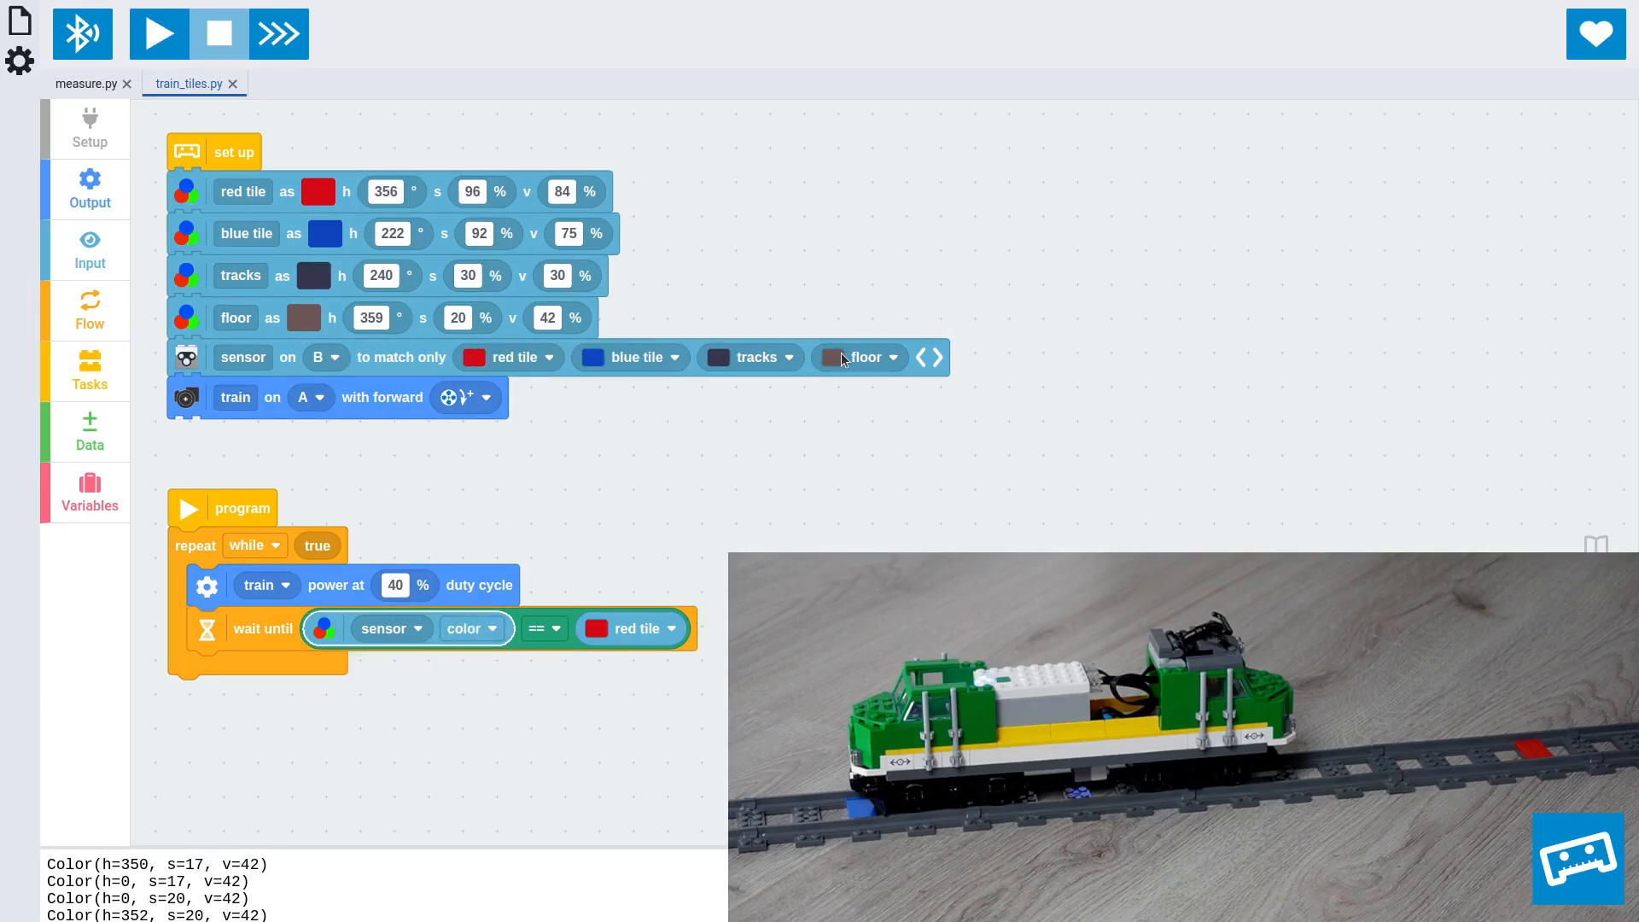
pyautogui.moveTo(611, 516)
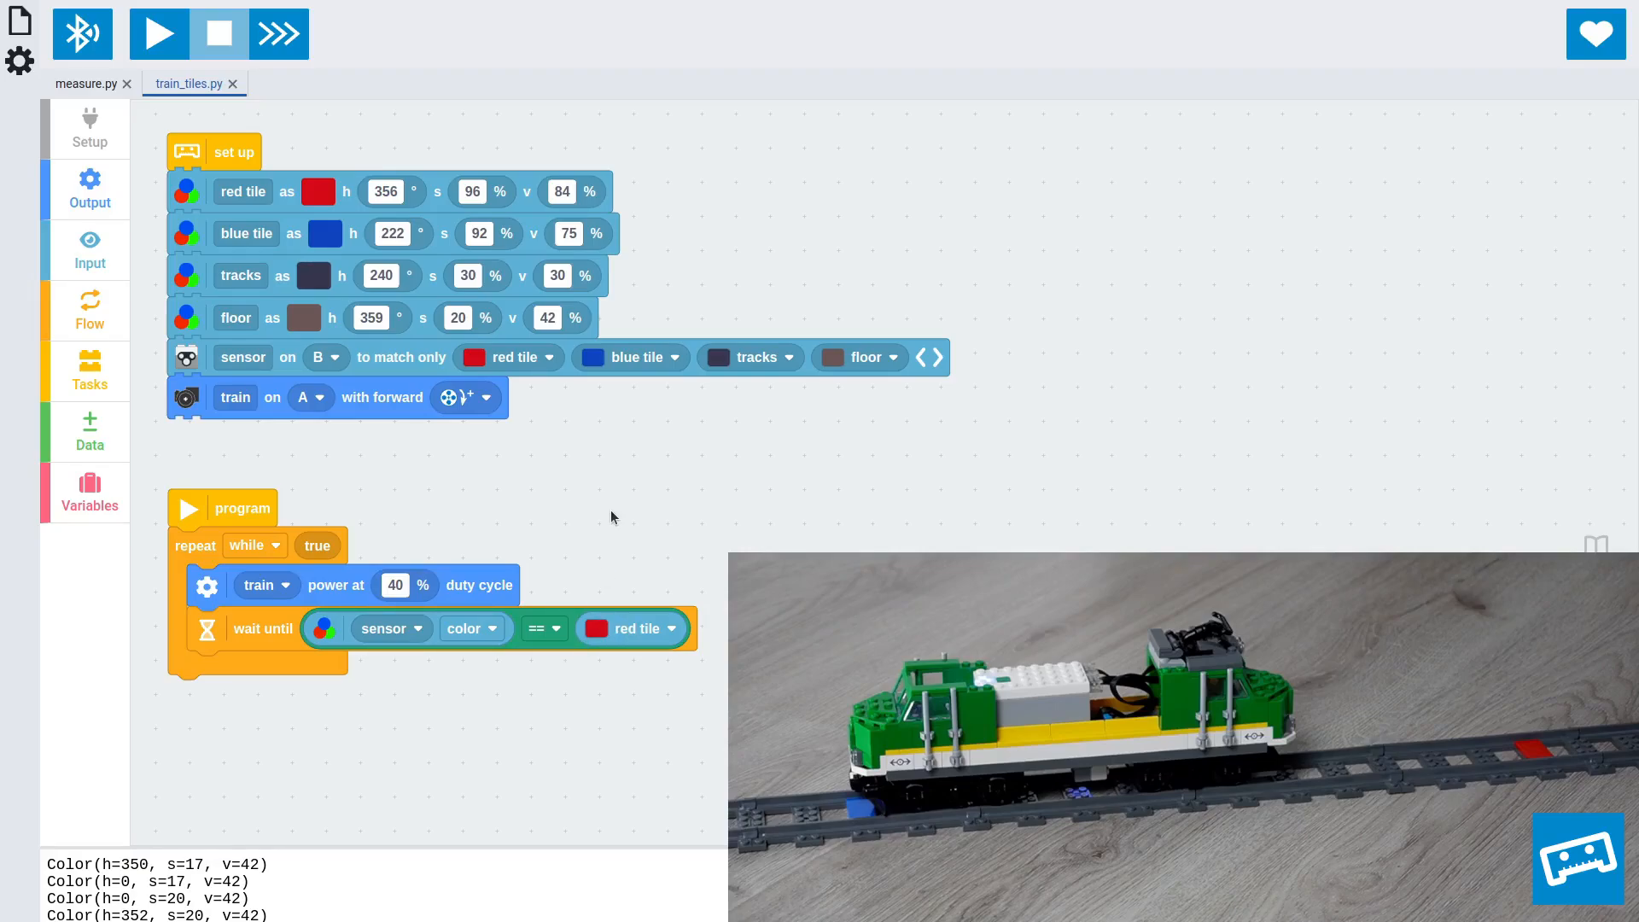
pyautogui.moveTo(306, 591)
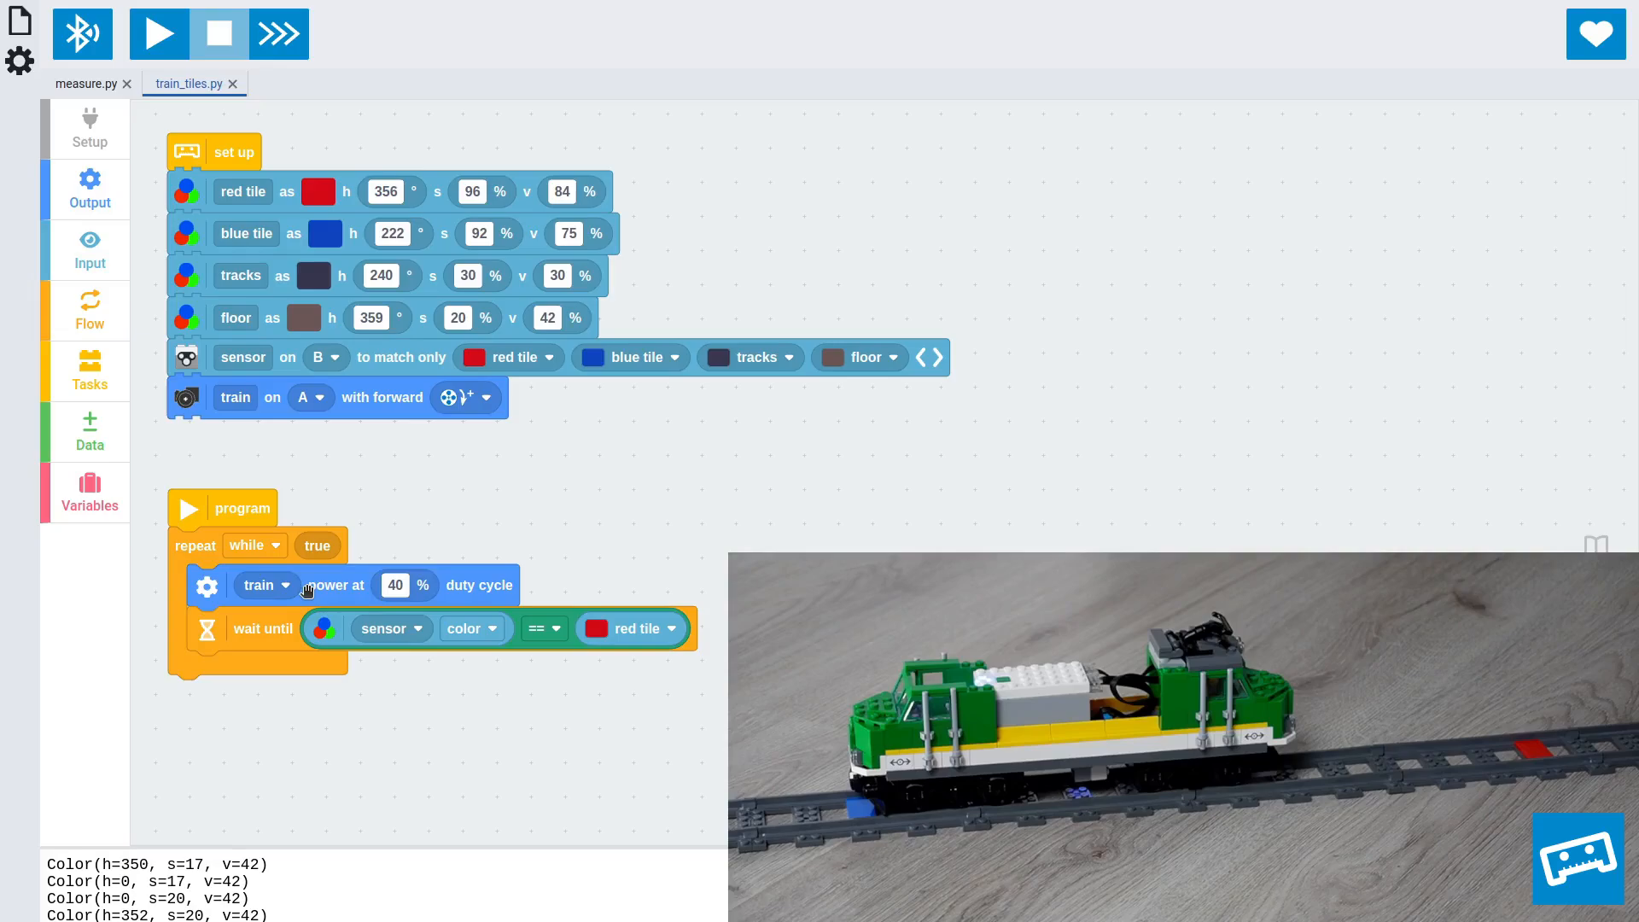
pyautogui.moveTo(706, 565)
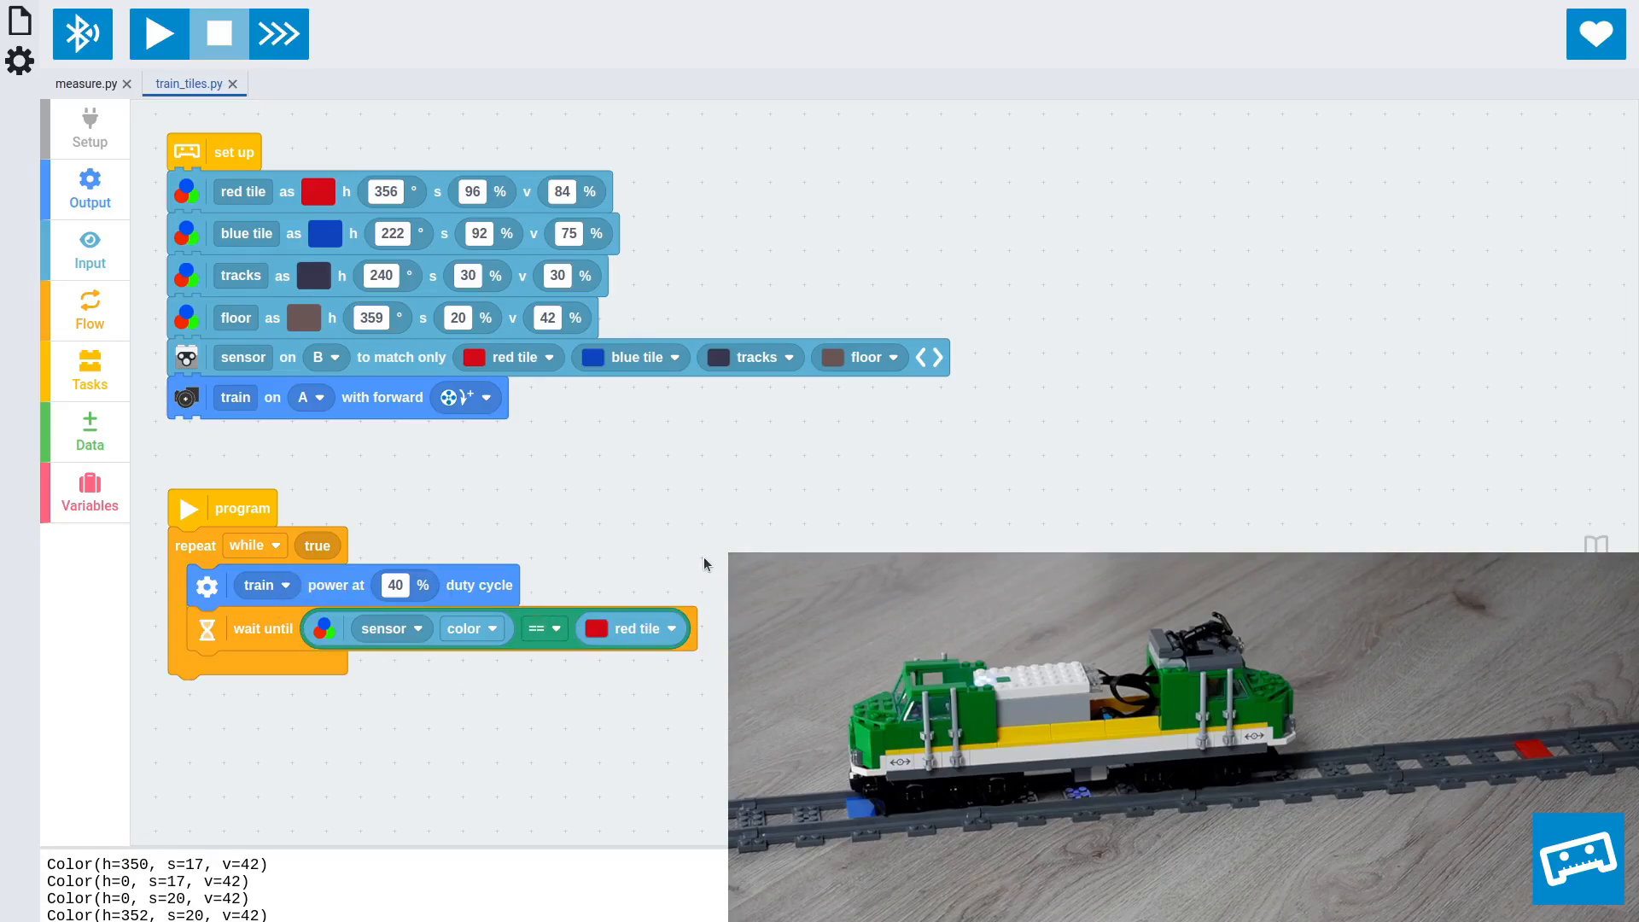
pyautogui.moveTo(313, 584)
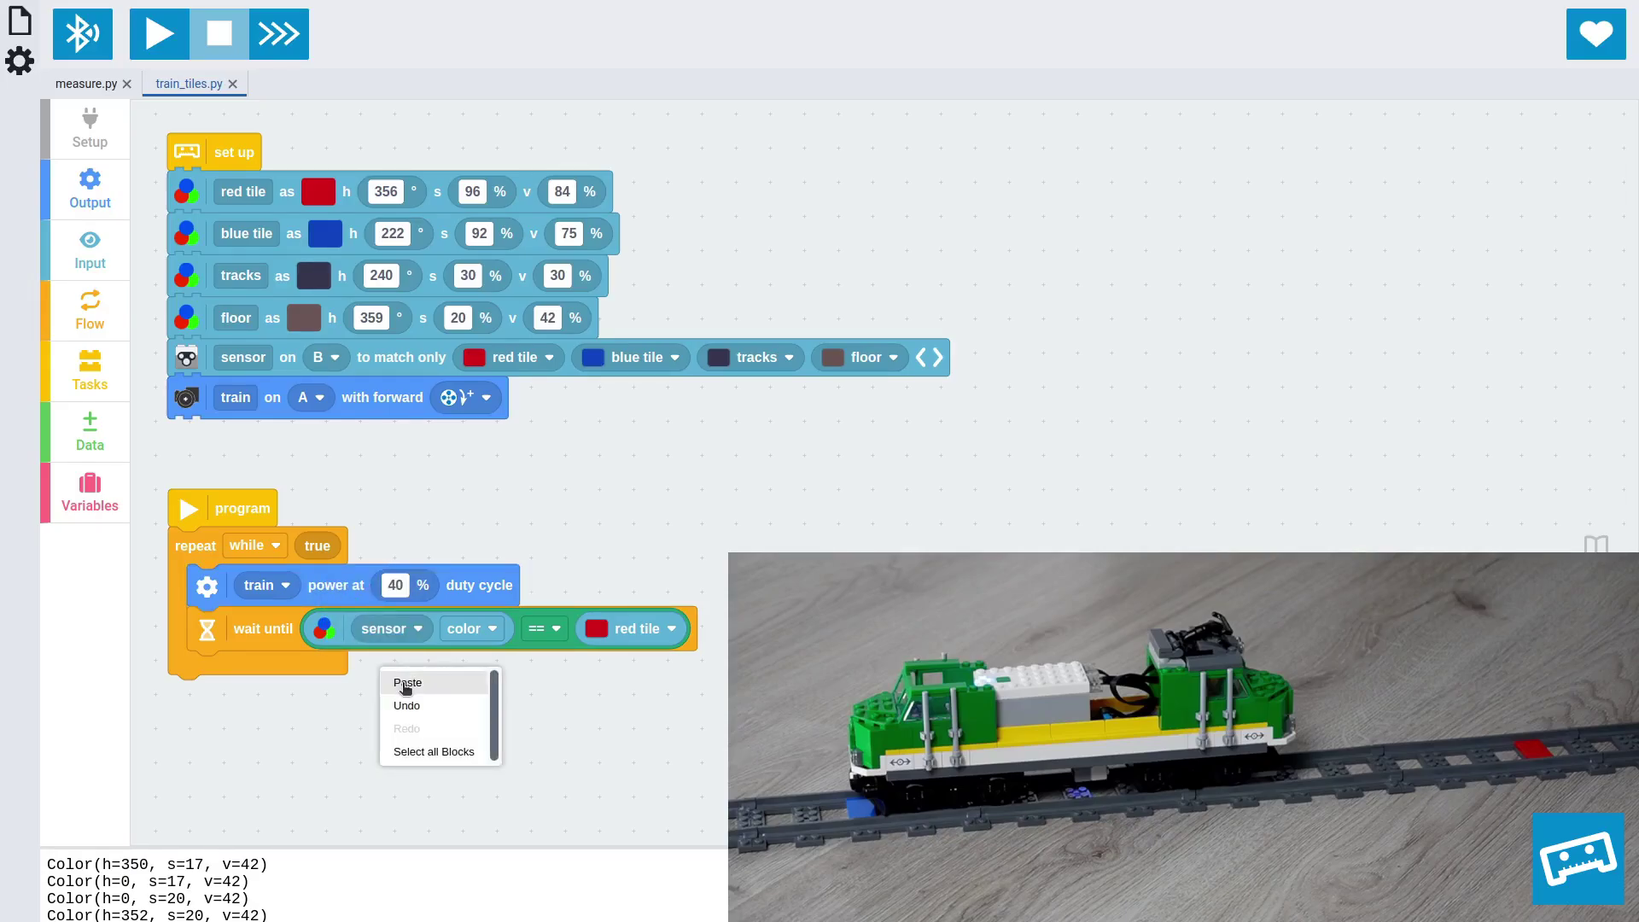
# Step: Paste the power block at -40% and add a wait until the sensor sees blue tile
pyautogui.click(406, 683)
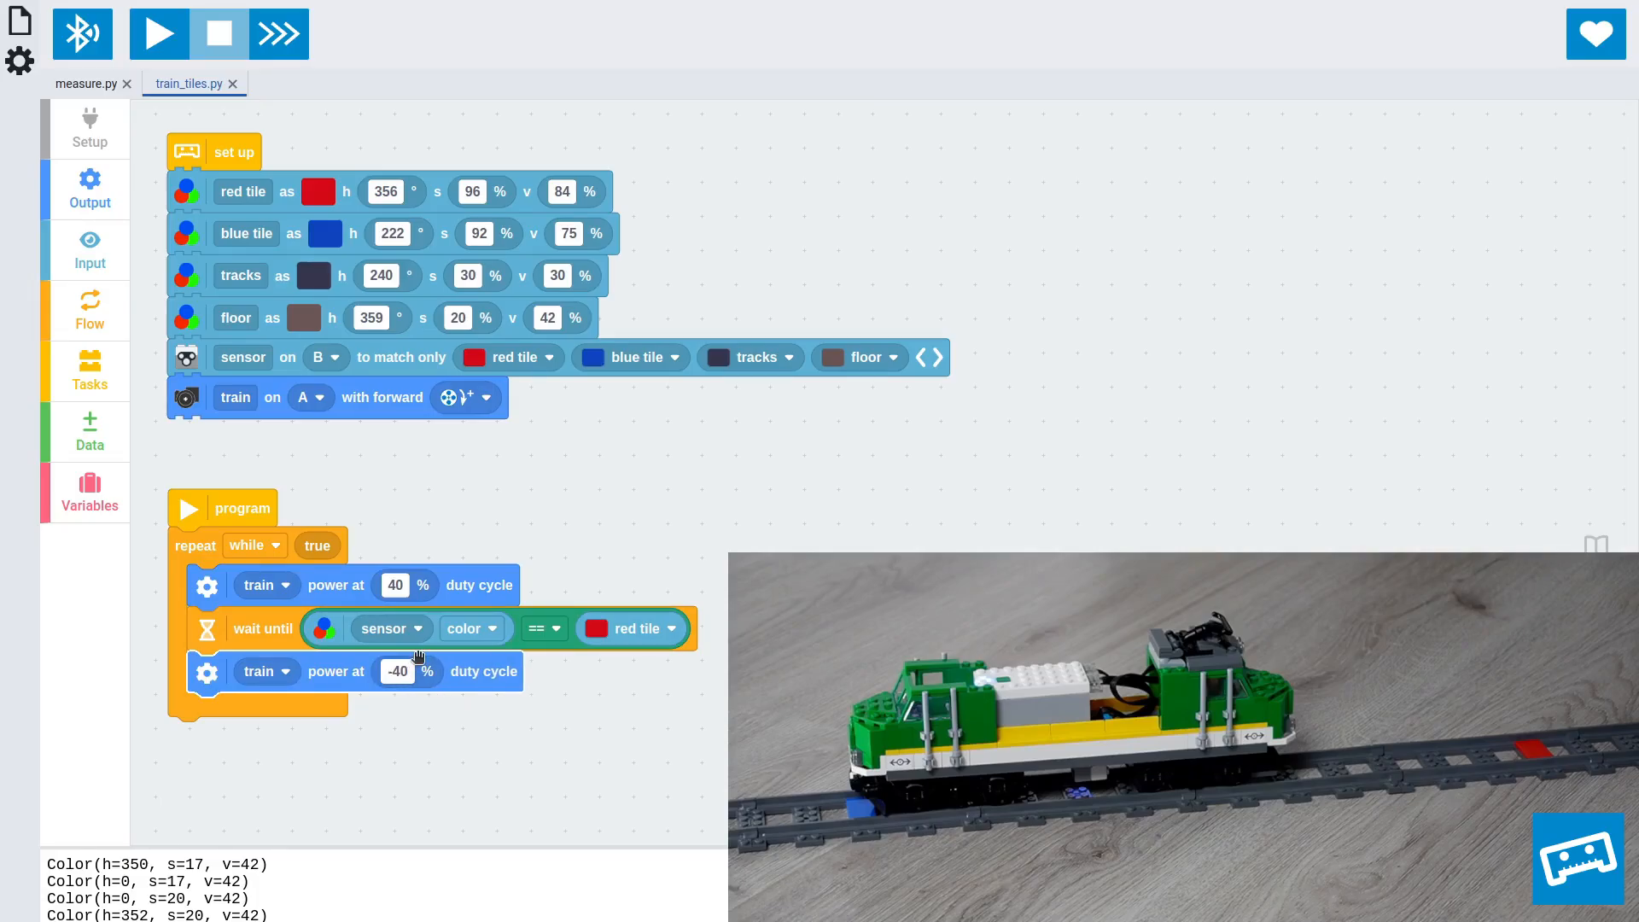
pyautogui.moveTo(436, 742)
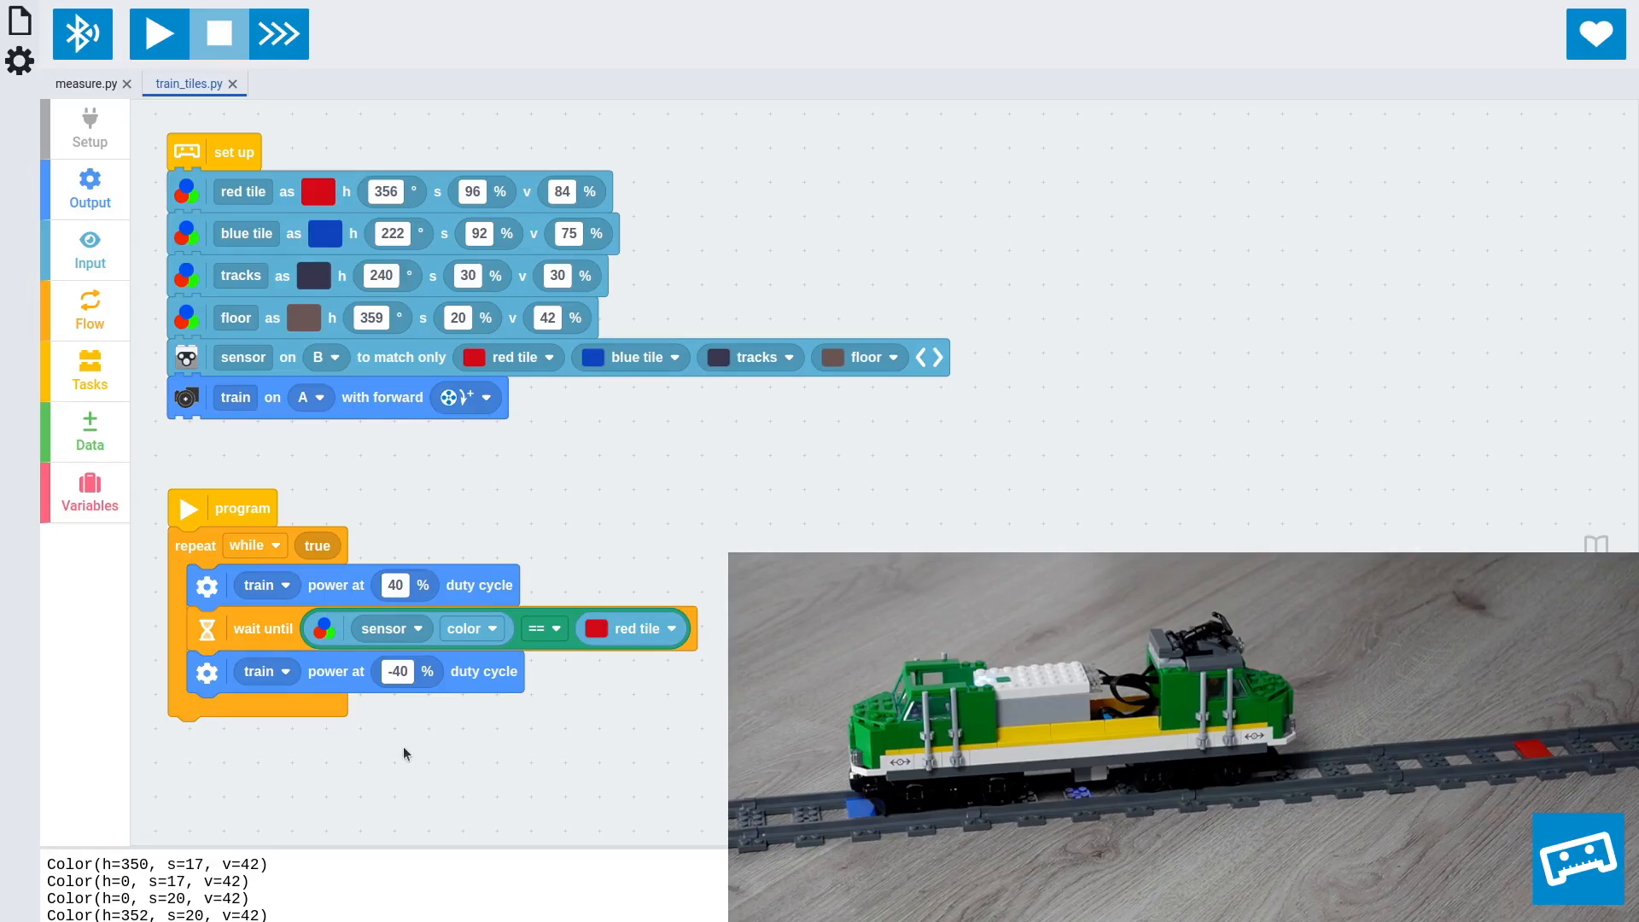
pyautogui.moveTo(522, 798)
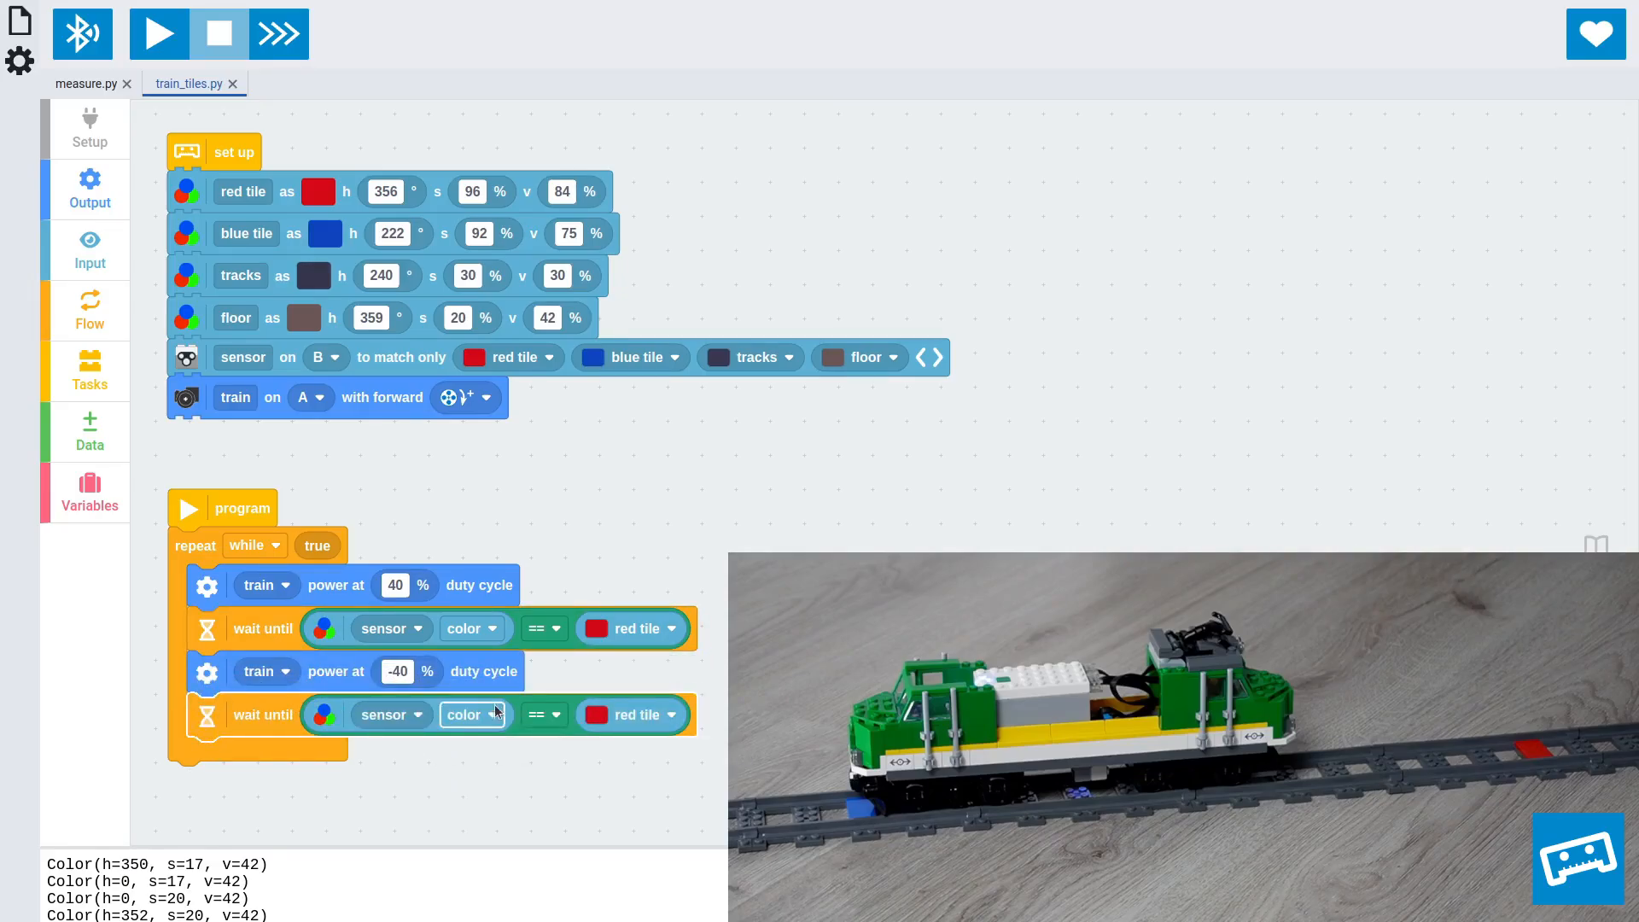
pyautogui.click(630, 715)
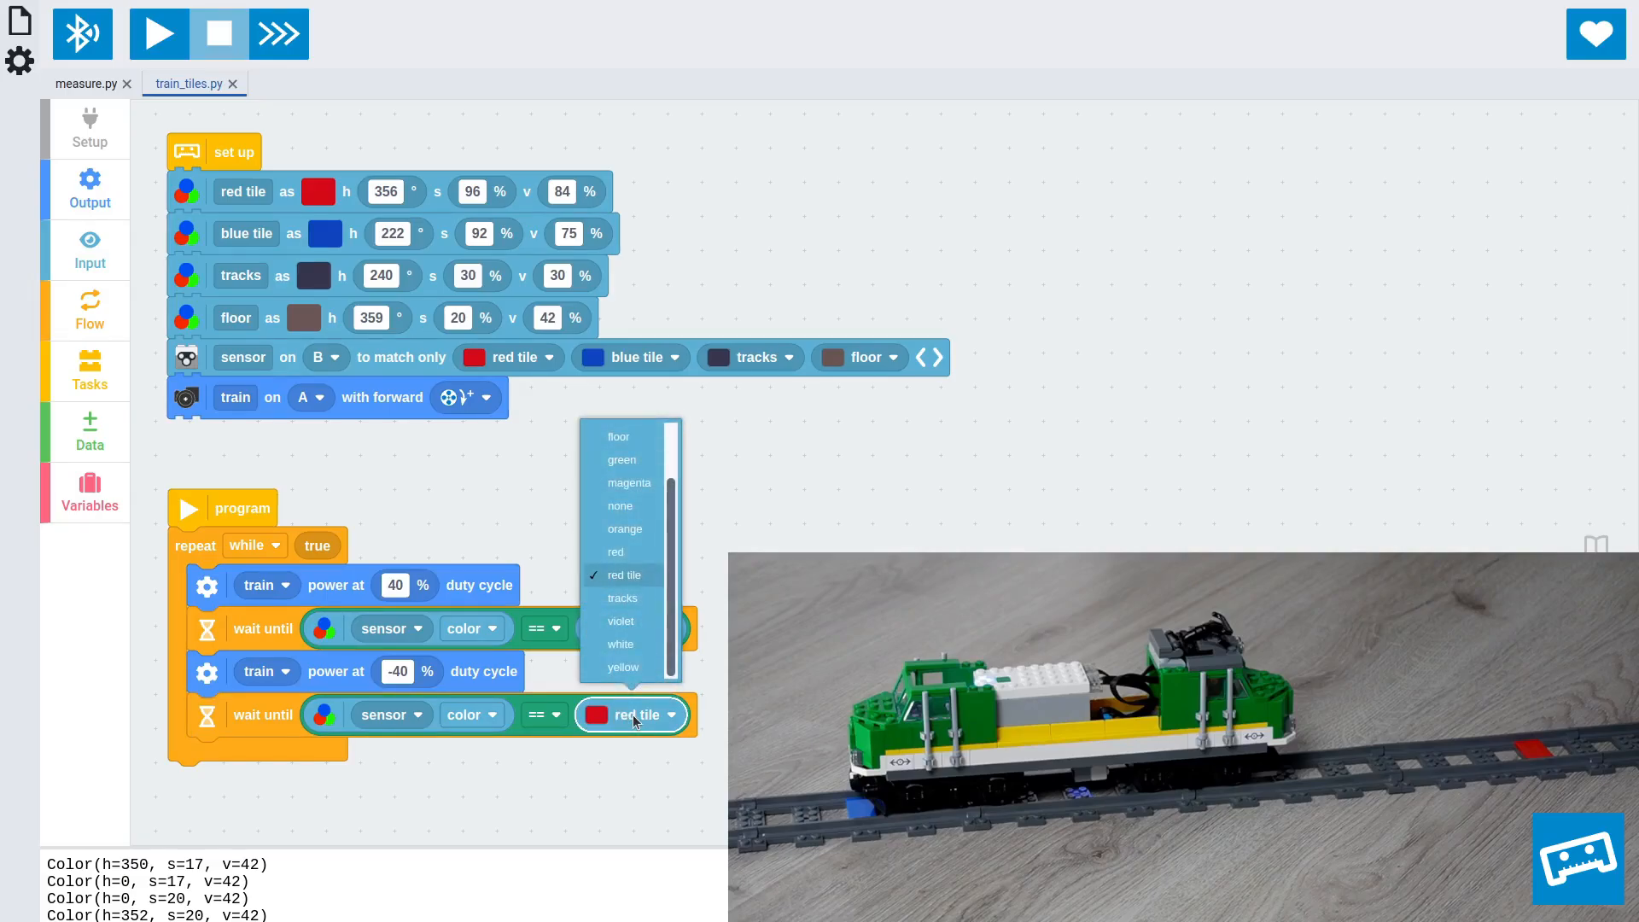
pyautogui.scroll(3)
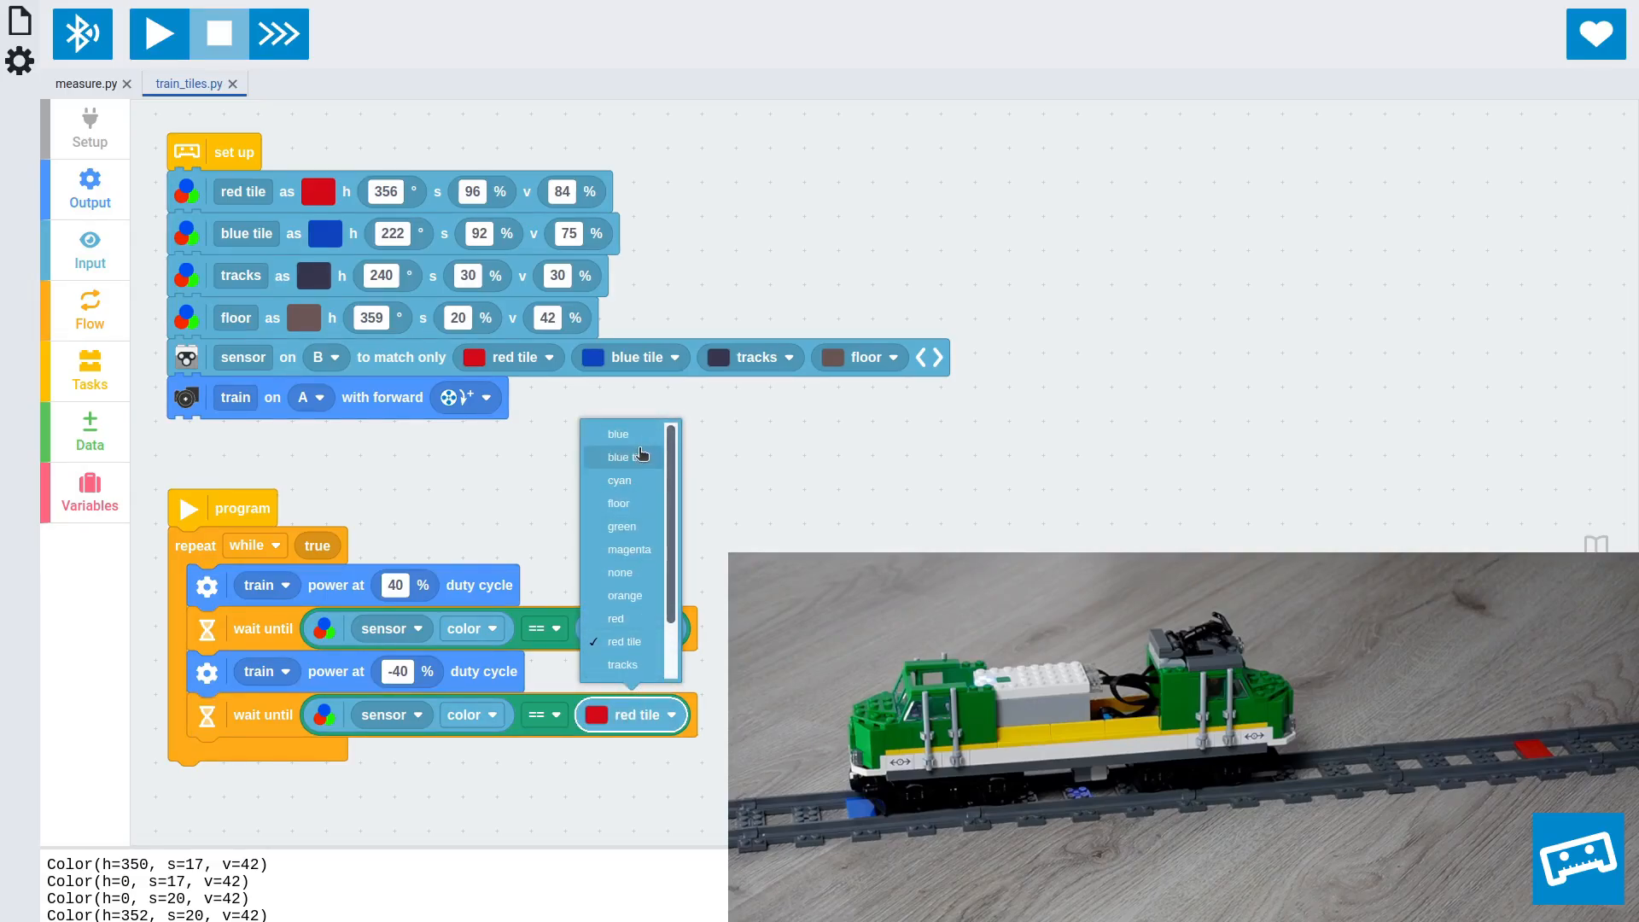
pyautogui.click(617, 456)
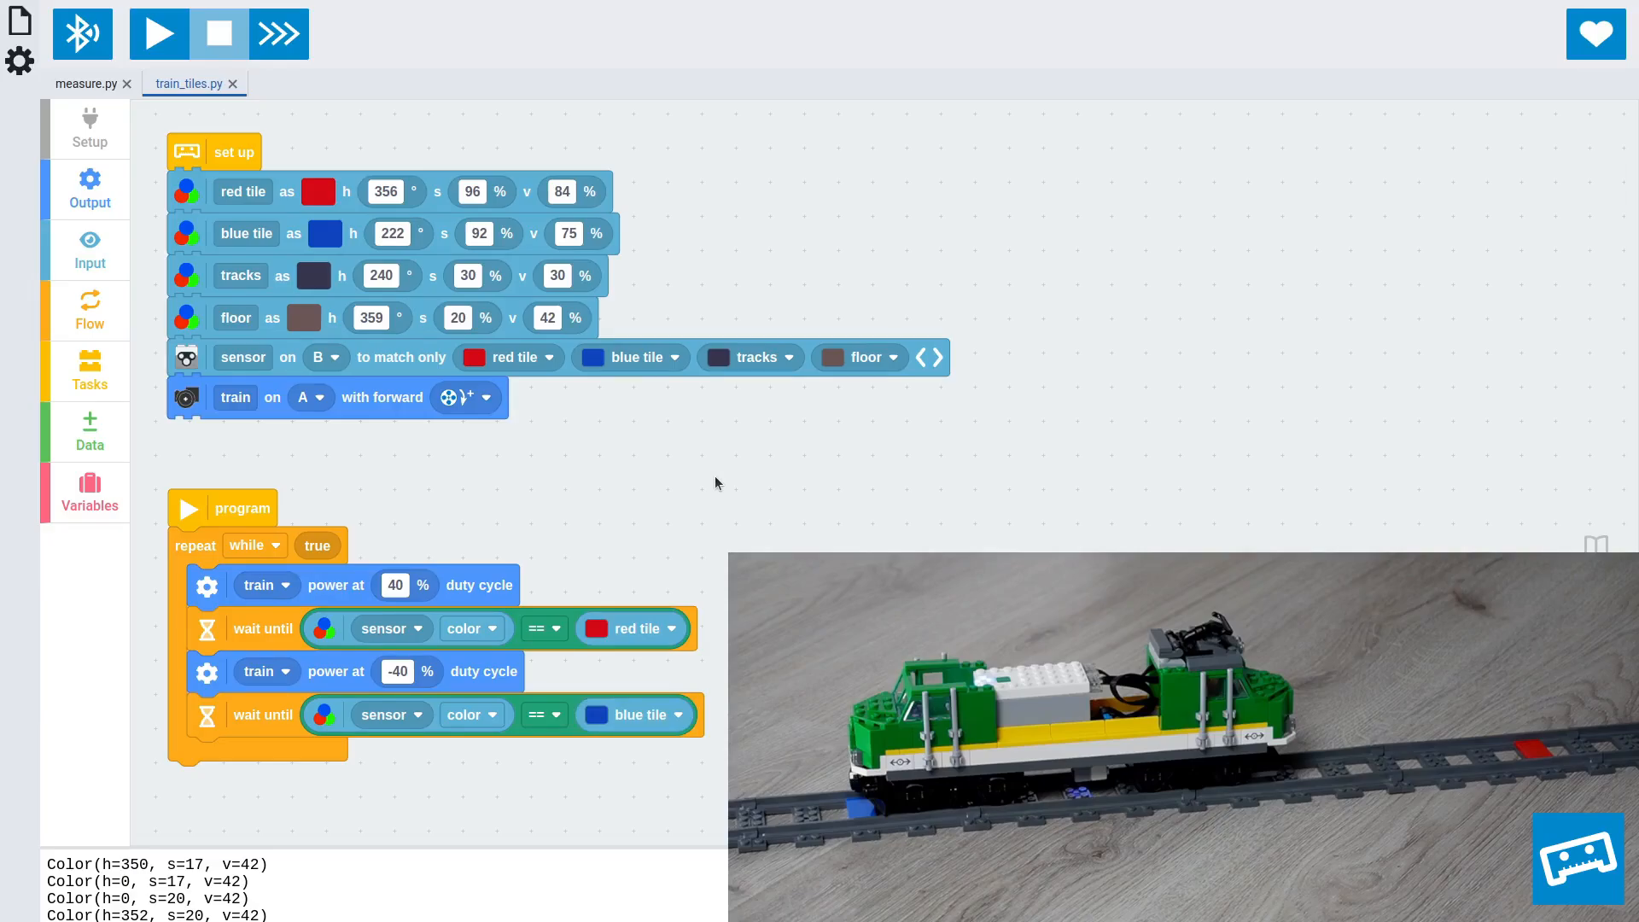
# Step: Run the forward-and-reverse train program on the hub
pyautogui.click(159, 32)
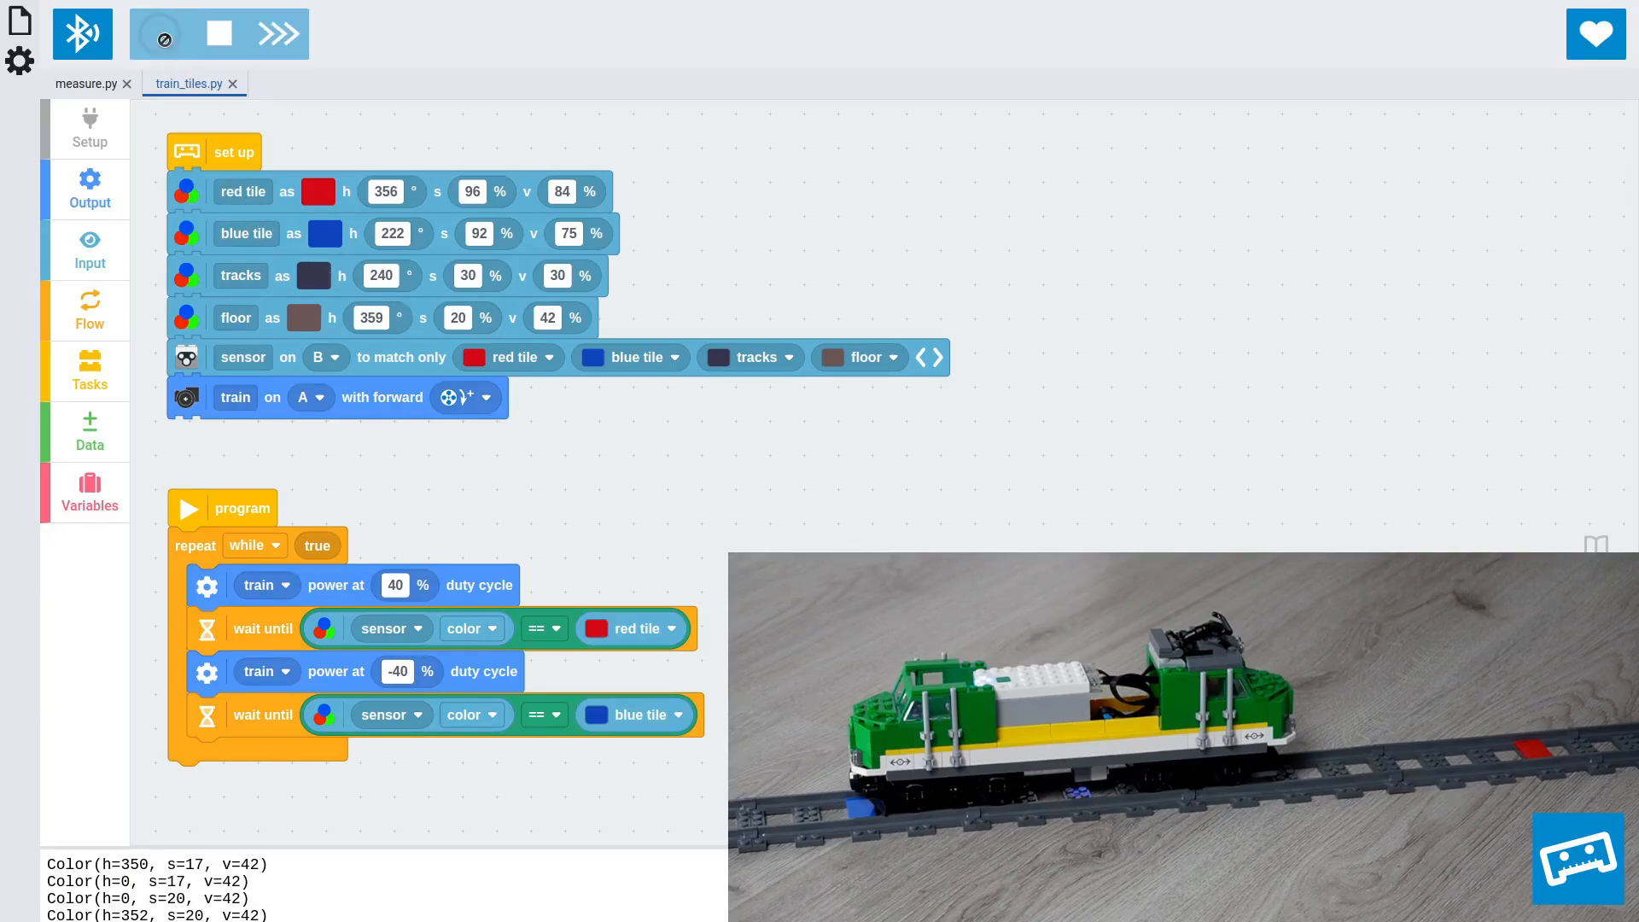
pyautogui.click(158, 34)
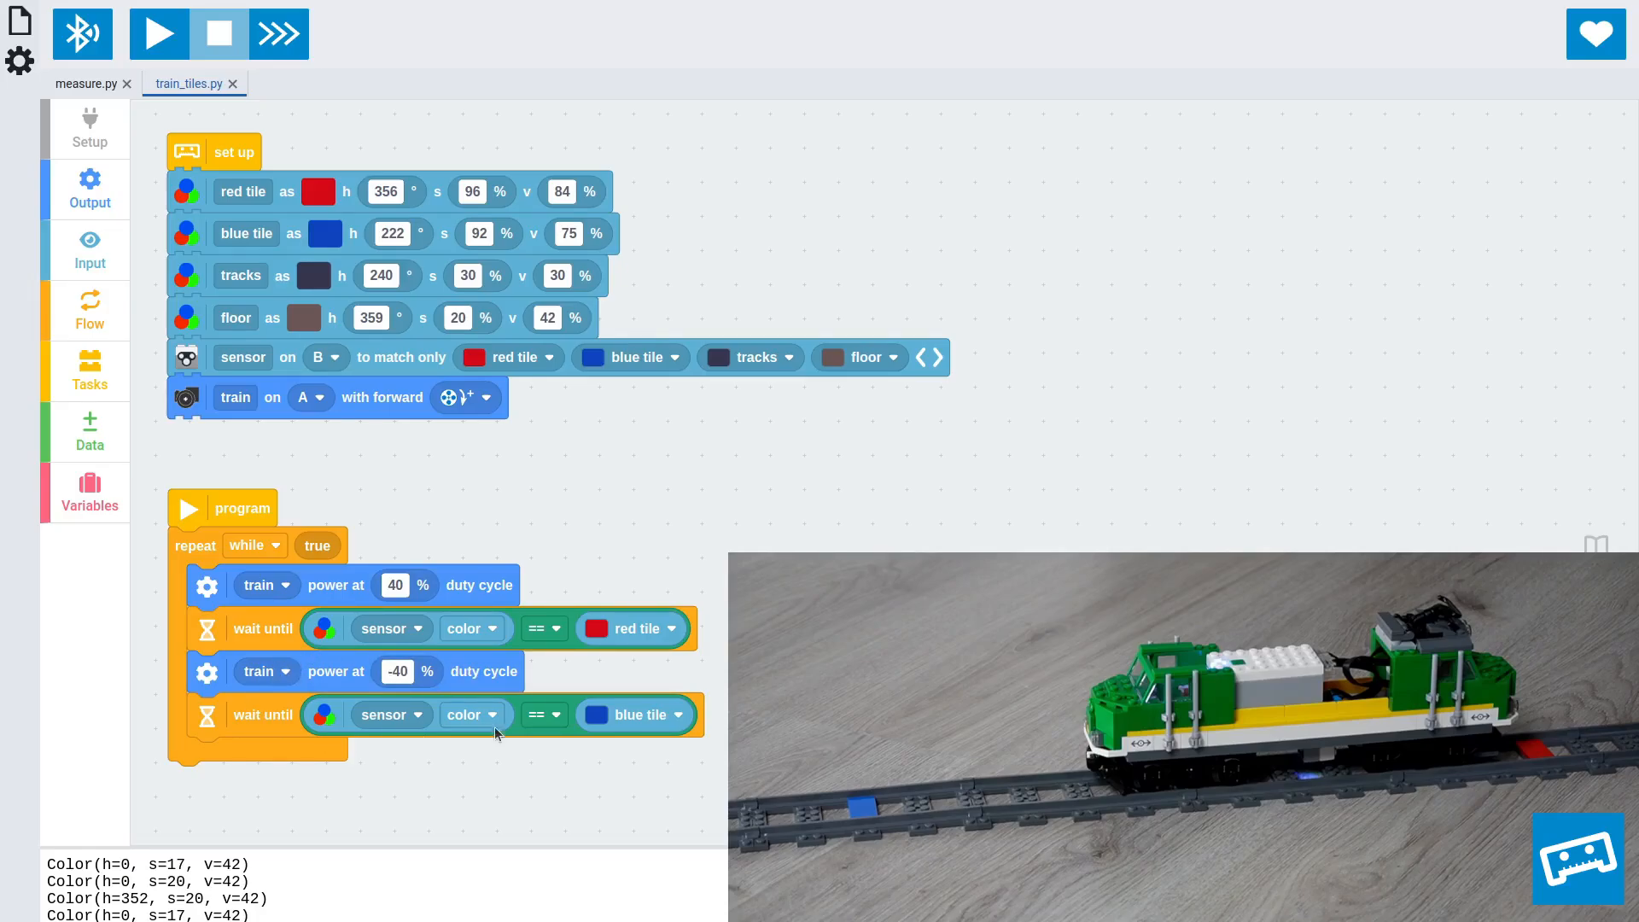
pyautogui.moveTo(494, 546)
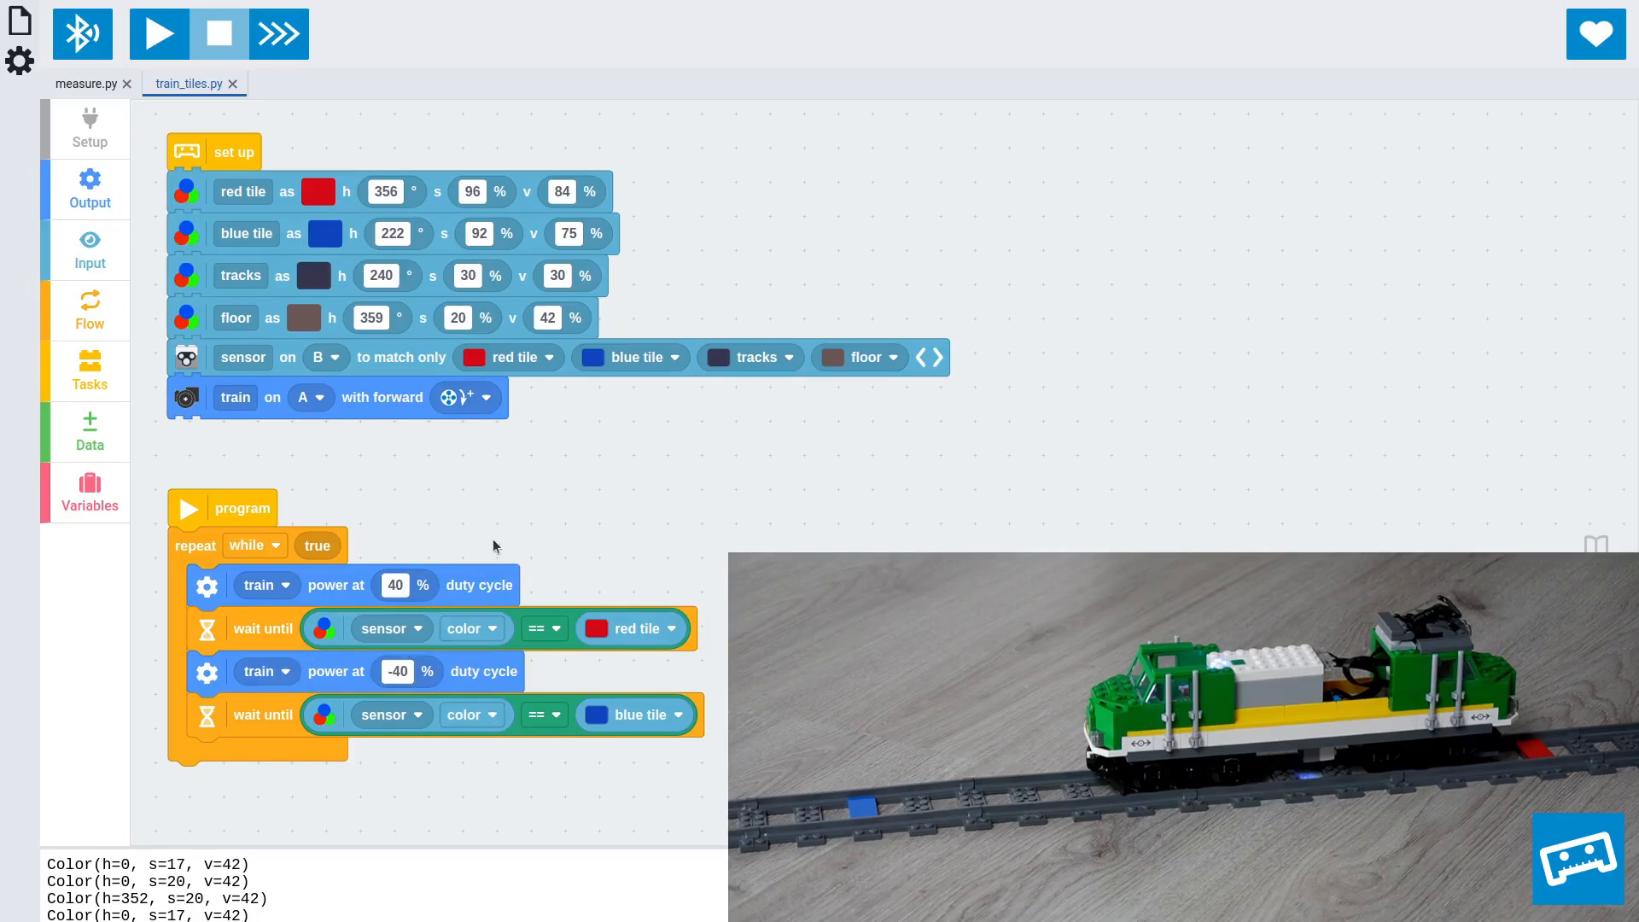
pyautogui.moveTo(499, 467)
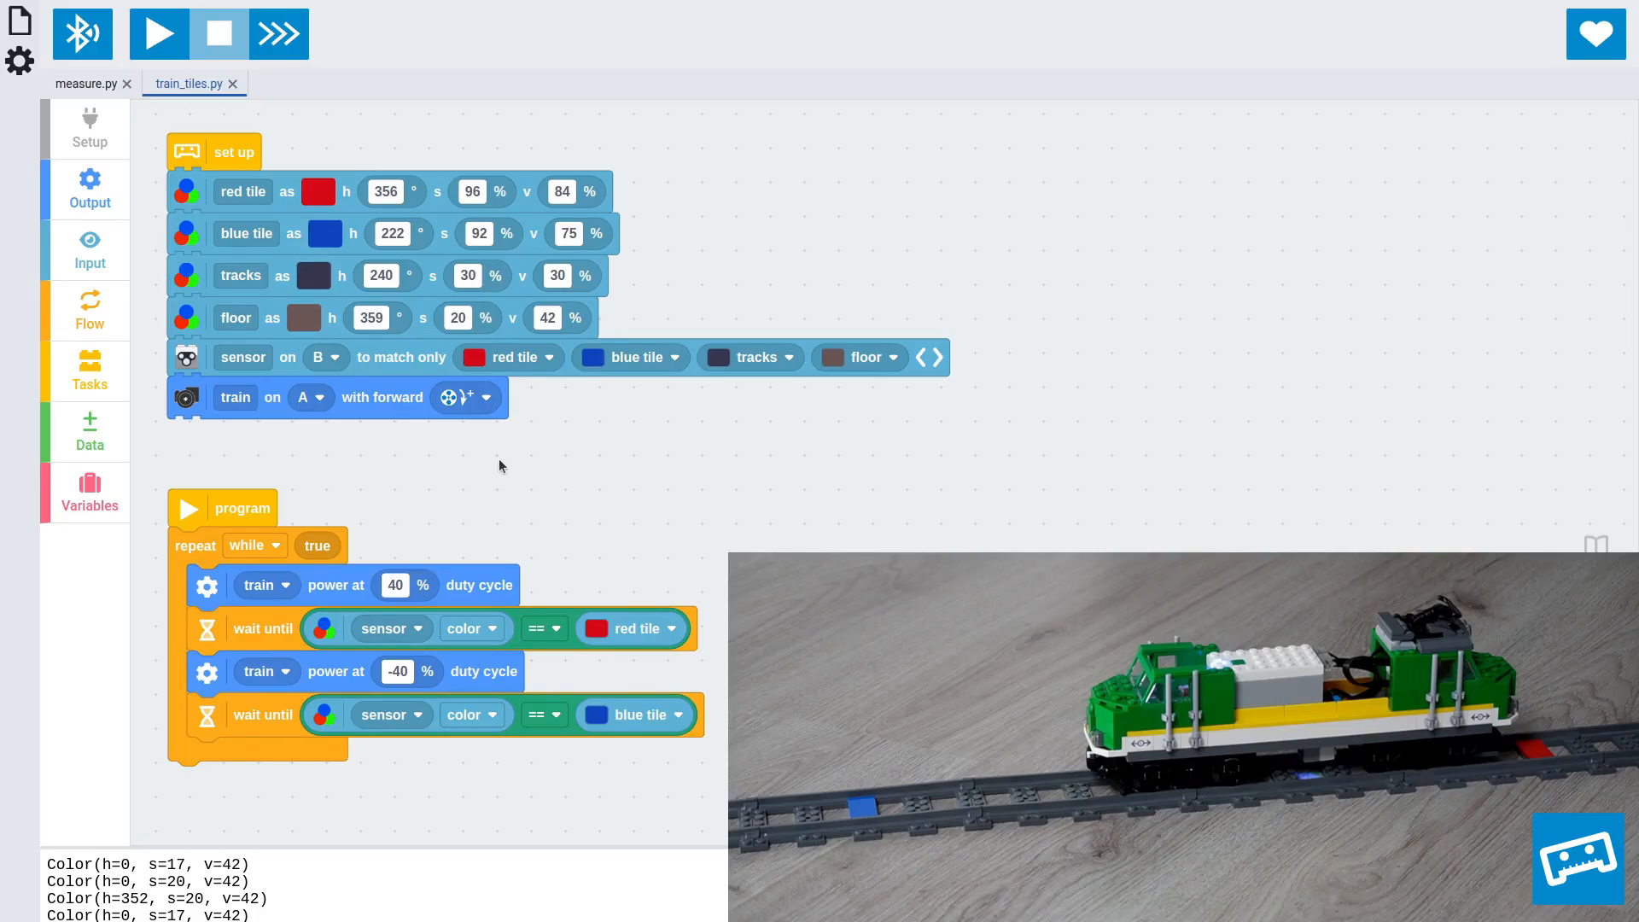
pyautogui.moveTo(455, 508)
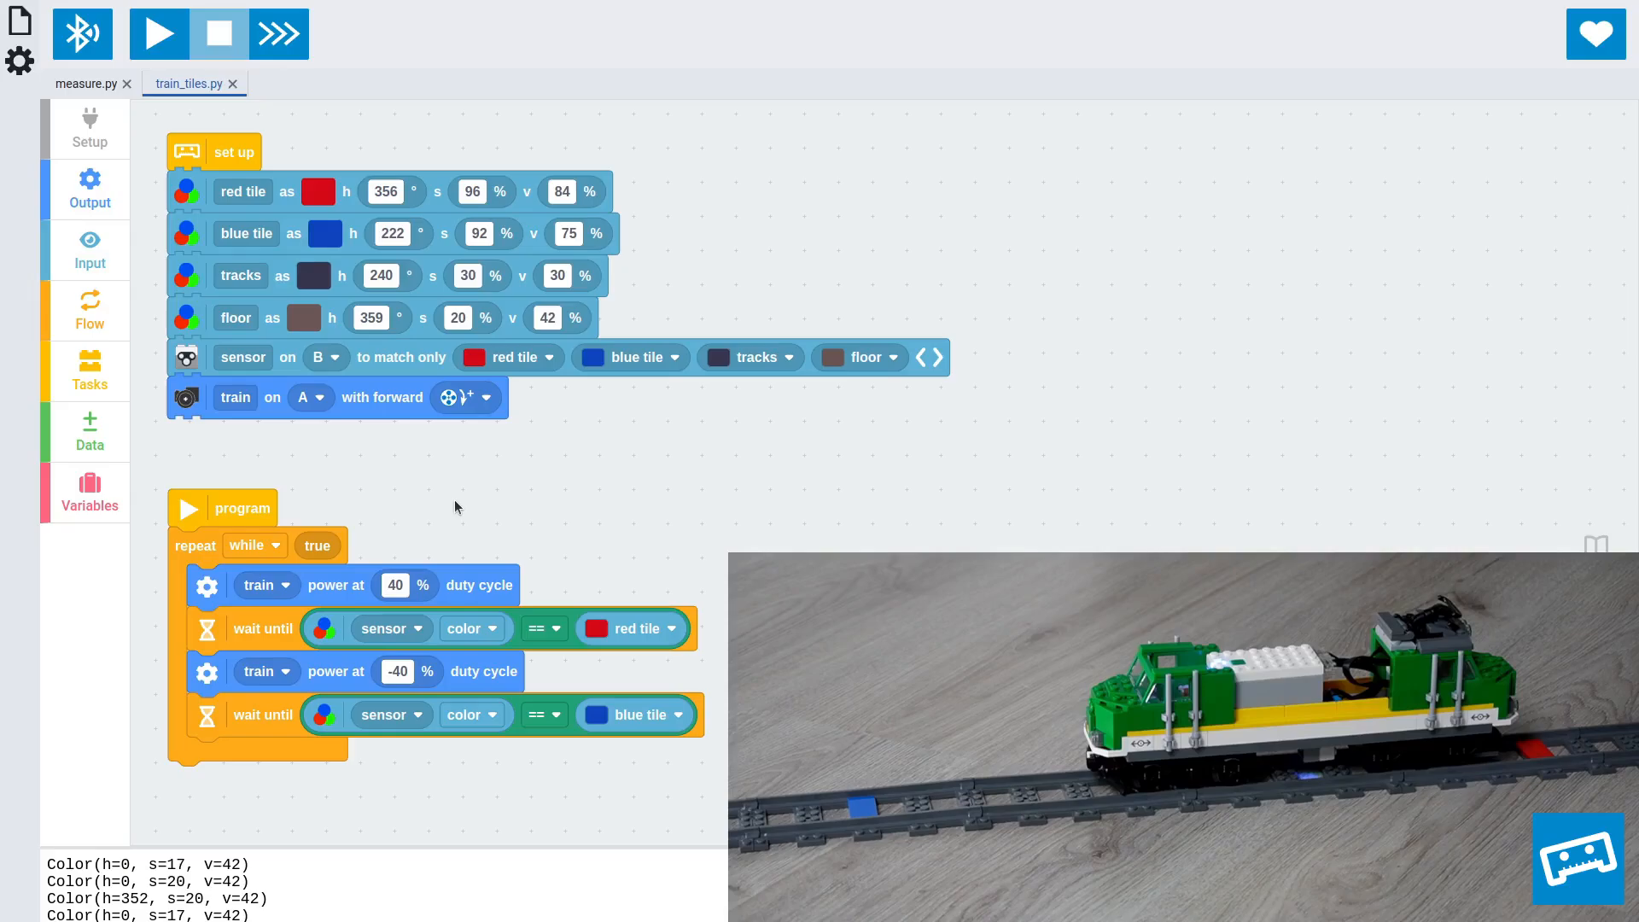
pyautogui.moveTo(330, 492)
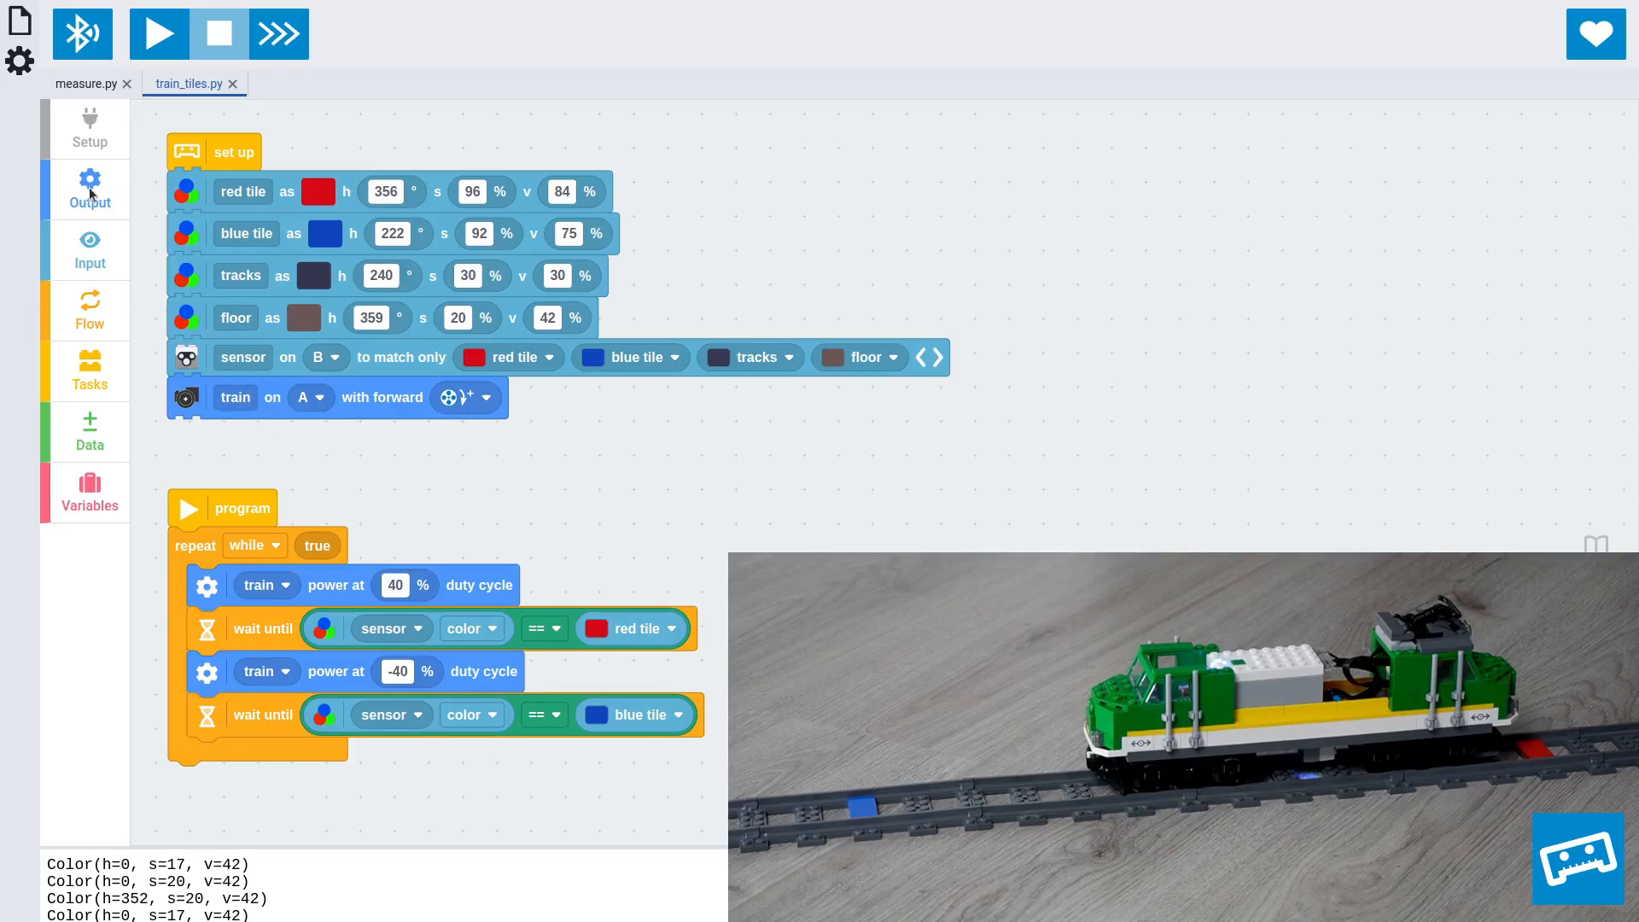
# Step: Add stop coast blocks after each wait, with a 200 ms wait after the first stop
pyautogui.click(90, 189)
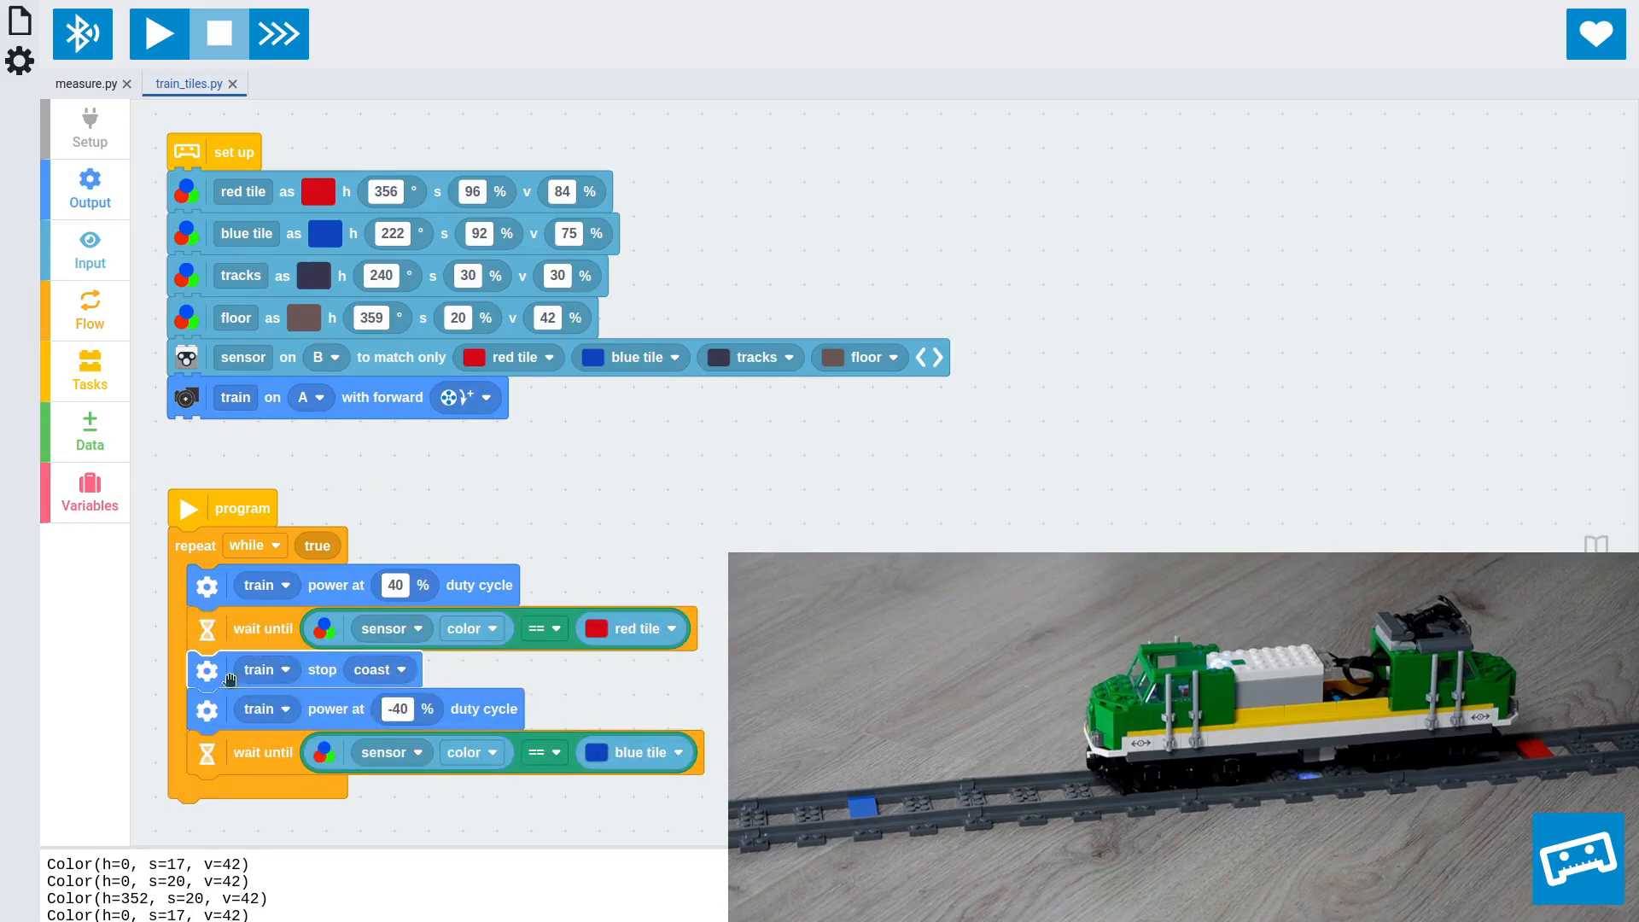
pyautogui.click(89, 309)
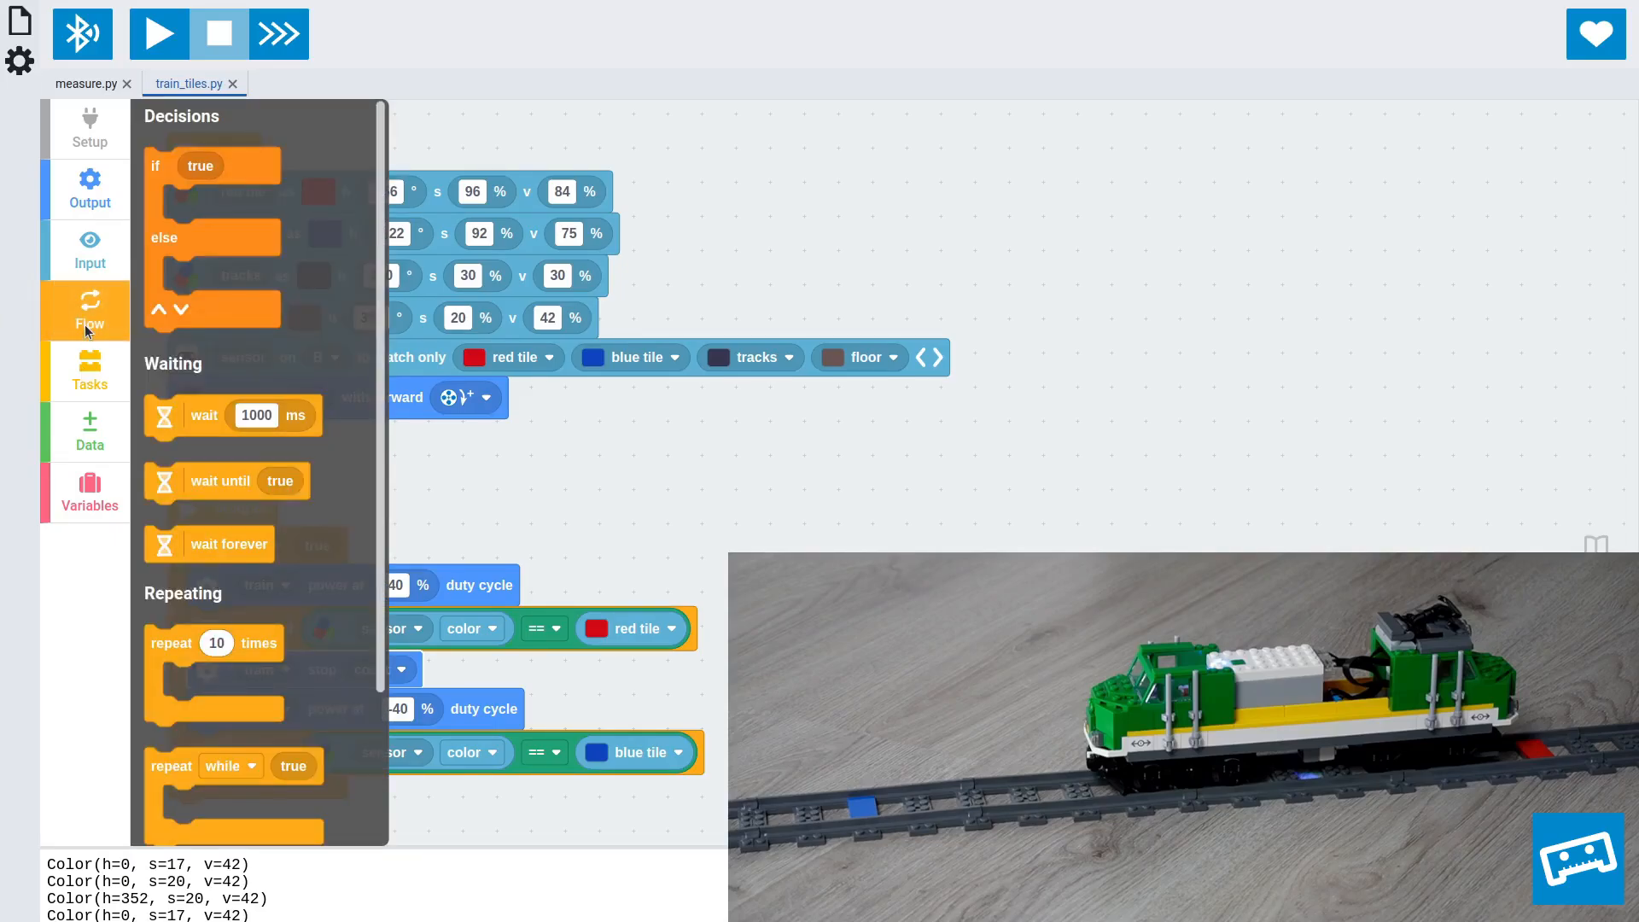
pyautogui.click(89, 311)
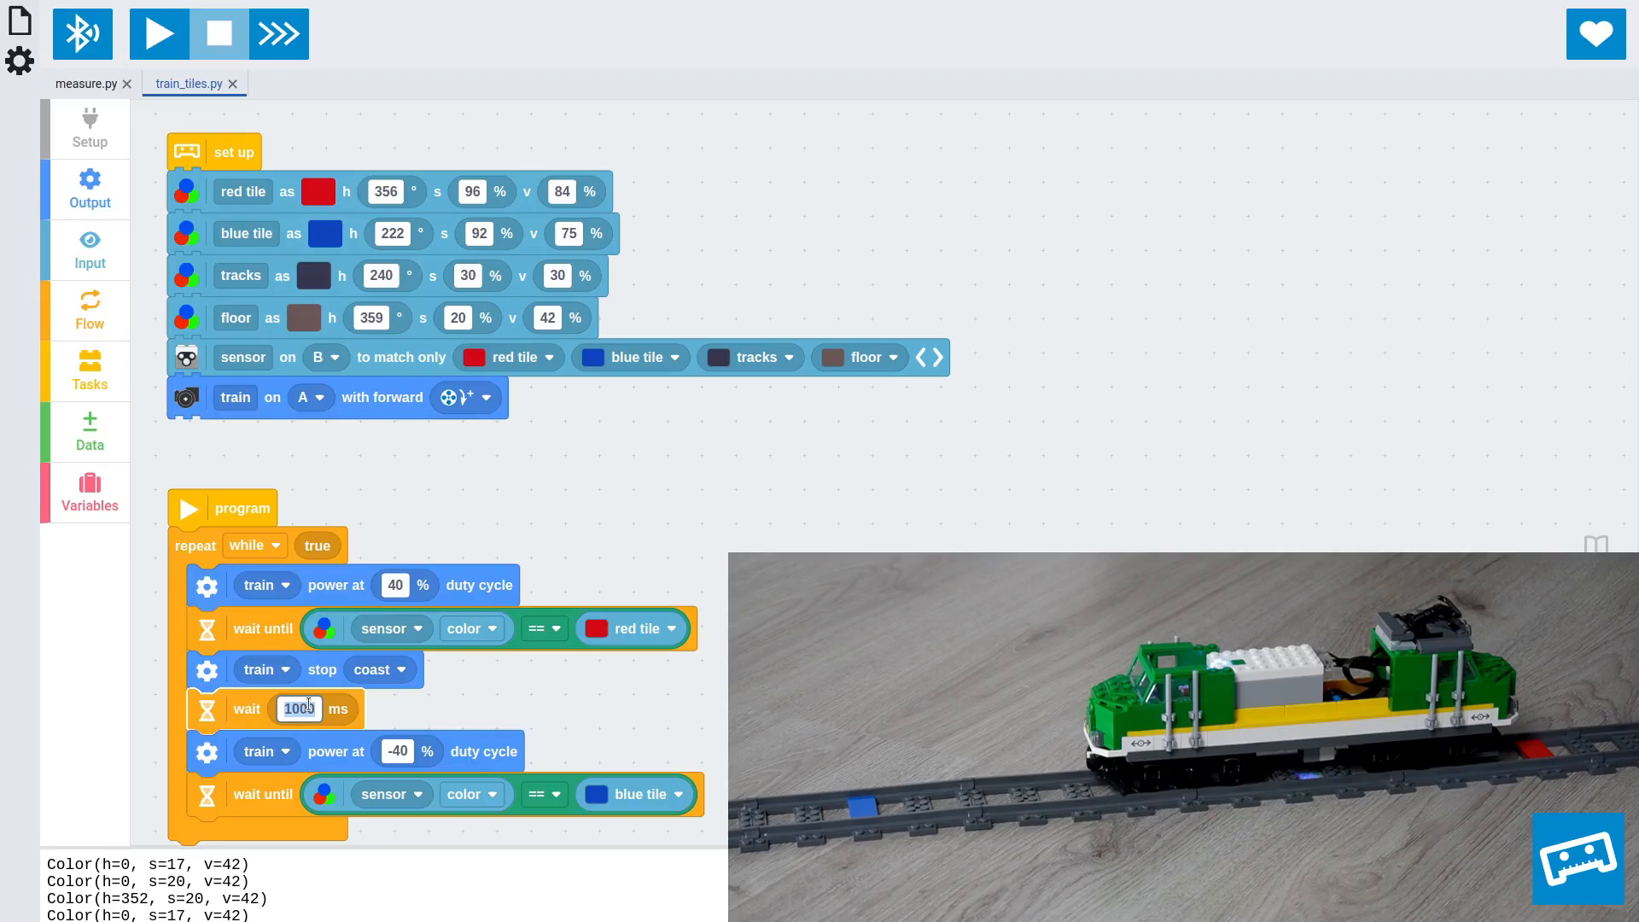
pyautogui.write('200')
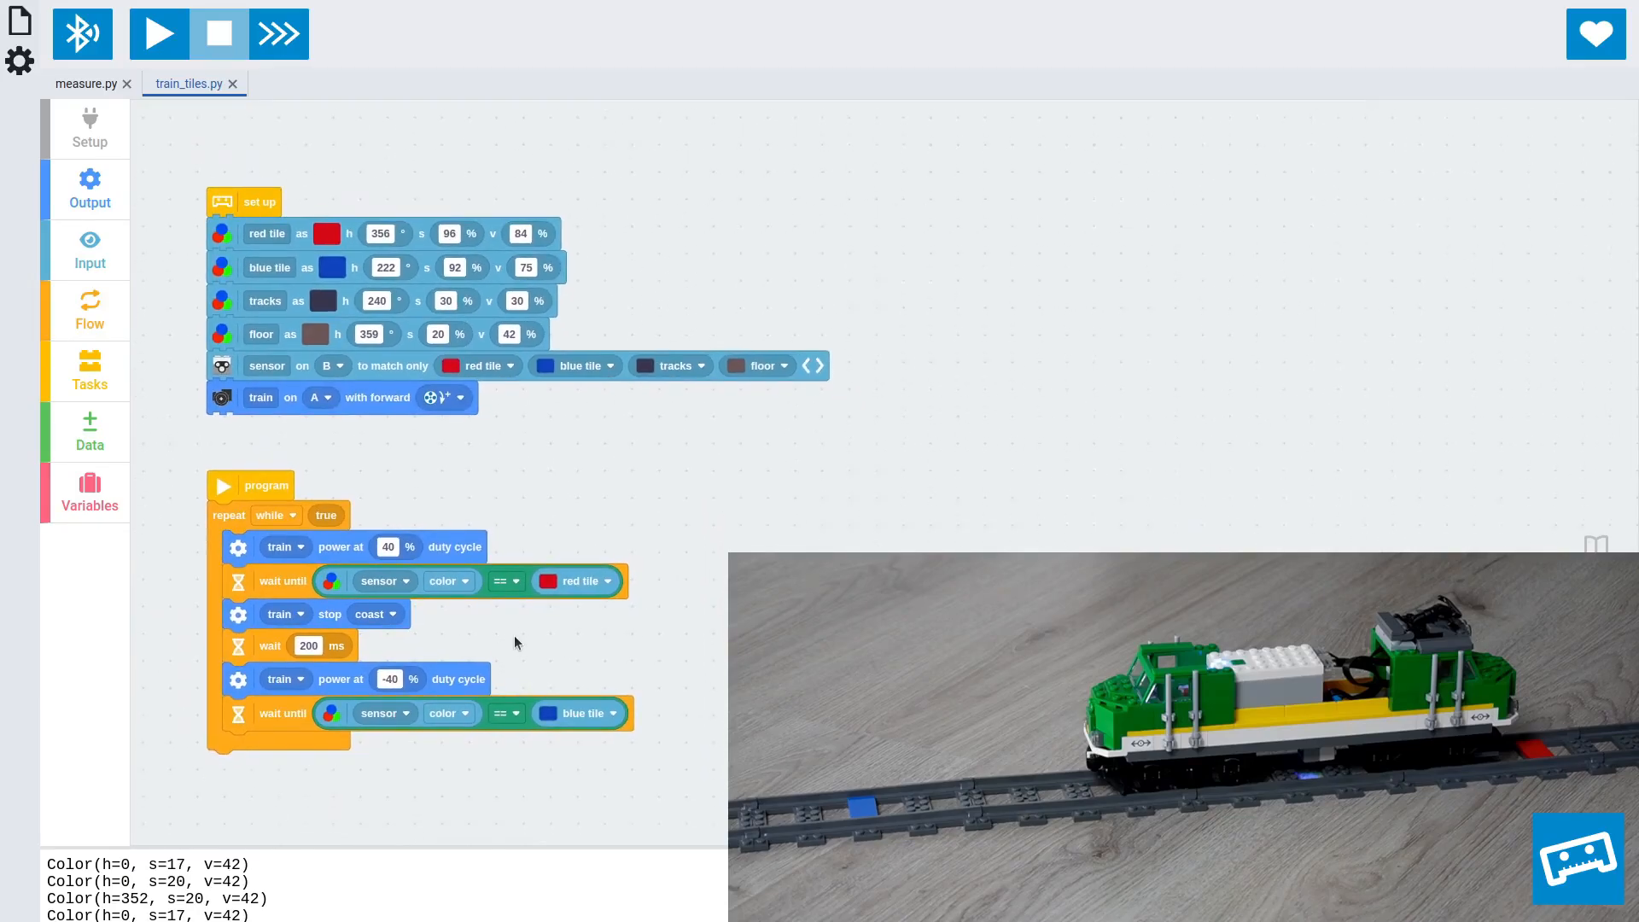
pyautogui.scroll(3)
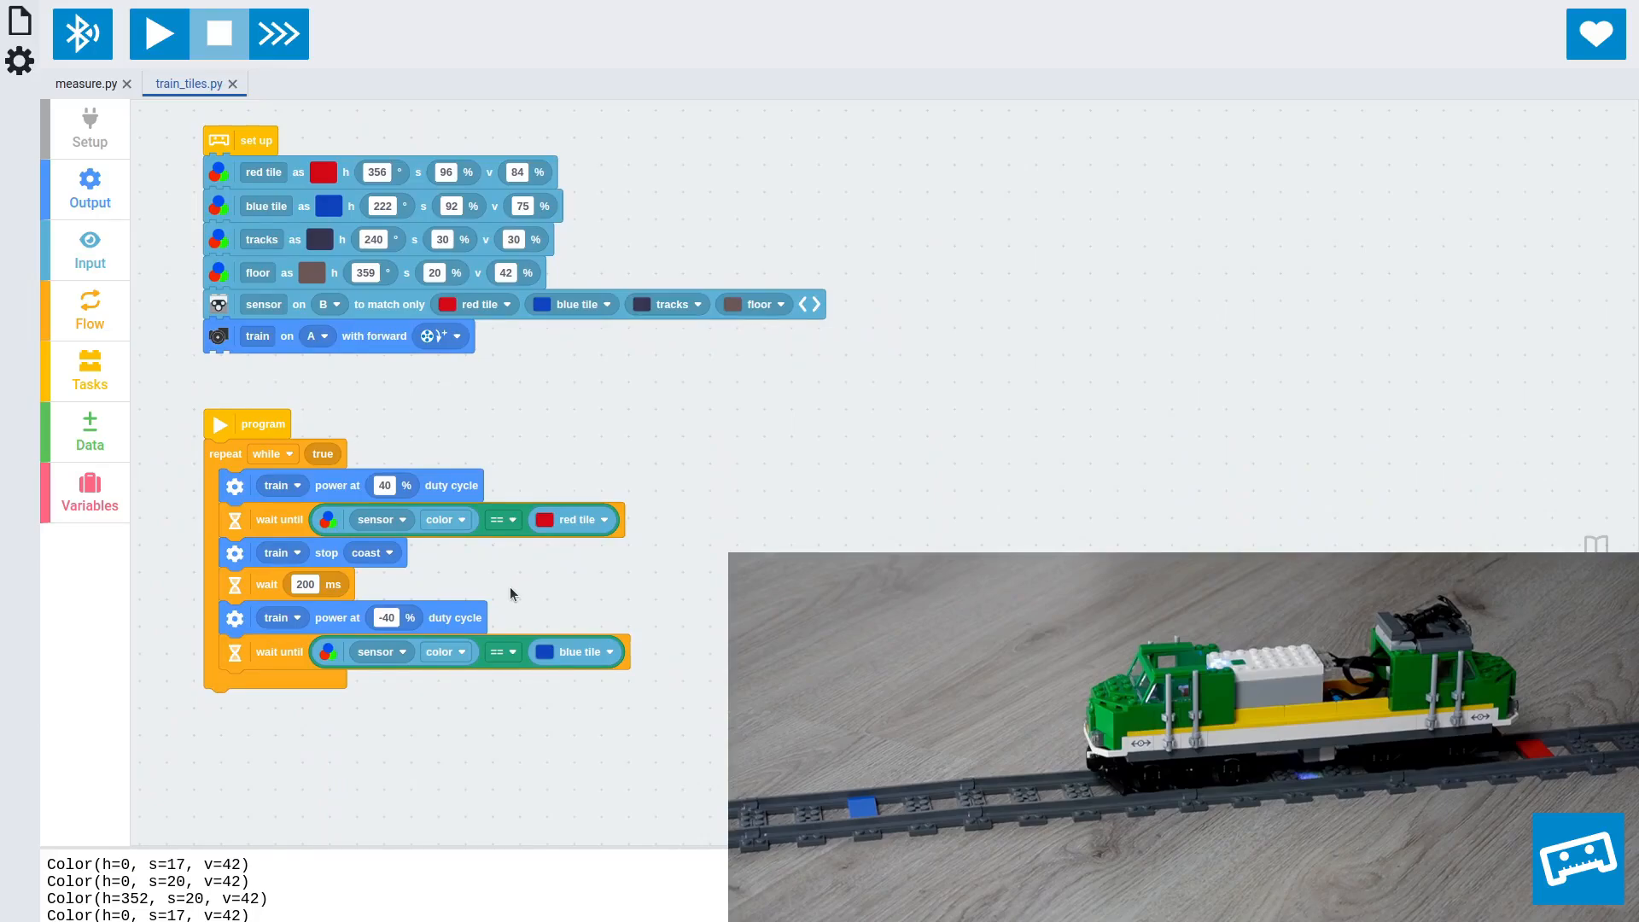
pyautogui.moveTo(443, 562)
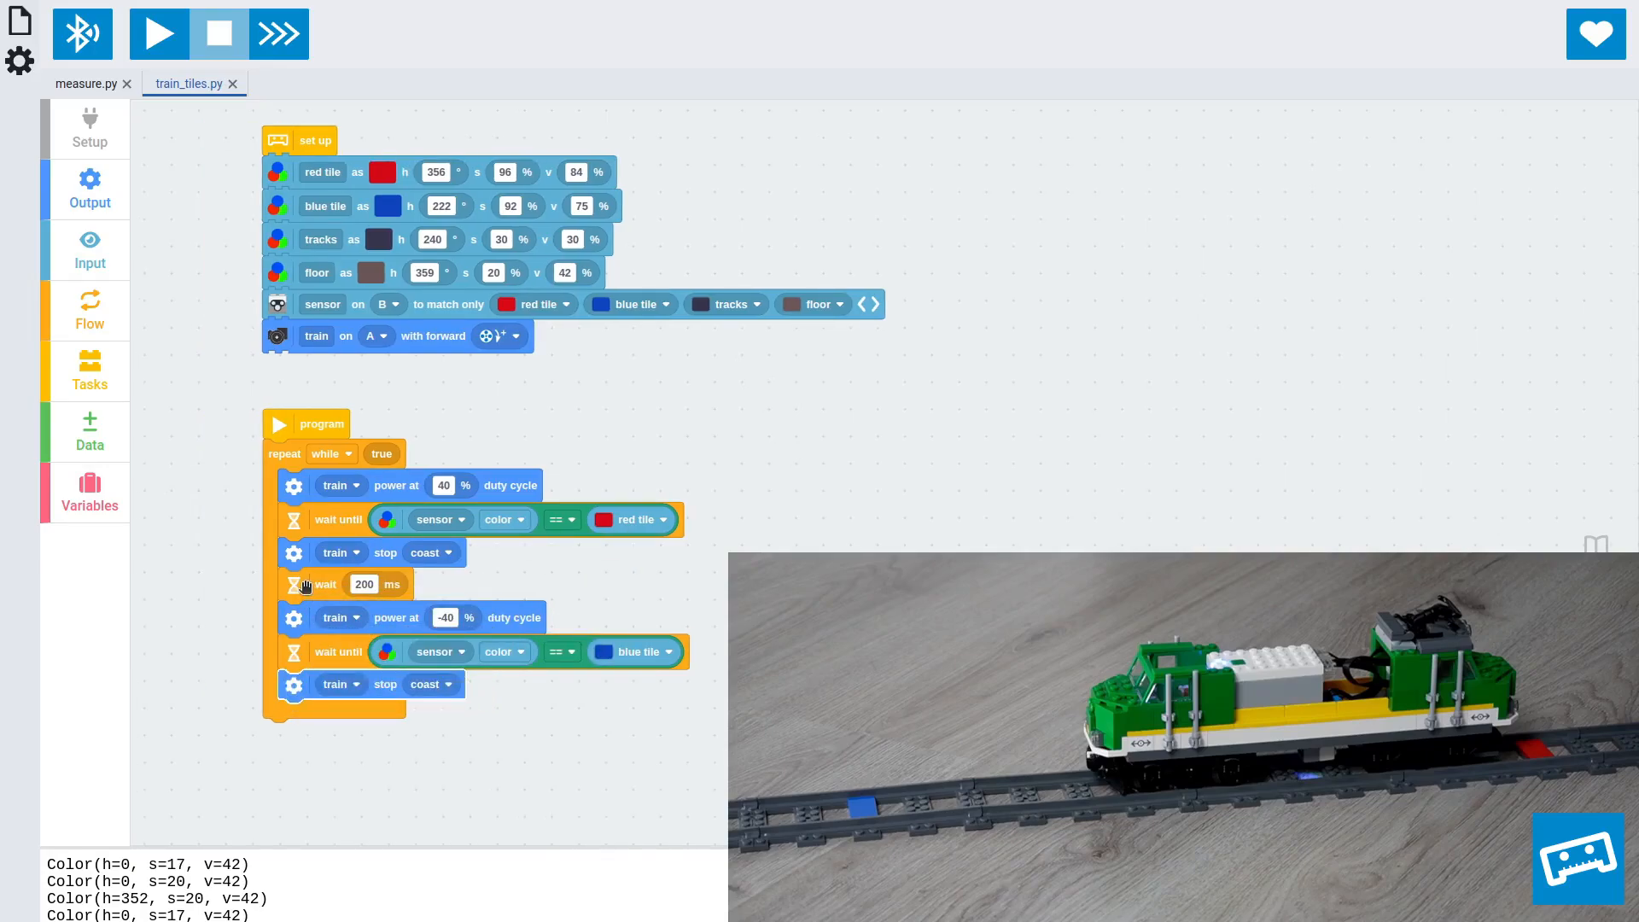
# Step: Duplicate the wait under the last stop, set both waits to 500 ms, and run it
pyautogui.rightClick(307, 585)
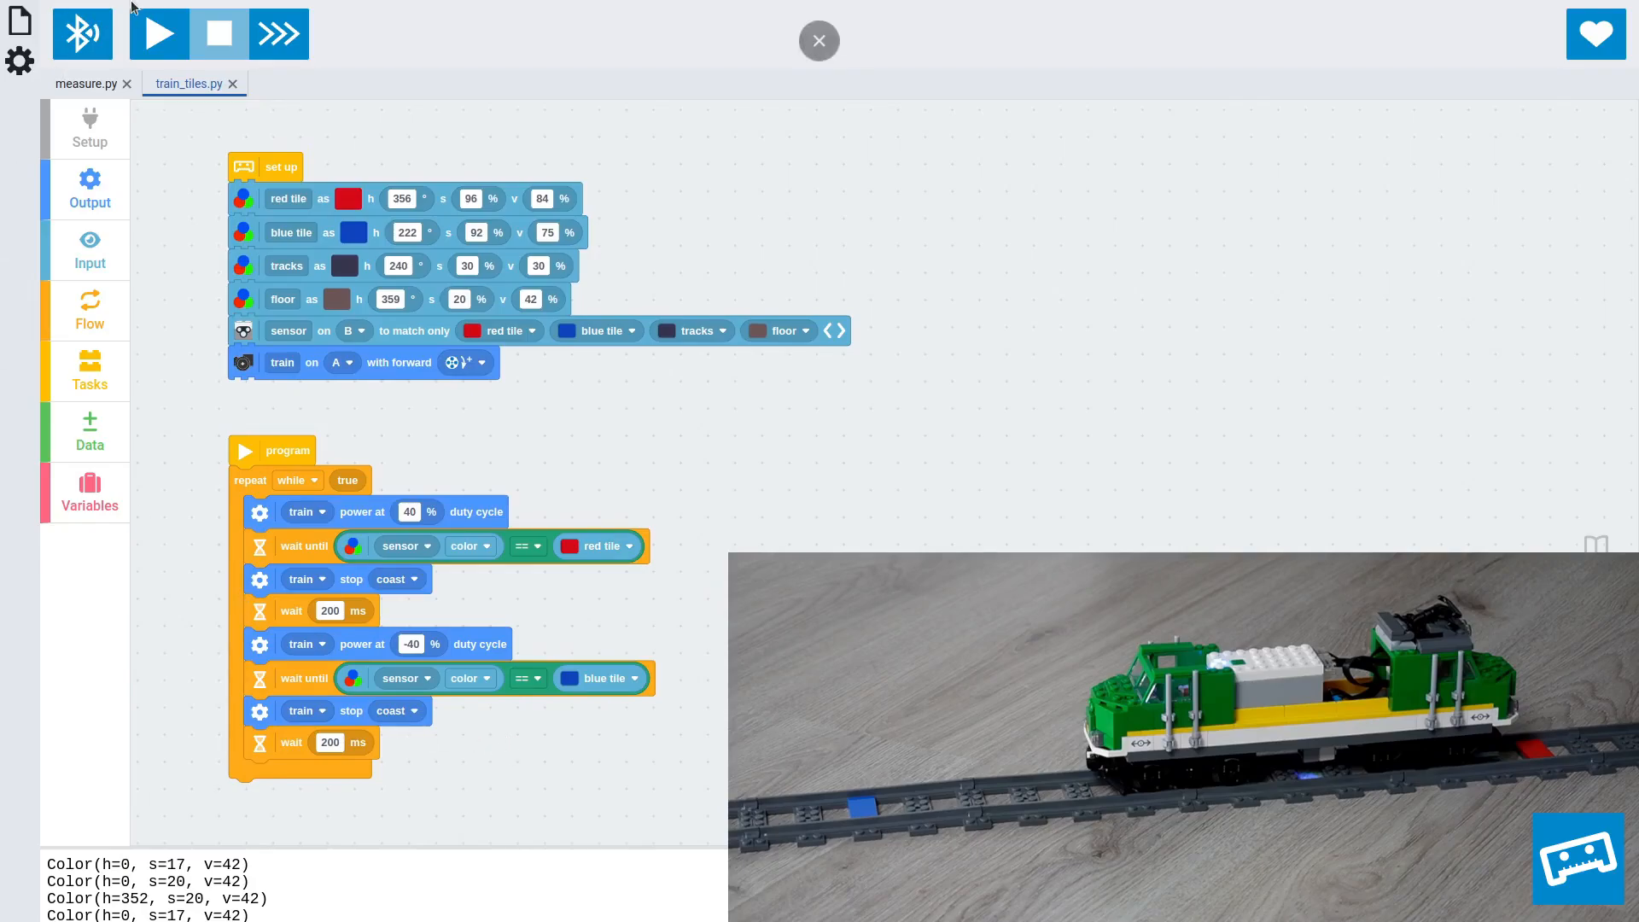
pyautogui.click(158, 34)
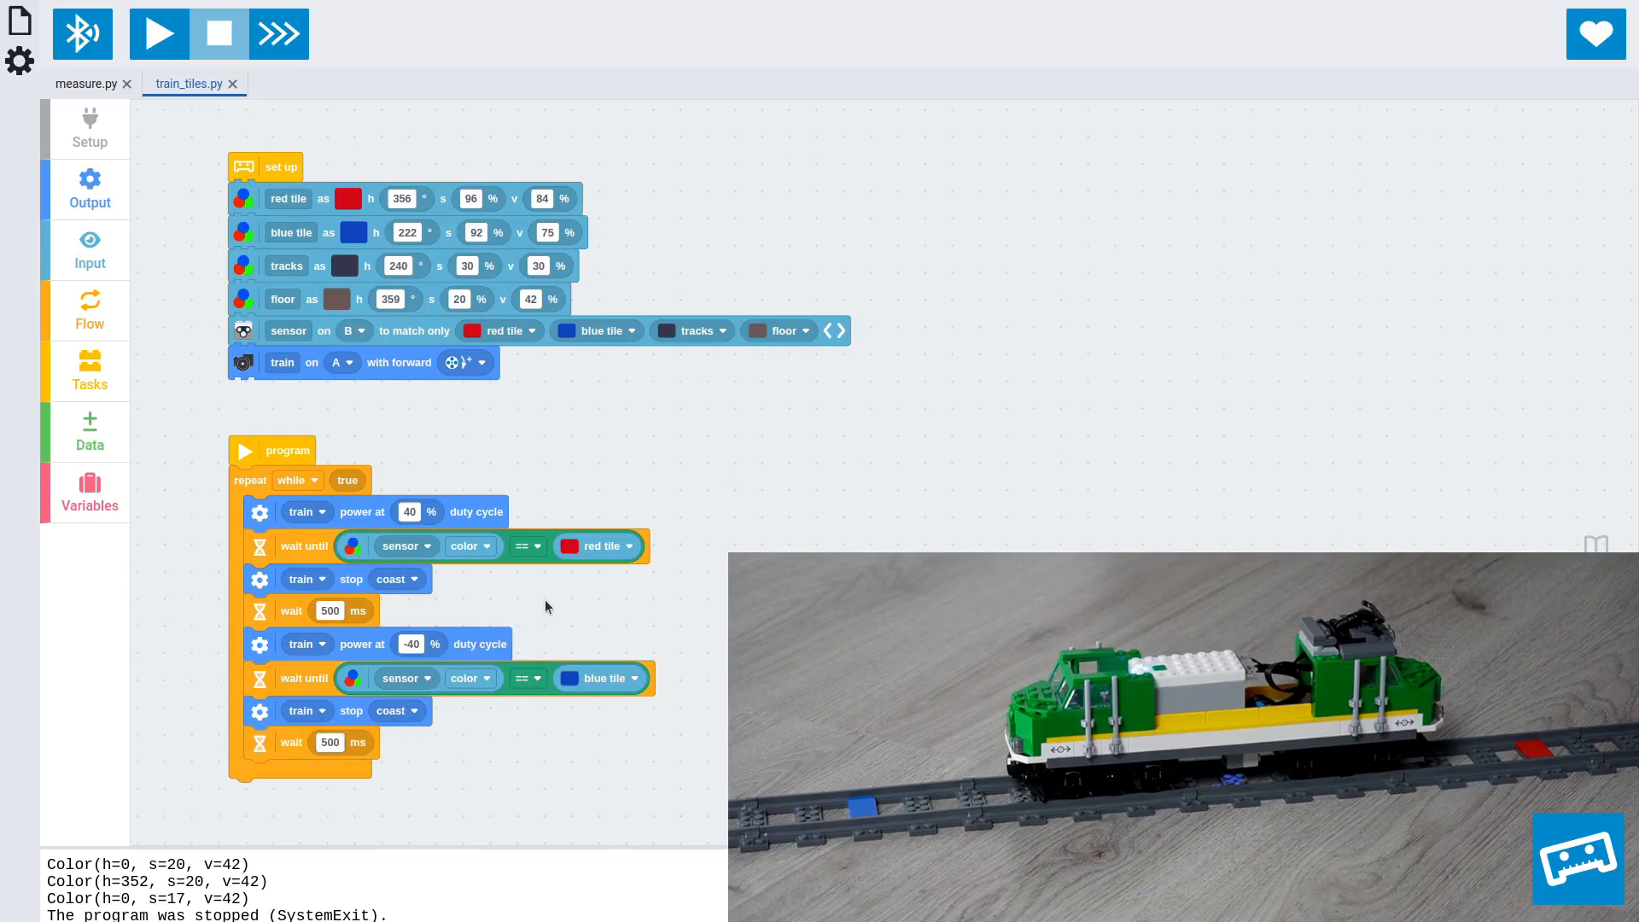
# Step: Run the 500 ms-pause looping train program on the hub again
pyautogui.click(158, 33)
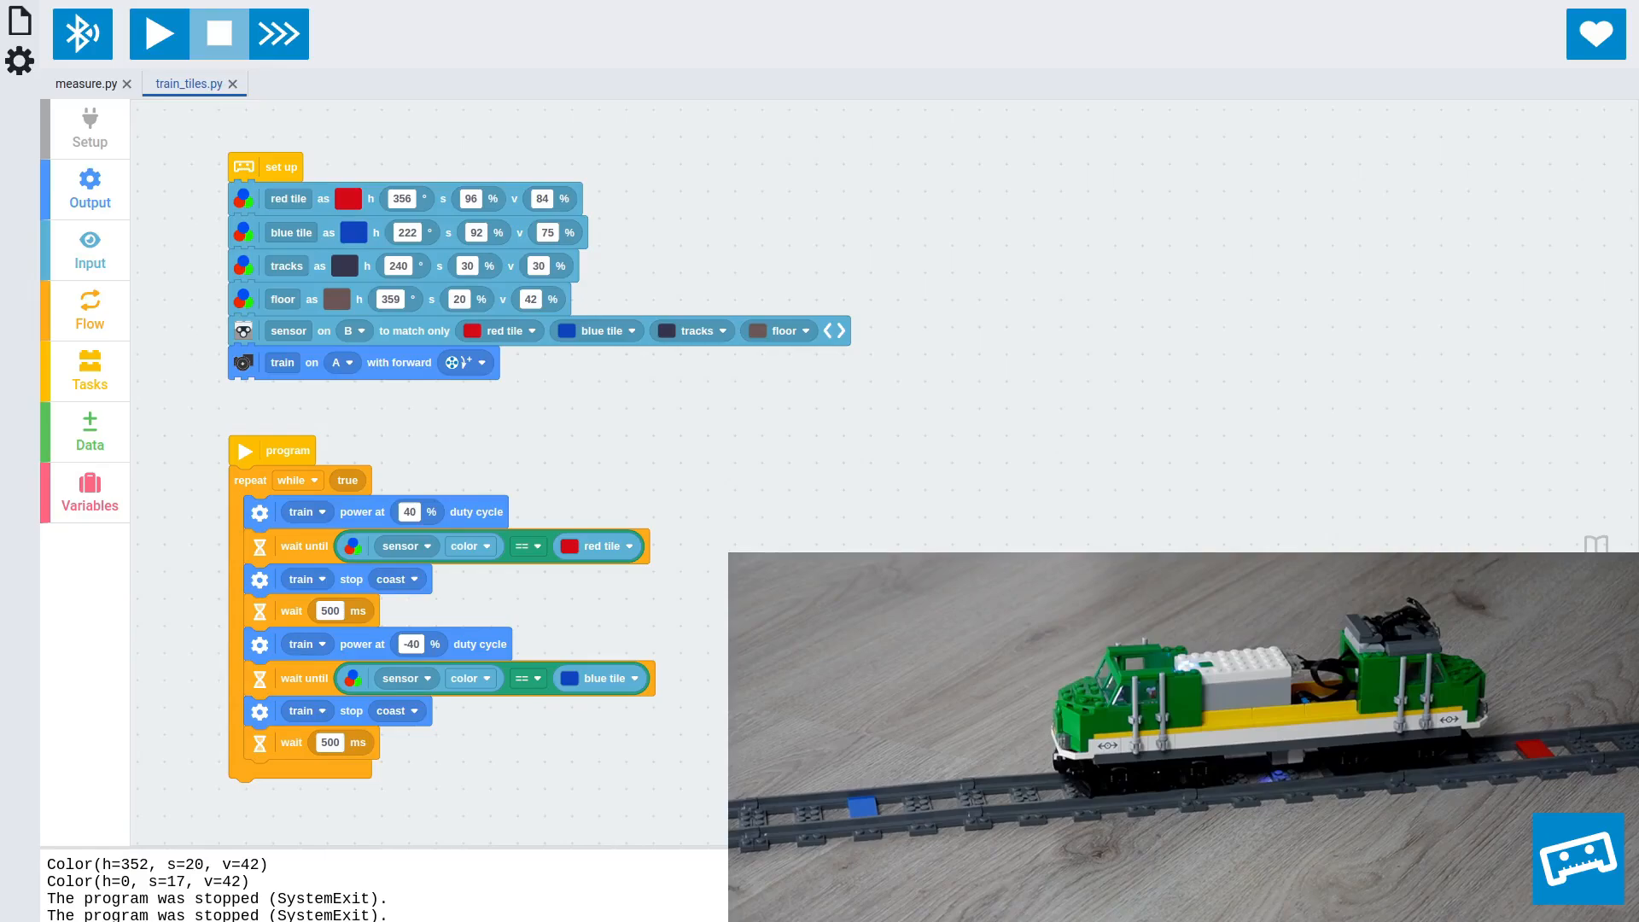
pyautogui.moveTo(692, 532)
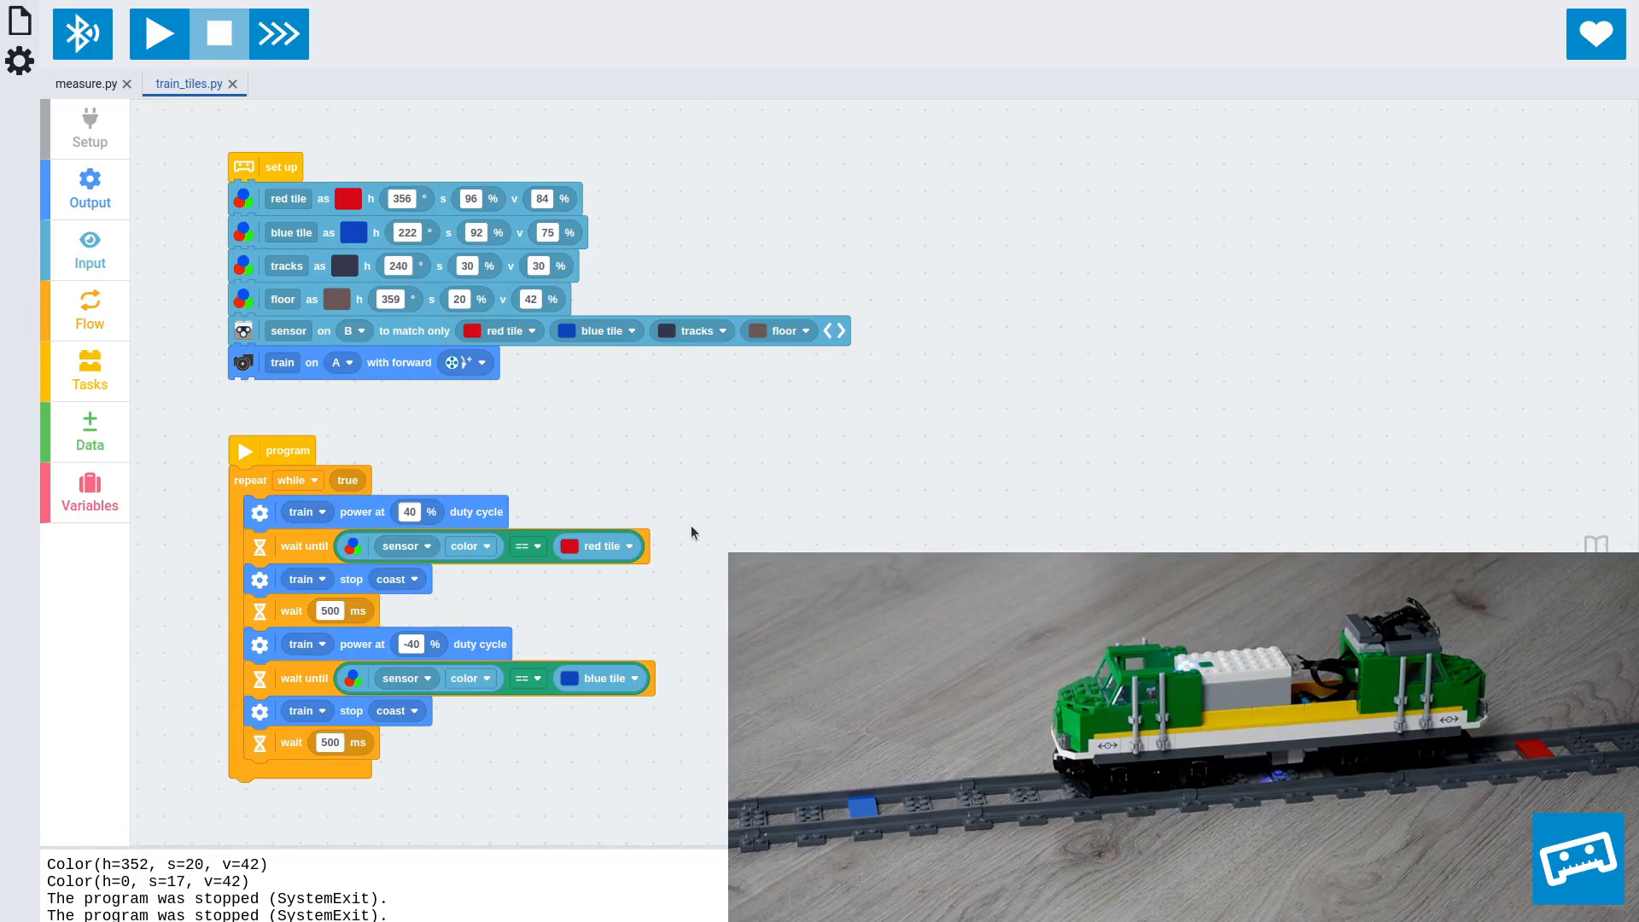